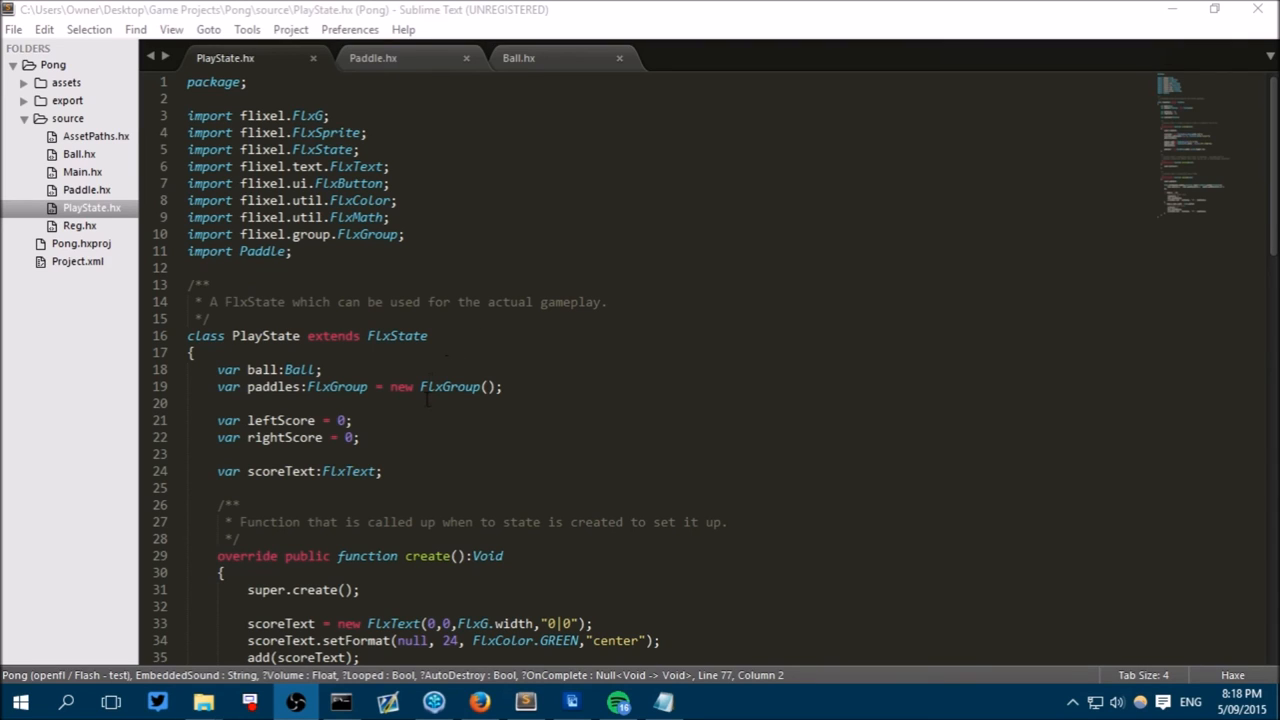
mouse_move(416, 472)
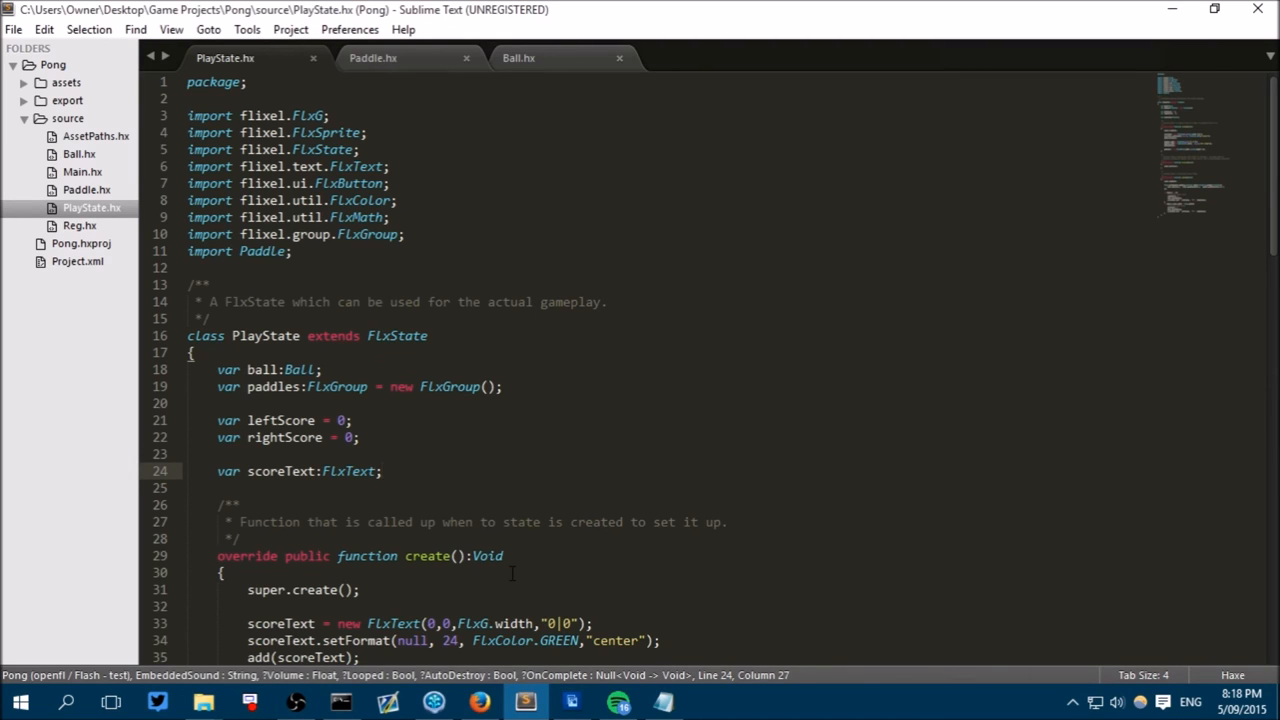
mouse_move(542, 520)
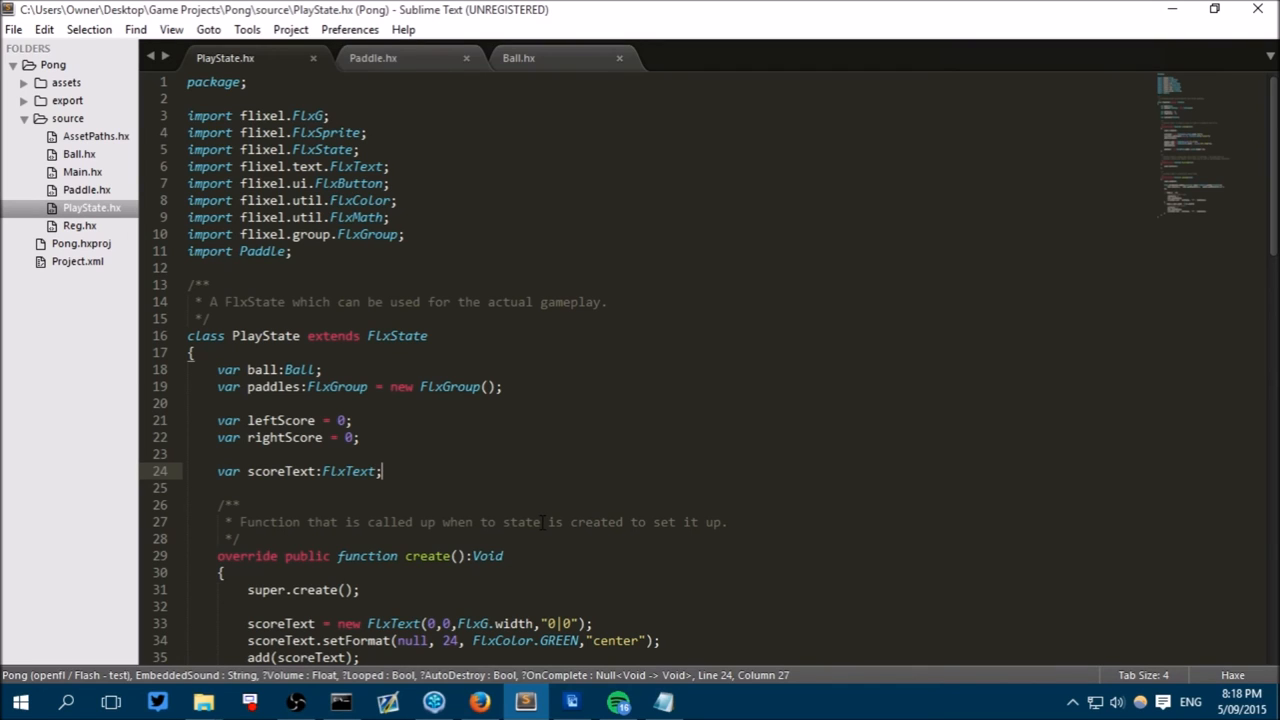
Declare var background:FlxSprite; on a new line below the scoreText declaration.
key(enter)
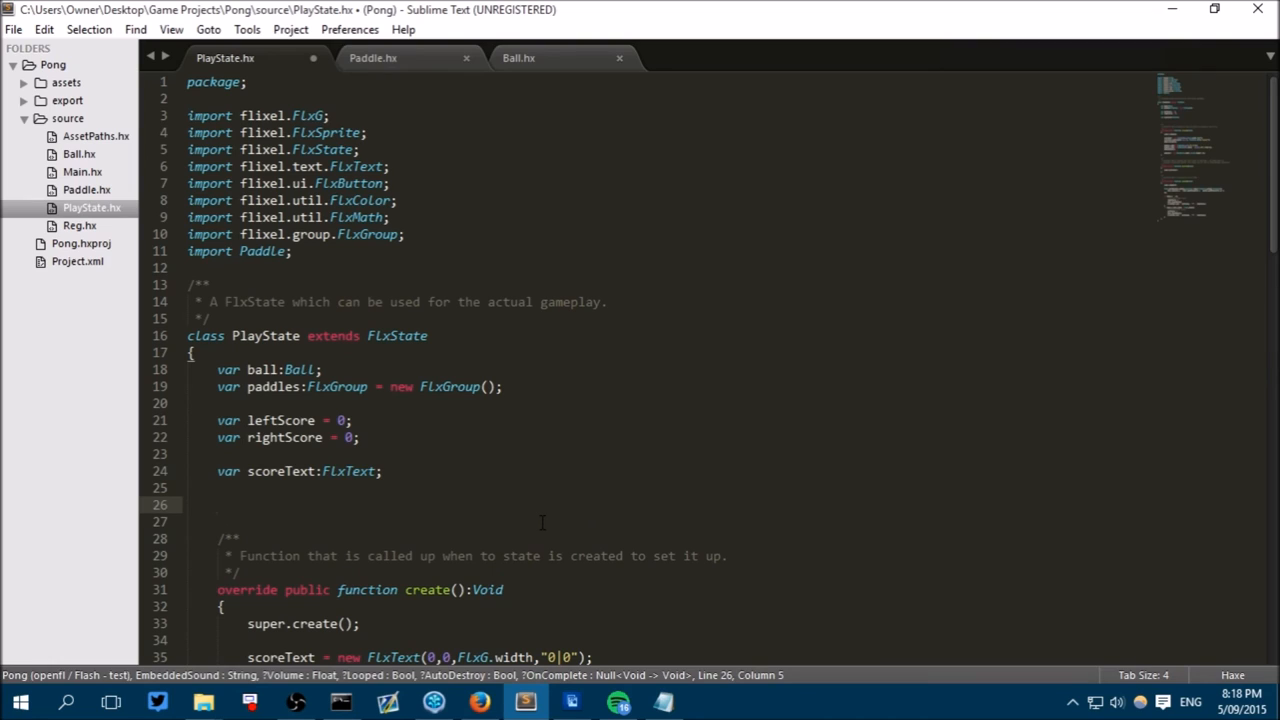
text(v)
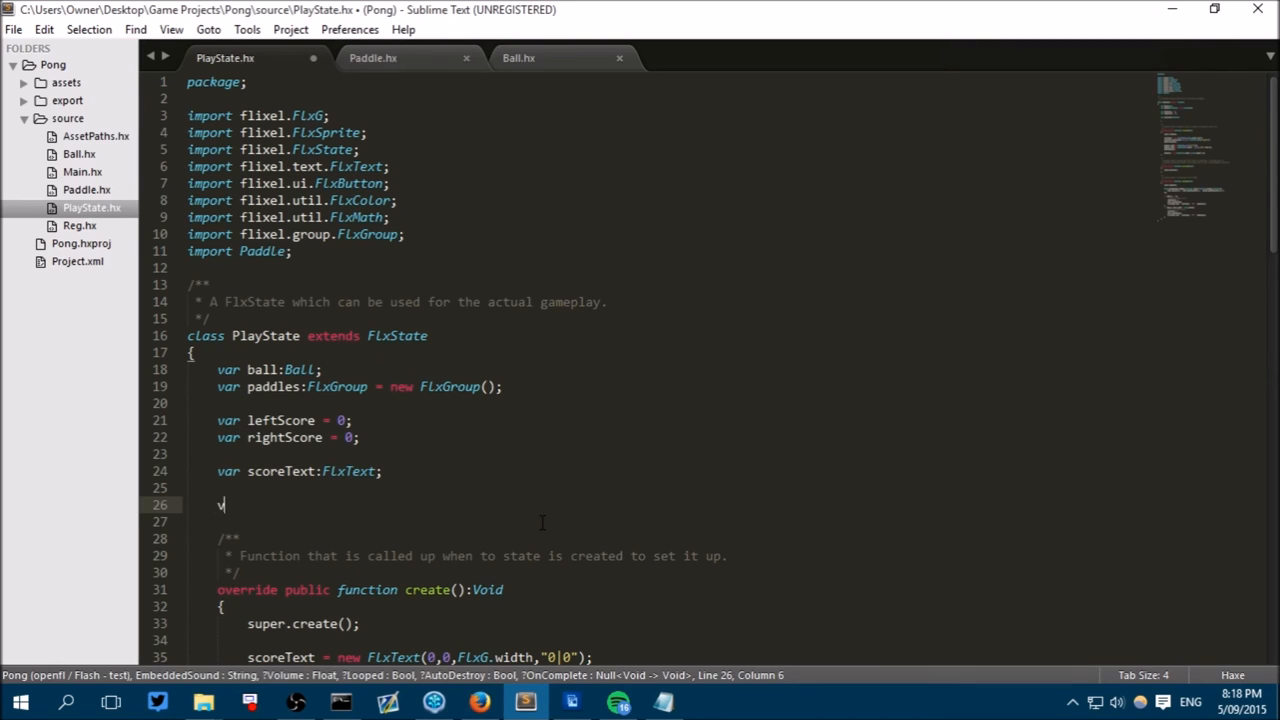
text(ar b)
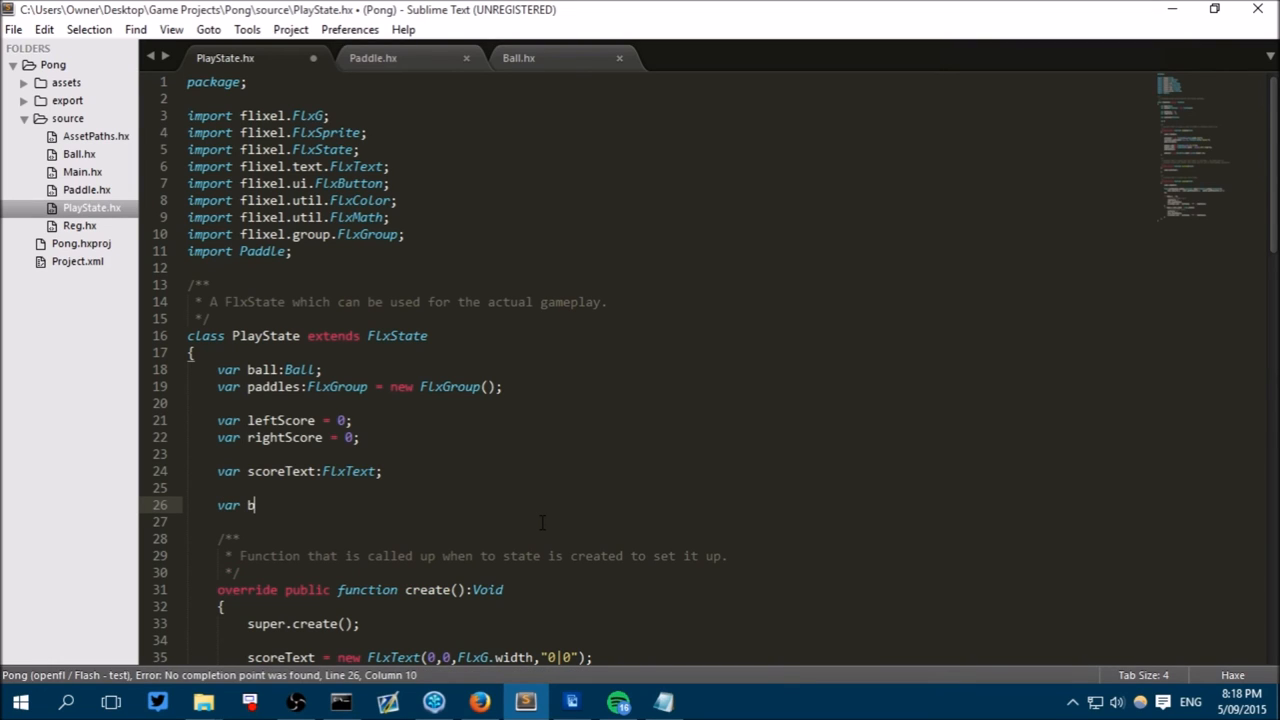
text(ackground:)
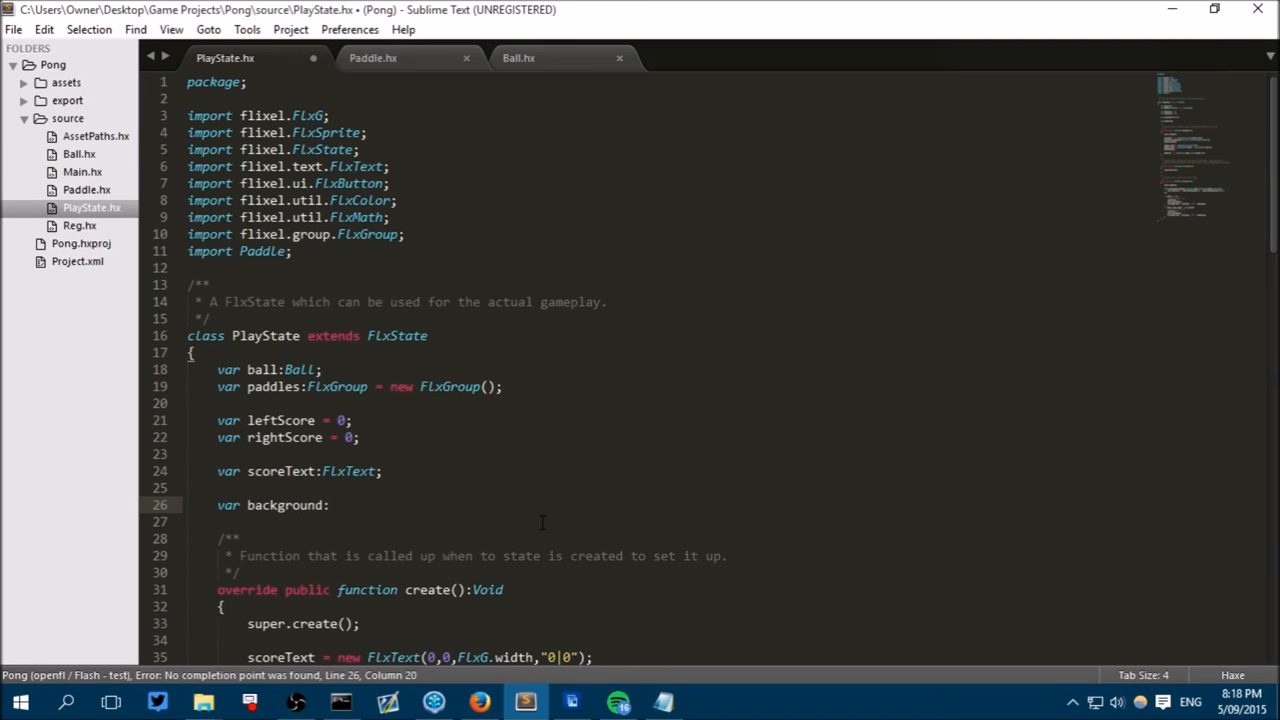
text(FlxSprite;)
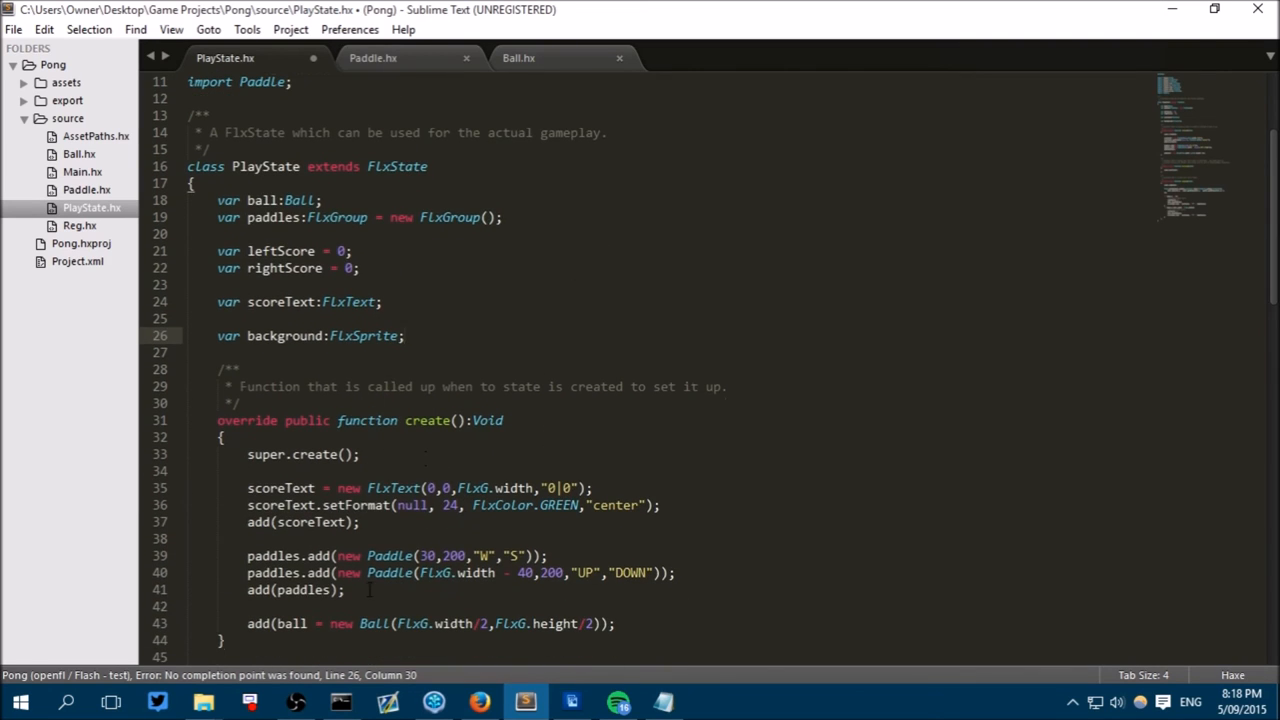
Below super.create(), write background = new FlxSprite(); and add(background);.
scroll(down, 3)
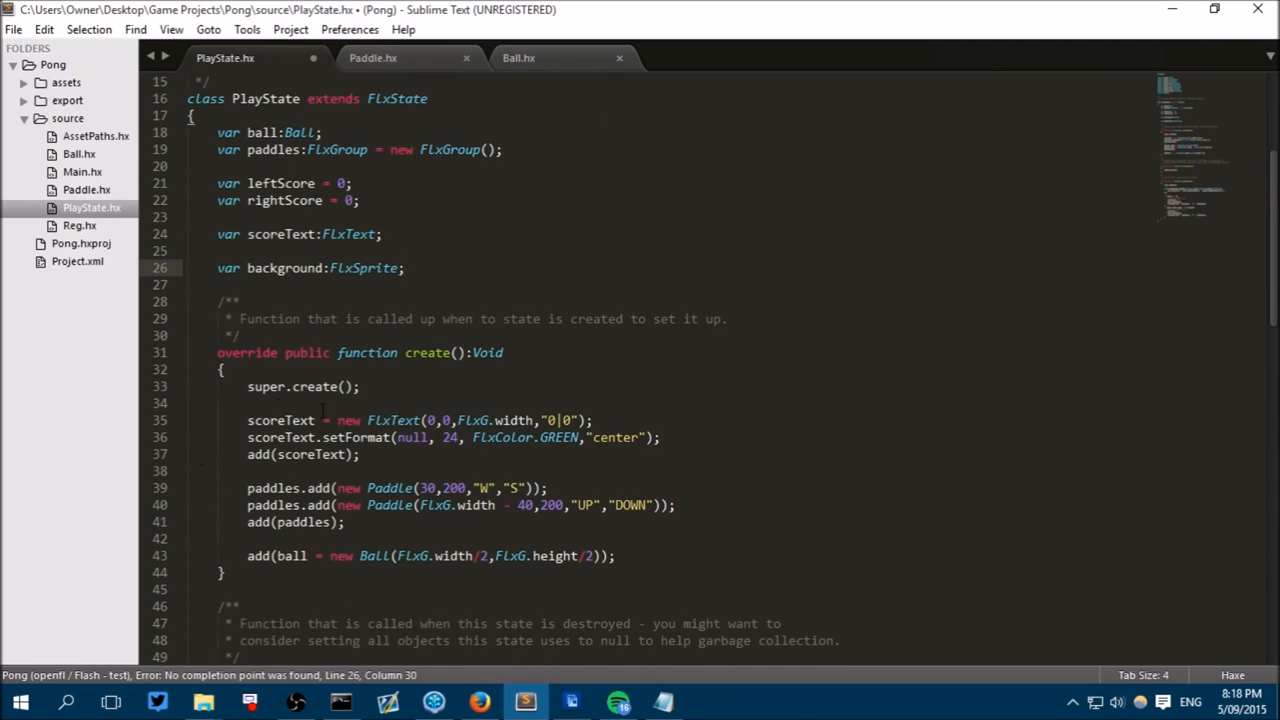
text(b)
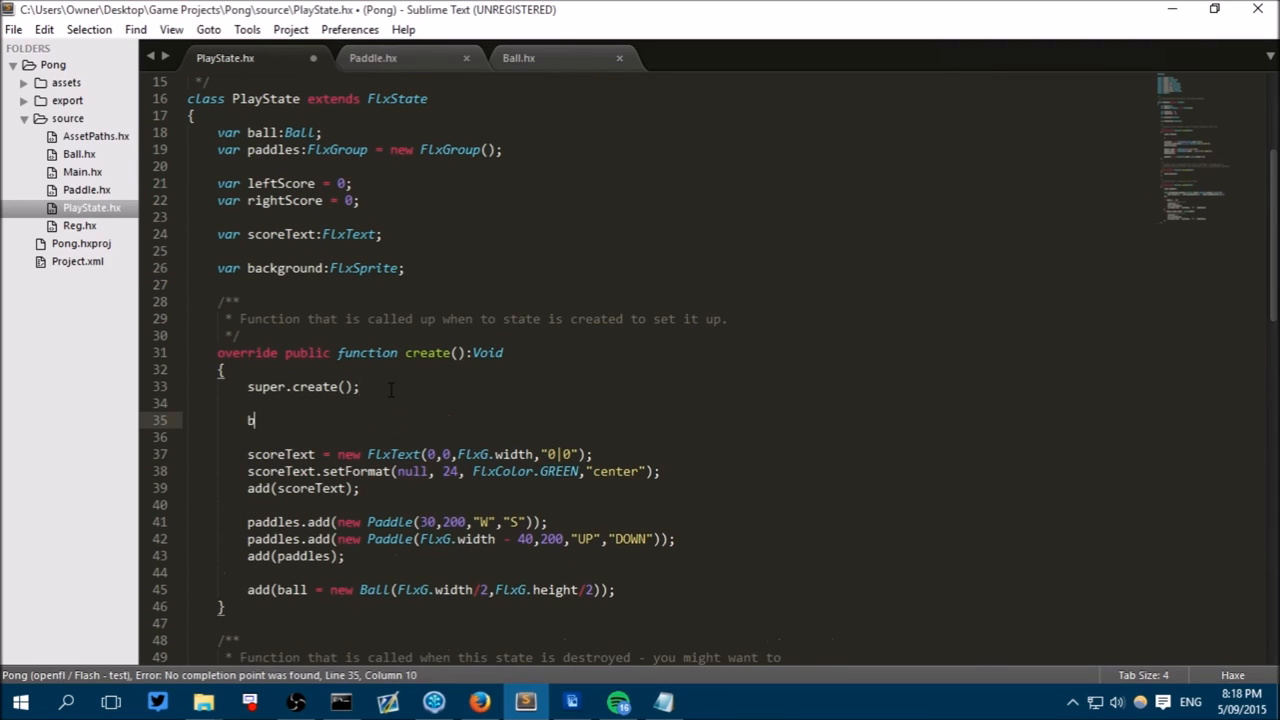
text(background = n)
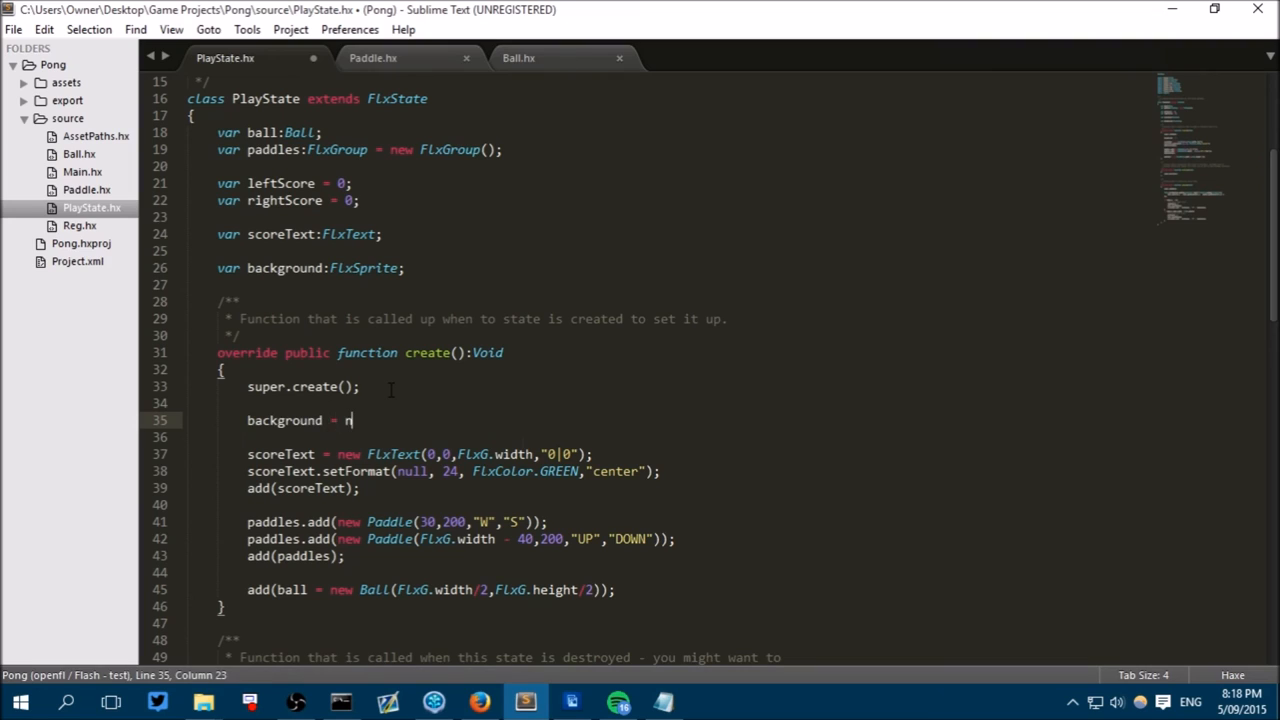
text(ew FlxSprite();)
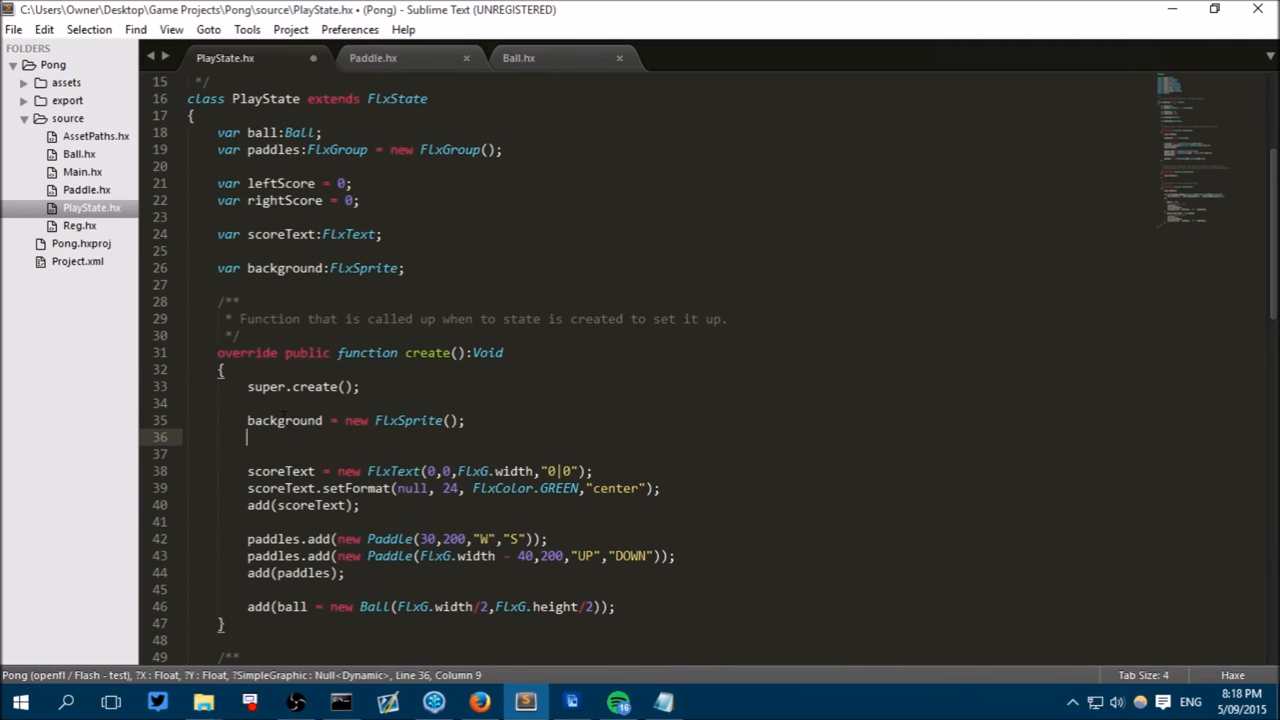
mouse_move(378, 62)
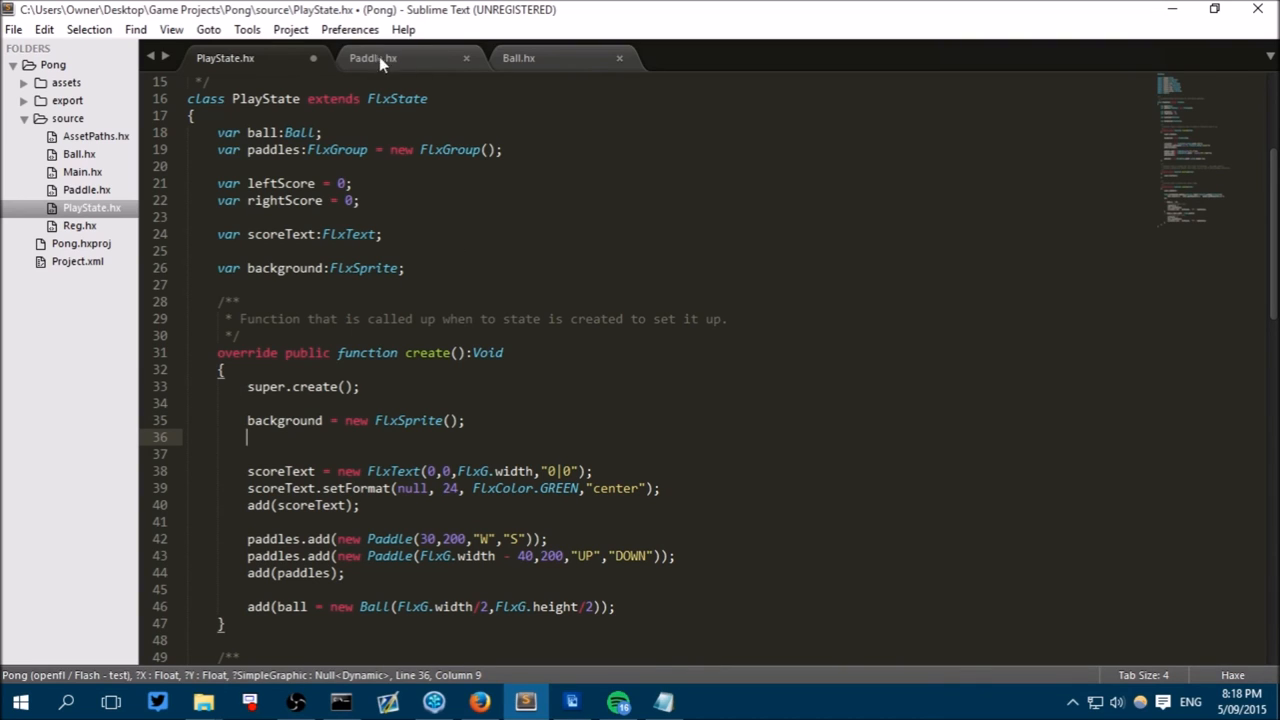
mouse_move(380, 56)
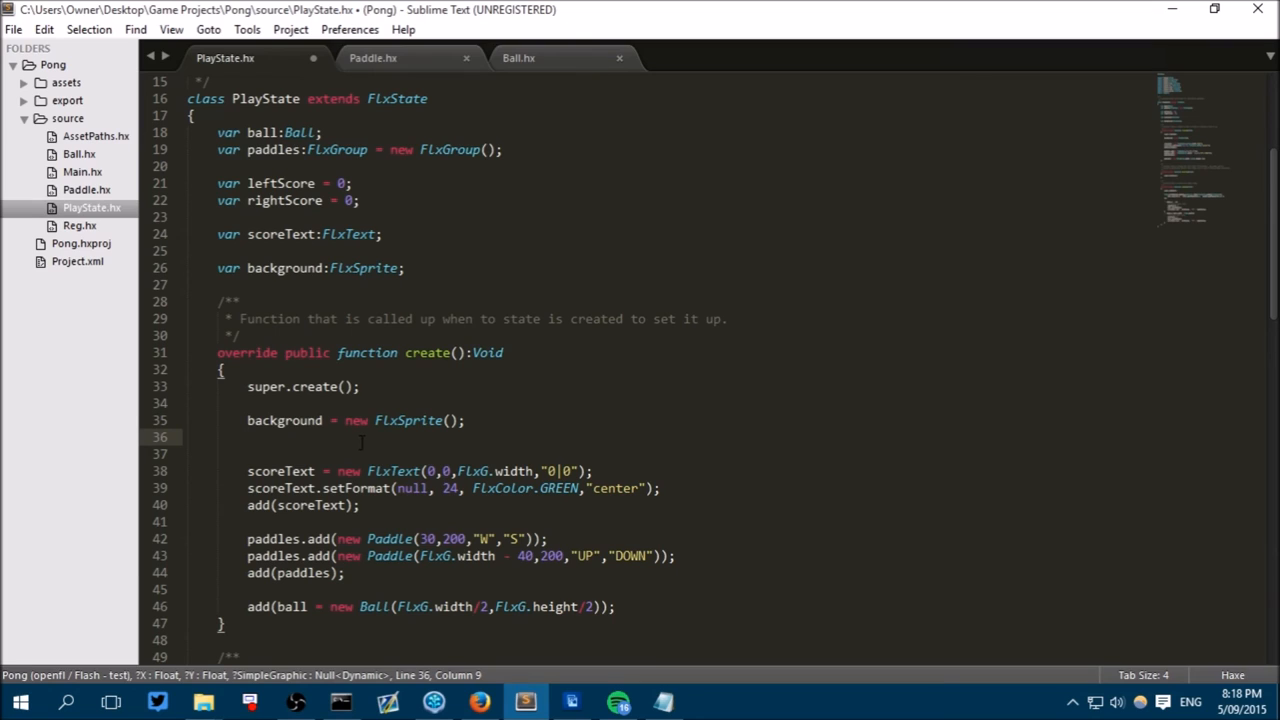
text(add(background);)
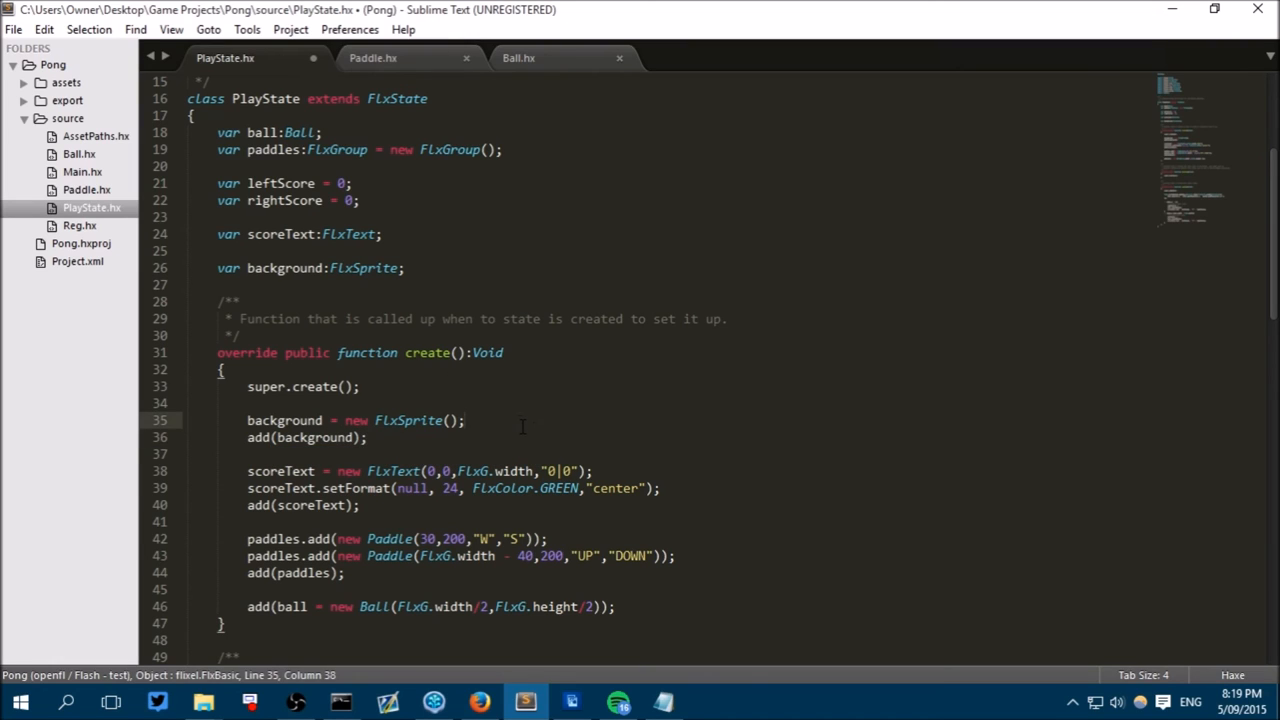
Insert background.makeGraphic(FlxG.width,FlxG.height,FlxColor.WHITE); before add(background).
text(b)
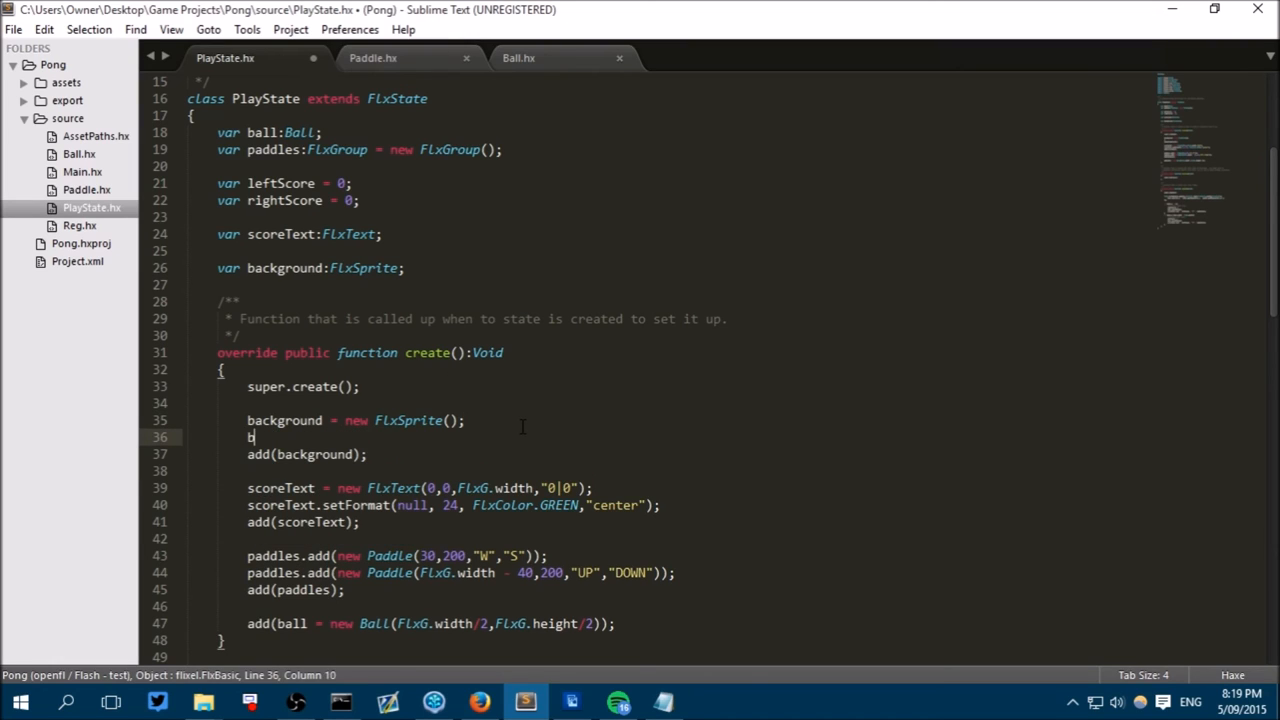
text(ackground.makeGraphic()
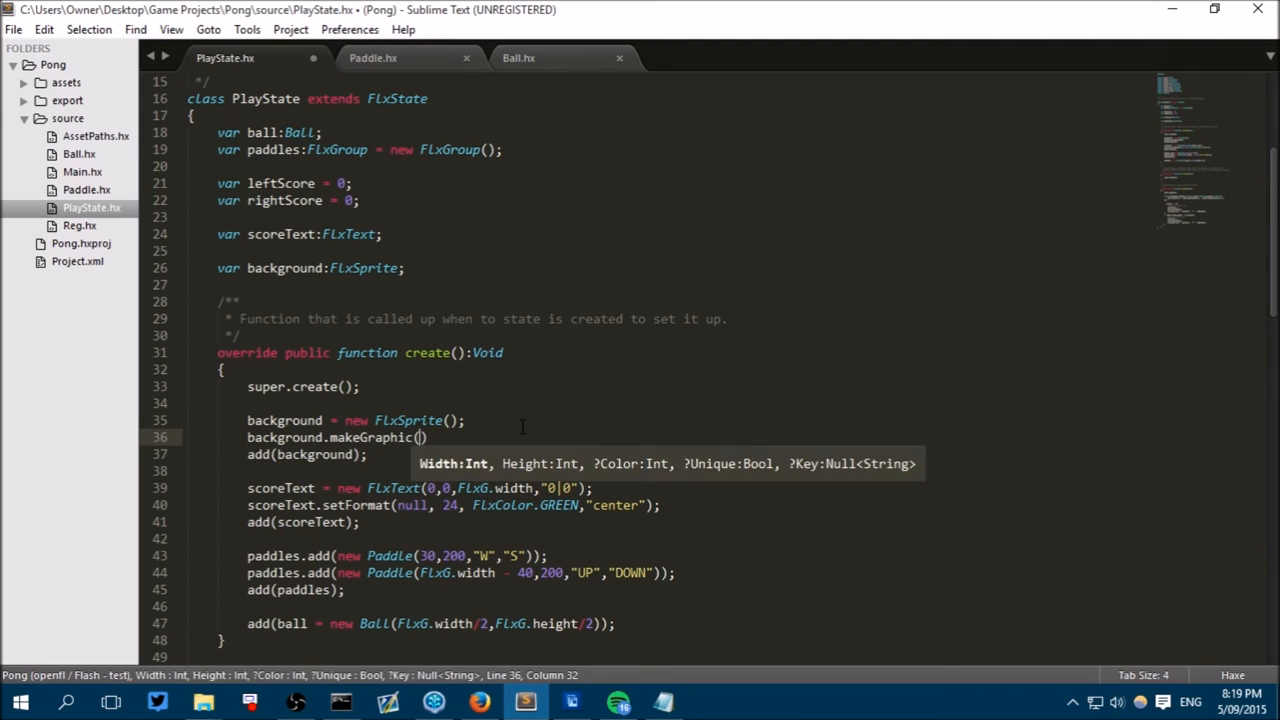
text(FlxG.)
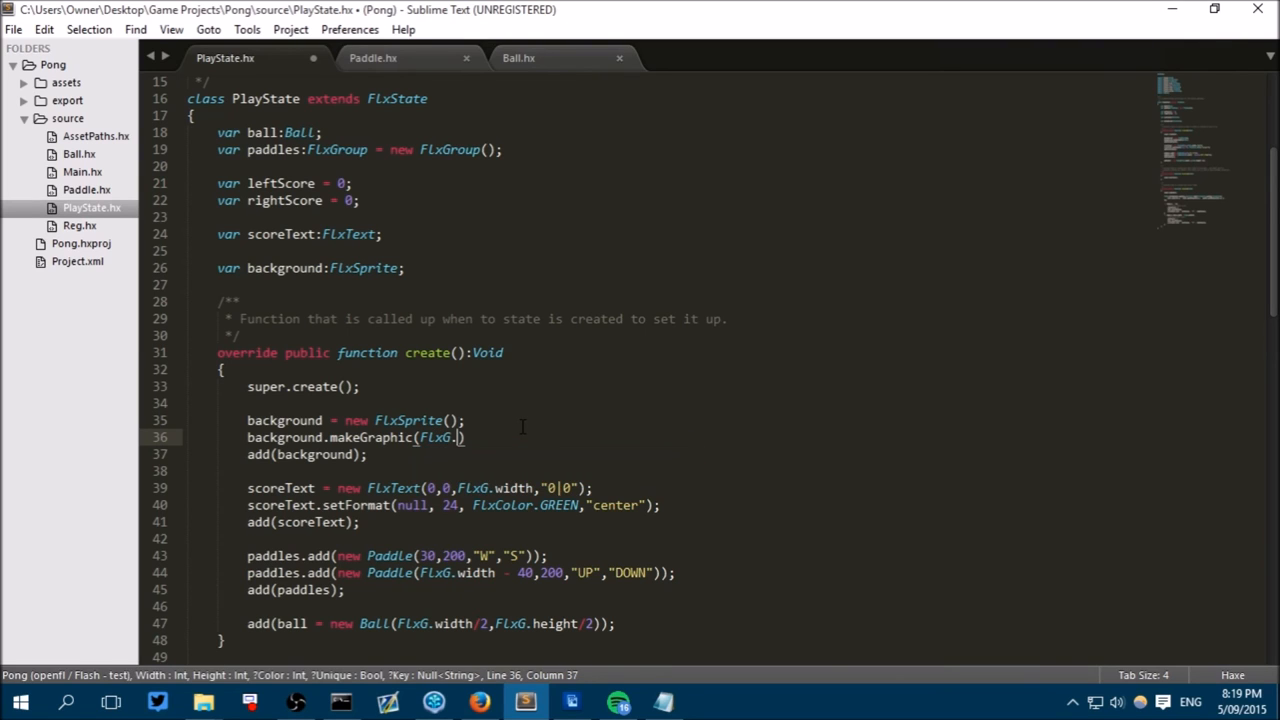
text(width,FlxG.)
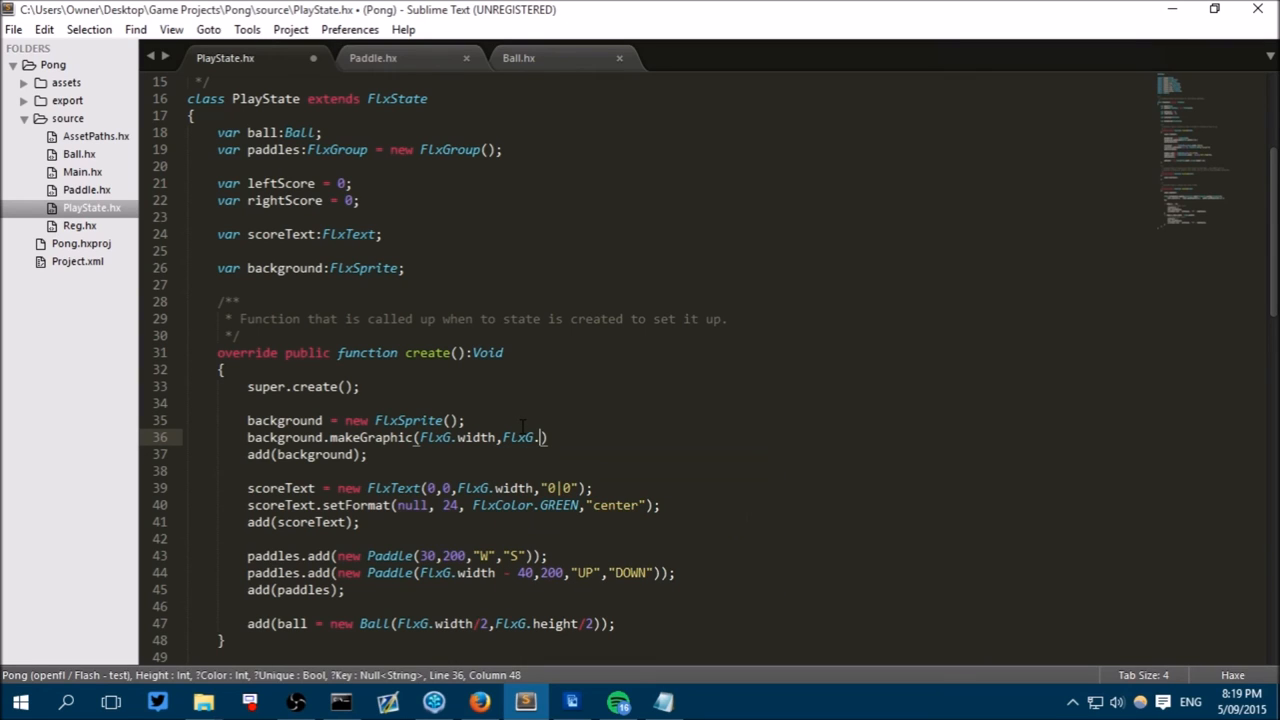
text(height,)
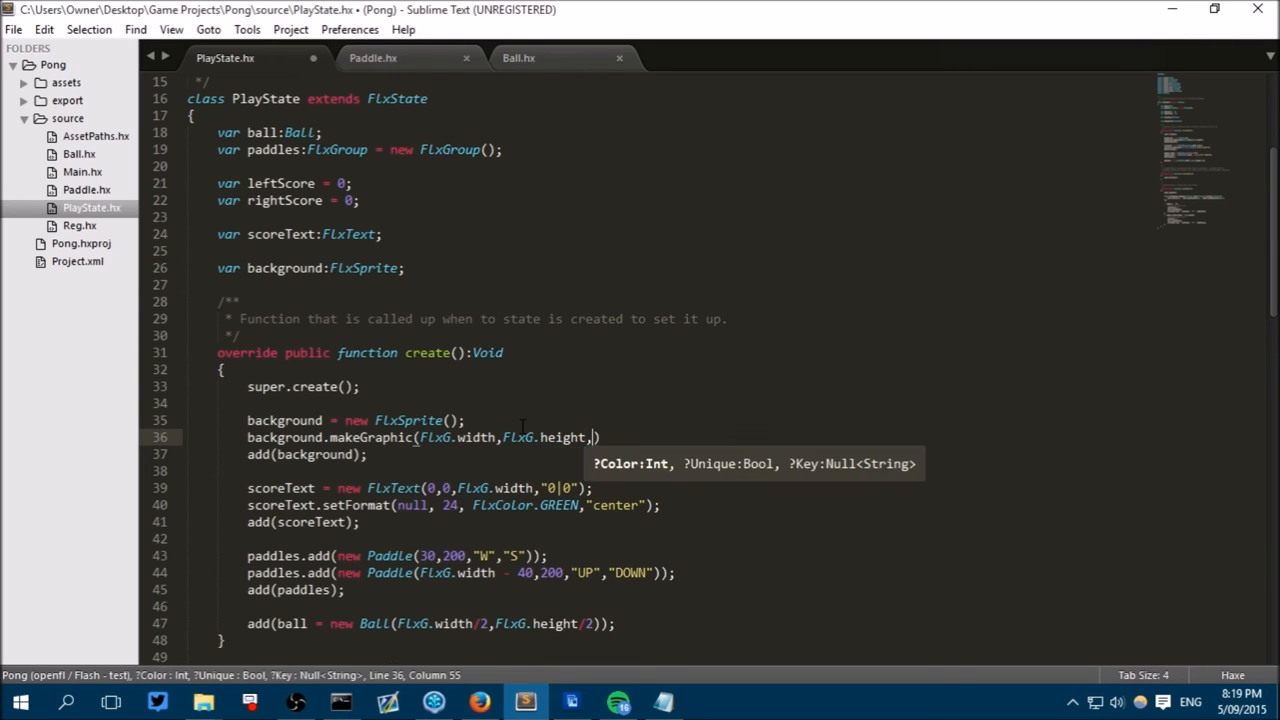
scroll(up, 3)
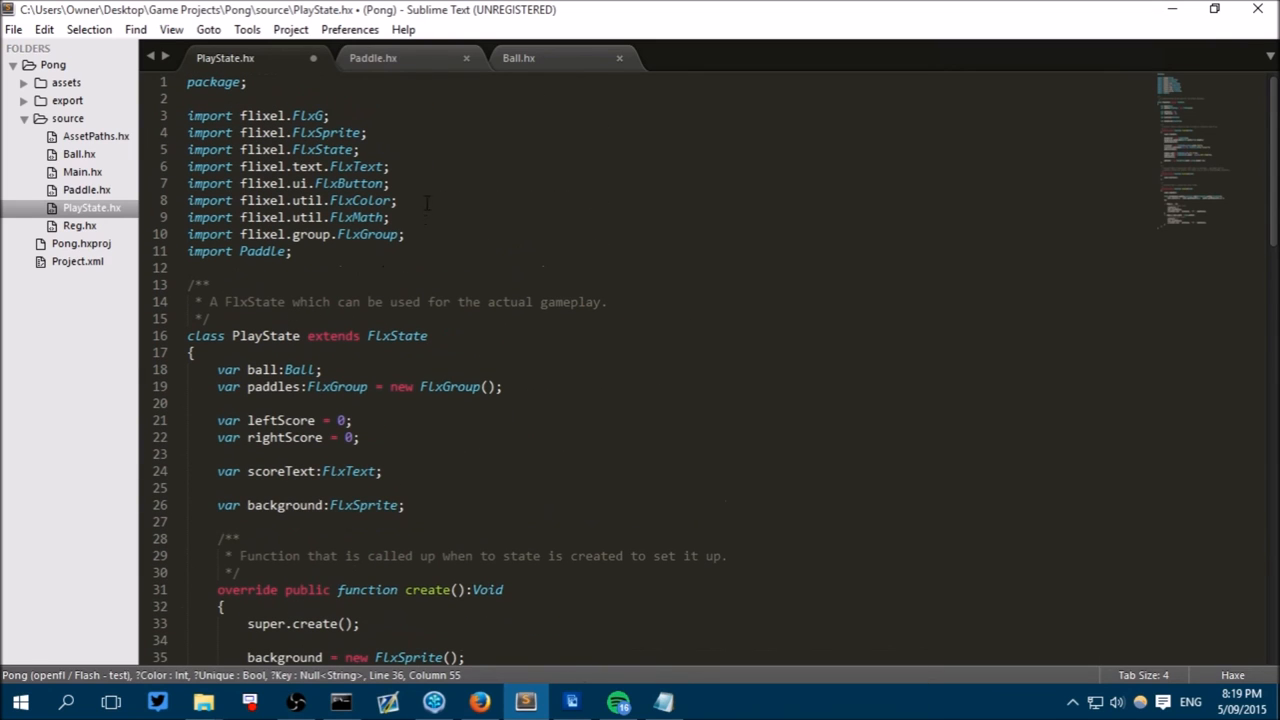
mouse_move(684, 216)
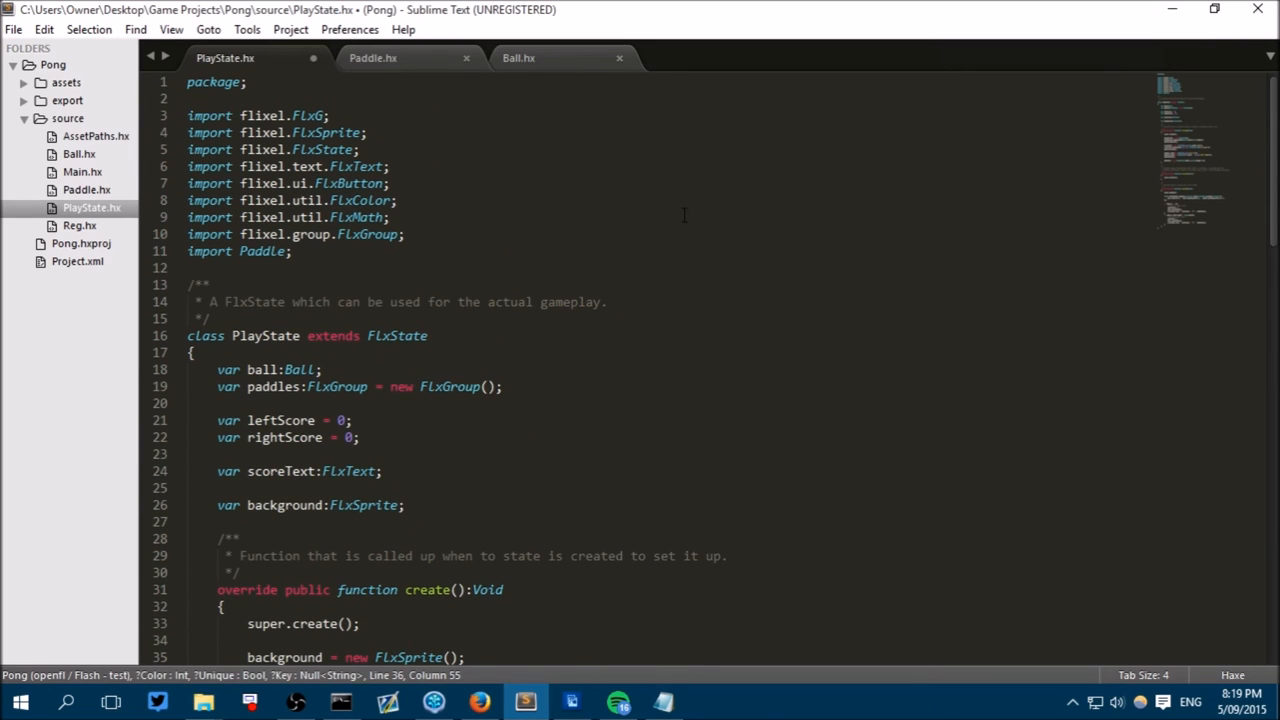
text(Fl)
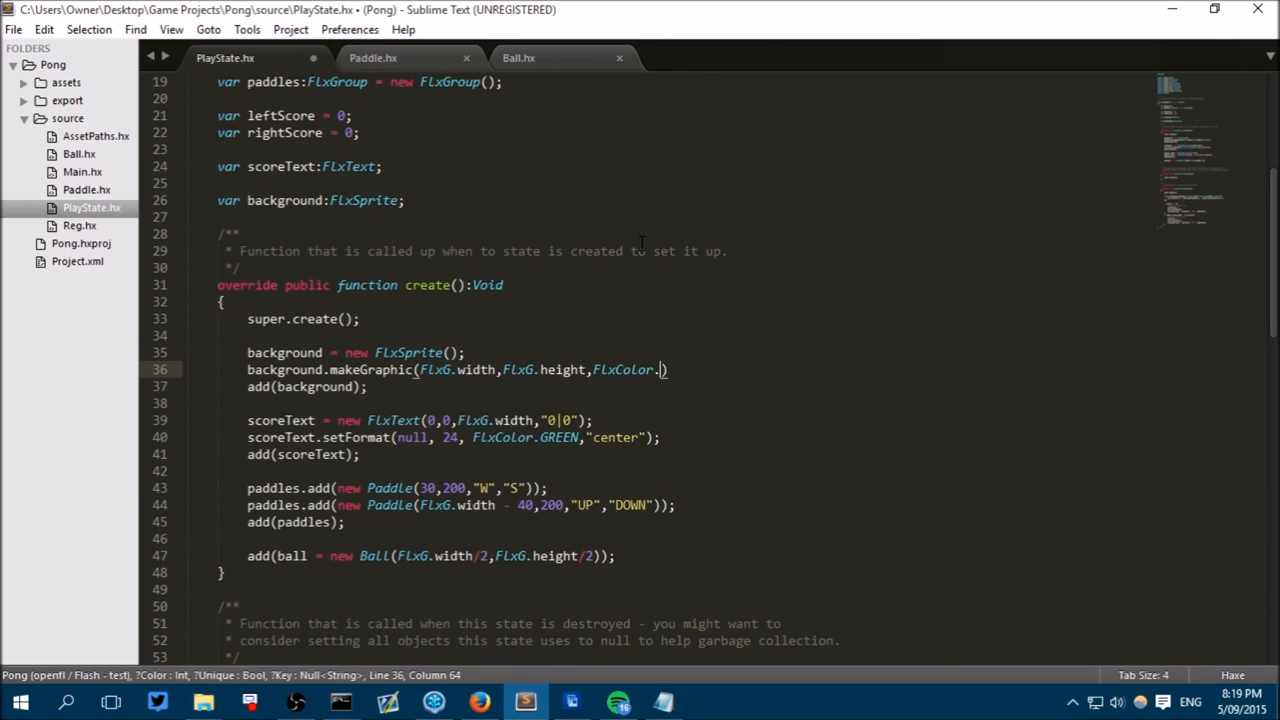
text(WHITE);)
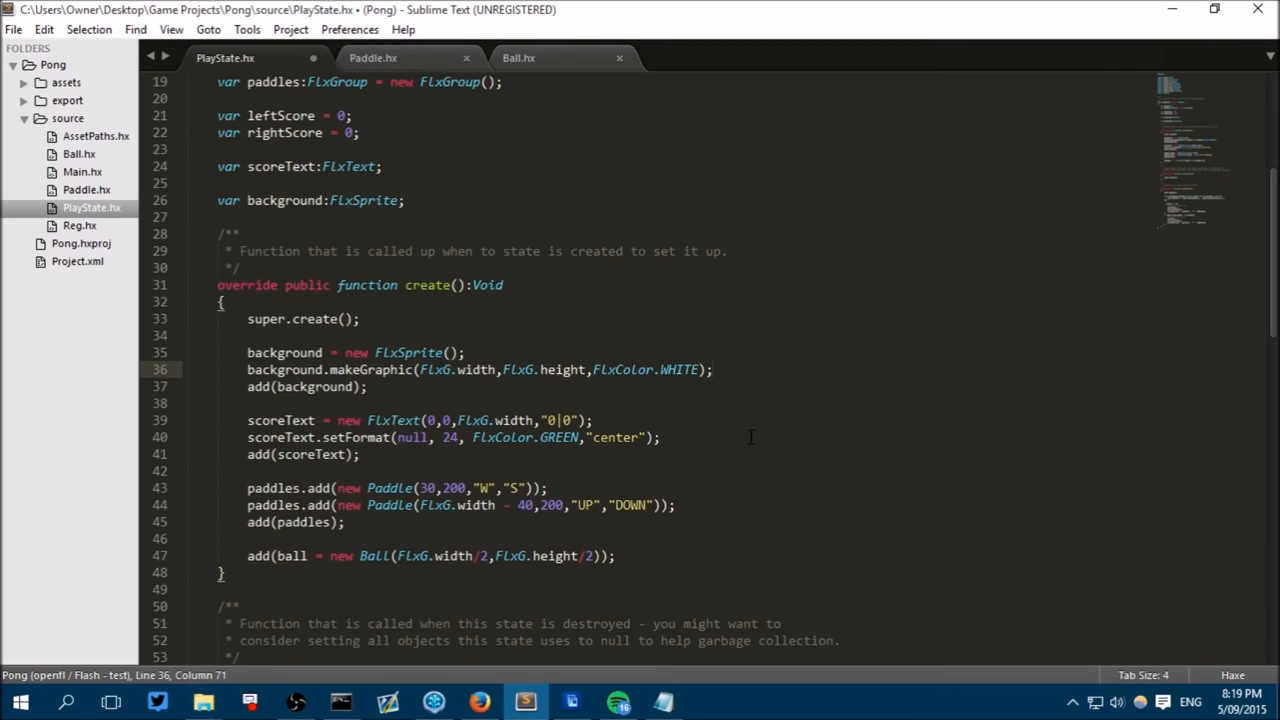
mouse_move(796, 444)
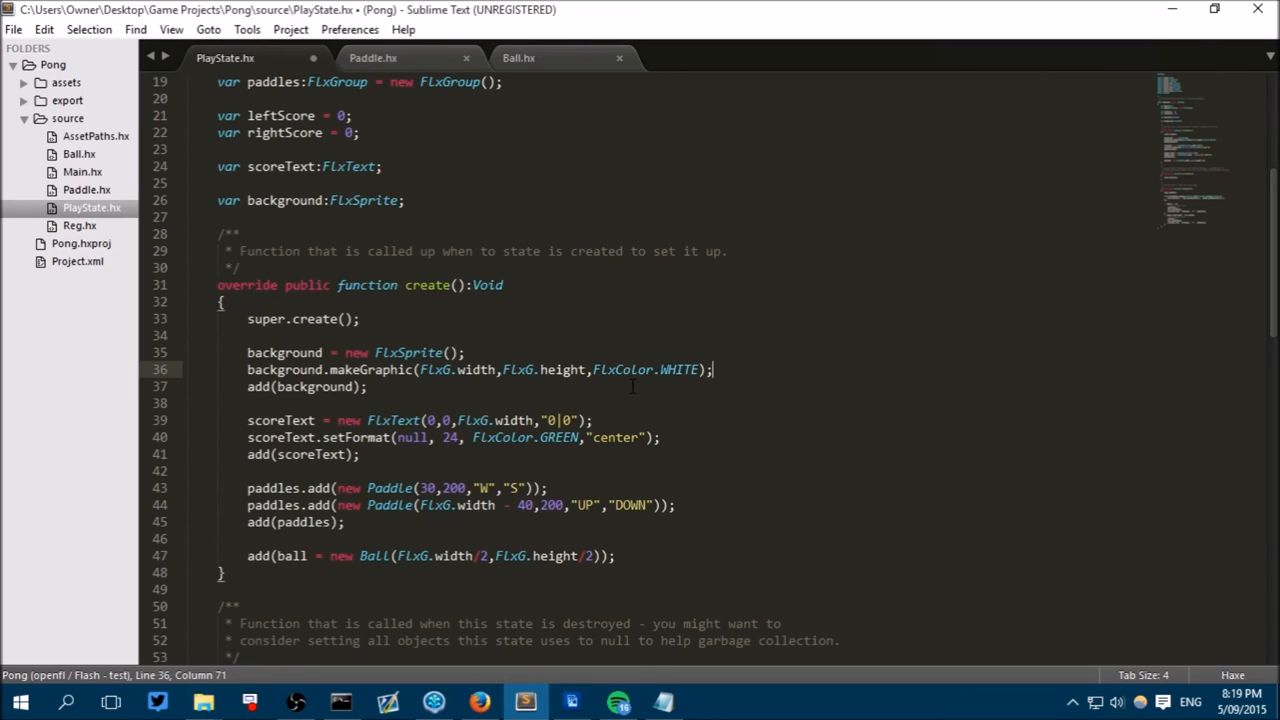
Add the line background.color = FlxColor.WHITE; after the makeGraphic call.
key(Return)
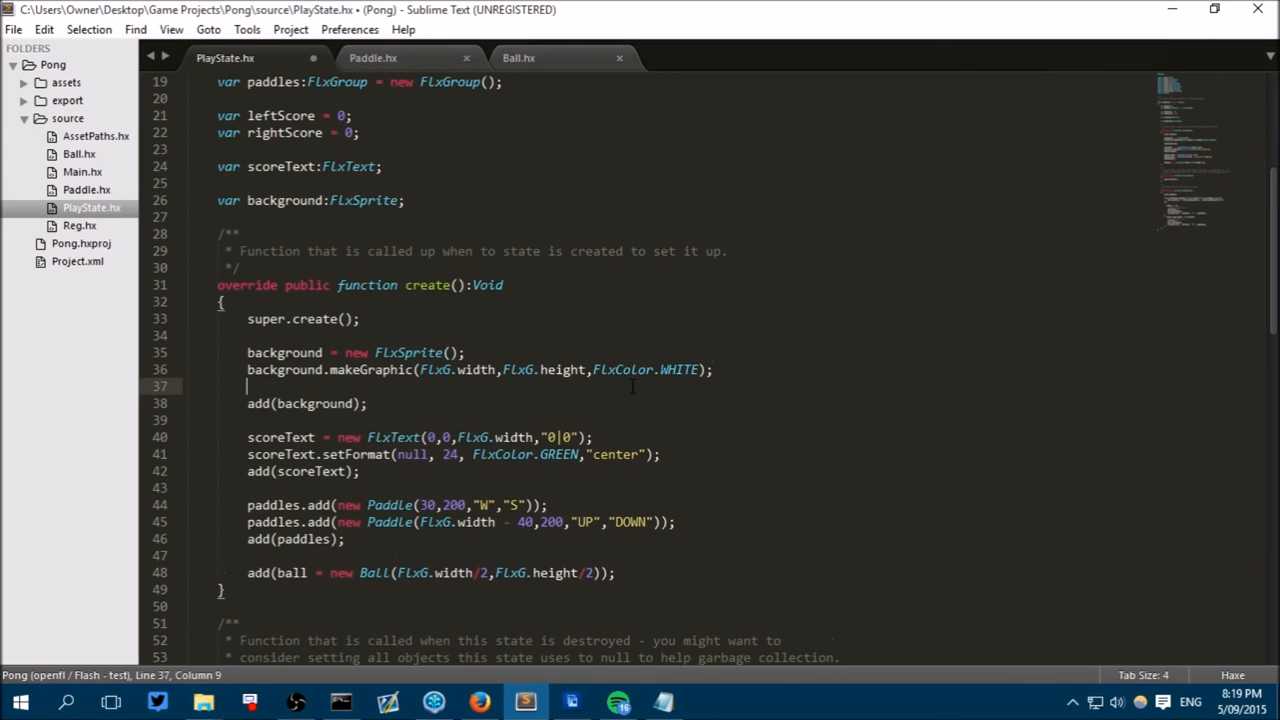
text(background)
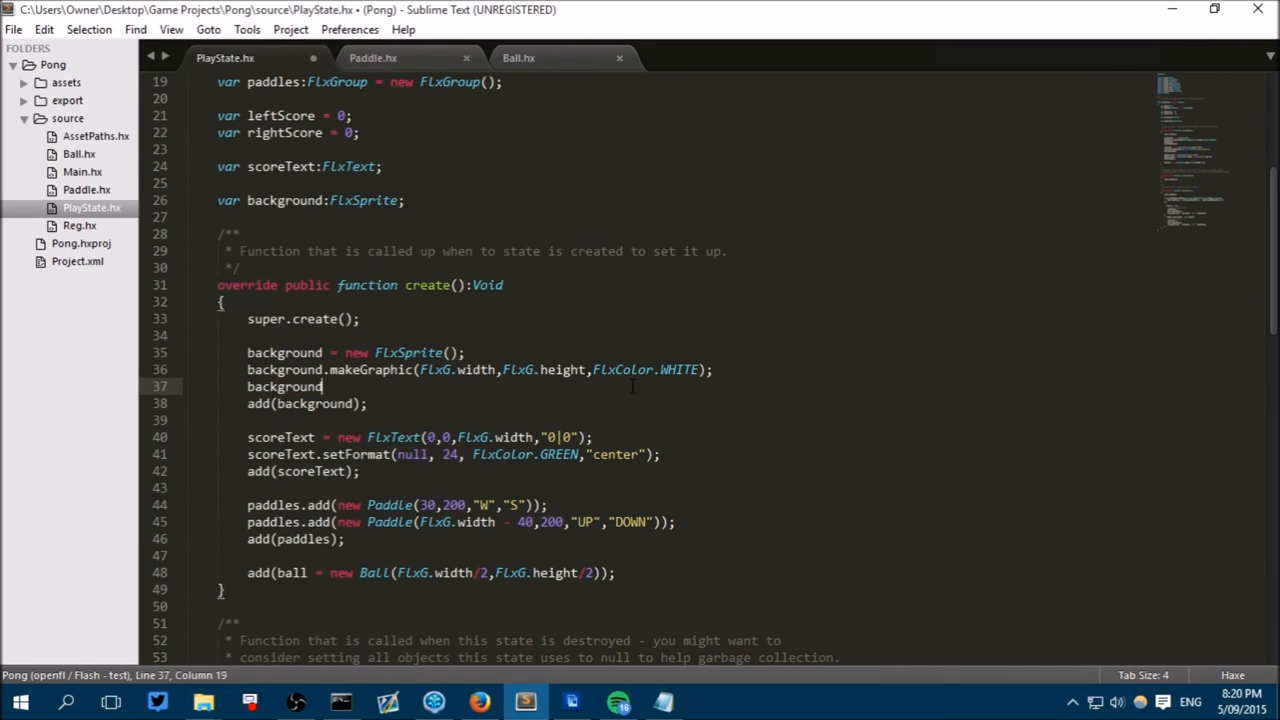
text(.)
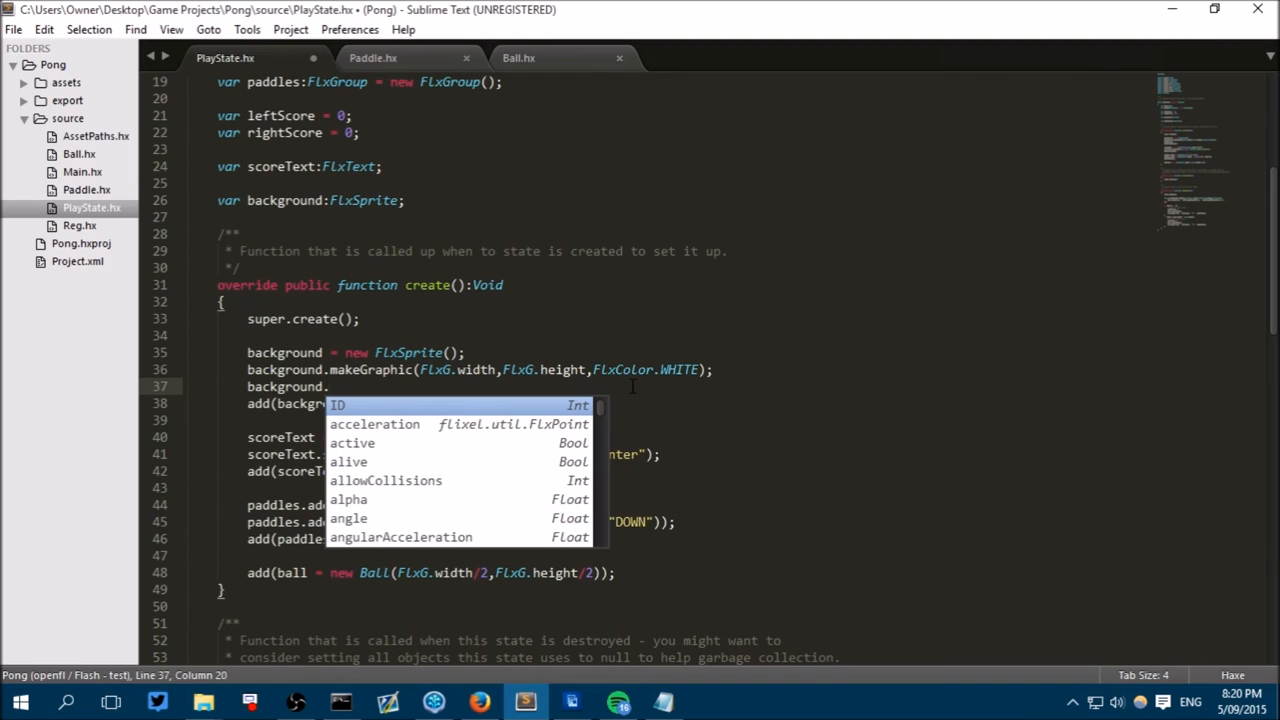
text(color =)
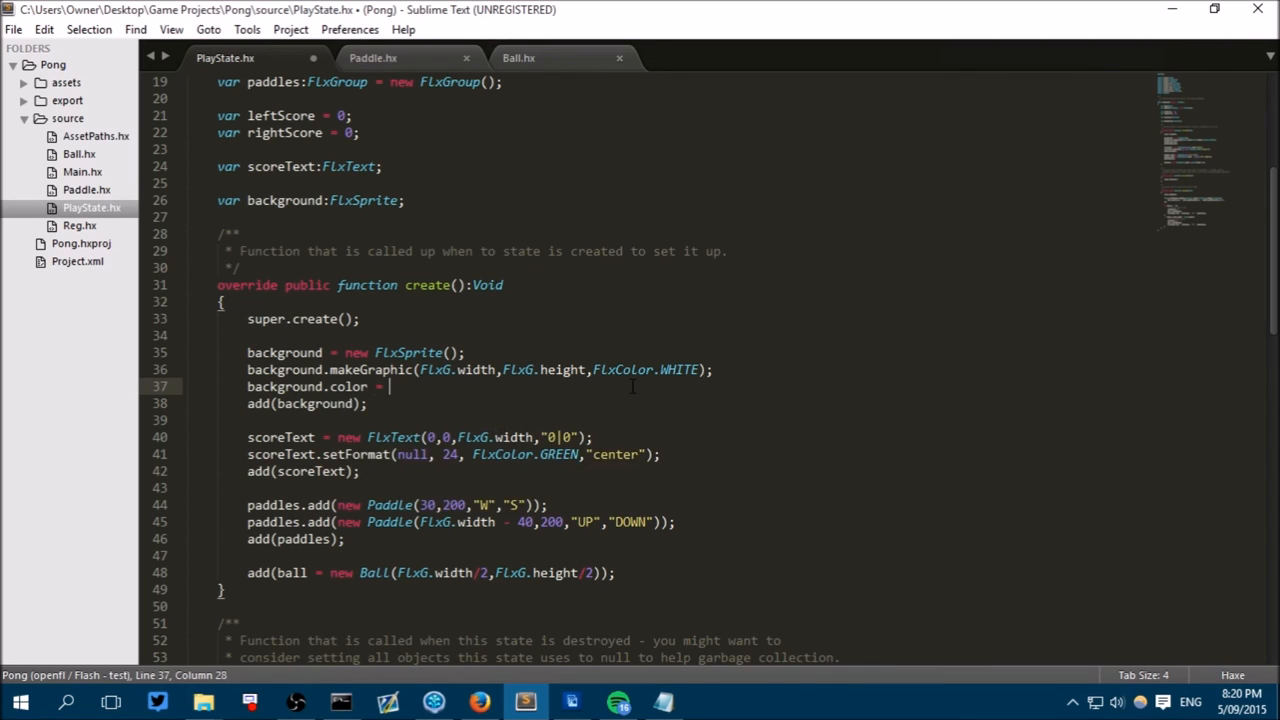
text(FlxColor.)
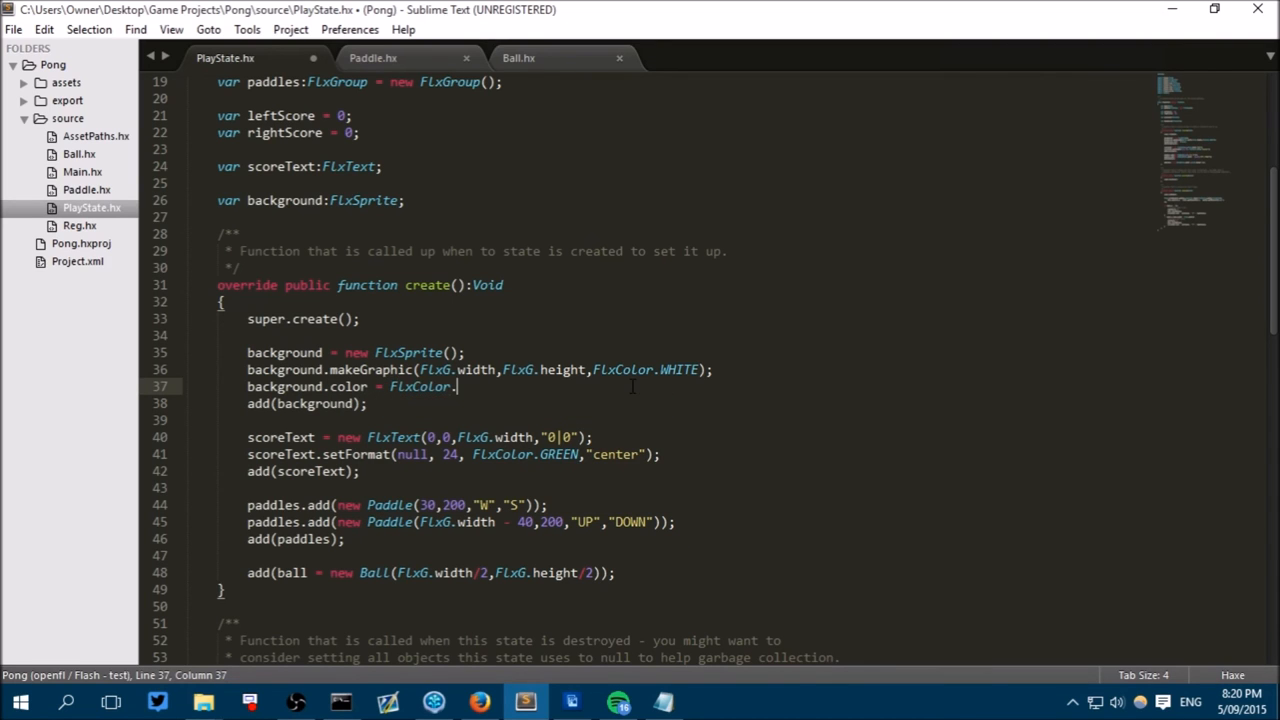
text(WHITE;)
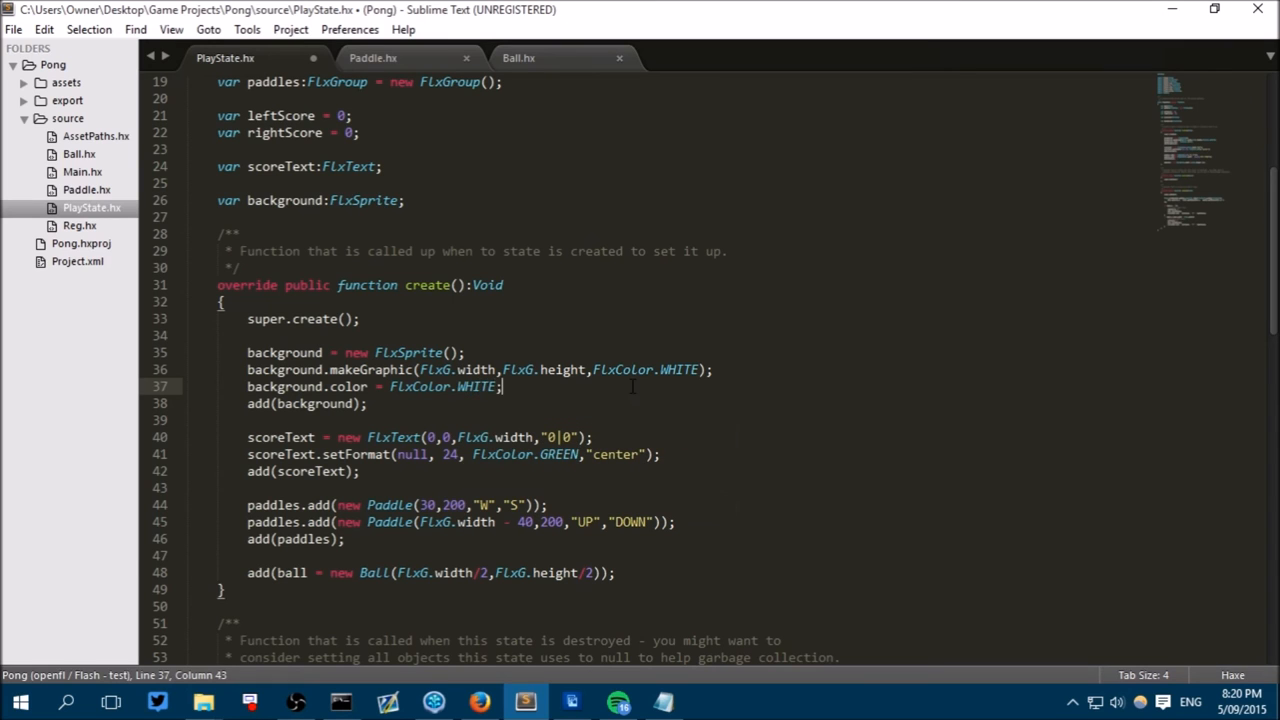
Save PlayState.hx, test-run the game showing the white background, then close the Pong window.
key(ctrl+s)
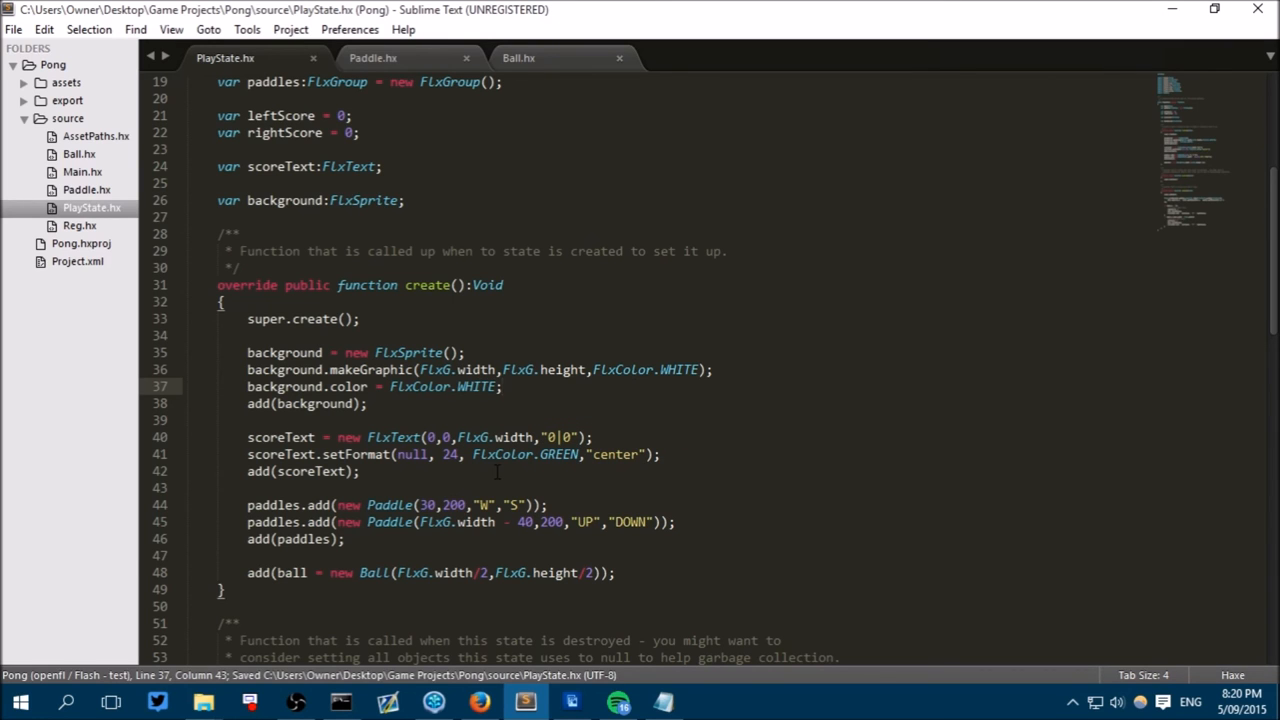
click(340, 700)
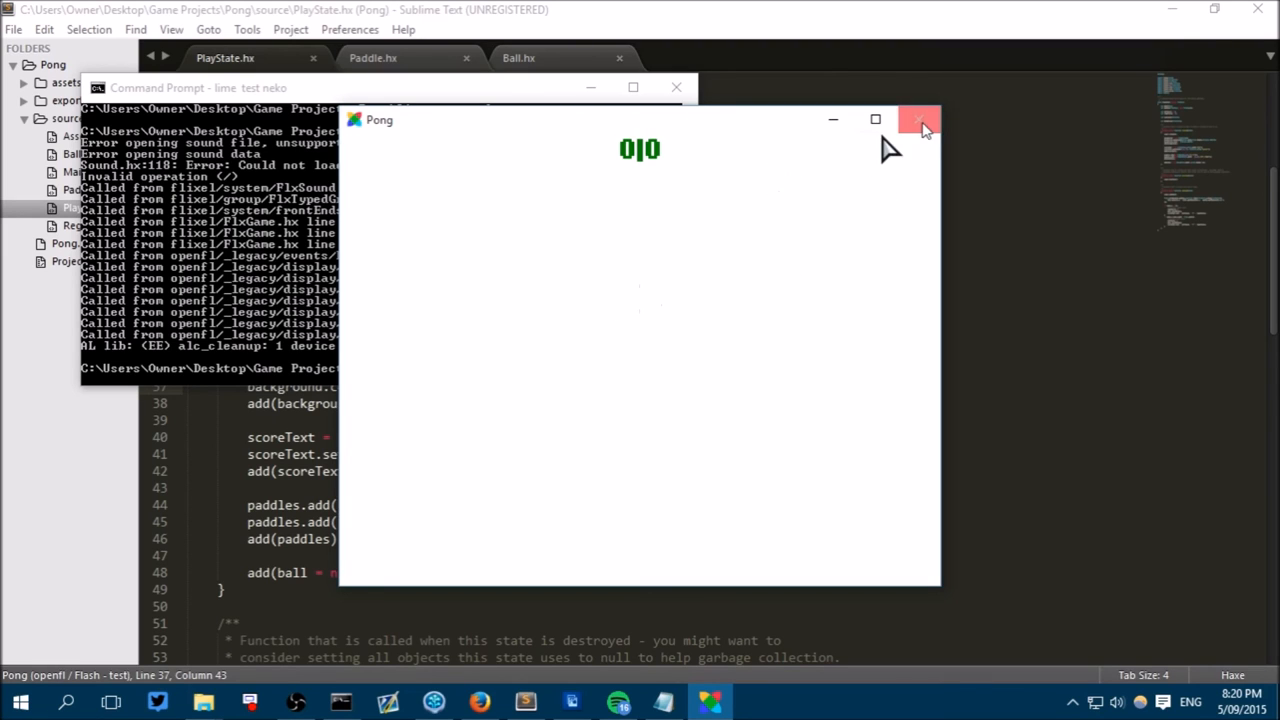
click(920, 120)
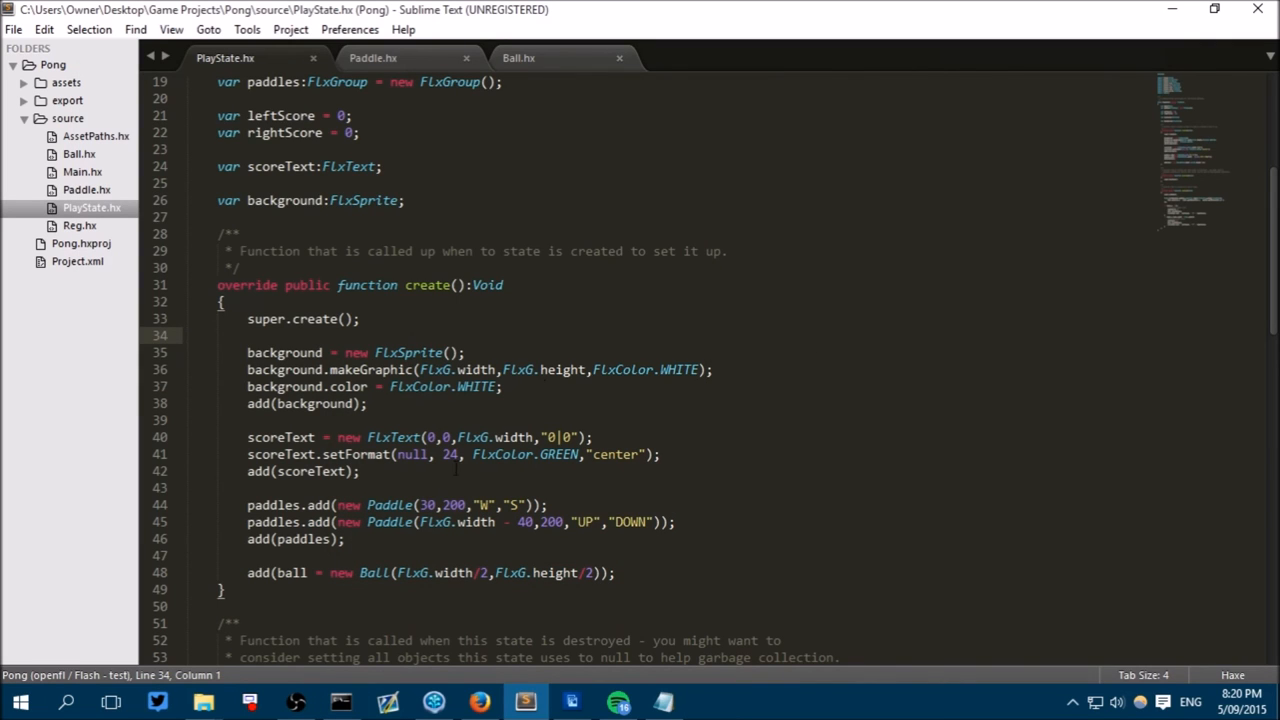
Change background.color to FlxColor.BLACK and open a blank line inside the collide callback in update().
click(480, 386)
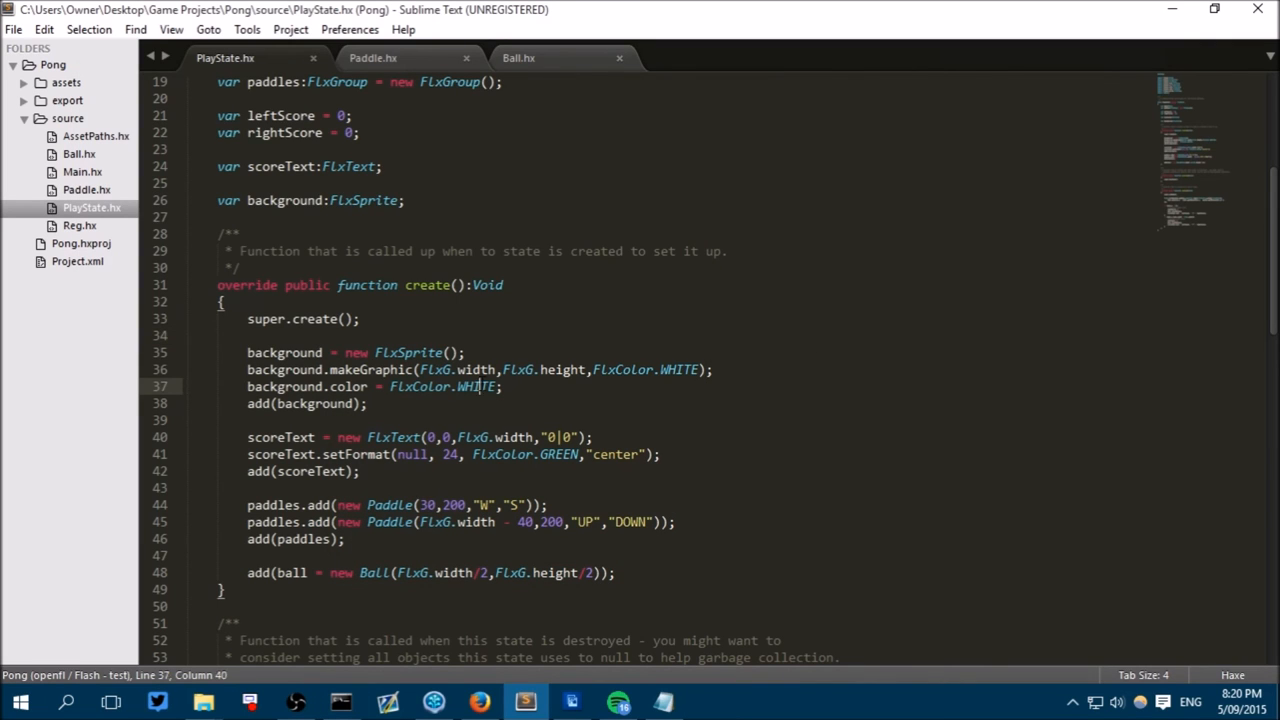
text(BLACK)
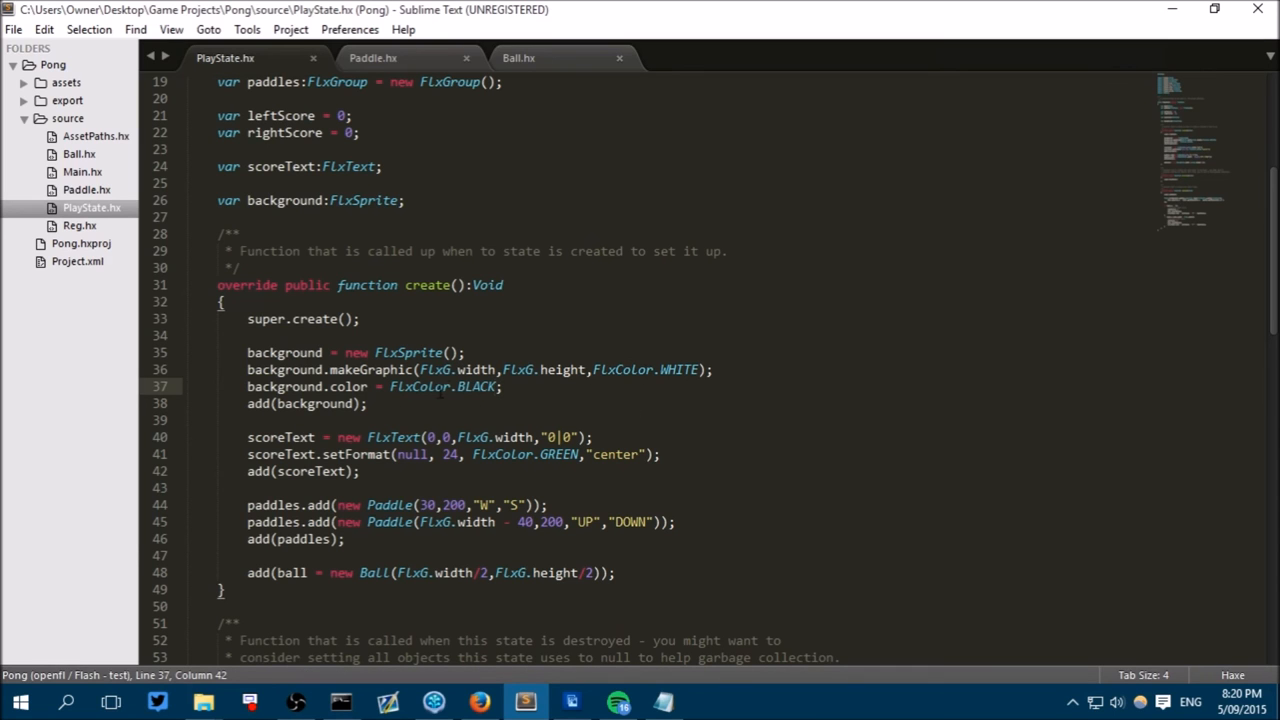
scroll(down, 3)
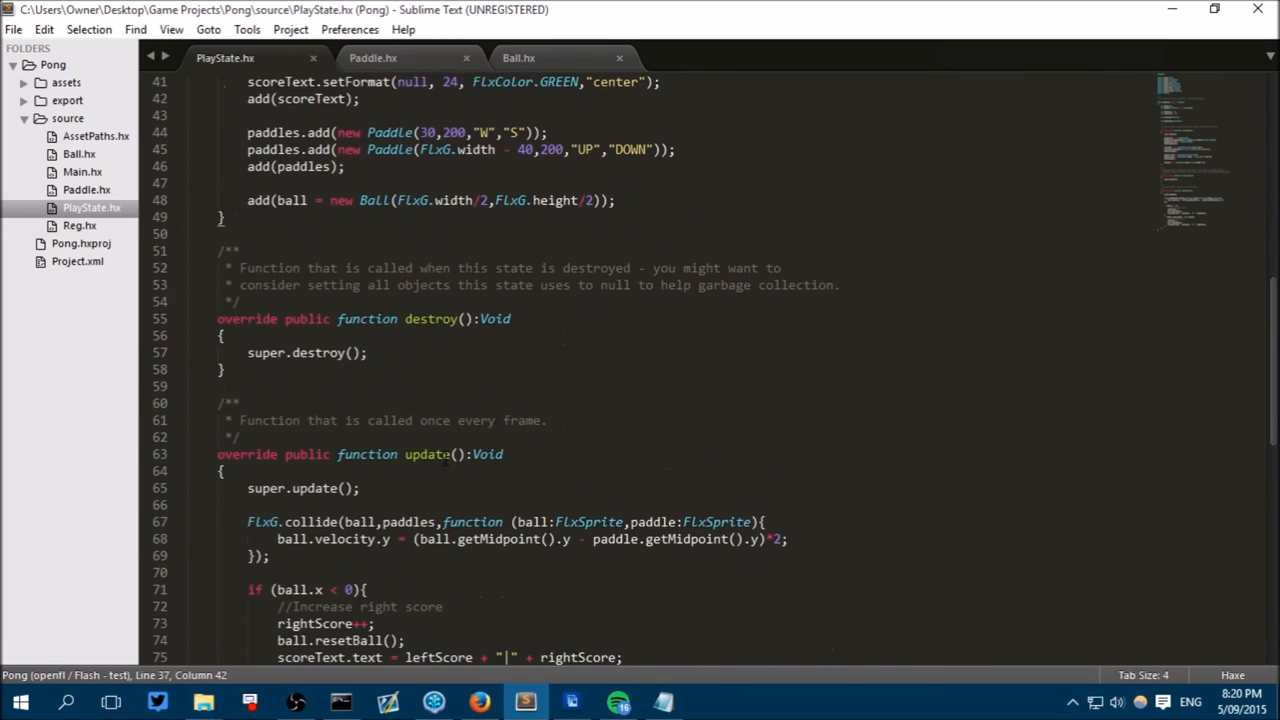
scroll(down, 3)
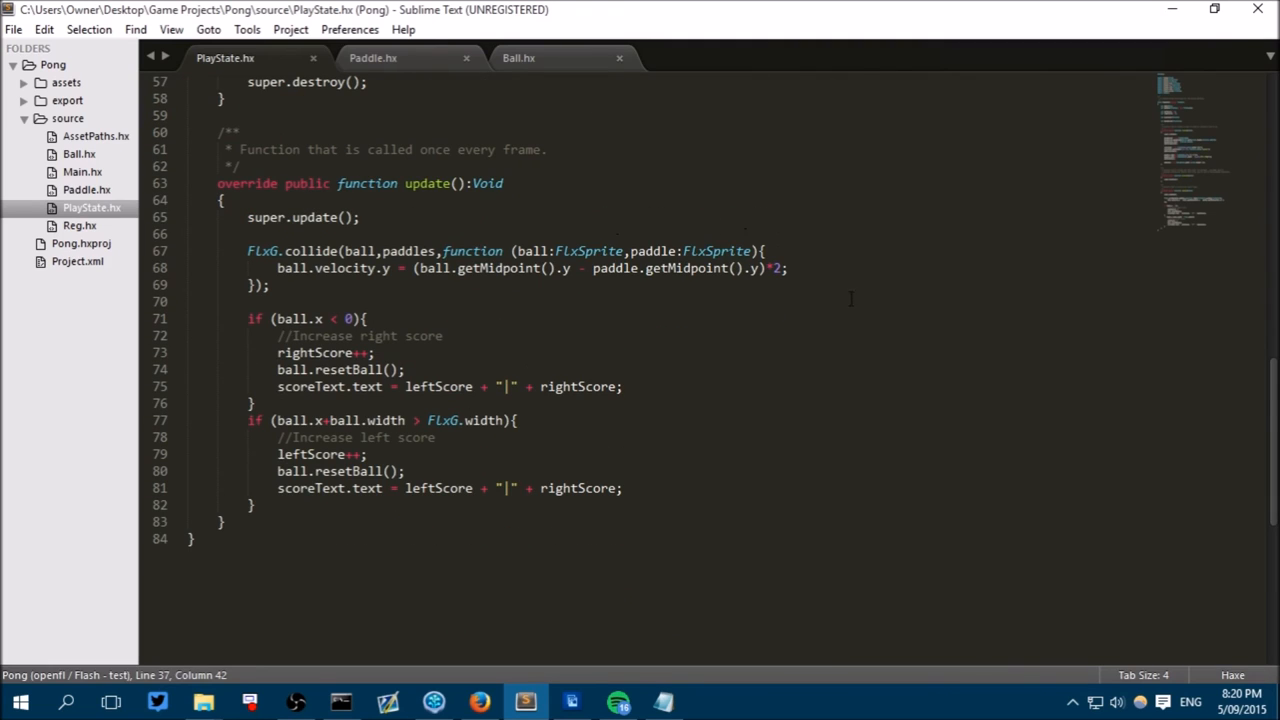
key(enter)
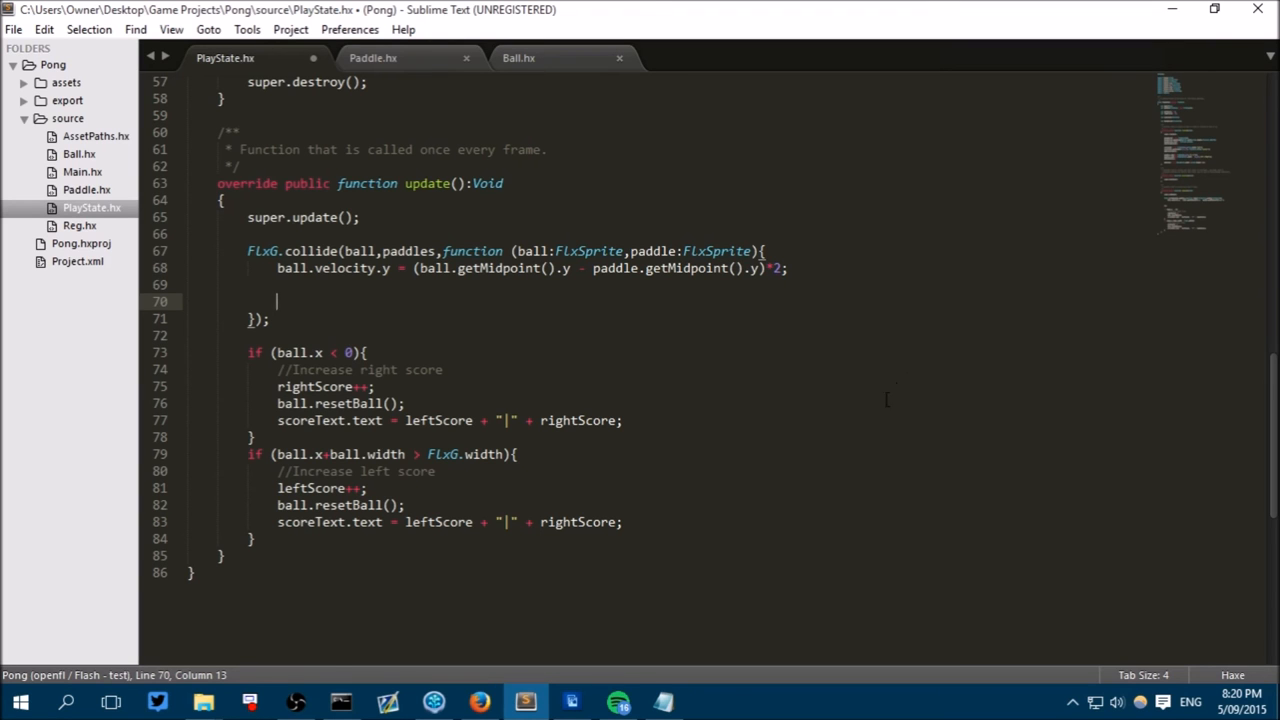
Start a new import line below import flixel.FlxState; at the top of PlayState.hx.
scroll(up, 3)
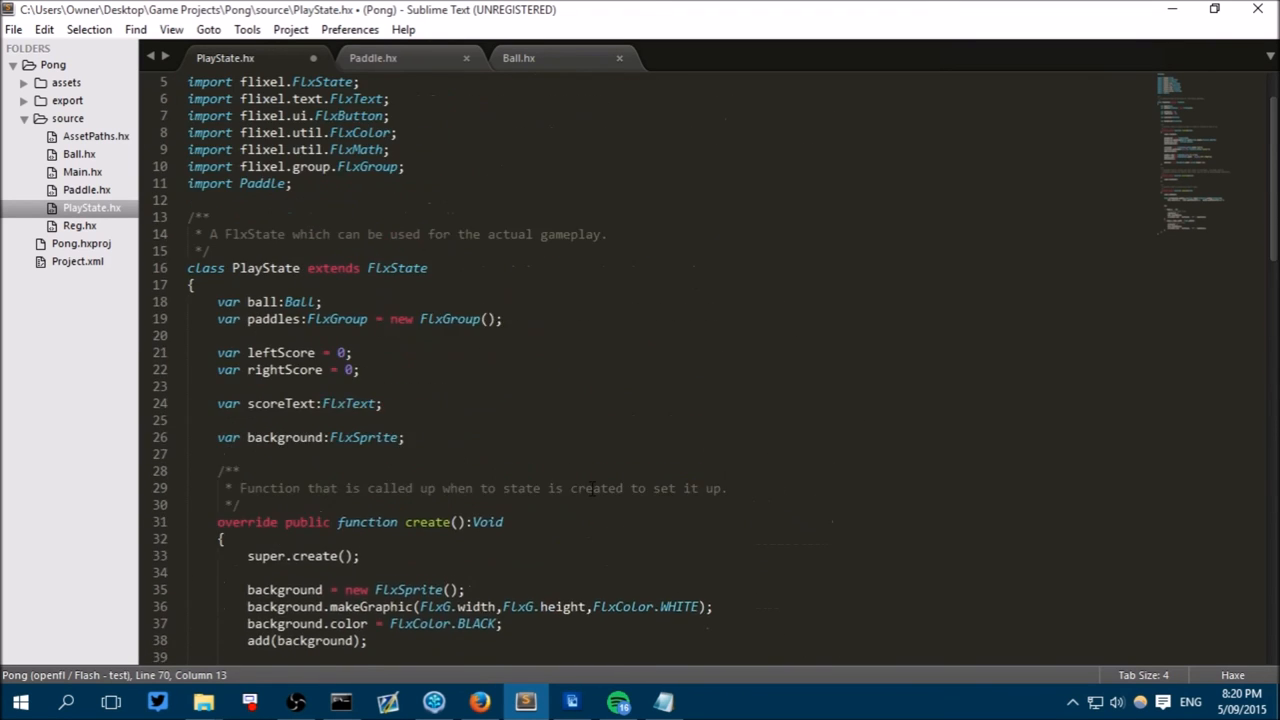
scroll(up, 3)
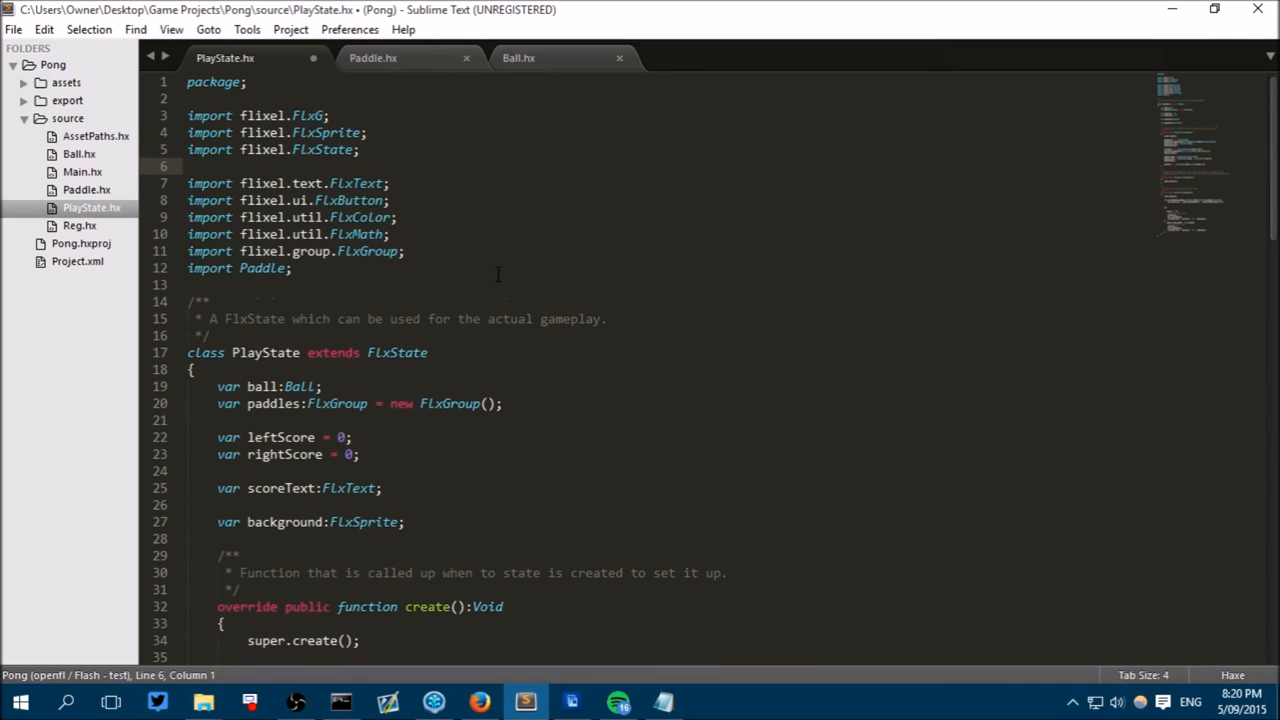
text(import)
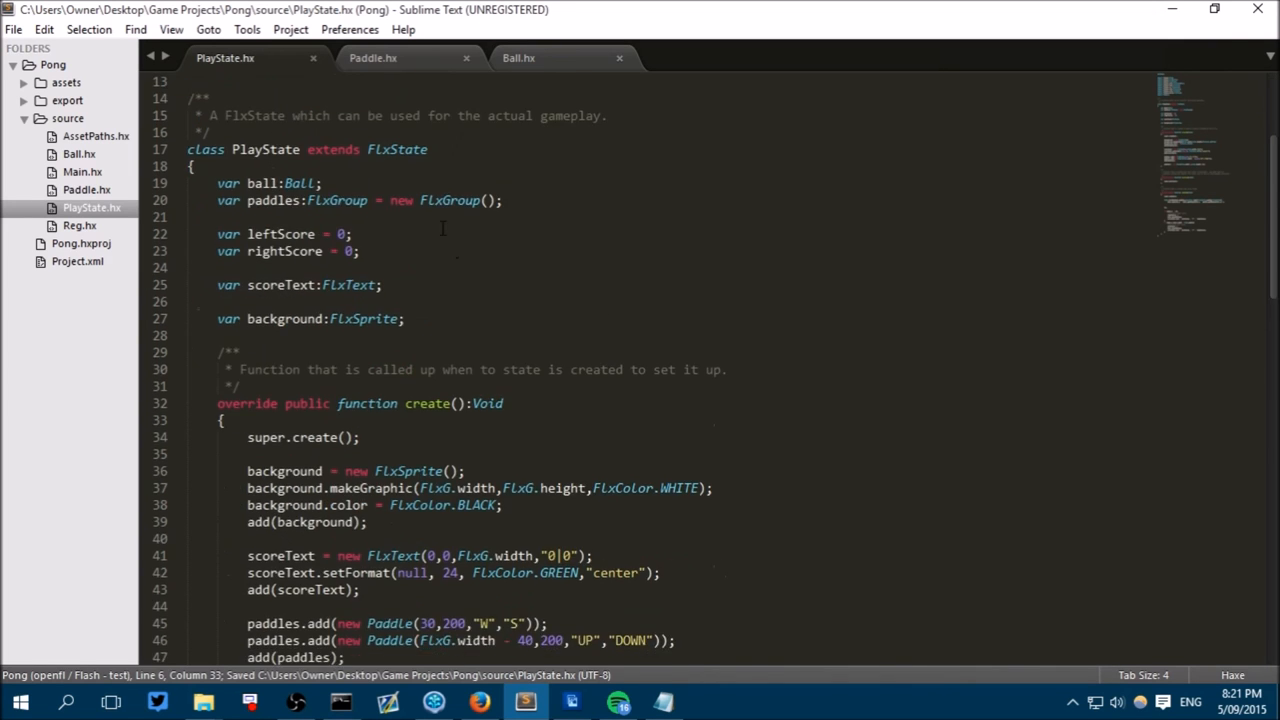
In the collide callback, write background.color = FlxColorUtil.makeFromHSBA( with empty arguments.
scroll(down, 3)
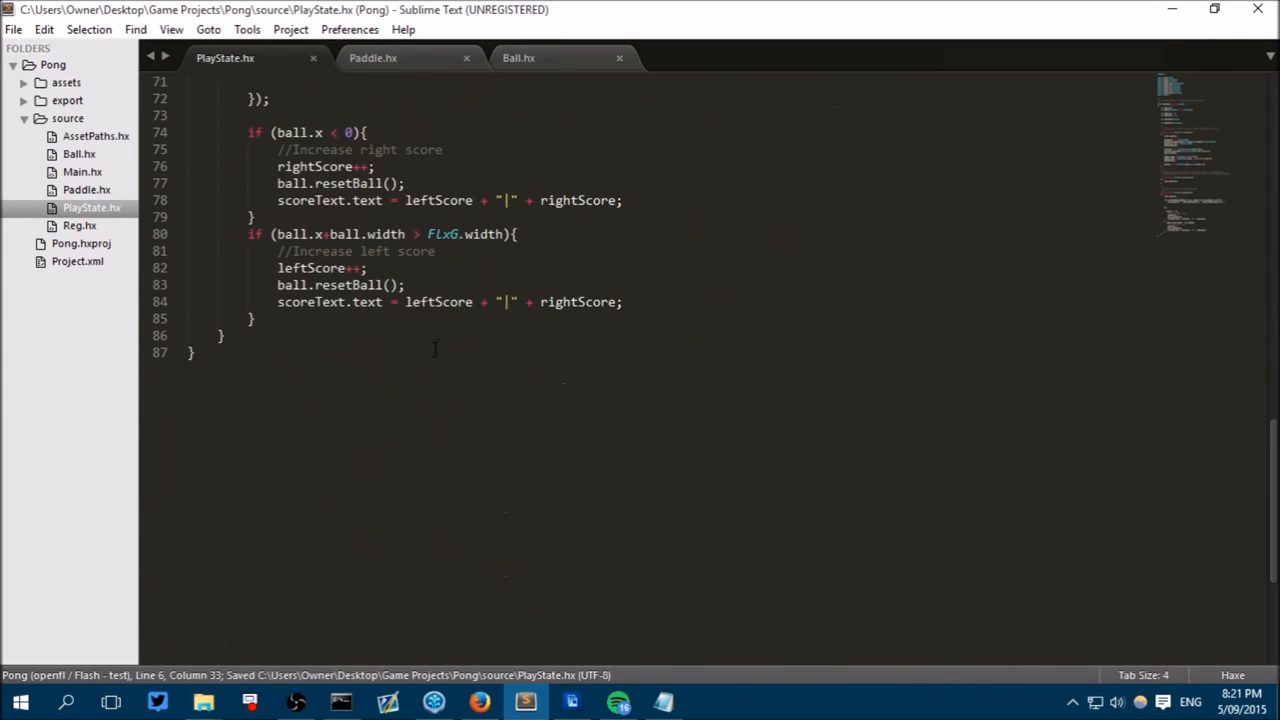
scroll(up, 3)
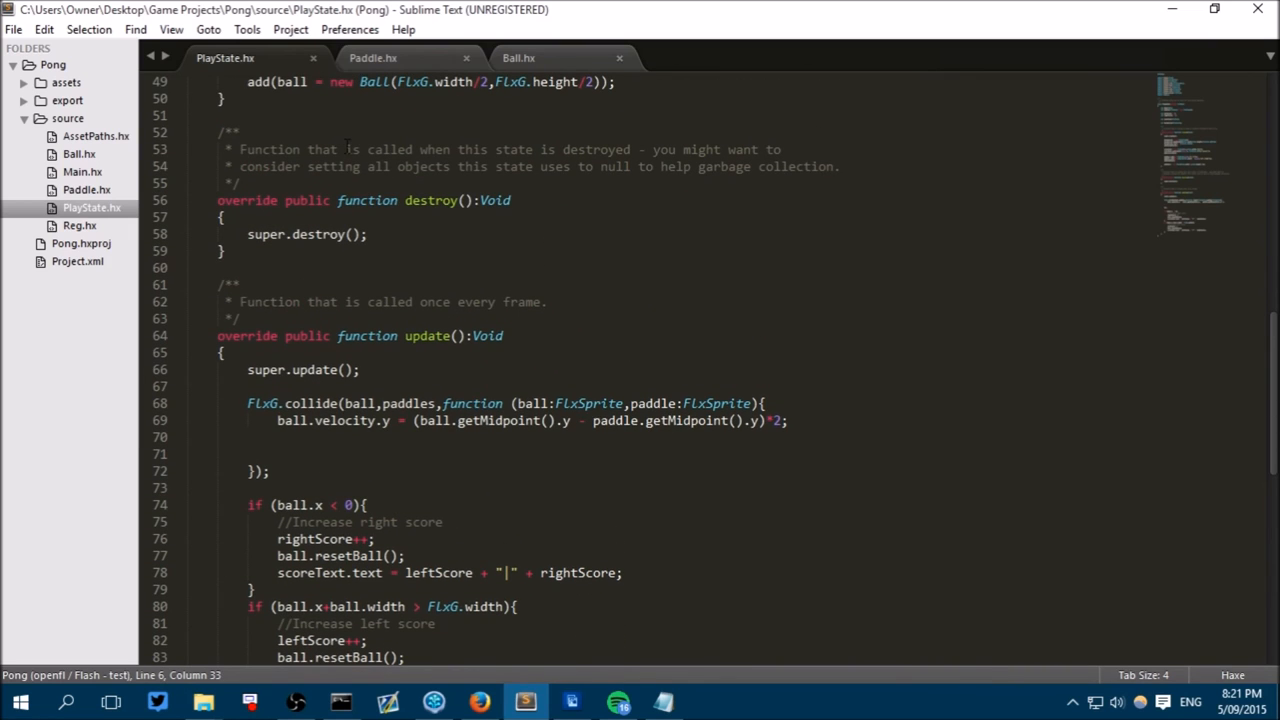
scroll(down, 3)
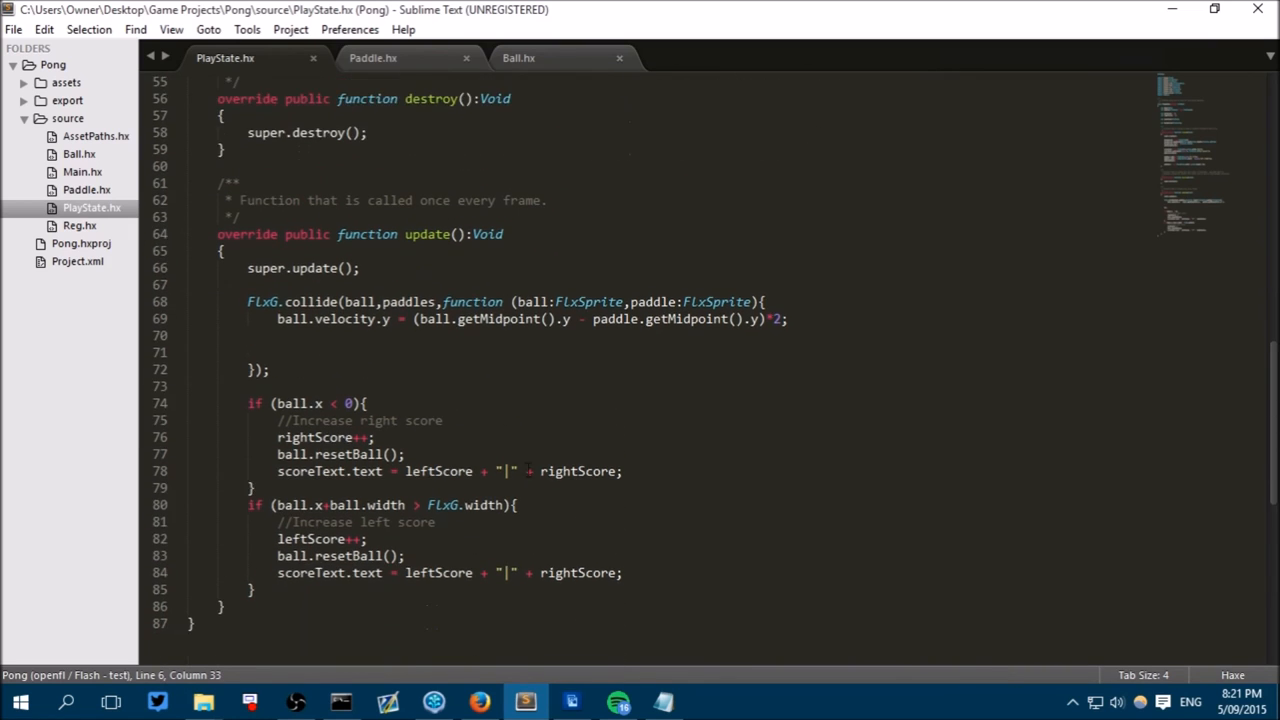
scroll(up, 3)
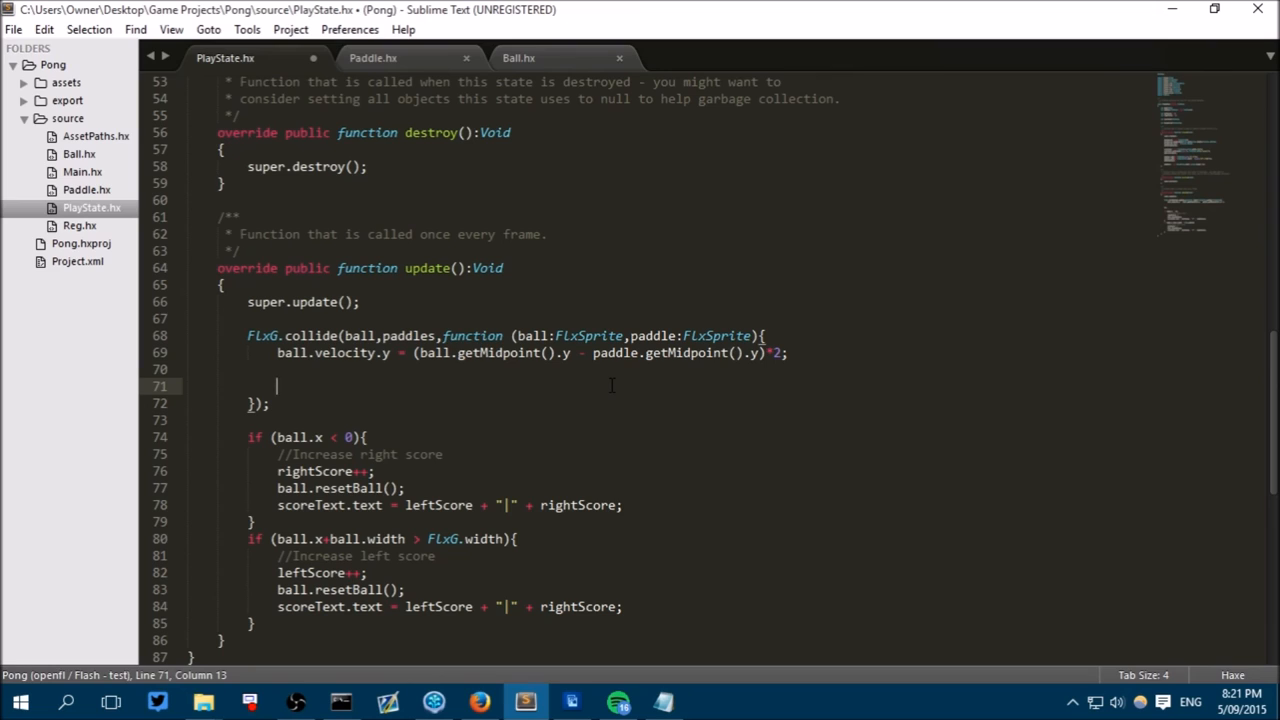
text(b)
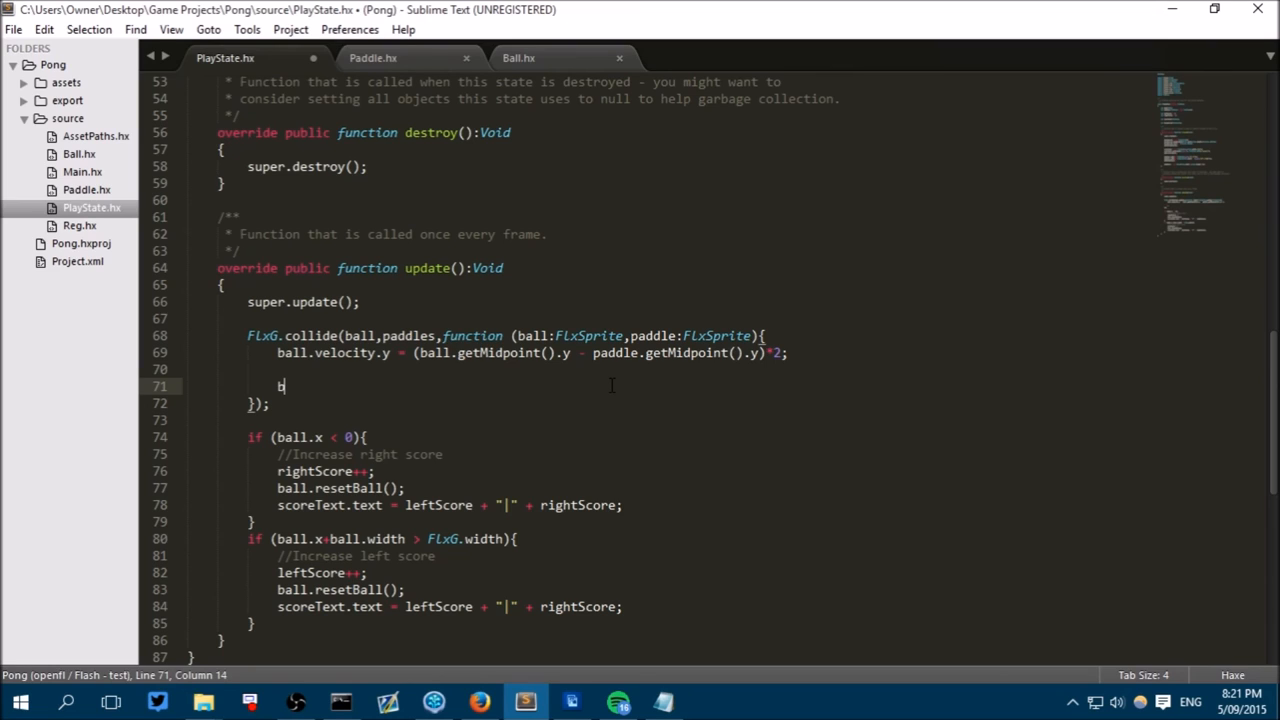
text(background.)
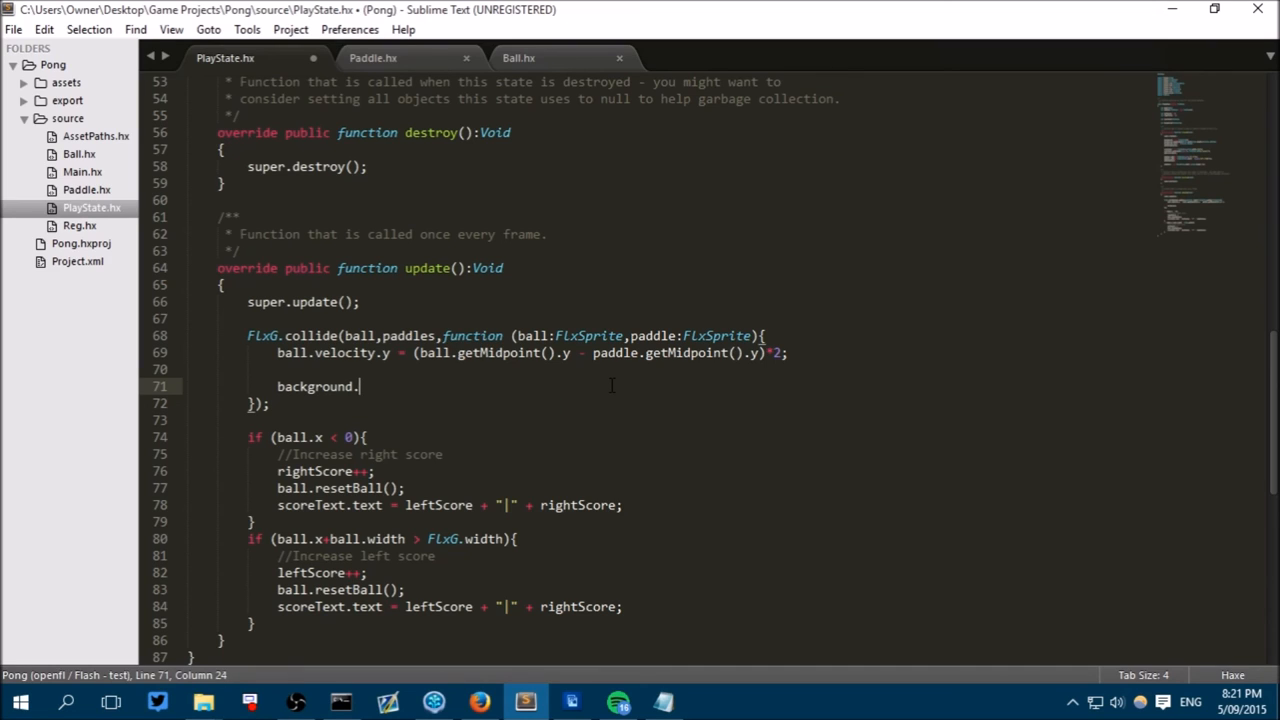
text(color =)
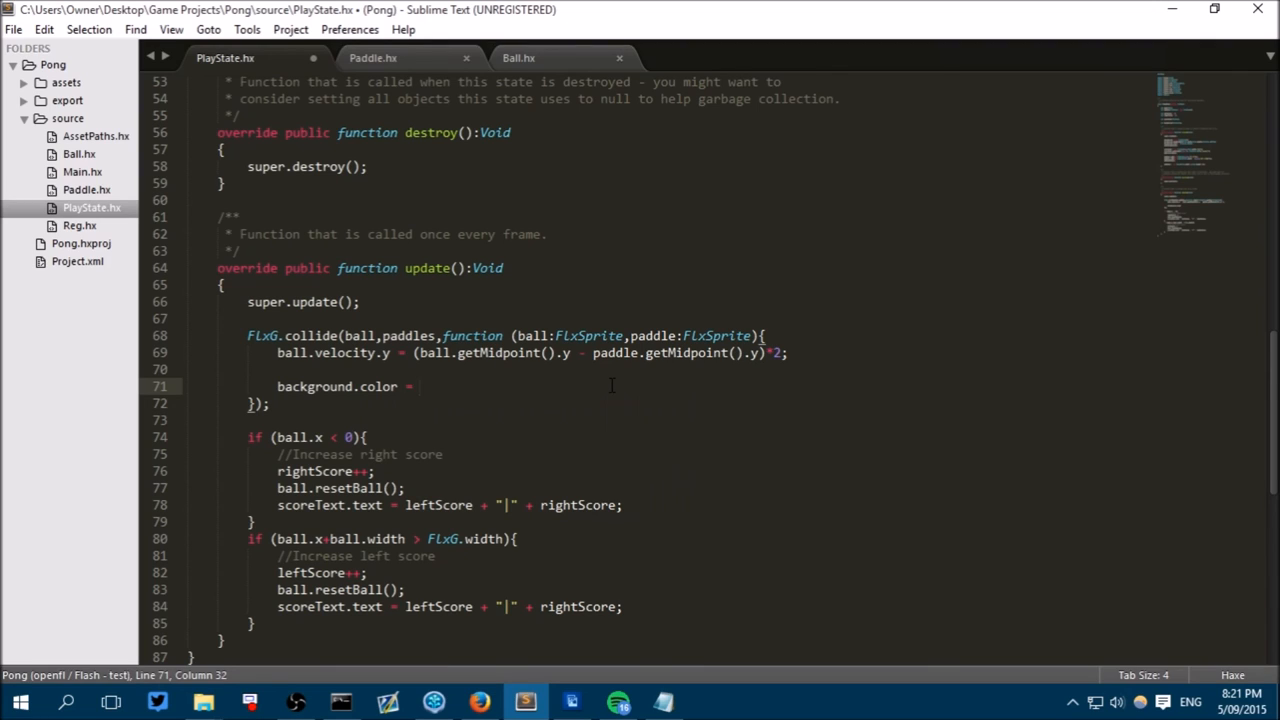
text(FlxColorUtil.)
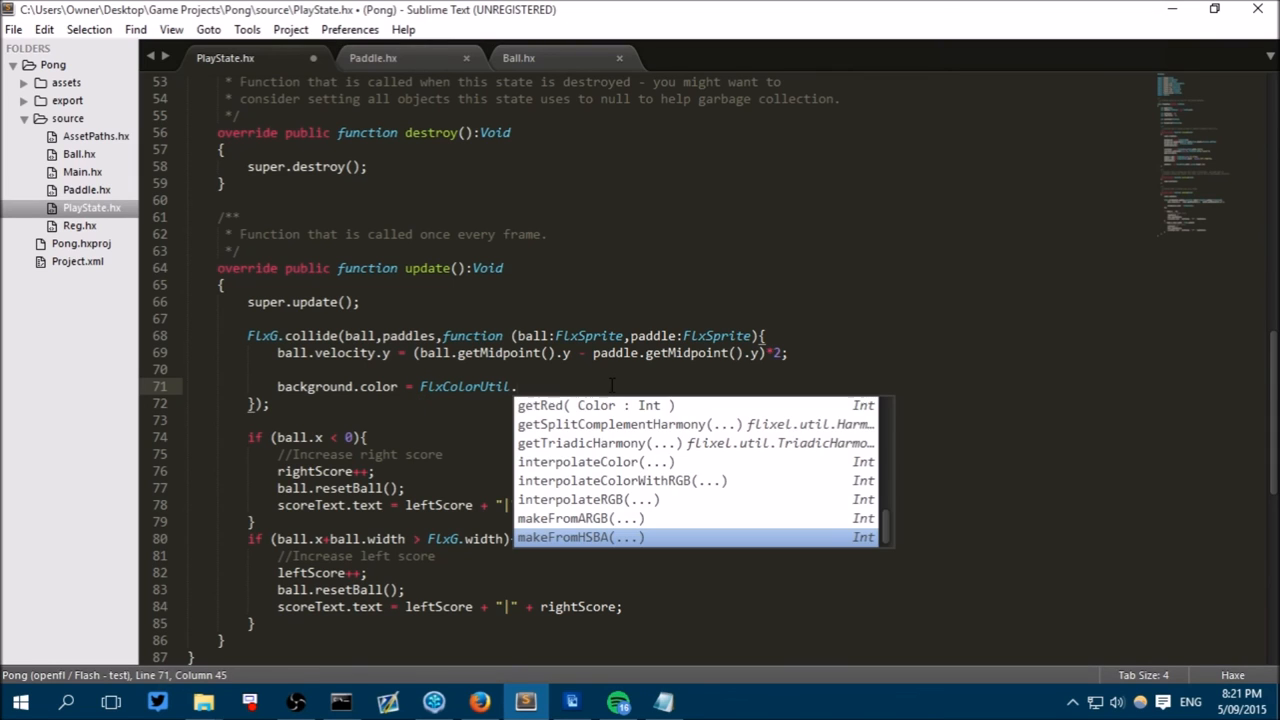
text(makeFromHSBA)
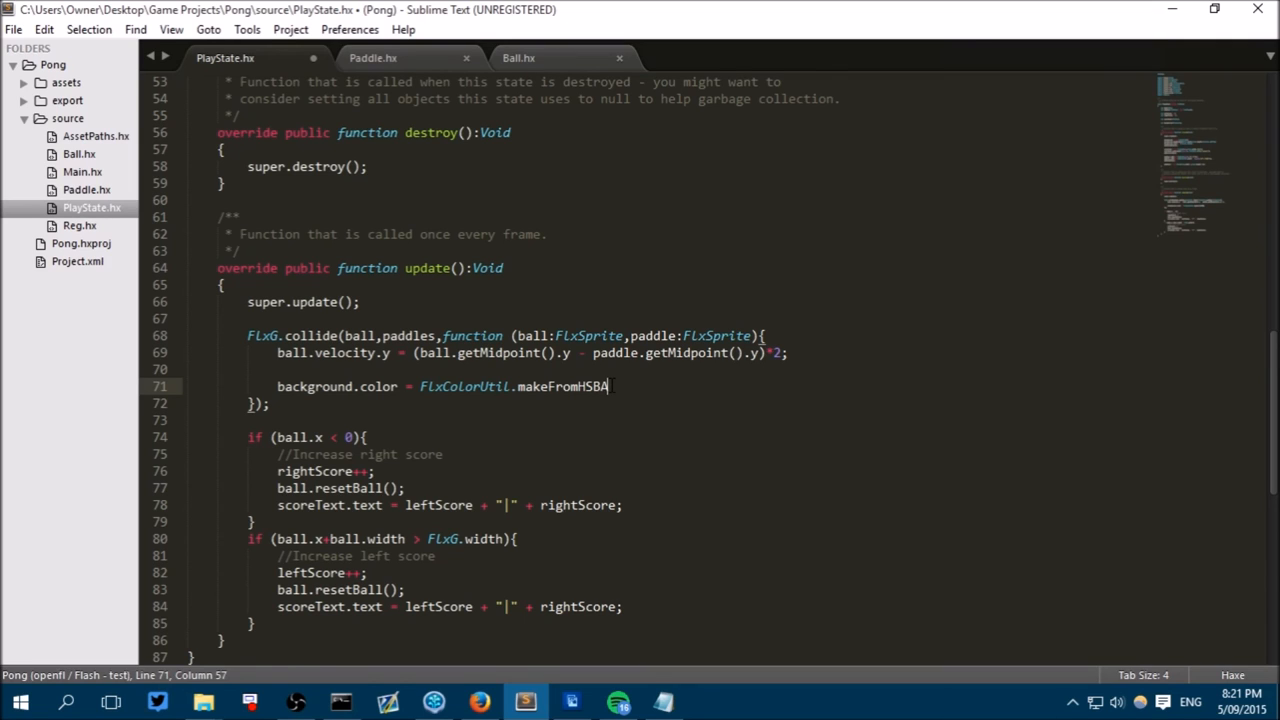
text(()
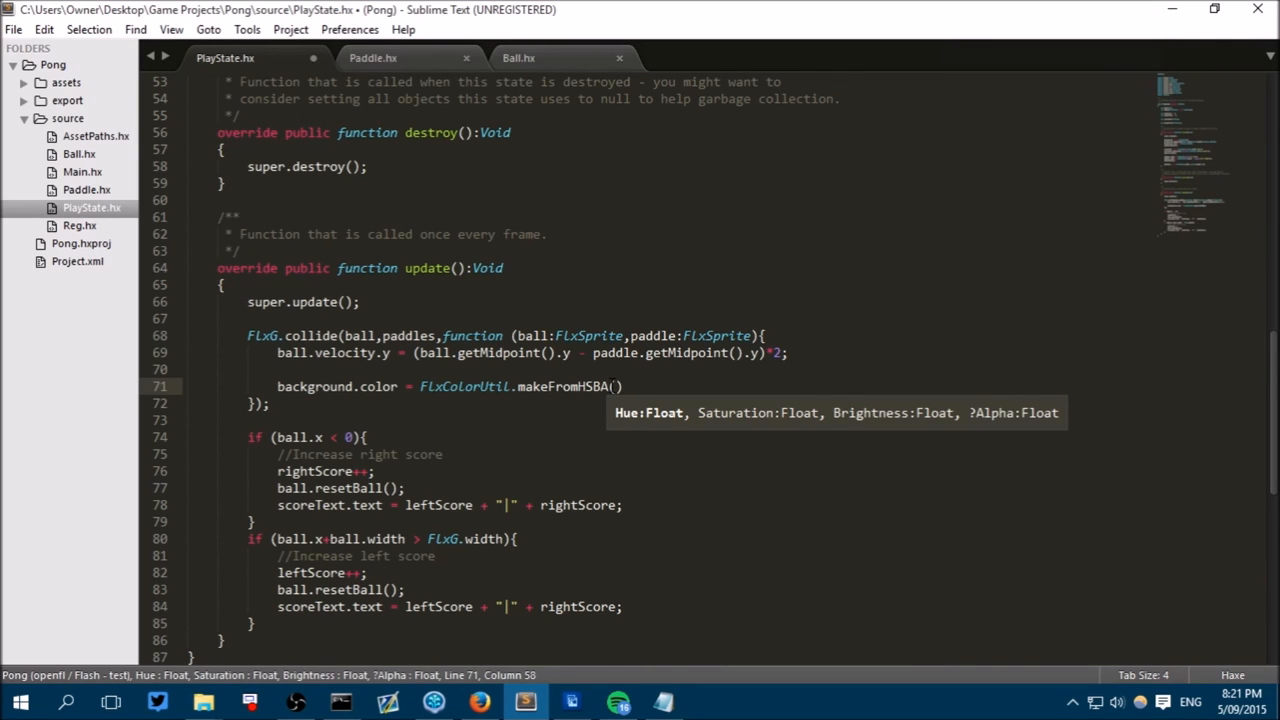
mouse_move(660, 424)
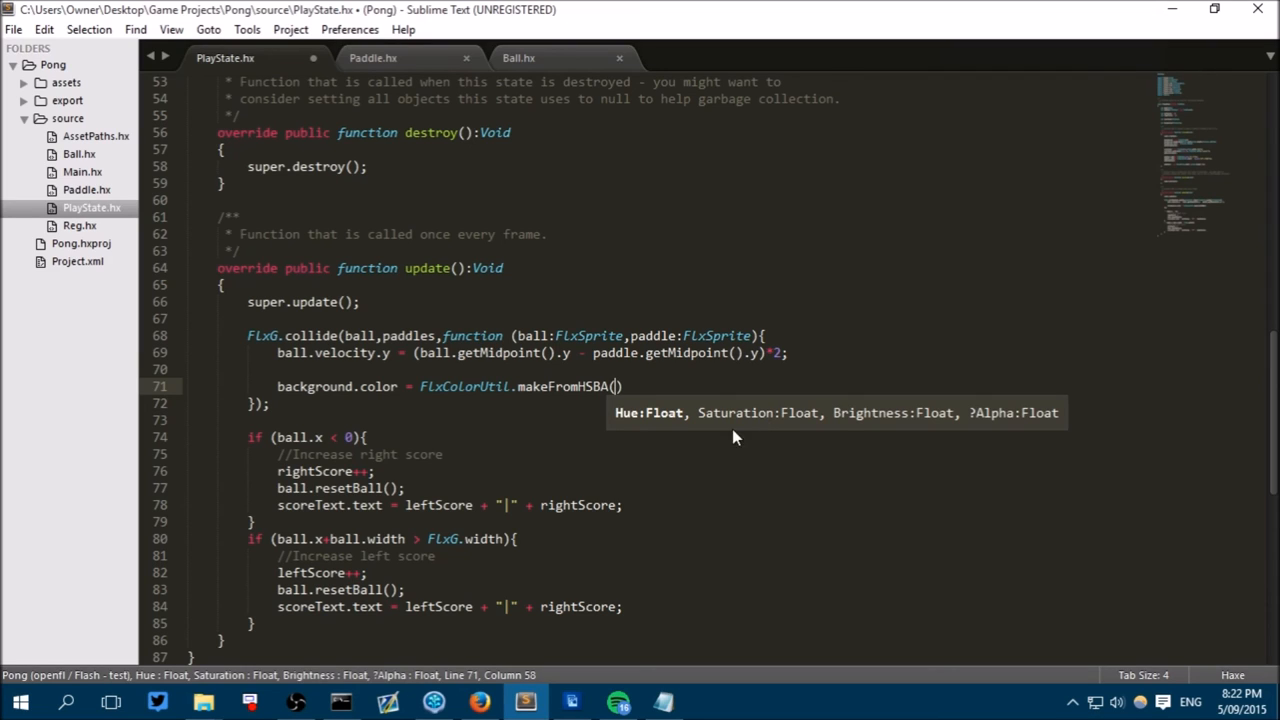
mouse_move(644, 436)
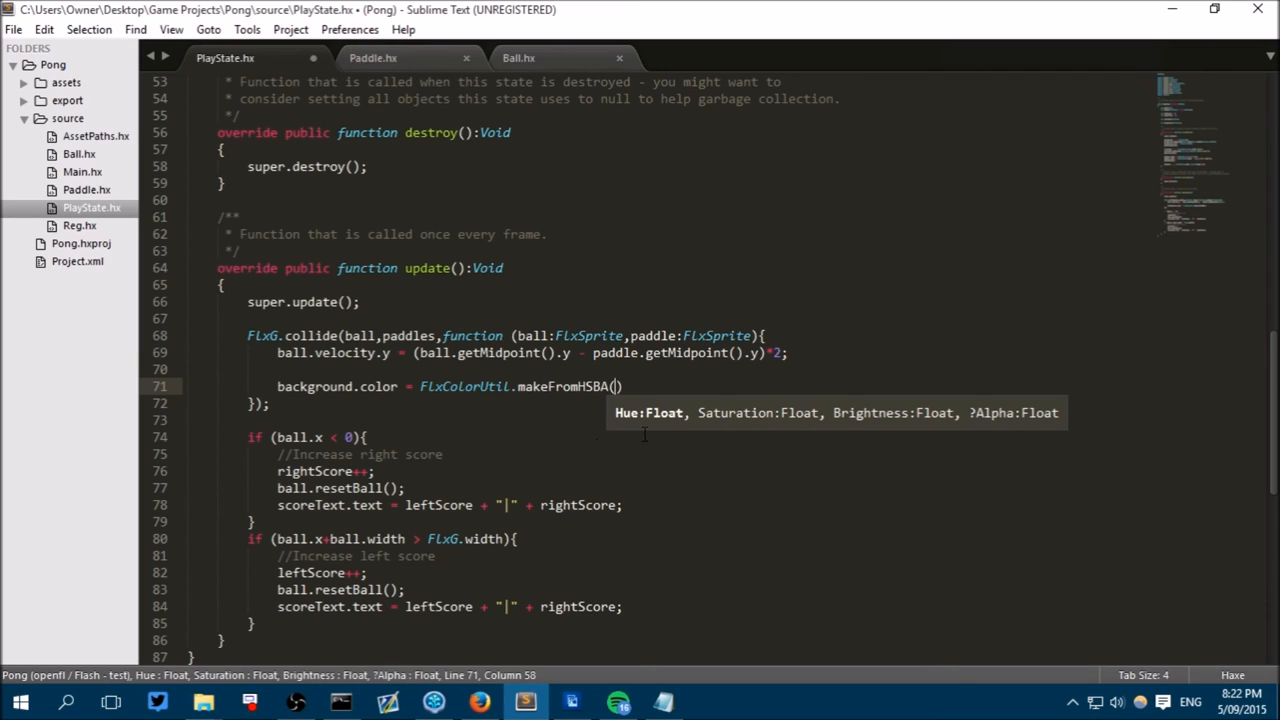
mouse_move(632, 412)
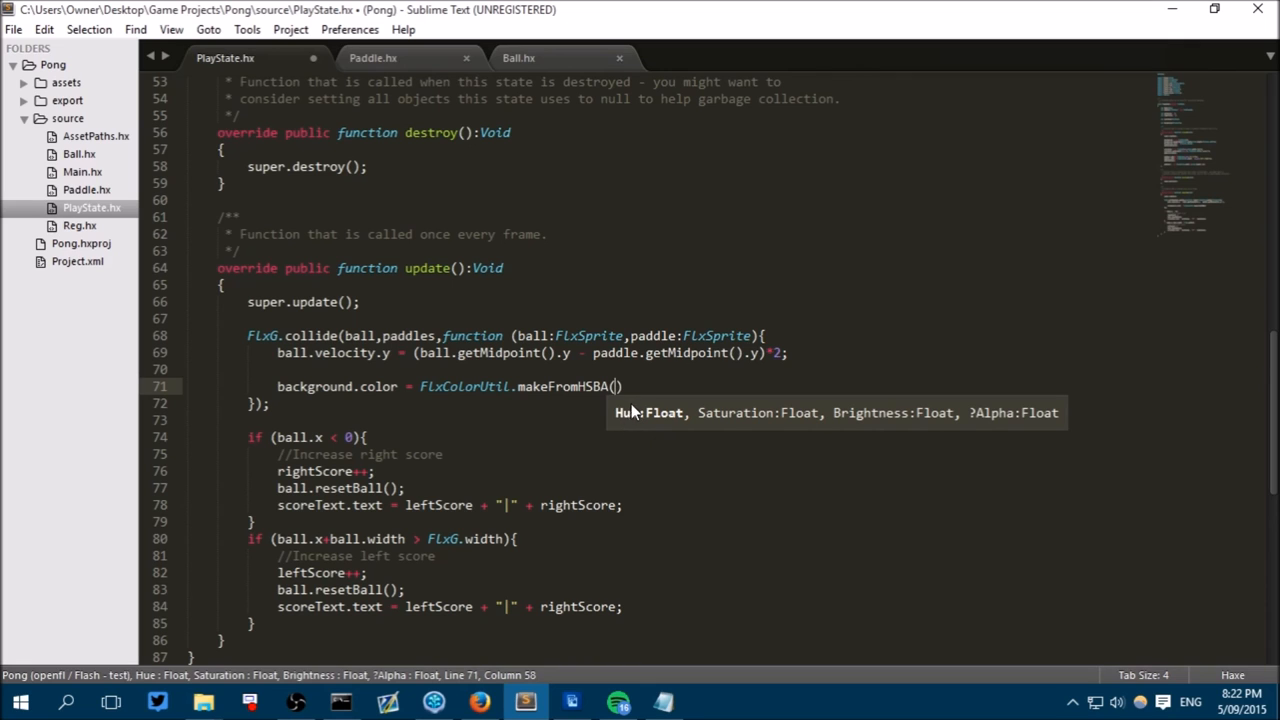
mouse_move(672, 454)
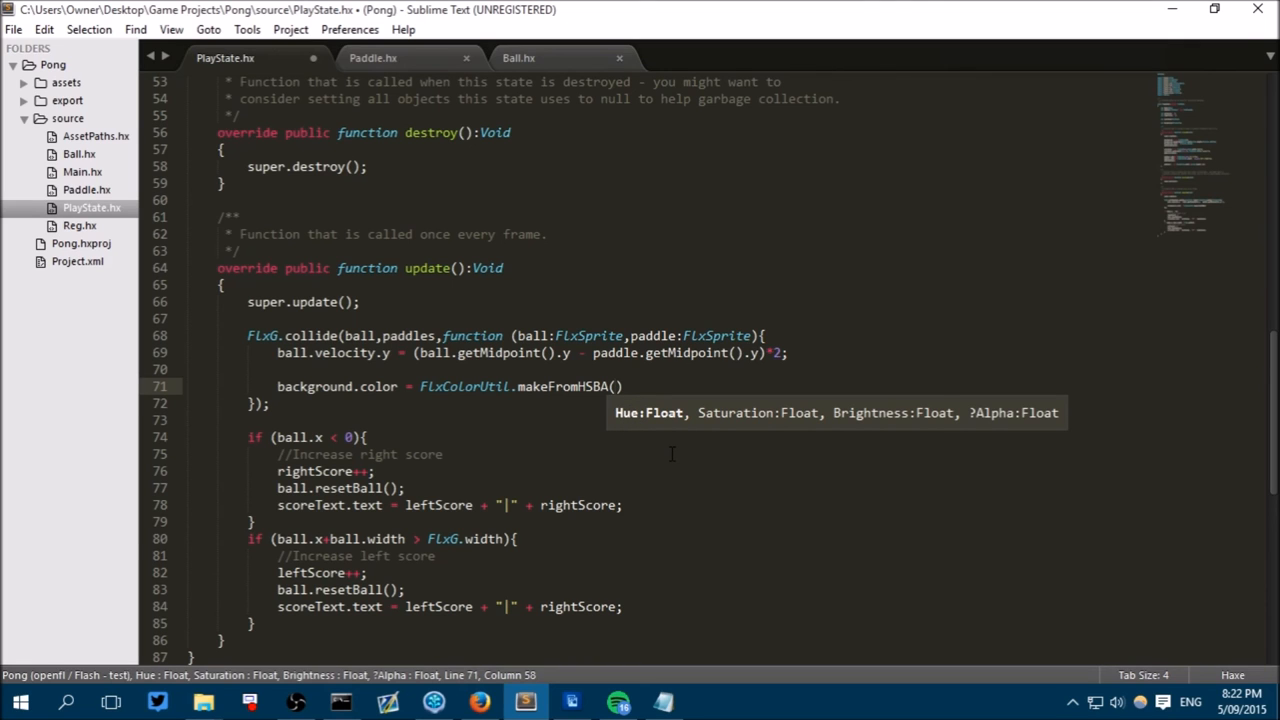
Give makeFromHSBA its hue argument FlxRandom.intRanged(1,360).
scroll(up, 3)
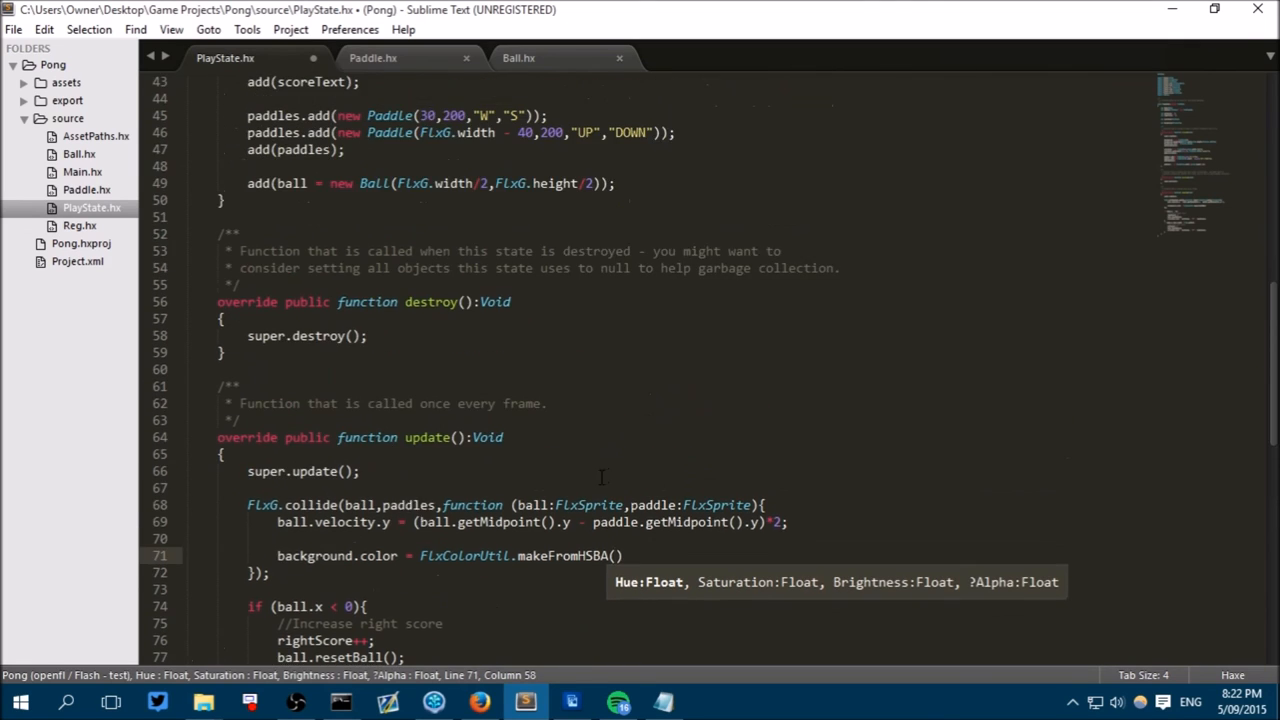
scroll(up, 3)
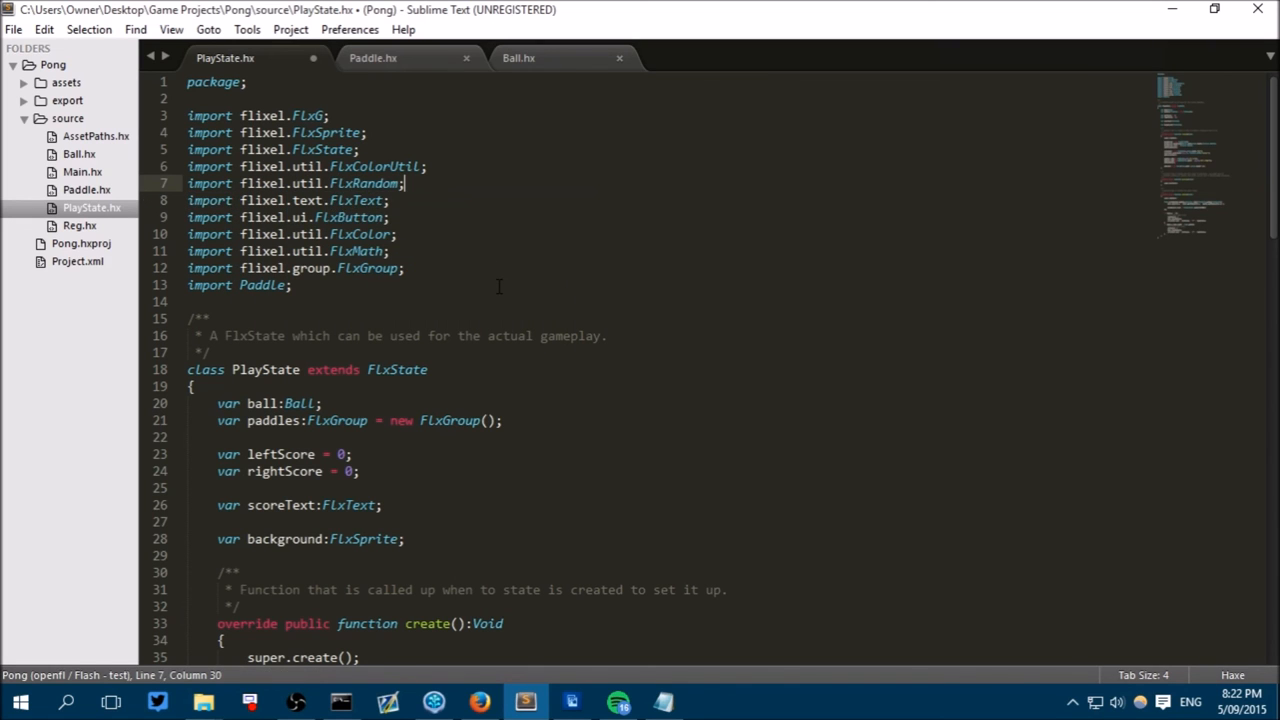
scroll(down, 3)
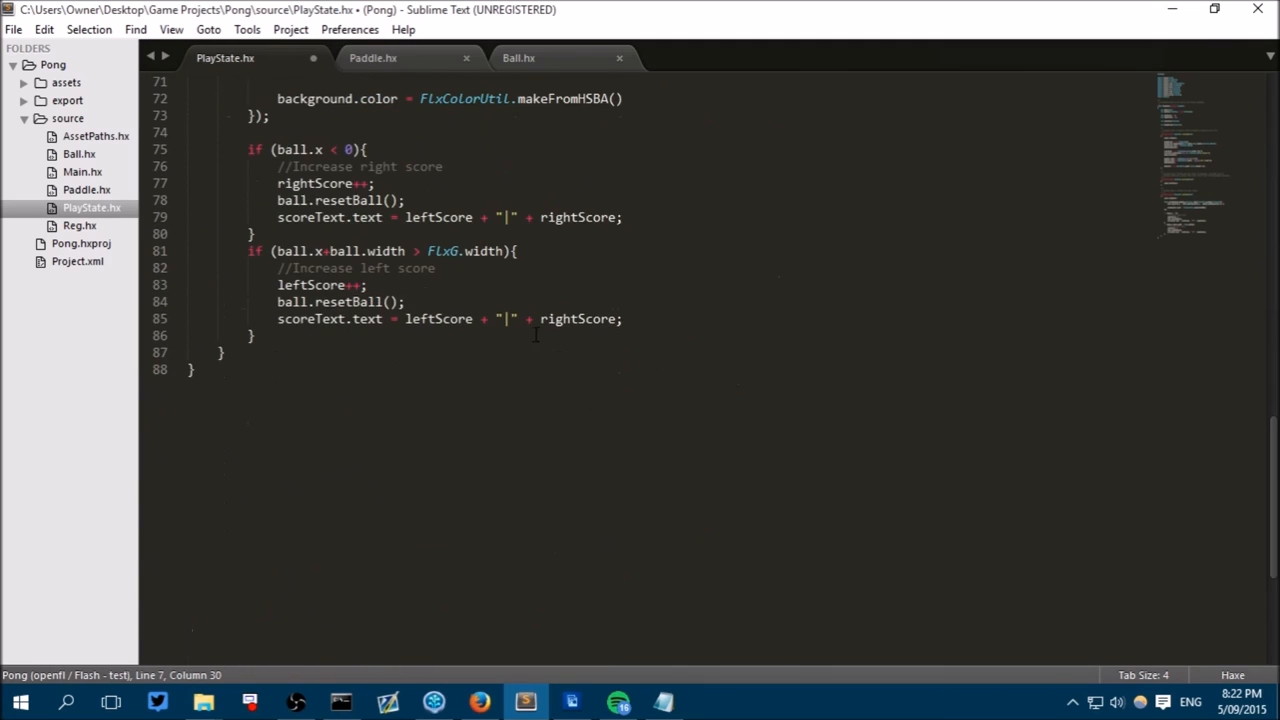
scroll(up, 3)
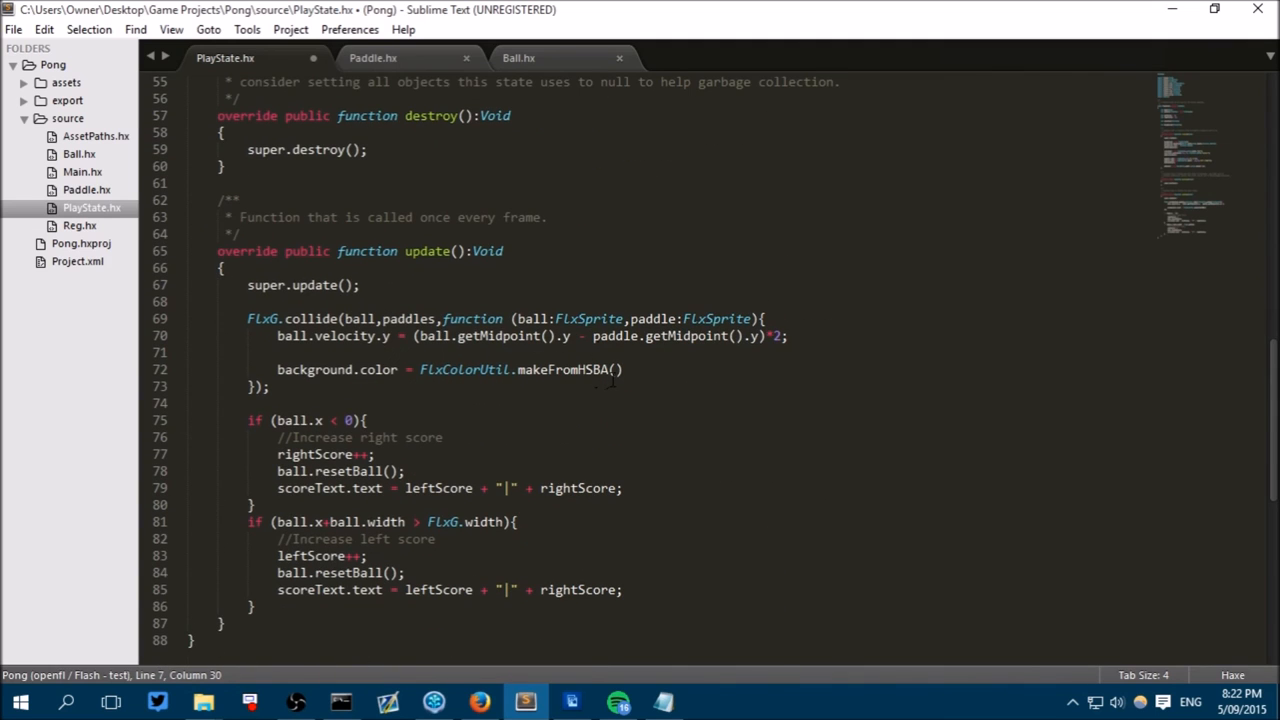
text(F)
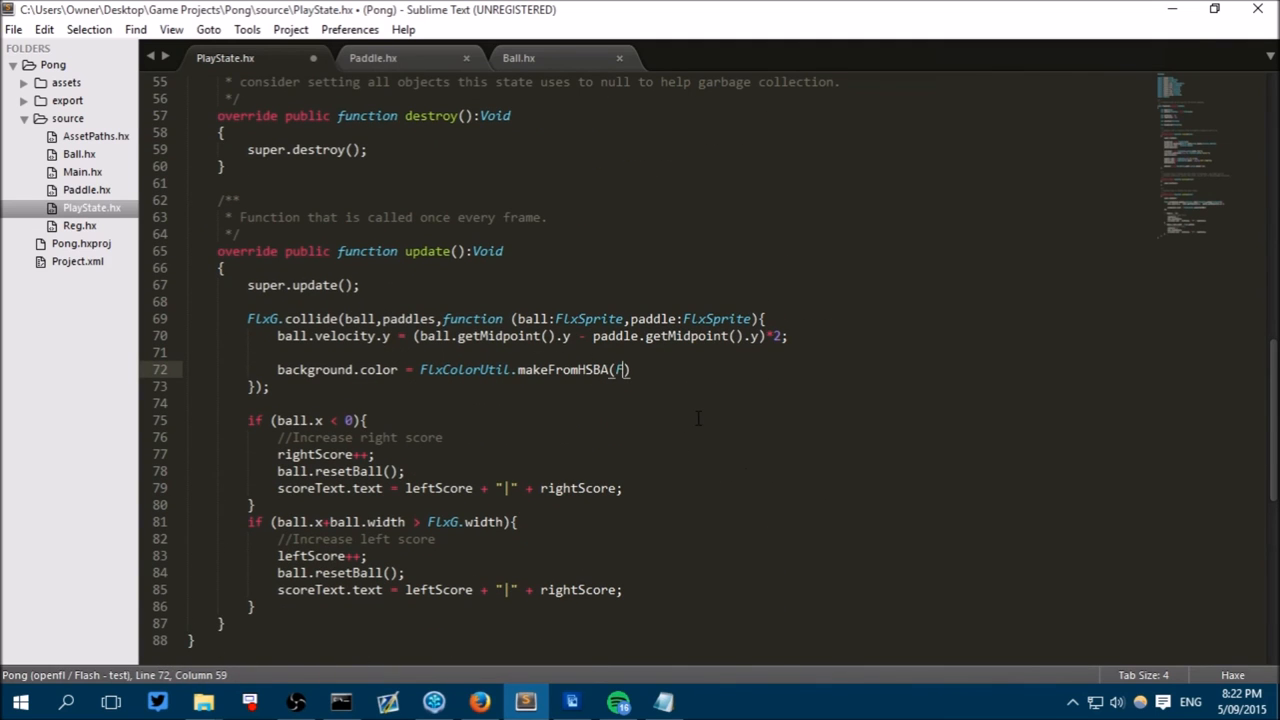
text(lxRandom.)
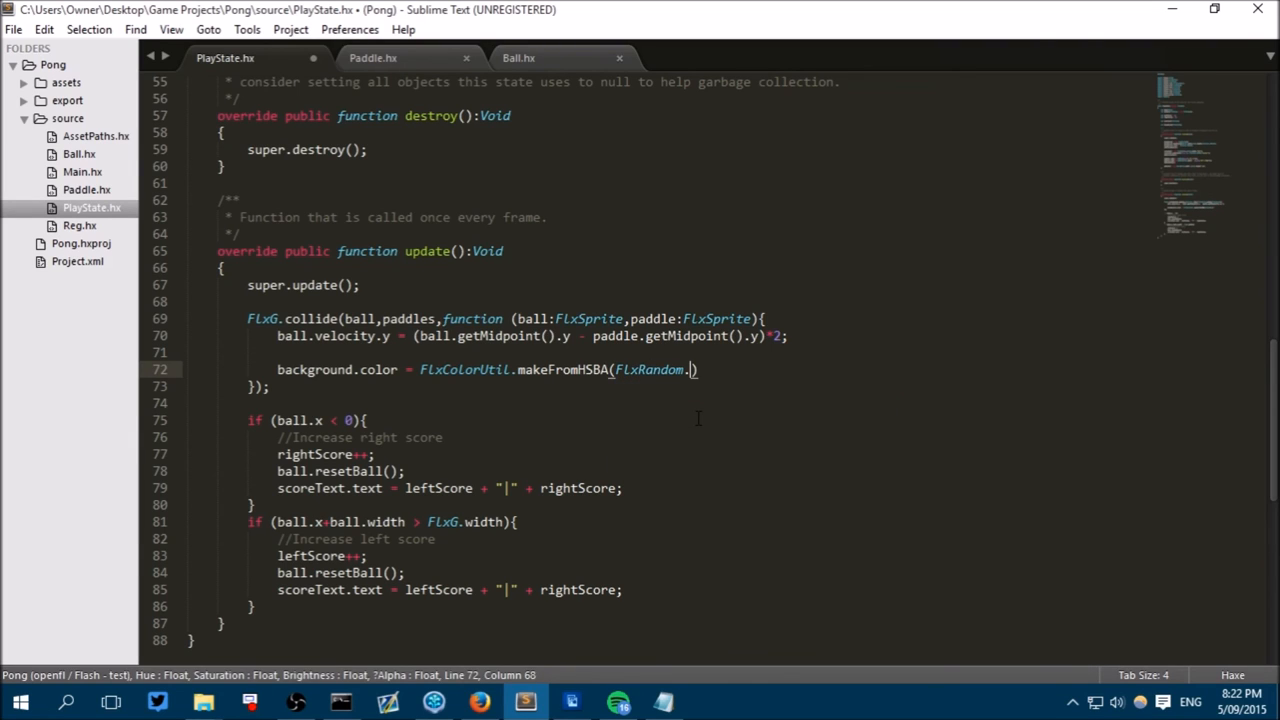
text(intRanged()
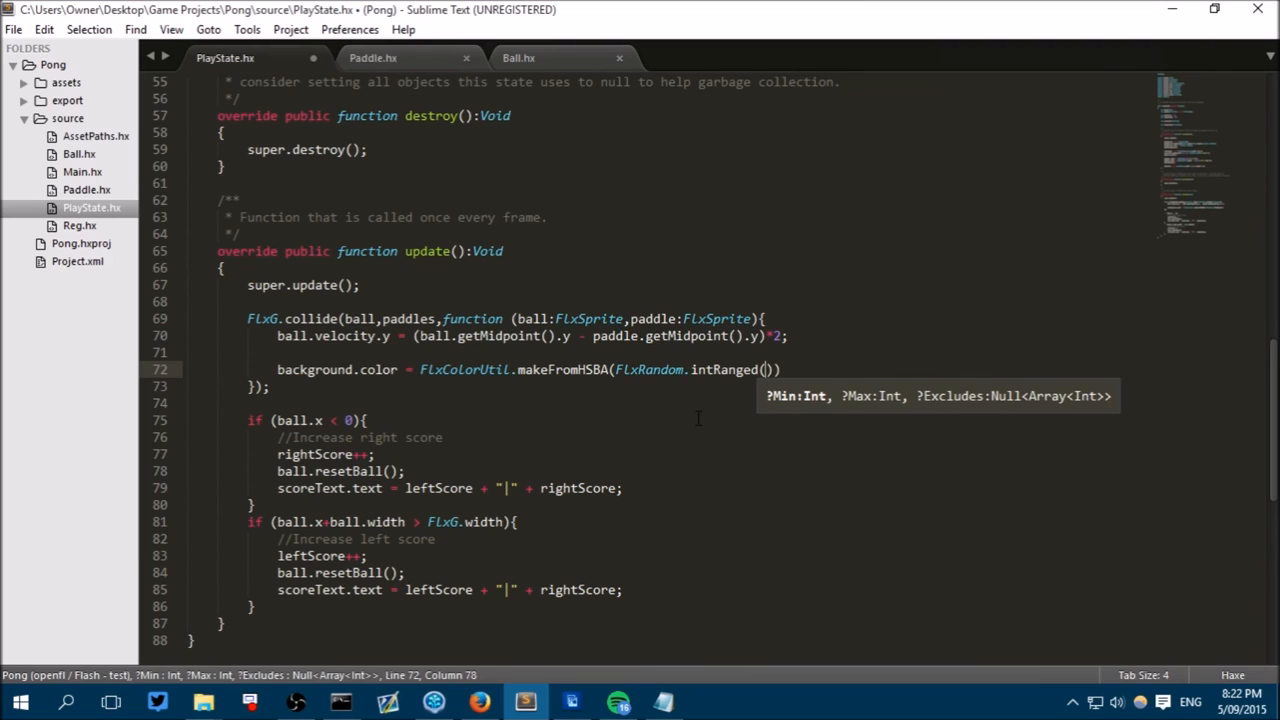
text(1,)
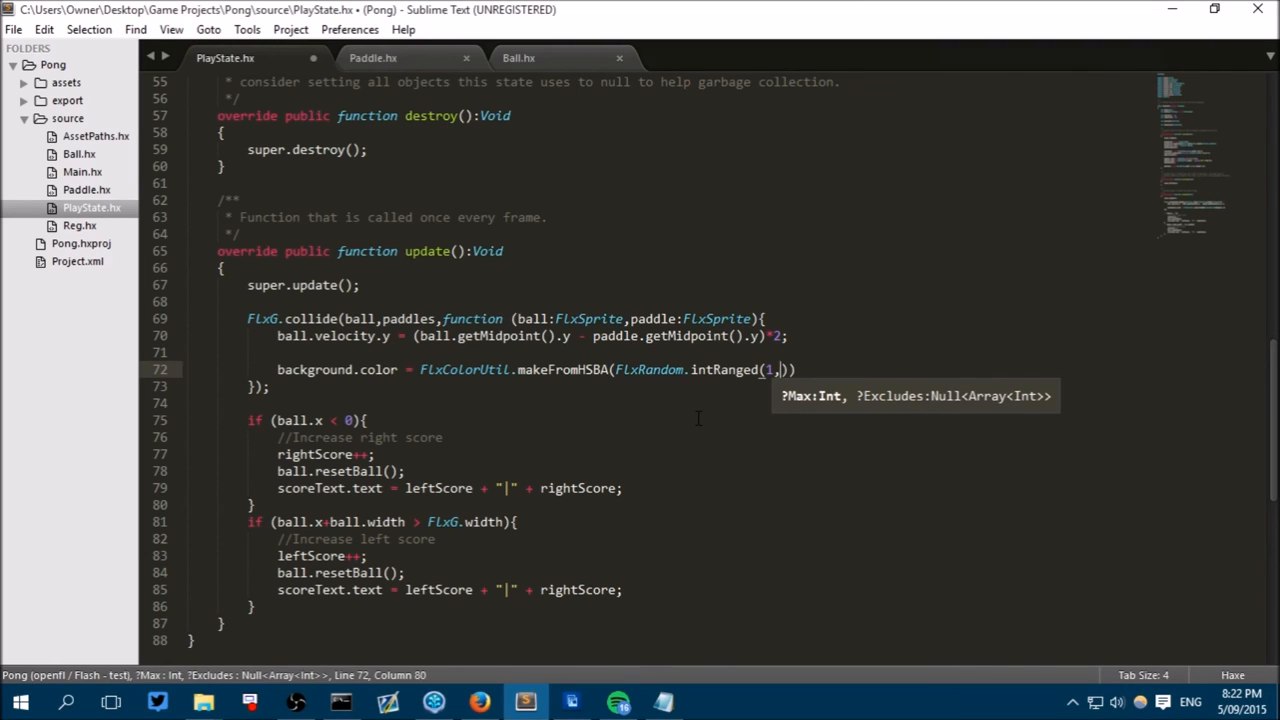
text(360)
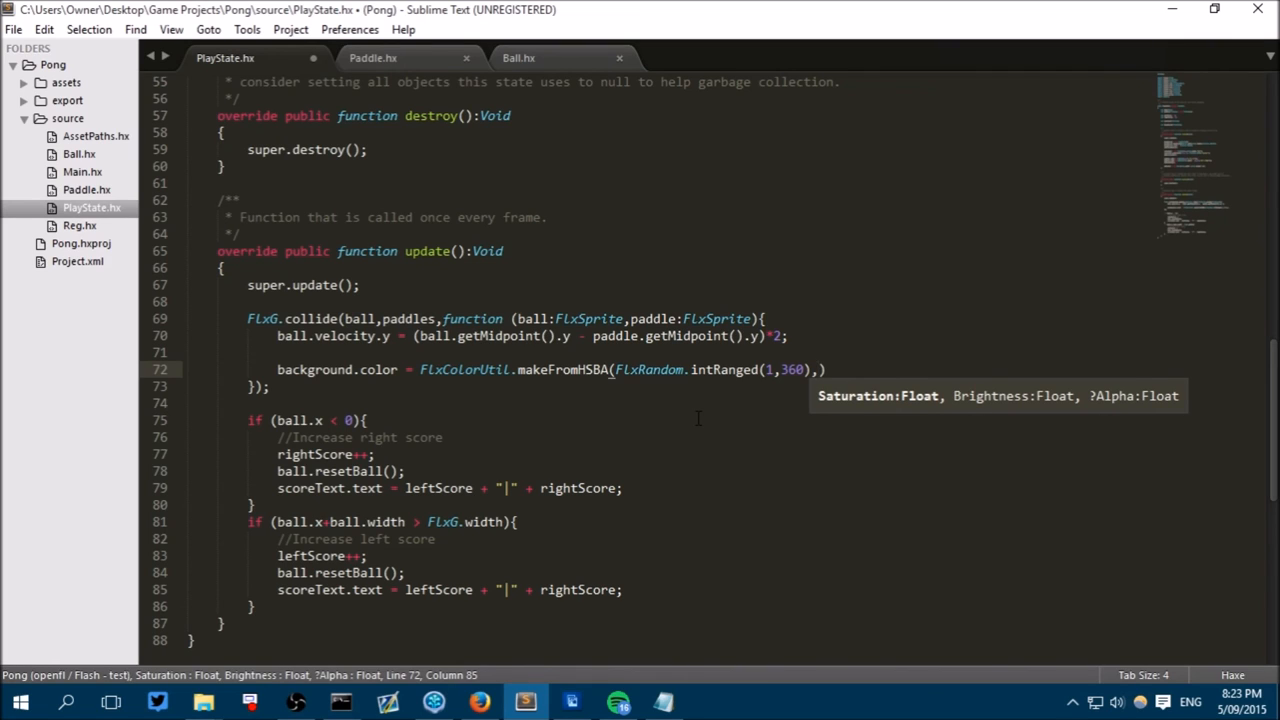
Complete the call with saturation 0.7 and brightness 0.7, then save PlayState.hx.
text(0.7)
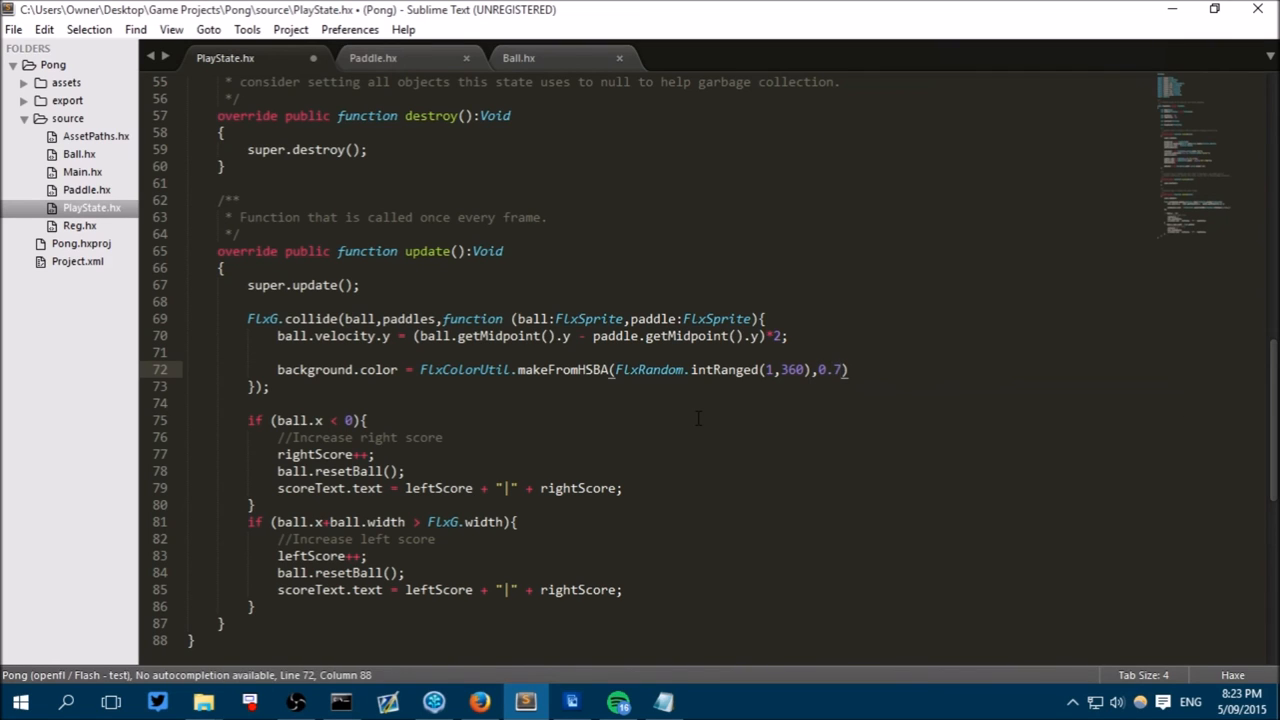
text())
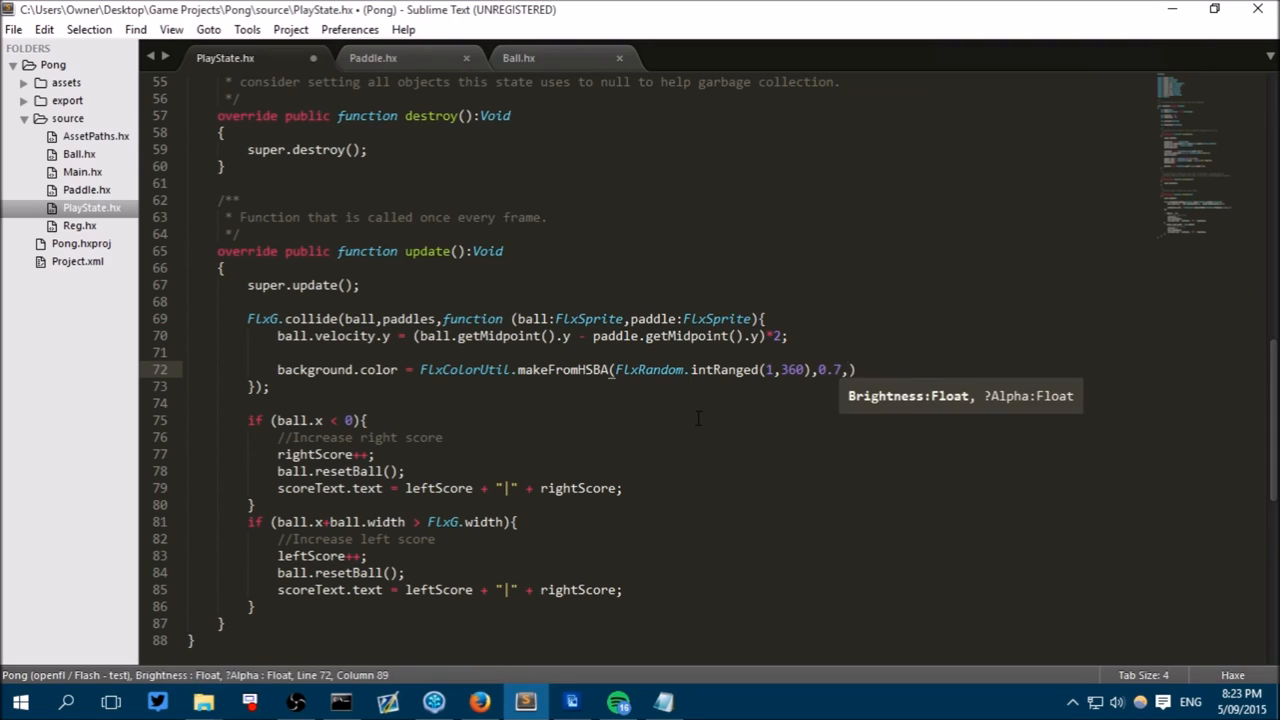
text(0.7)
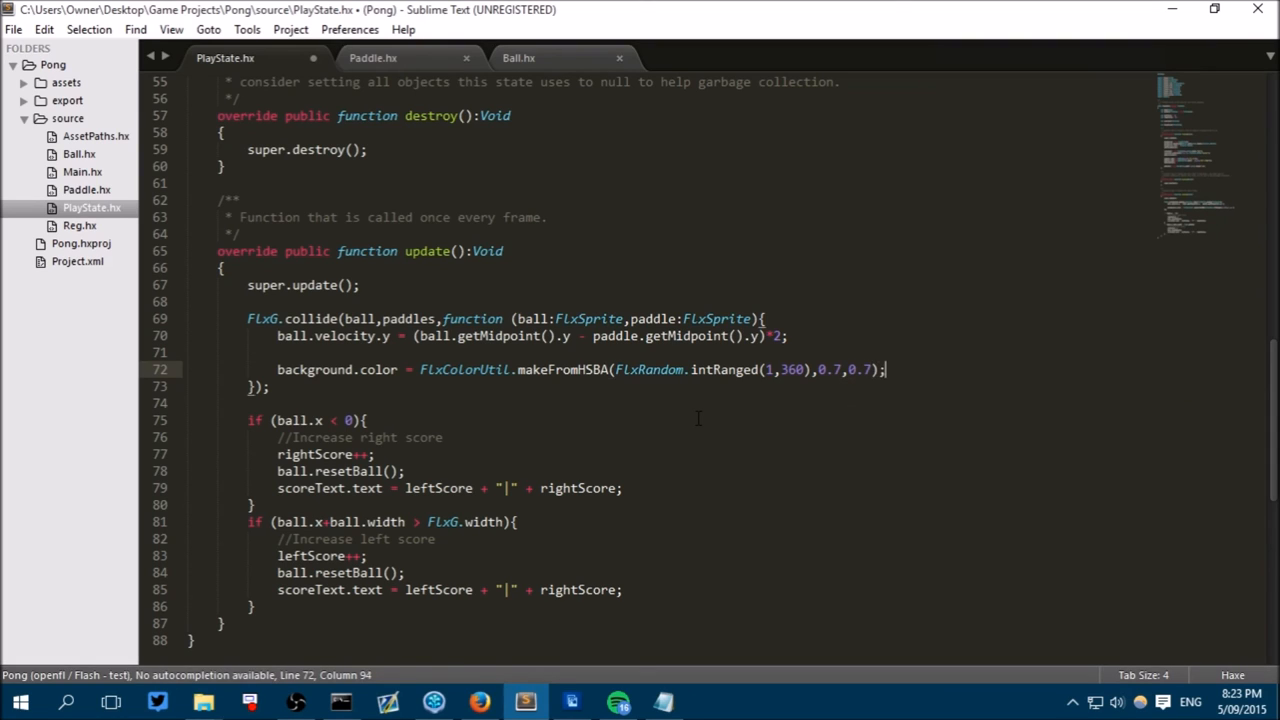
key(ctrl+s)
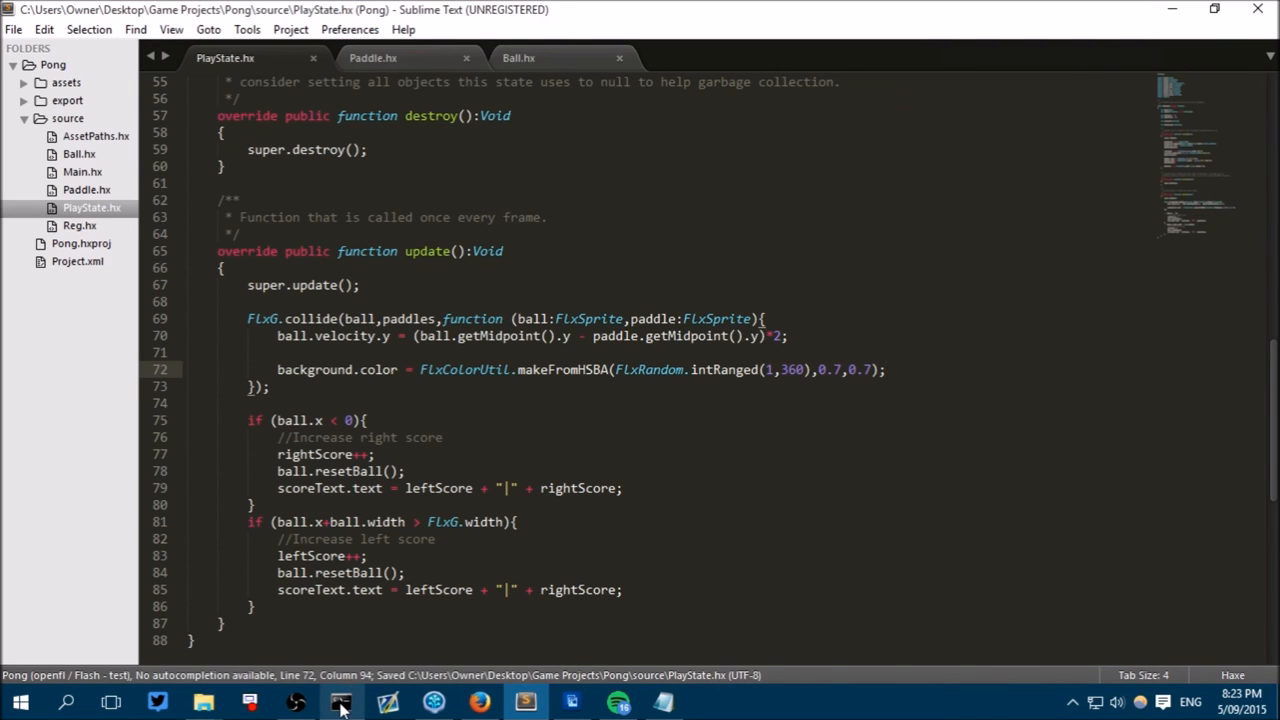
Switch to the console and test-run the game with the random-hue background.
click(340, 700)
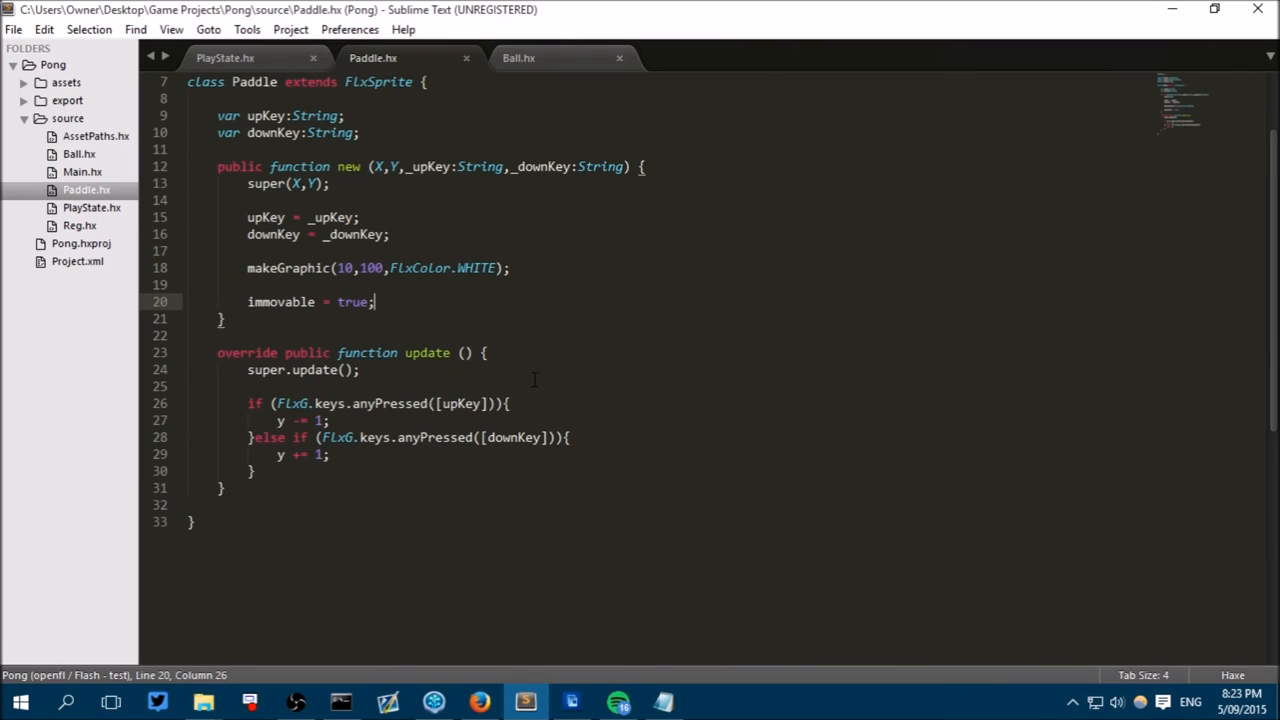
Restrict the upKey condition in Paddle.hx with && y > 0.
click(496, 404)
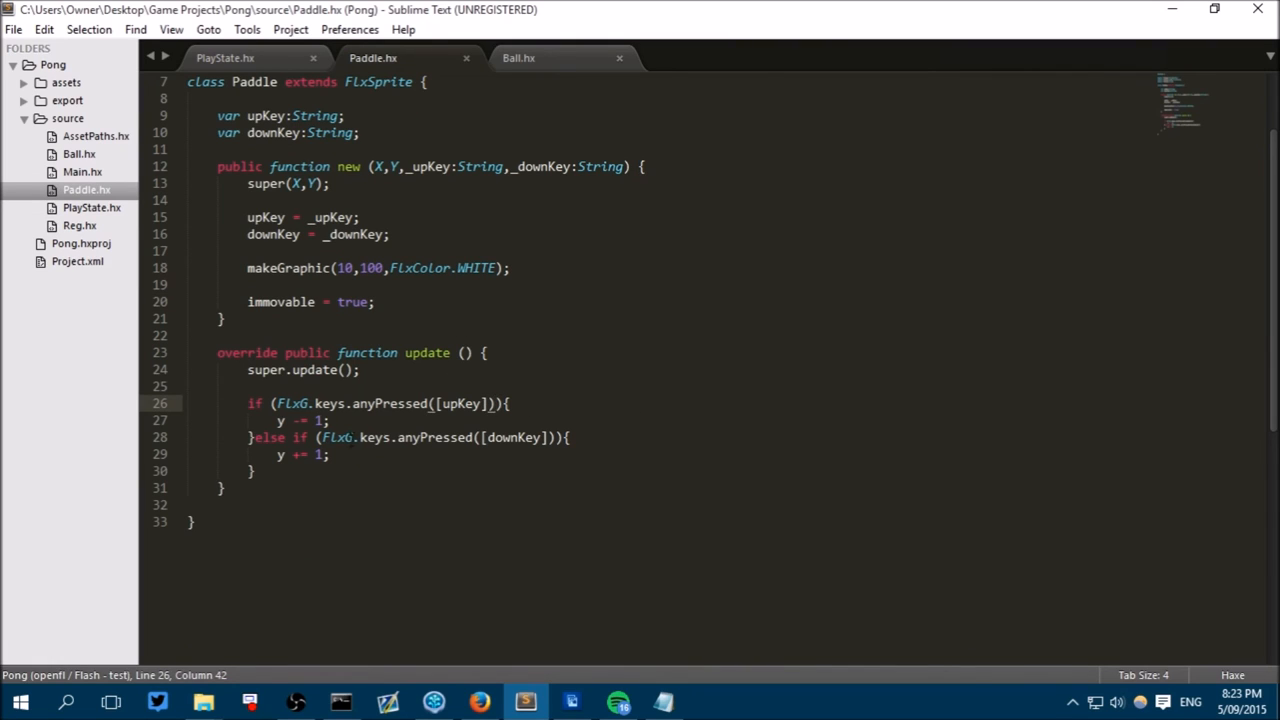
mouse_move(548, 496)
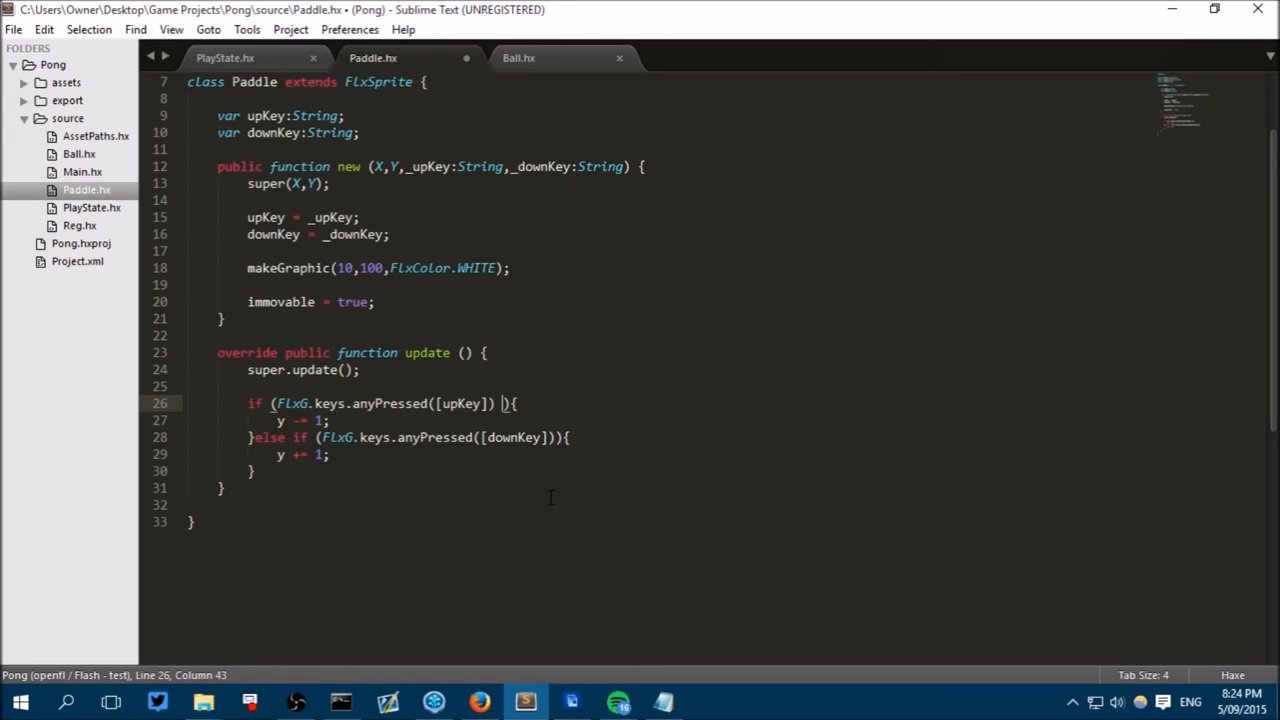
text(&&)
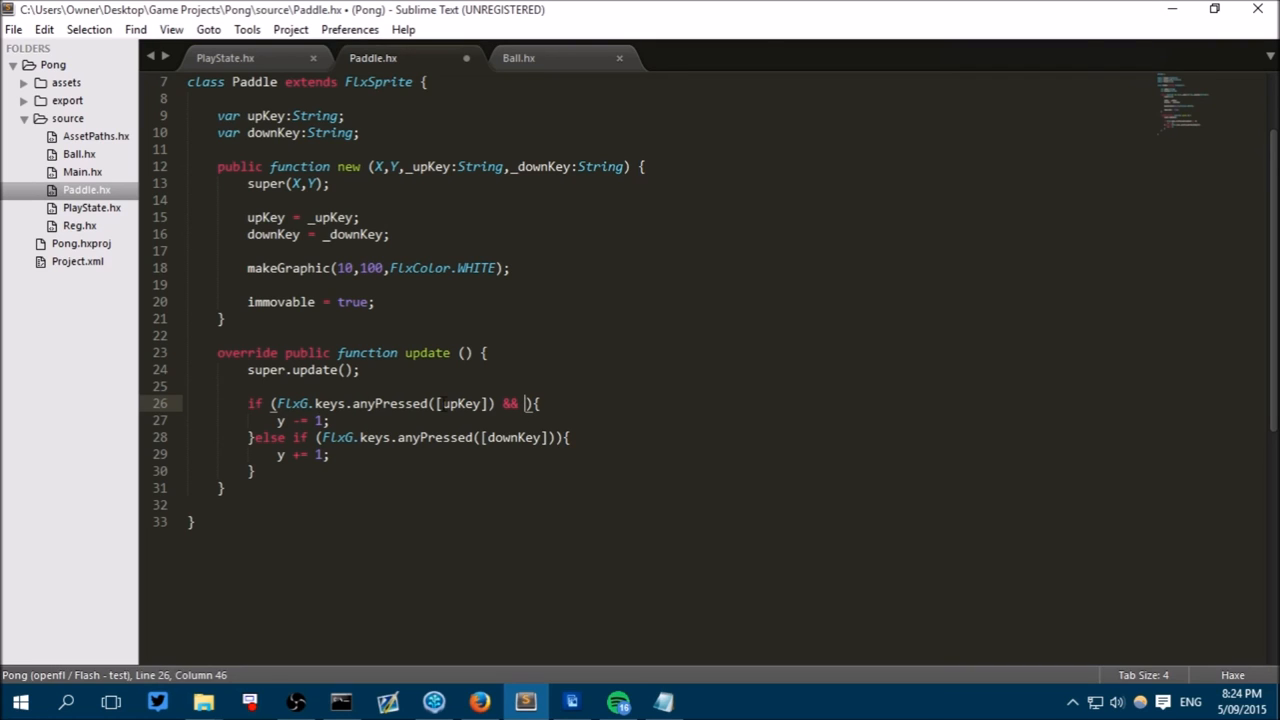
mouse_move(596, 444)
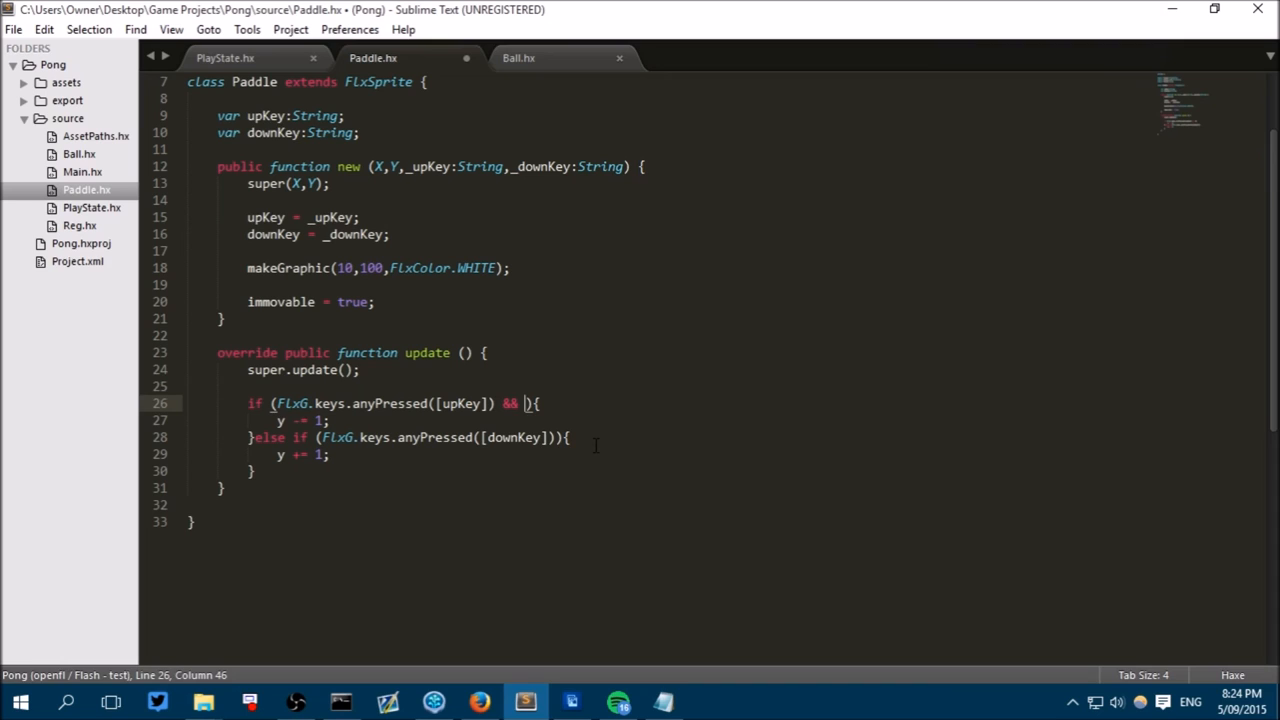
text(y > 0)
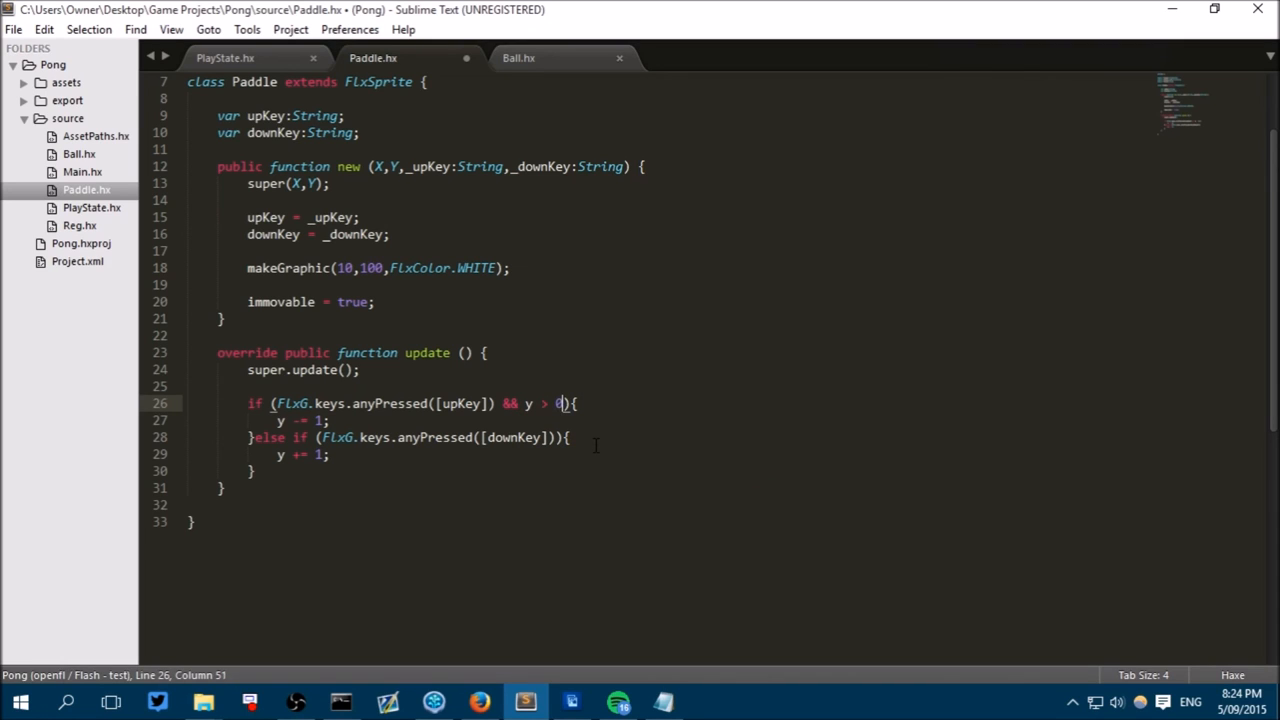
mouse_move(1032, 8)
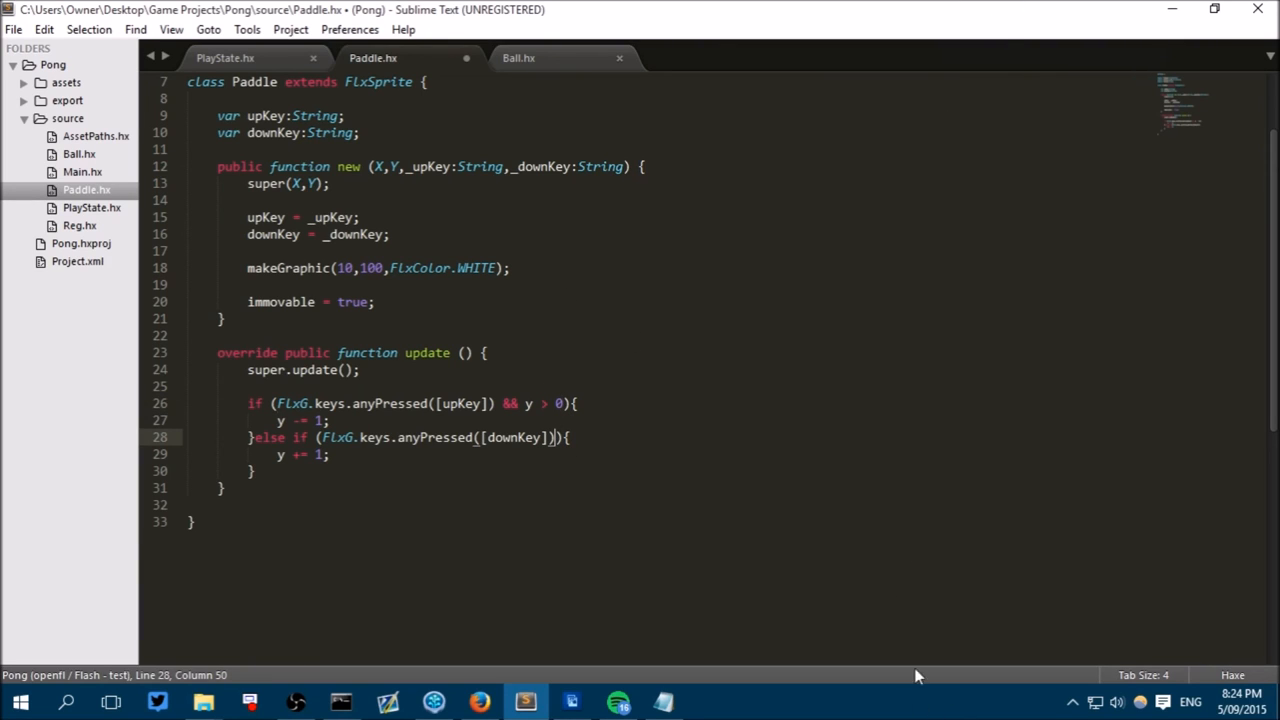
mouse_move(844, 448)
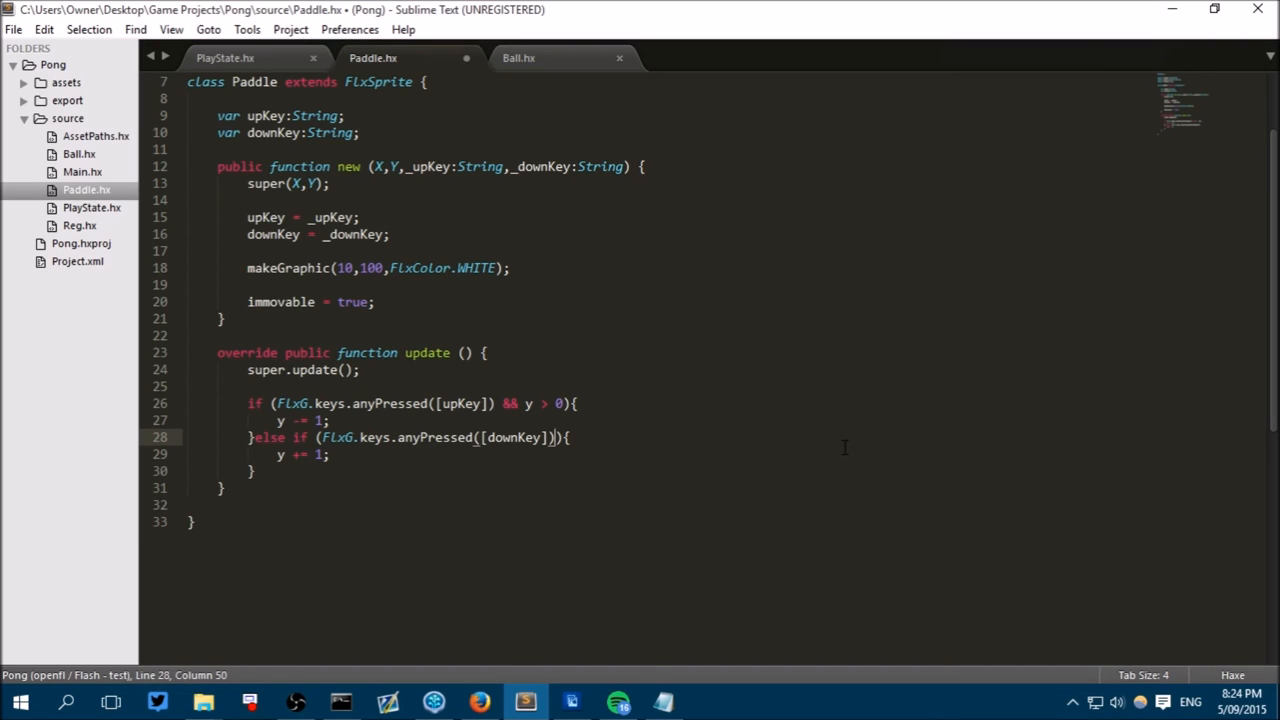
Restrict the downKey condition with && y+height < FlxG.height.
text(&&)
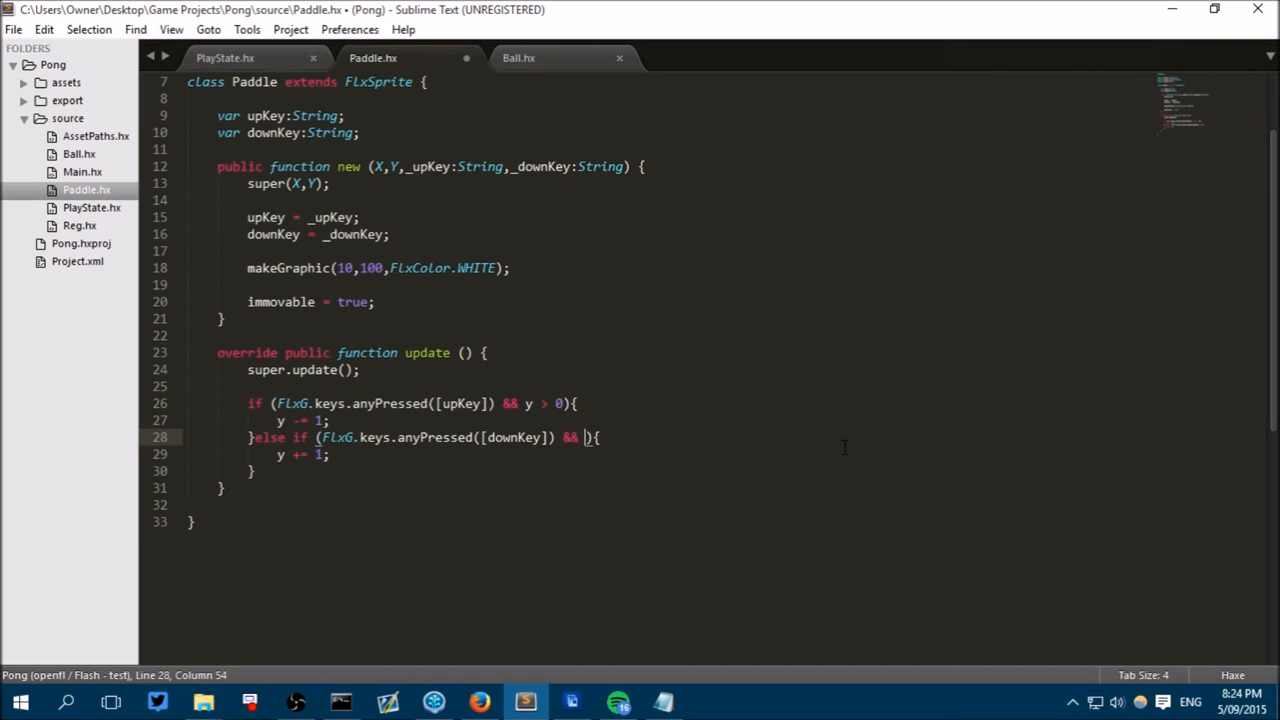
text(y+h)
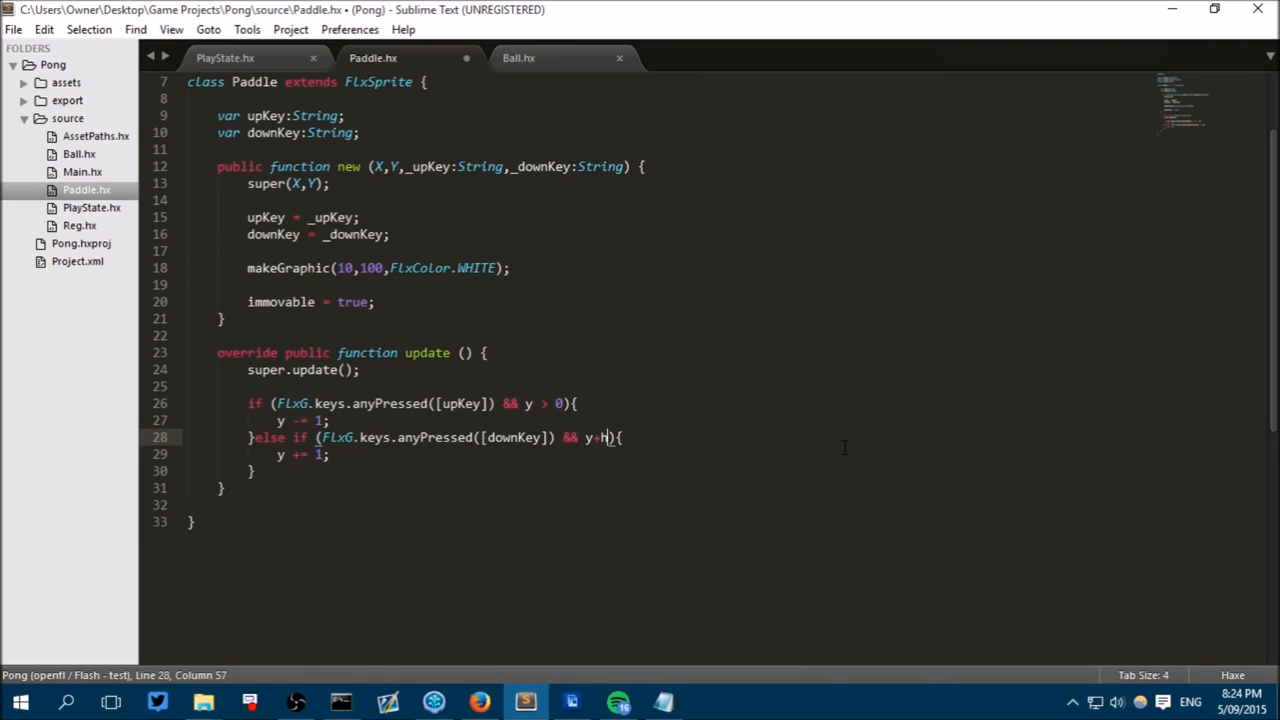
text(eight <)
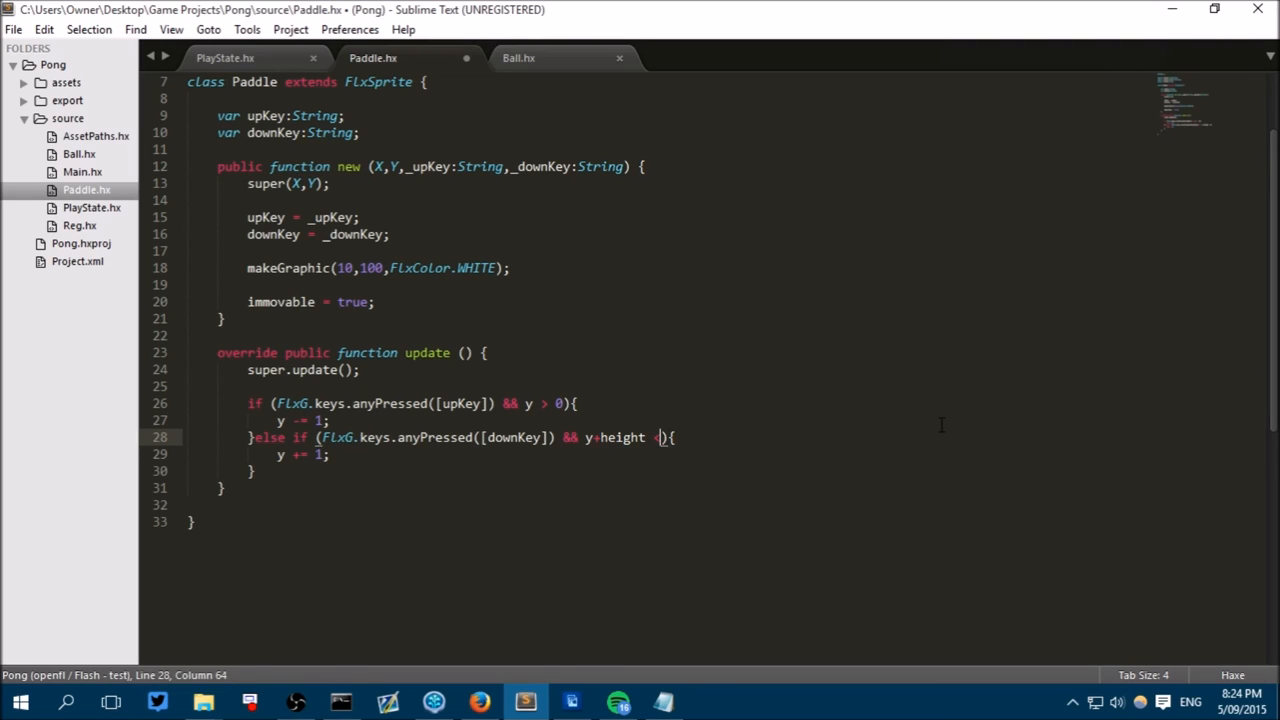
text(FlxG.)
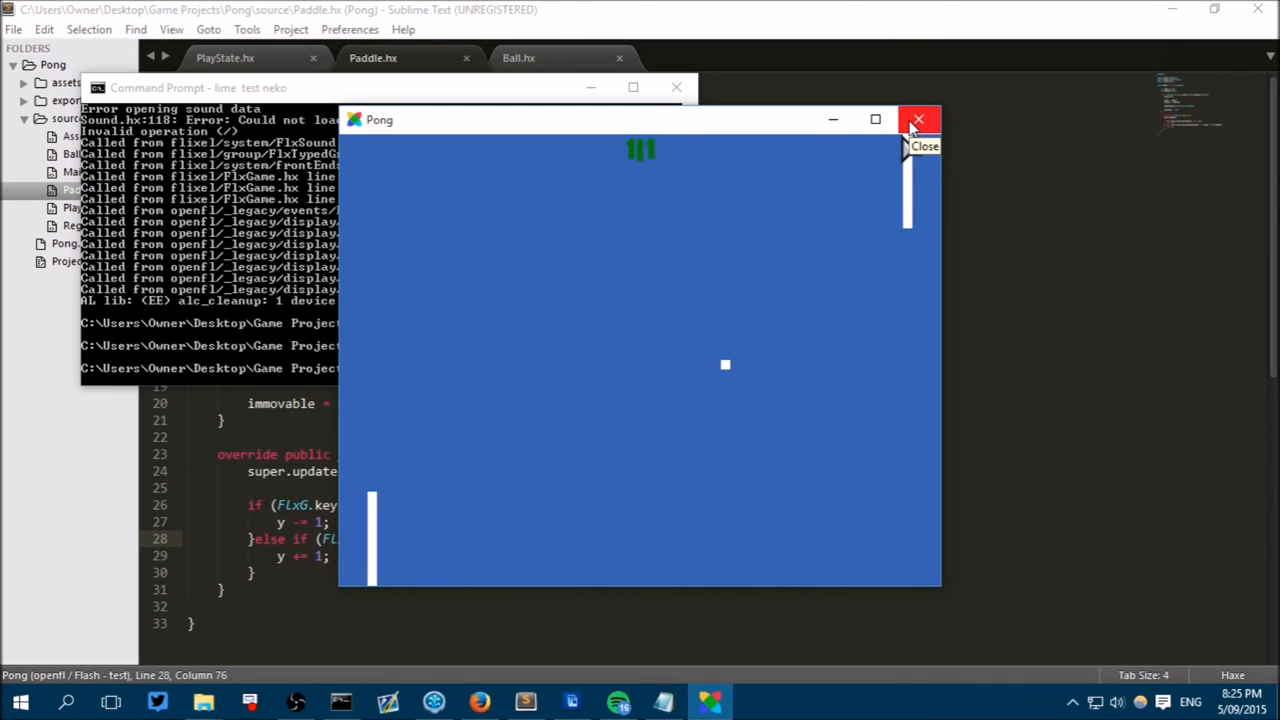
Close the running Pong window after checking the paddles stay within the screen edges.
click(916, 120)
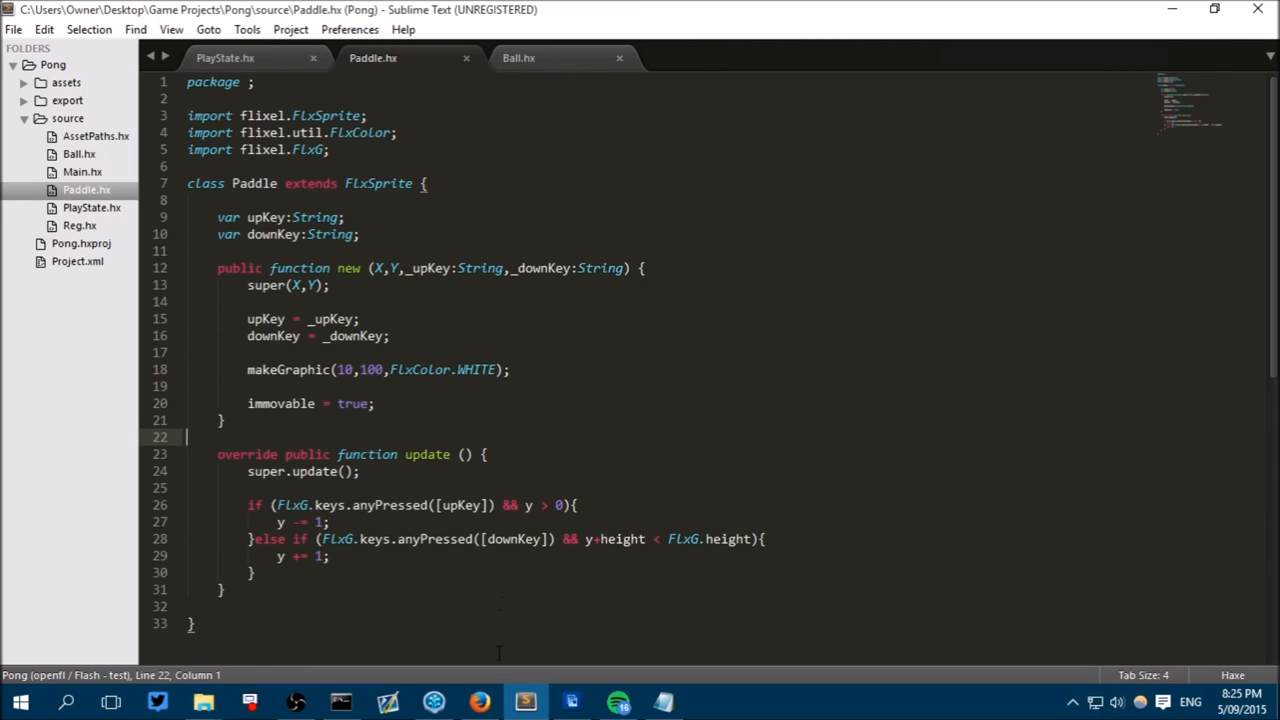
Preview the threecaster corkpop.wav result in Firefox, then return to the pop cork results.
click(480, 700)
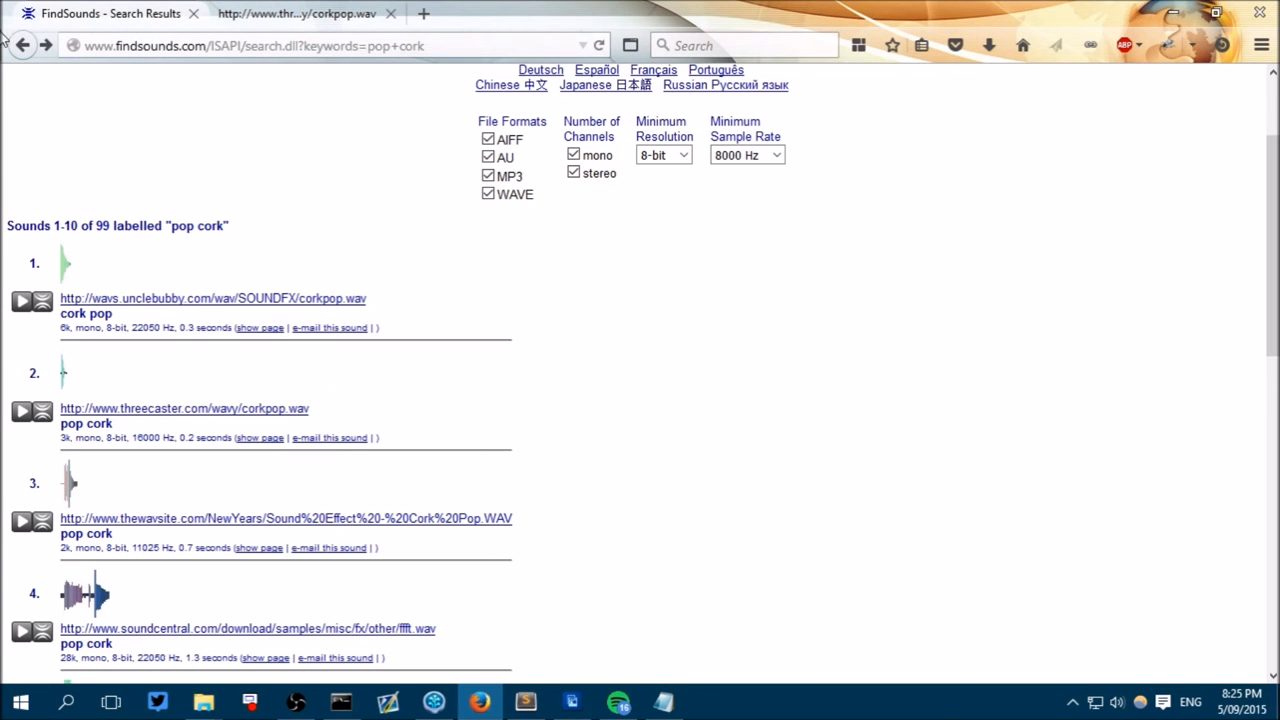
mouse_move(304, 344)
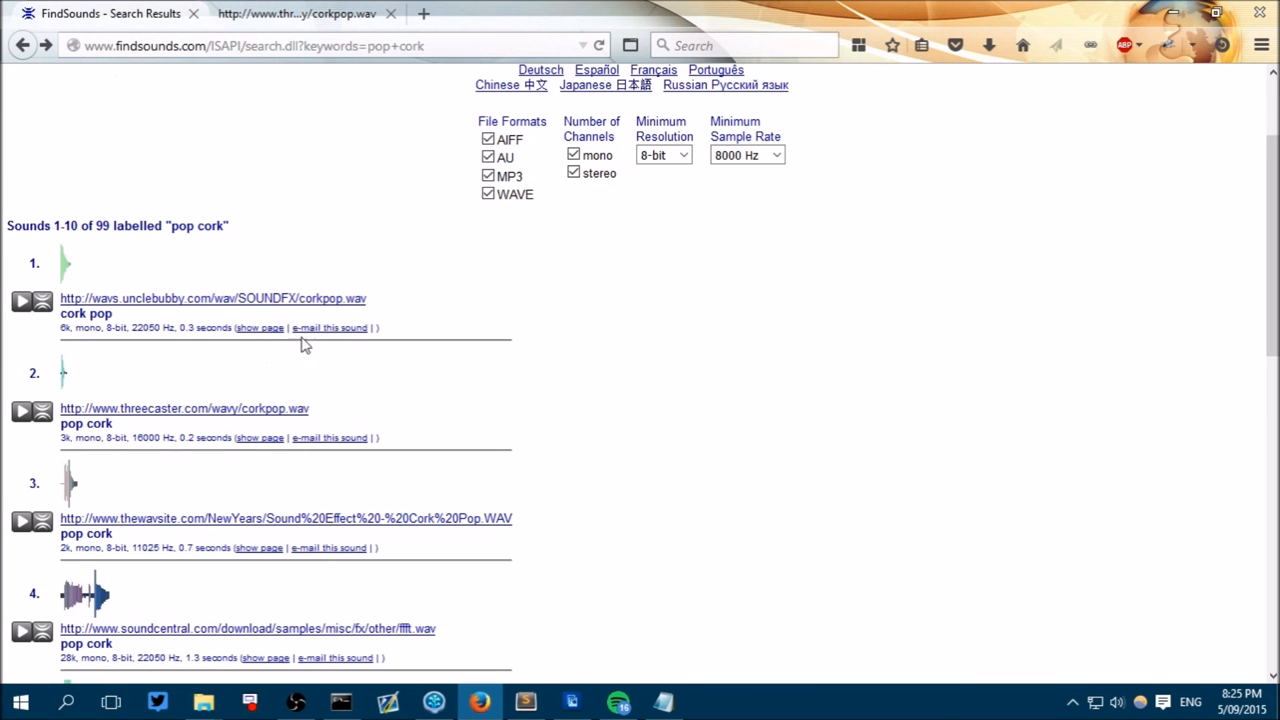
click(184, 408)
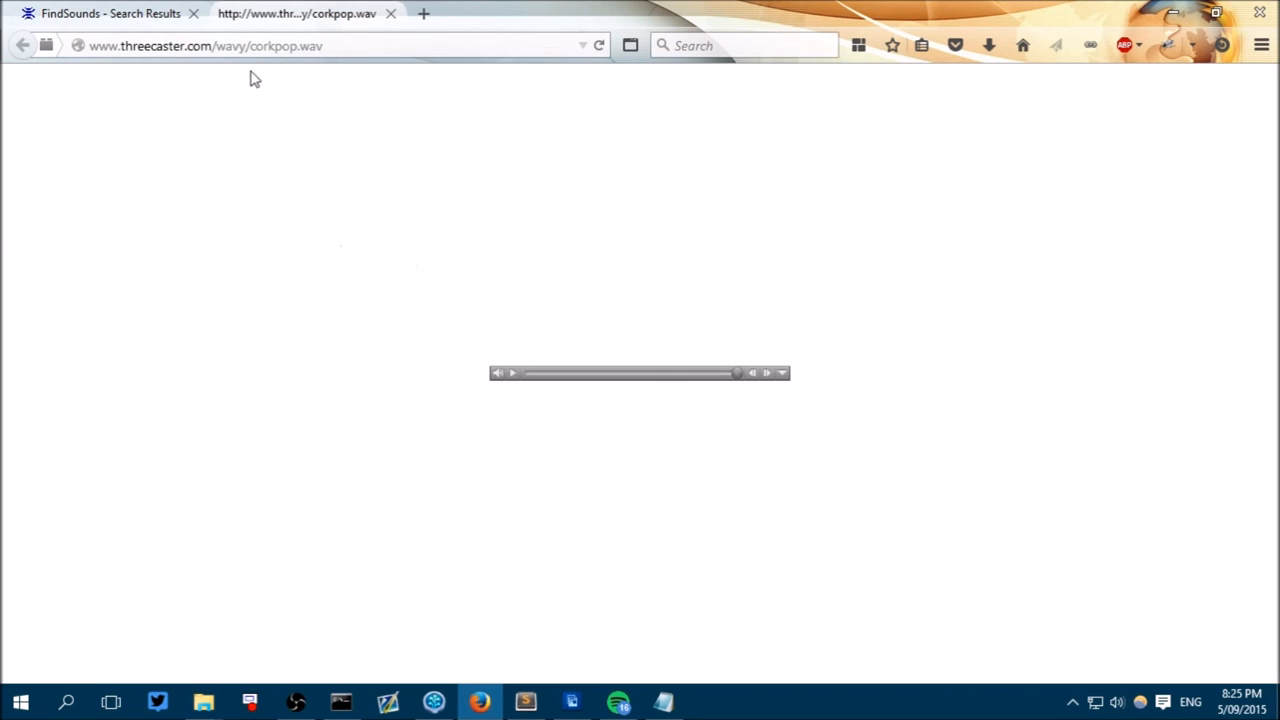
mouse_move(520, 384)
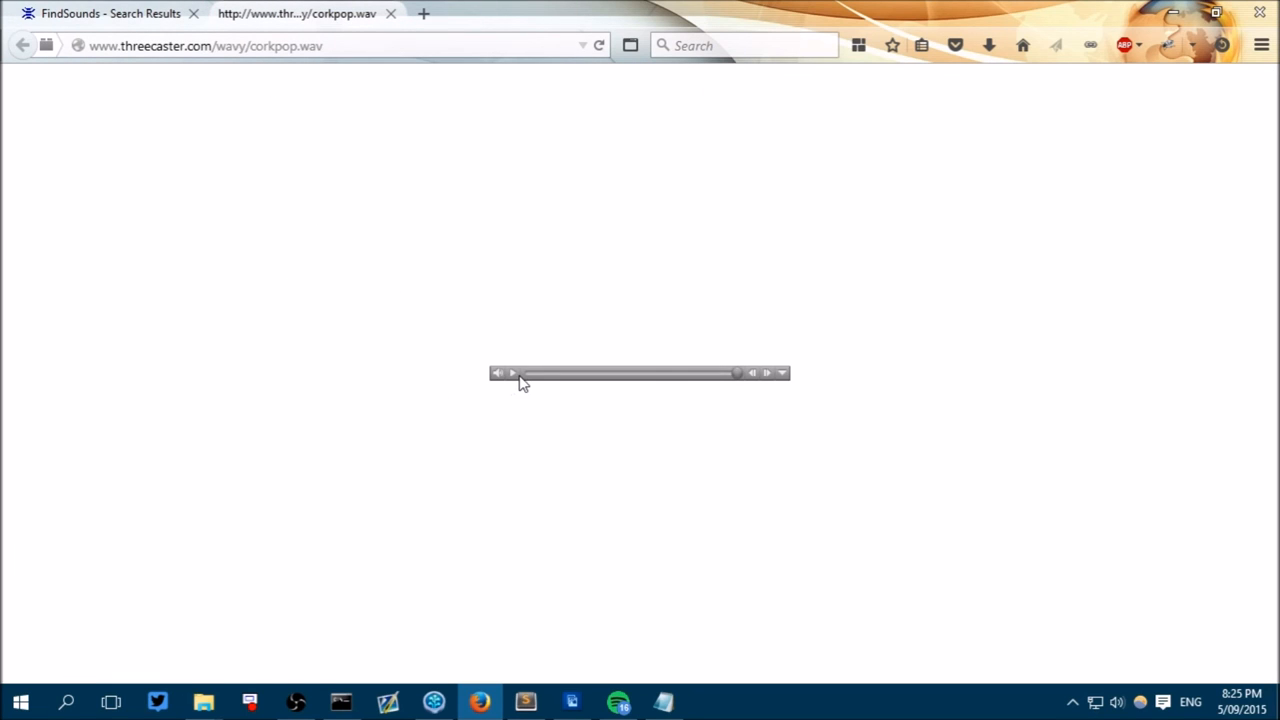
mouse_move(528, 426)
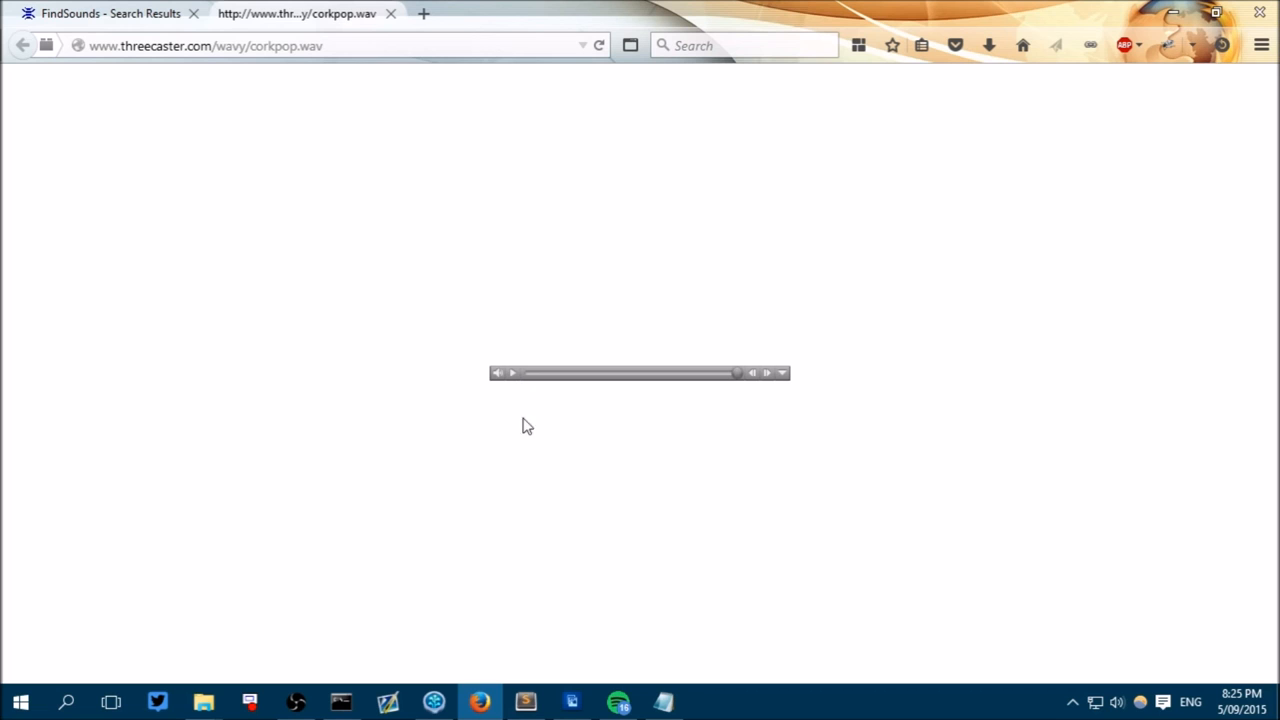
mouse_move(504, 82)
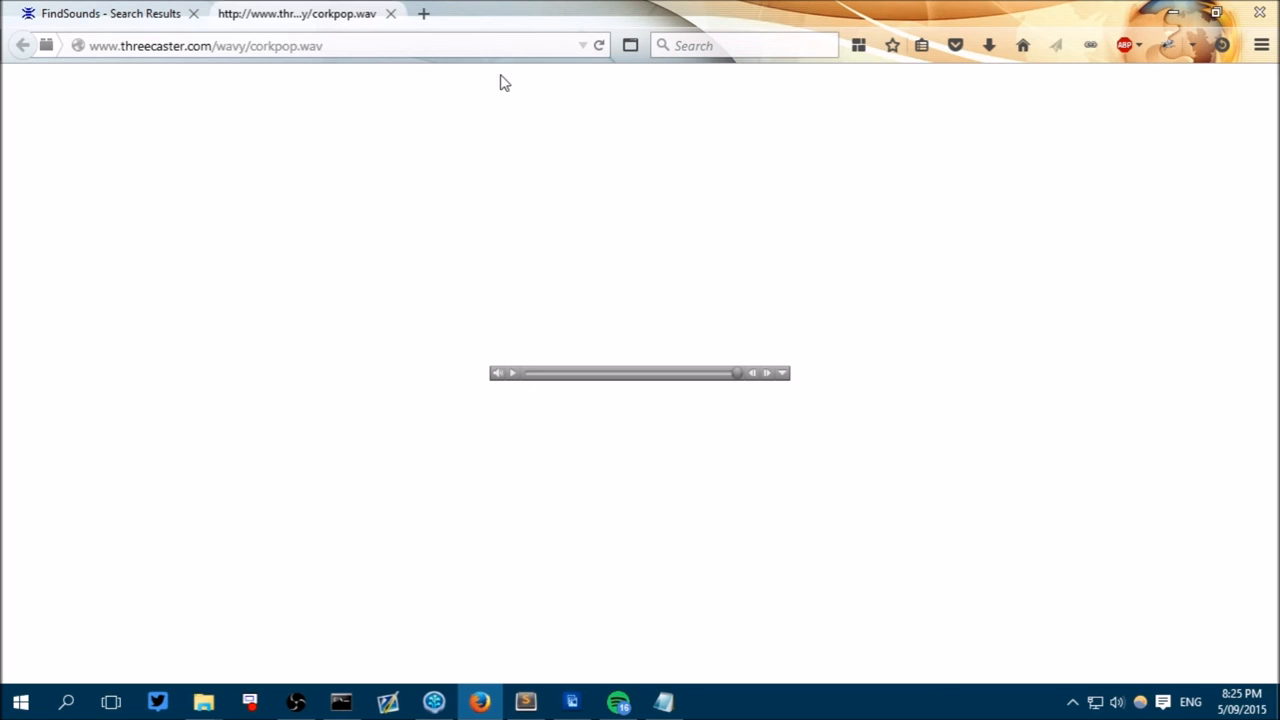
click(24, 44)
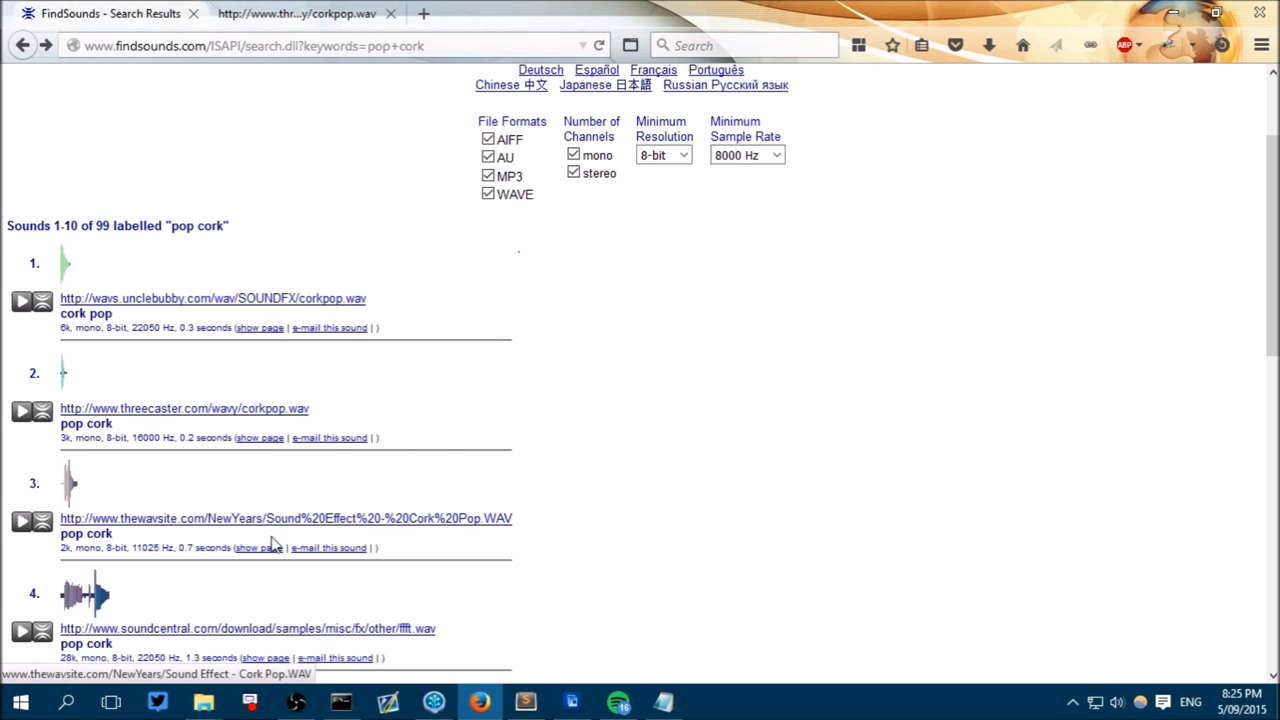
mouse_move(320, 528)
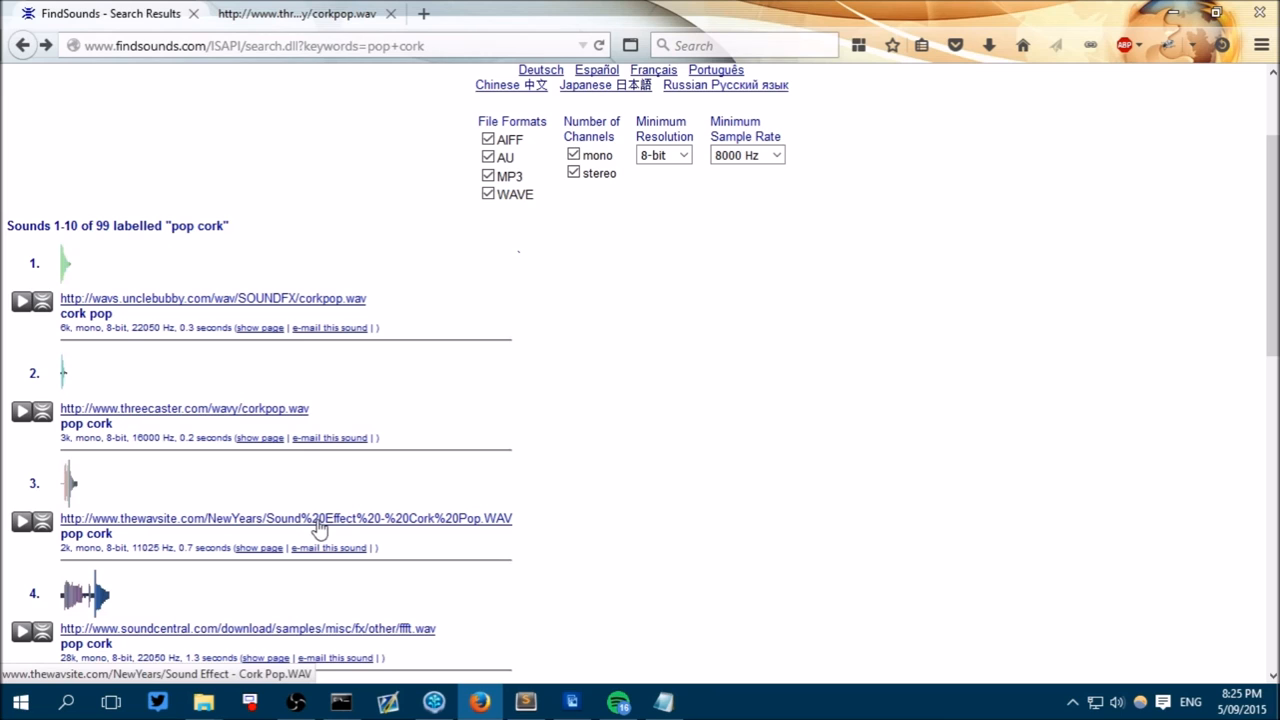
mouse_move(420, 474)
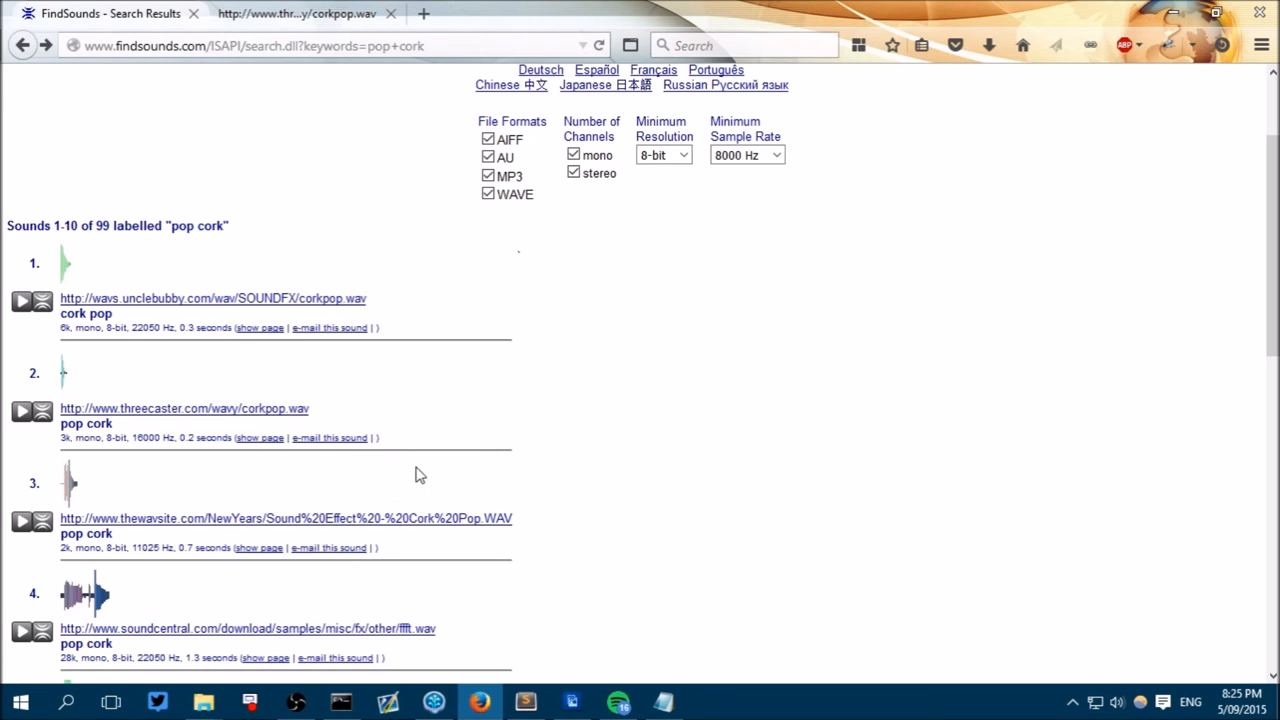
mouse_move(298, 408)
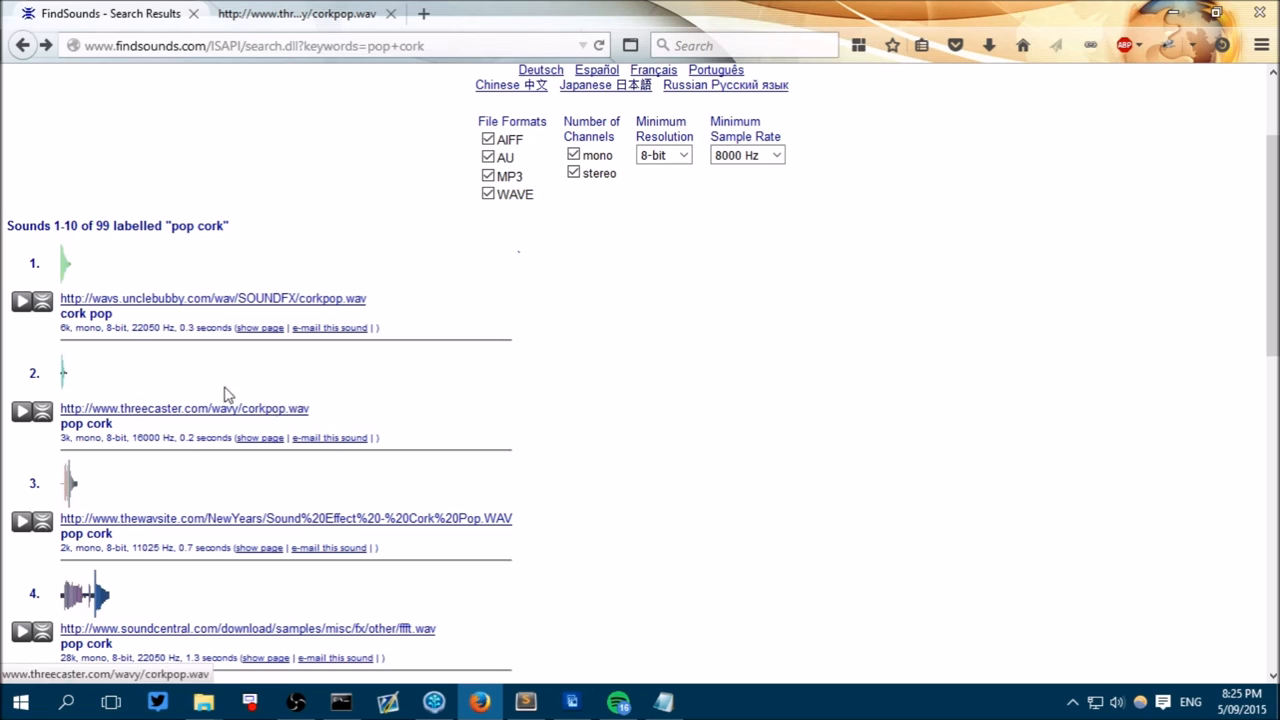
mouse_move(280, 414)
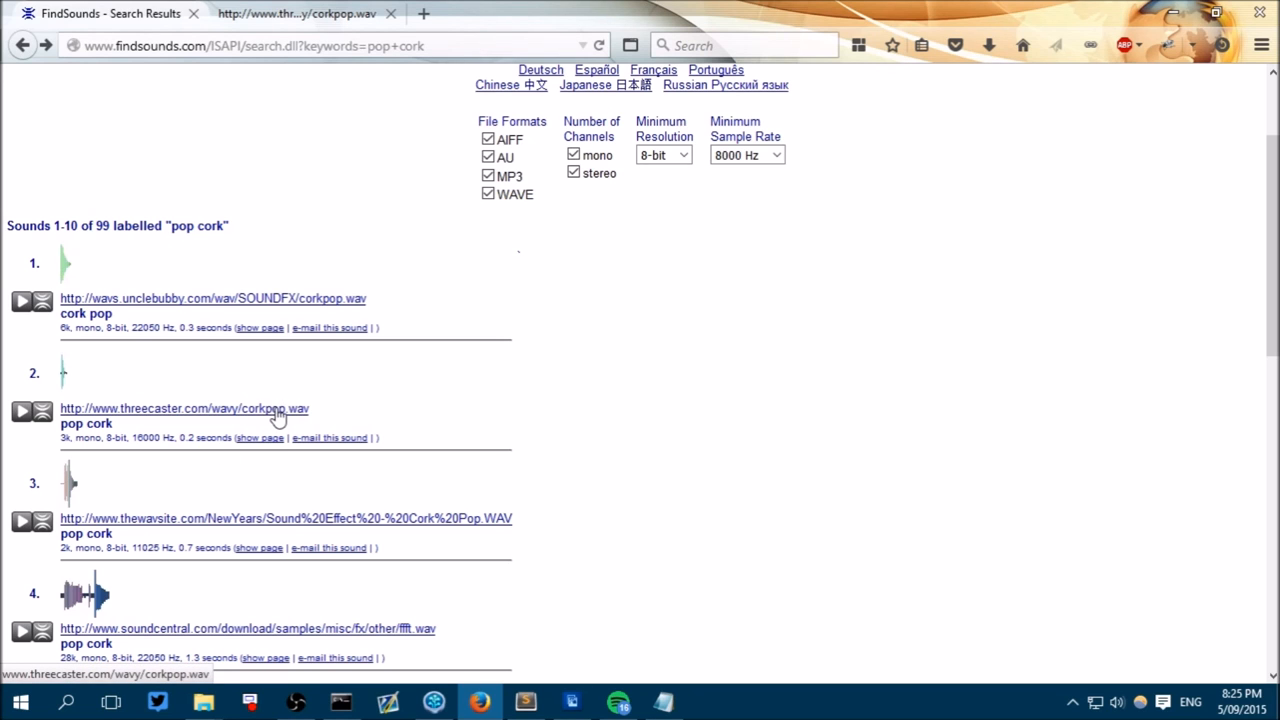
Save the threecaster cork pop link into Downloads as pop.wav via Save Link As.
right_click(280, 414)
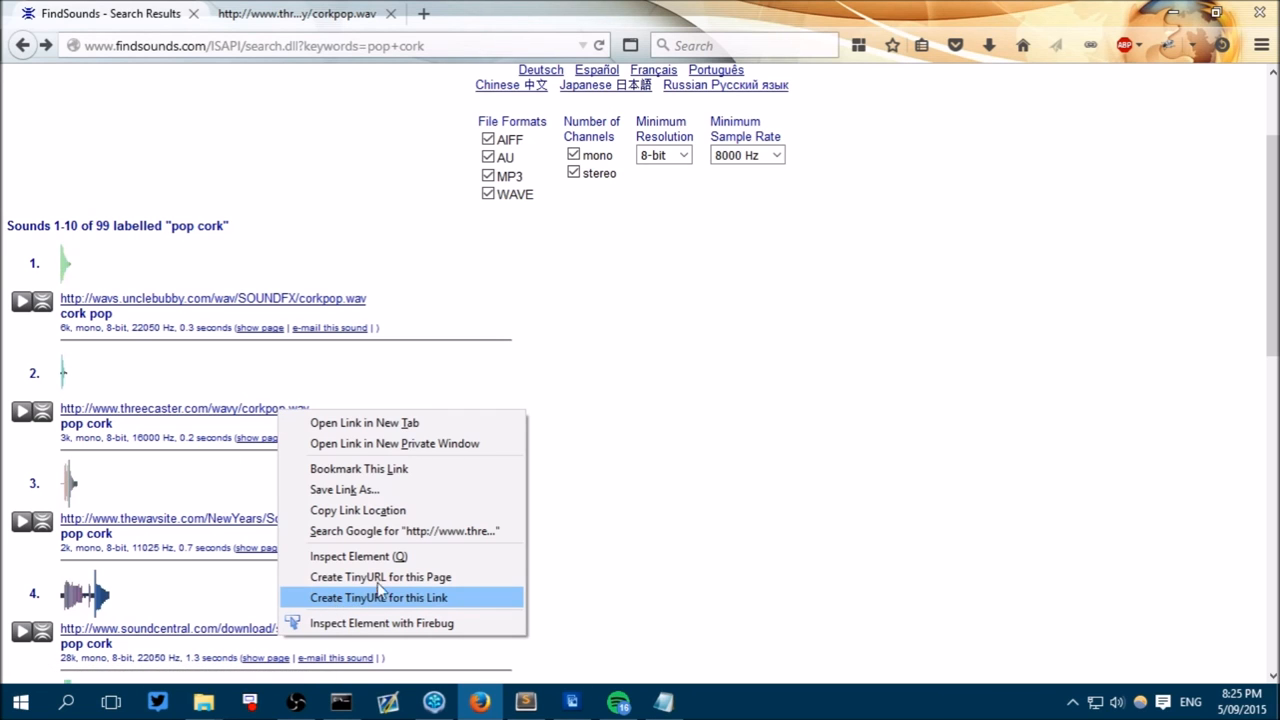
mouse_move(404, 532)
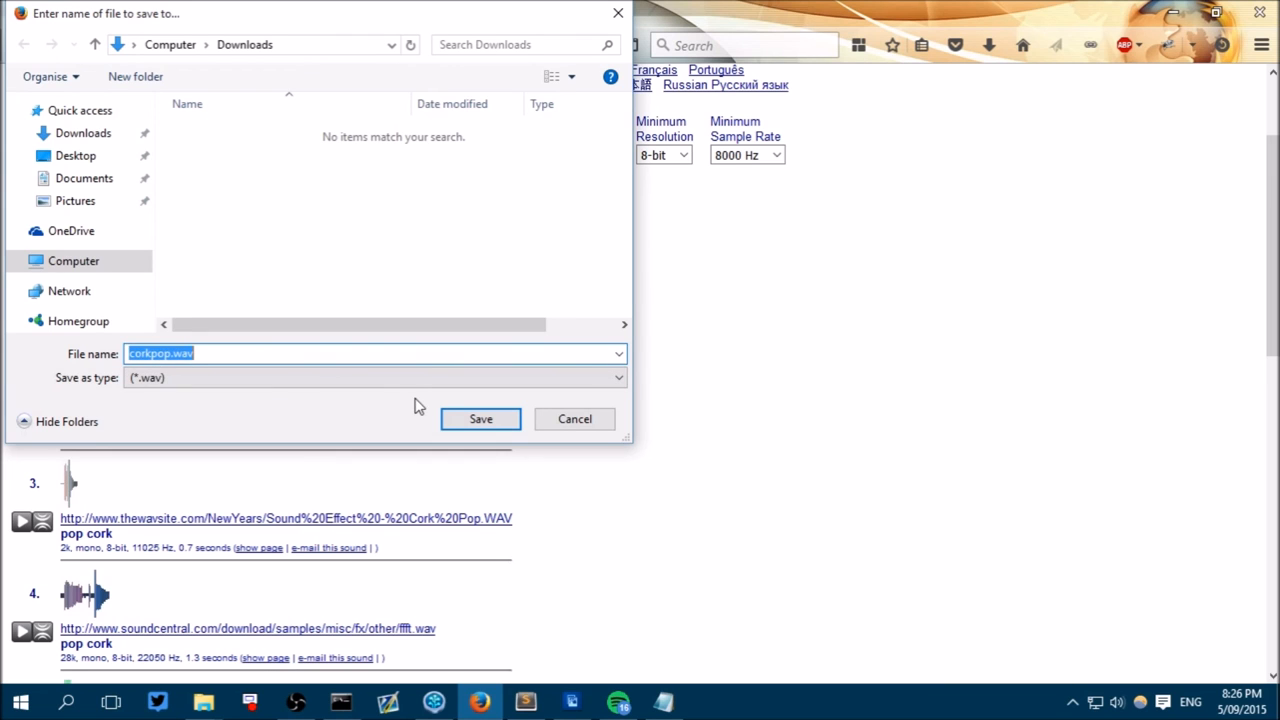
text(po)
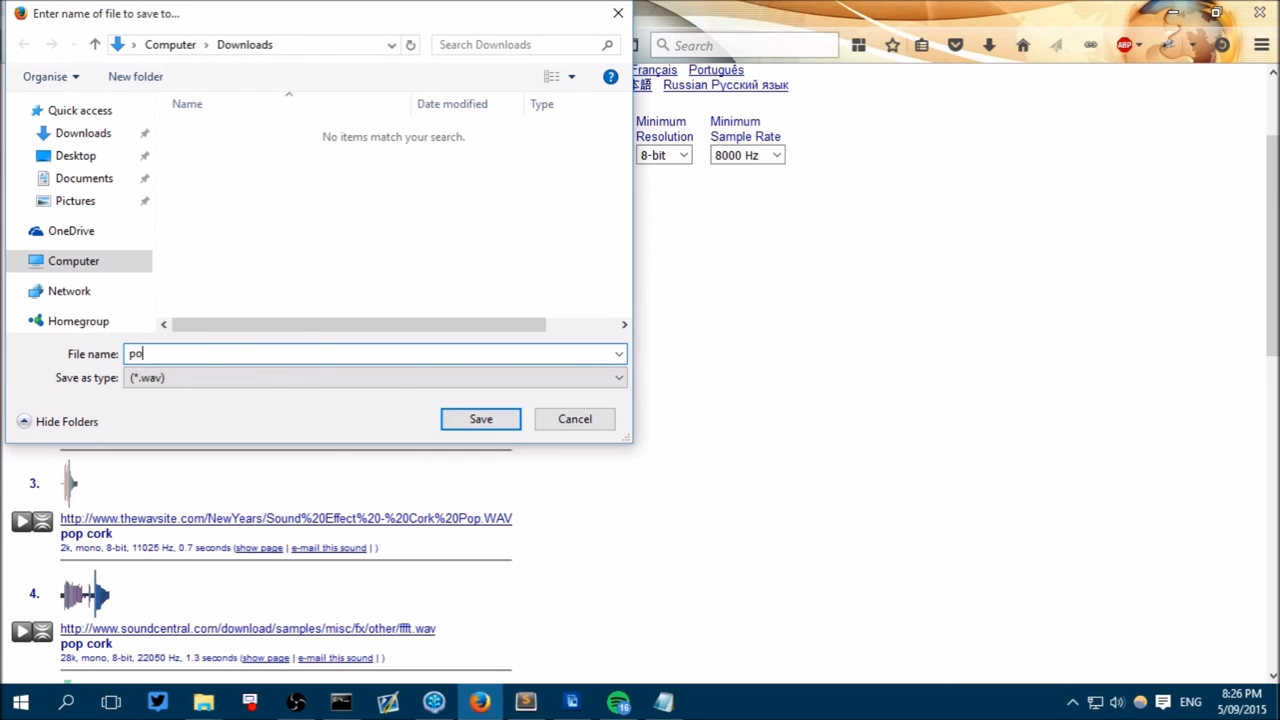
click(574, 418)
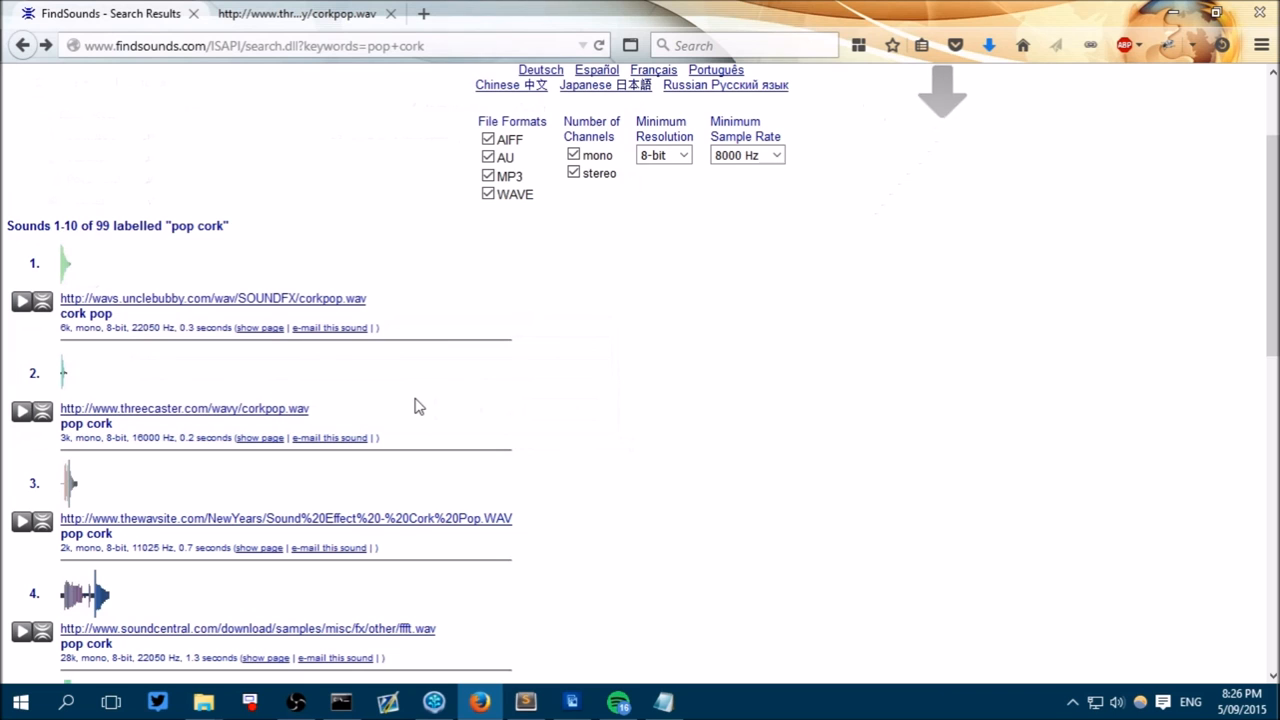
mouse_move(208, 684)
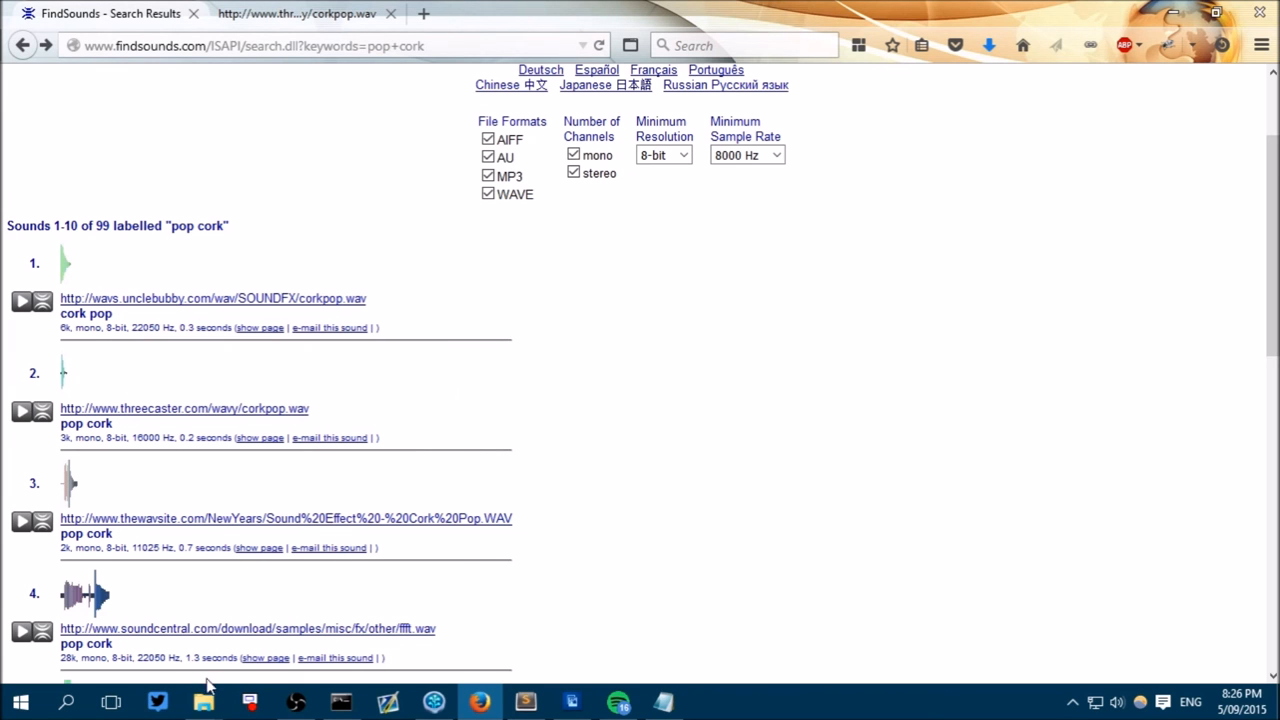
Show the downloaded pop.wav in its folder and copy it.
click(204, 700)
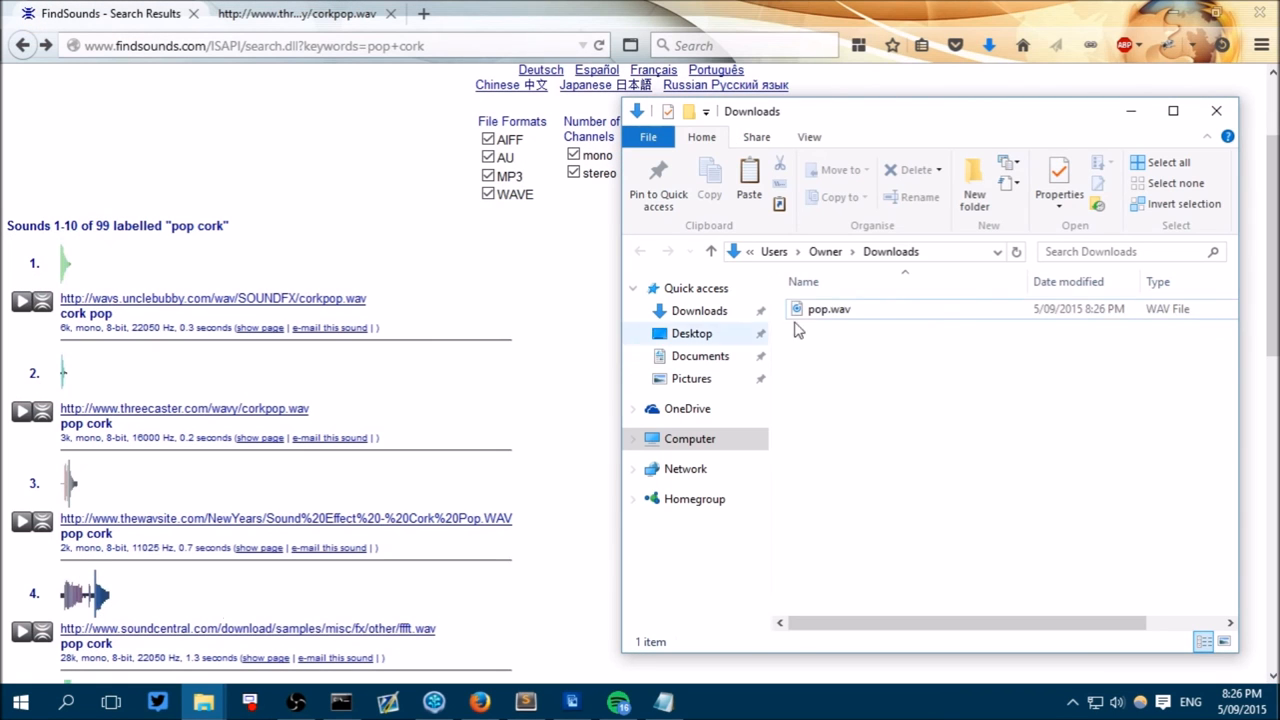
right_click(828, 308)
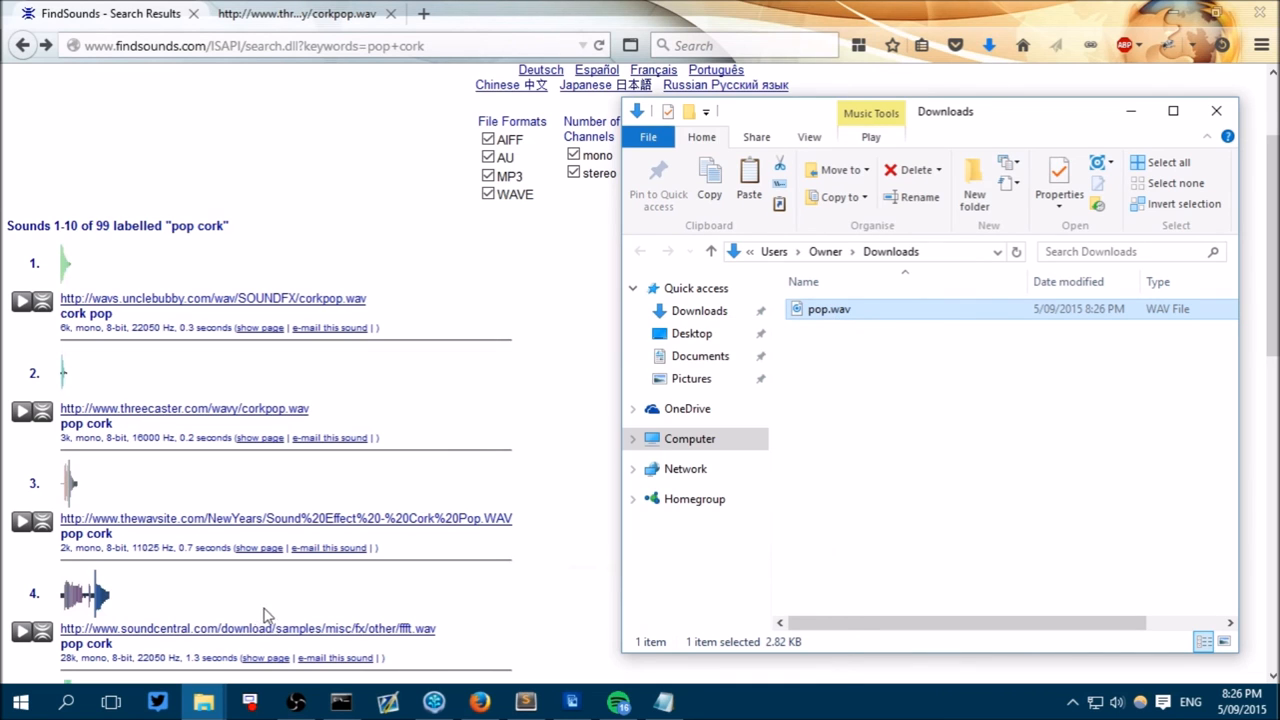
mouse_move(204, 700)
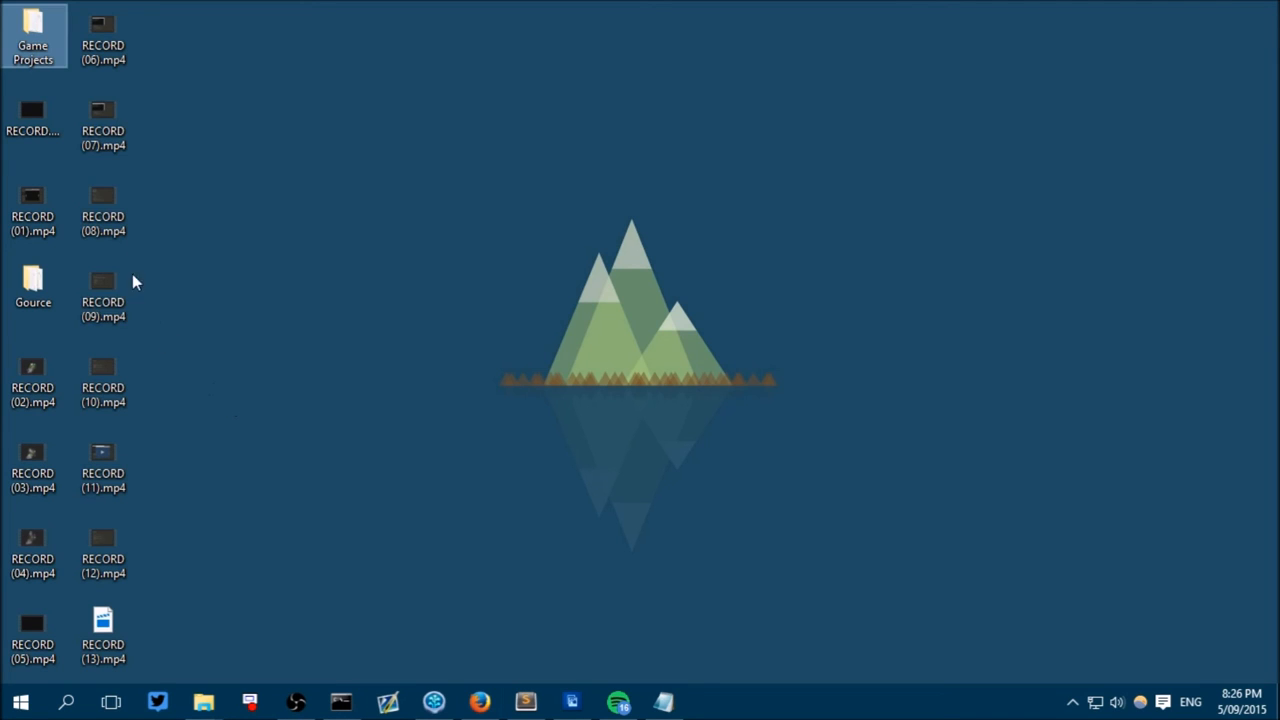
Paste pop.wav into Game Projects > Pong > assets > sounds and return to Sublime Text.
double_click(32, 32)
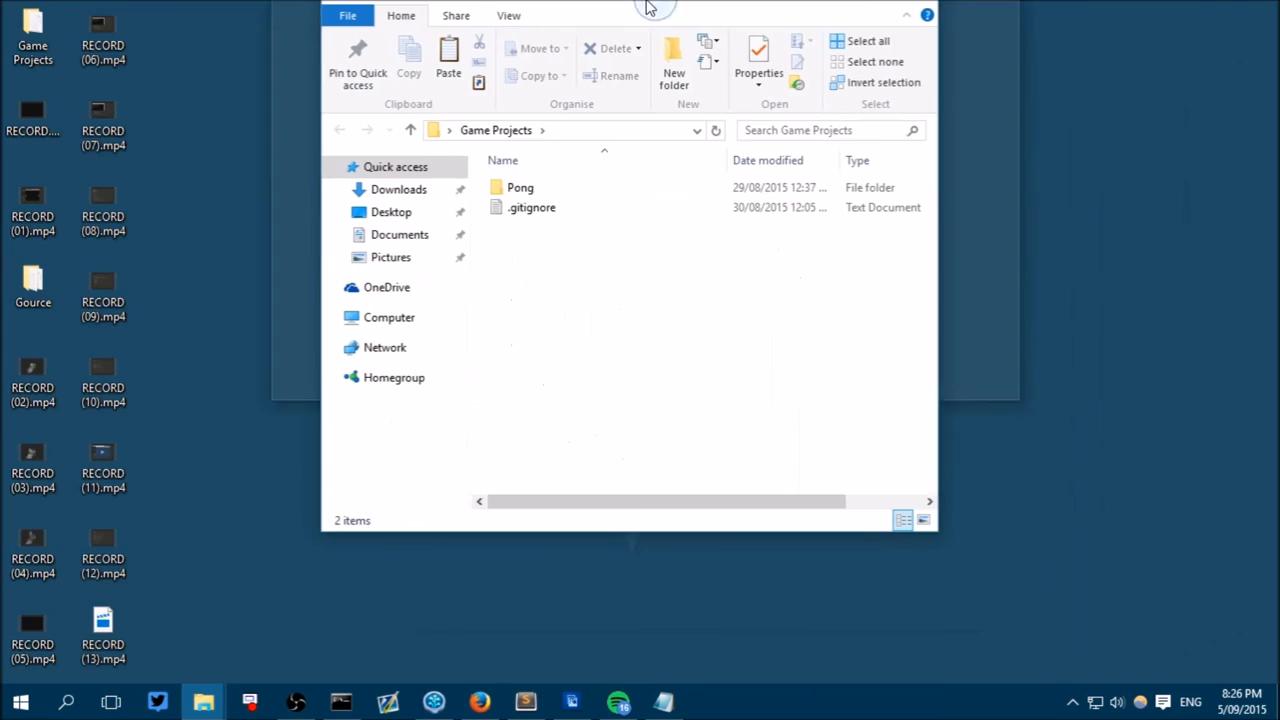
double_click(520, 188)
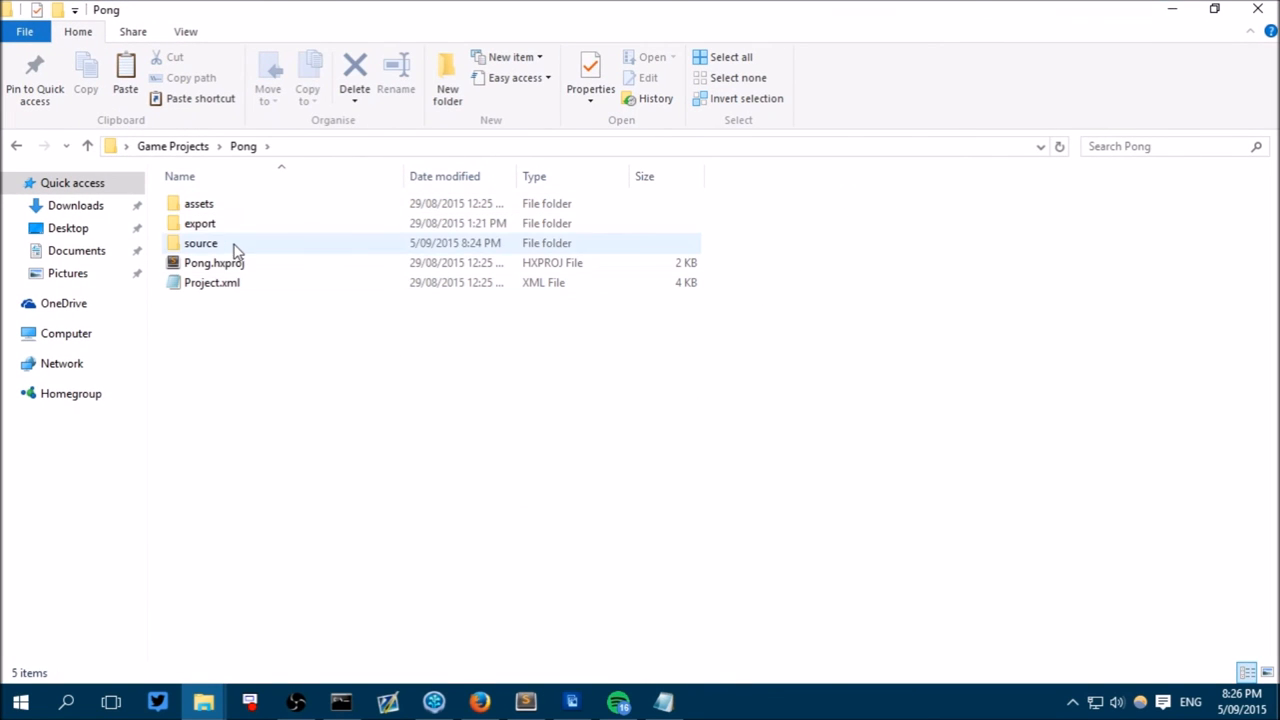
double_click(198, 204)
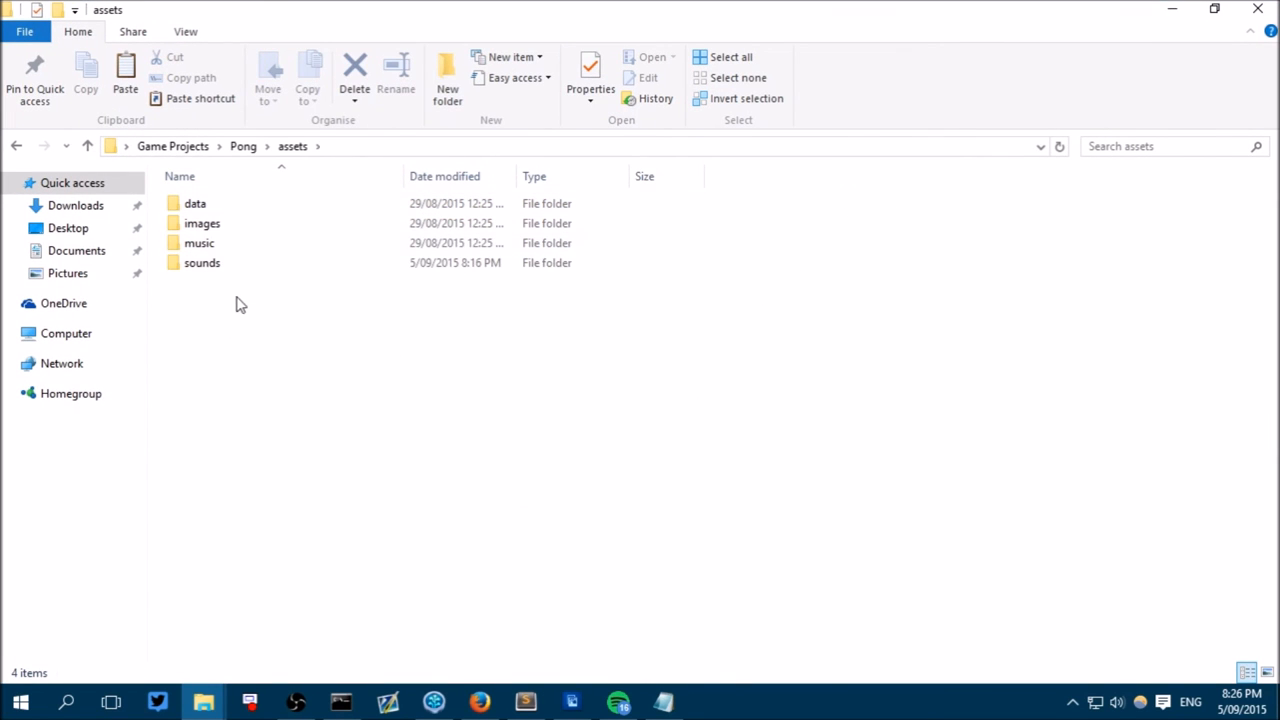
double_click(202, 262)
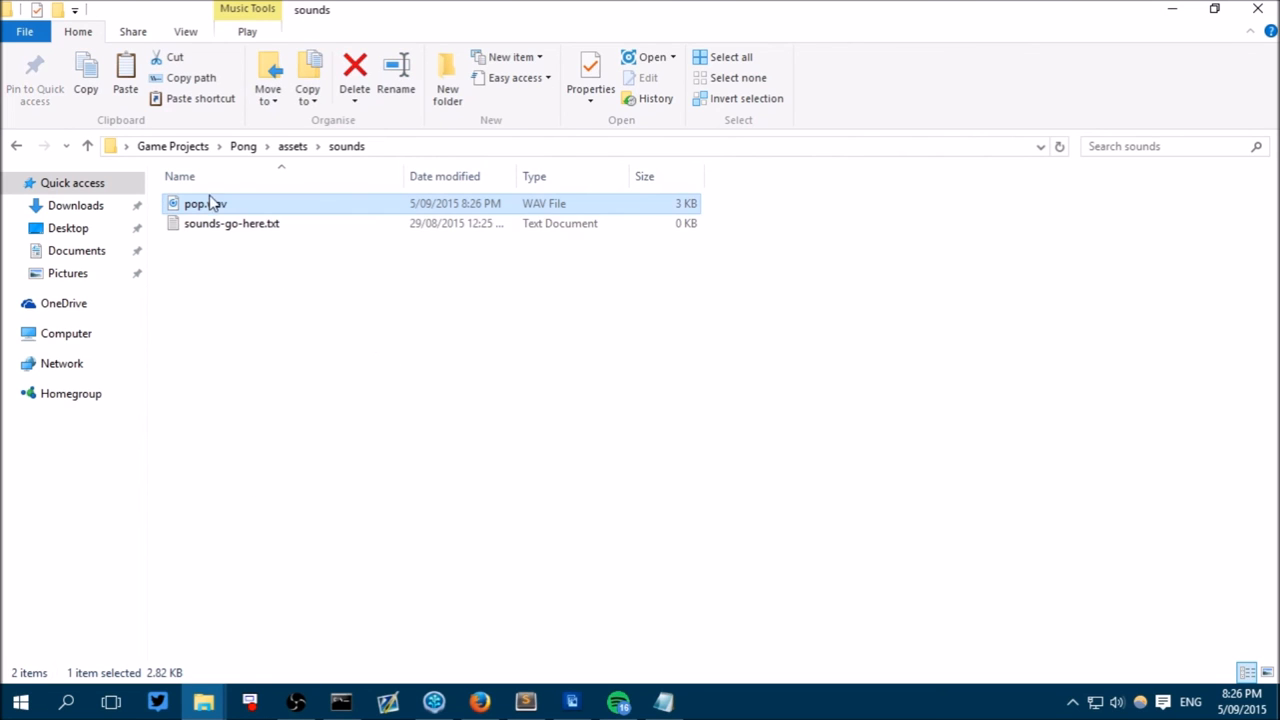
mouse_move(232, 218)
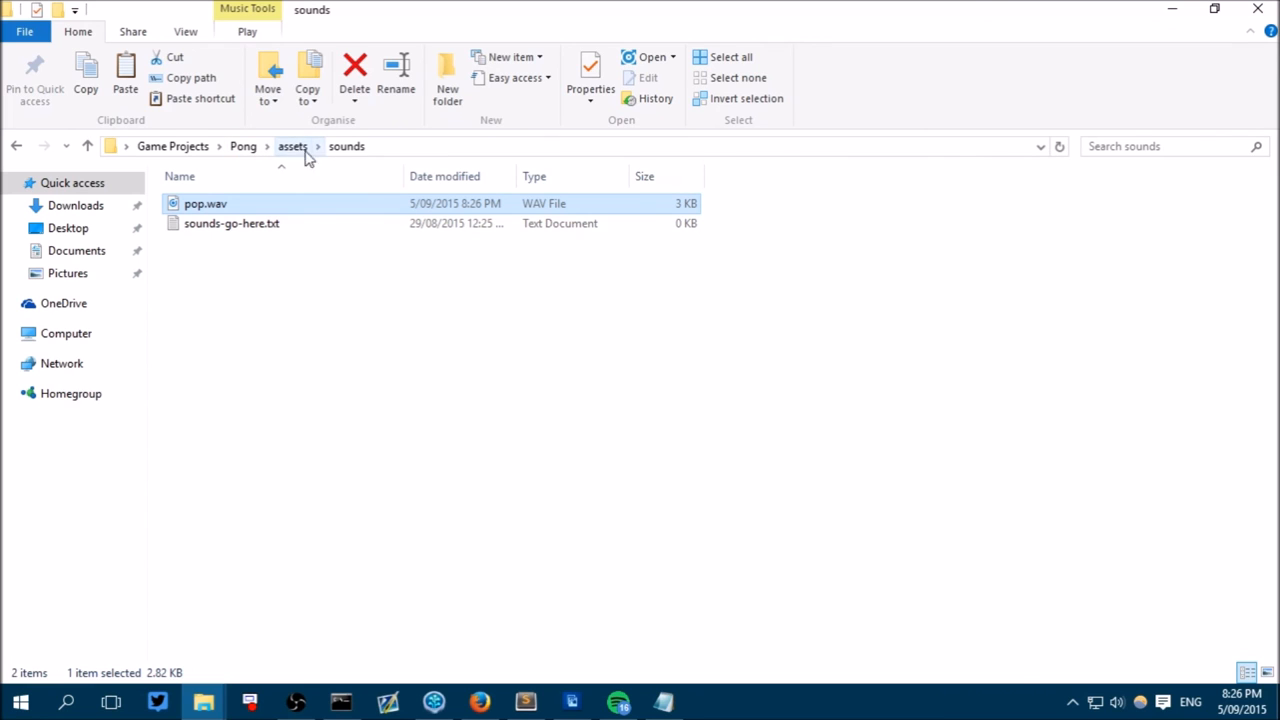
mouse_move(356, 146)
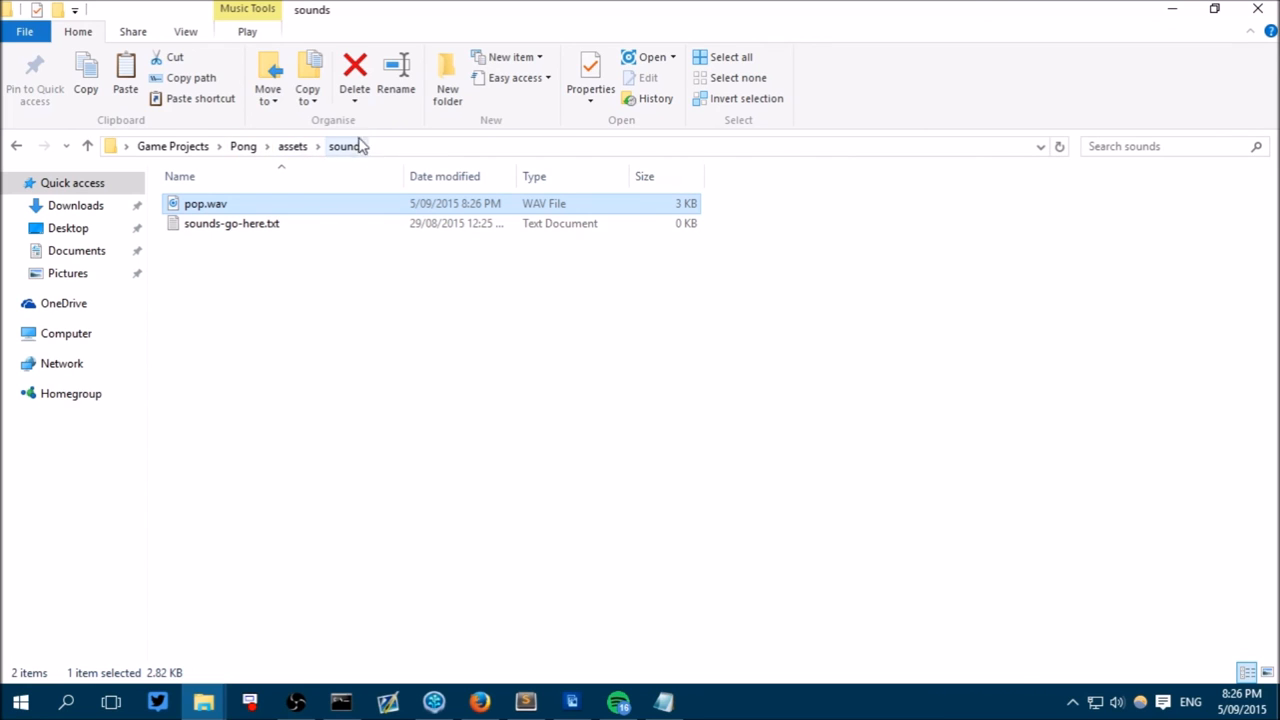
mouse_move(294, 404)
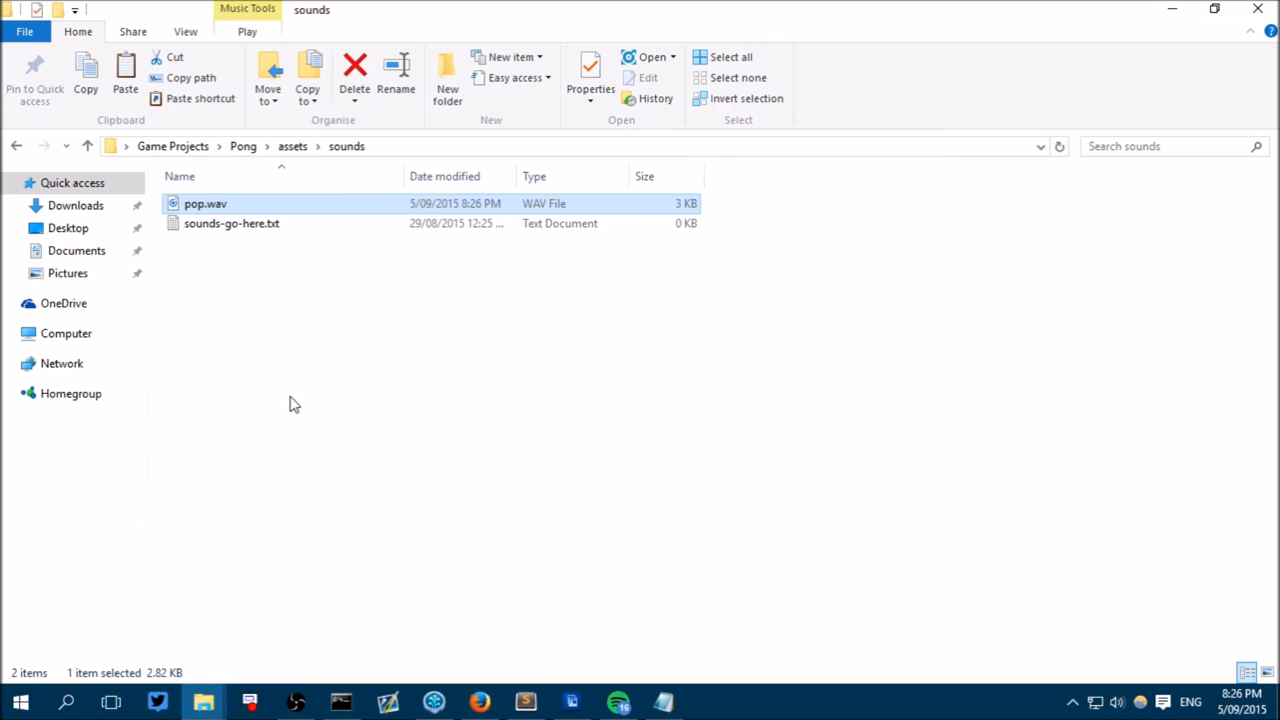
click(524, 700)
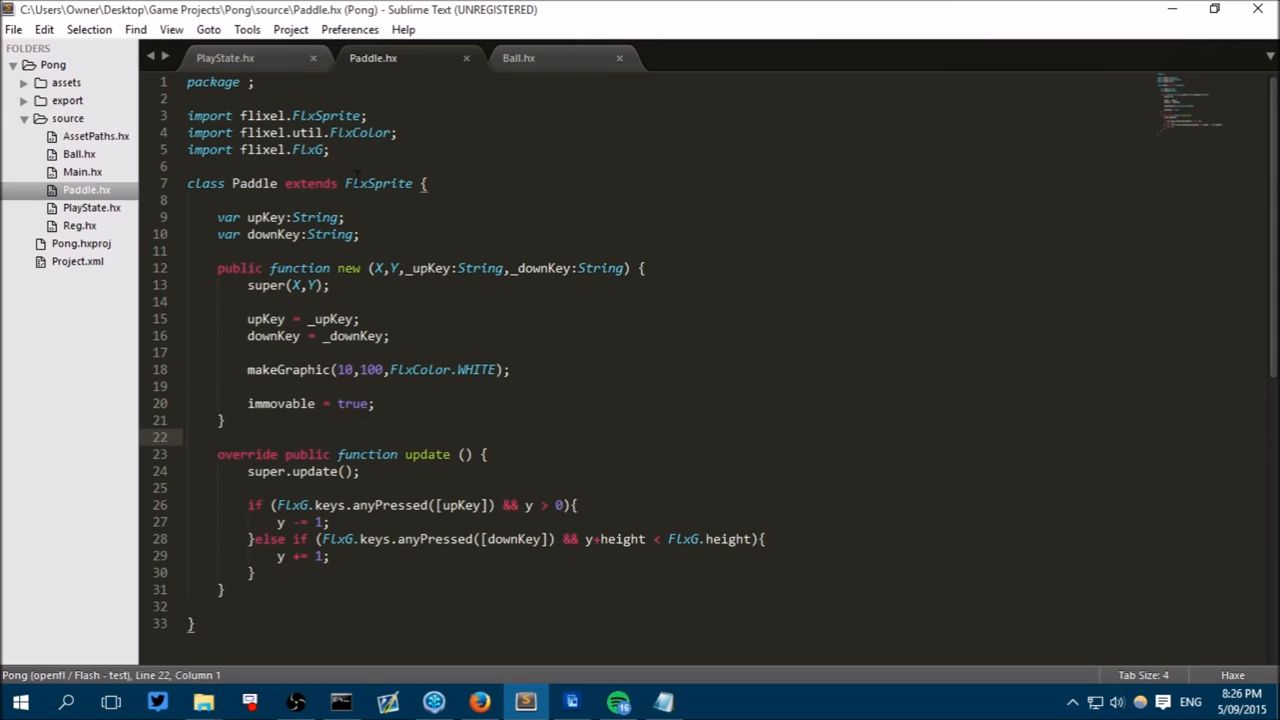
Start an FlxG.sound.play call on a new line in PlayState.hx's paddle-collision callback.
click(224, 56)
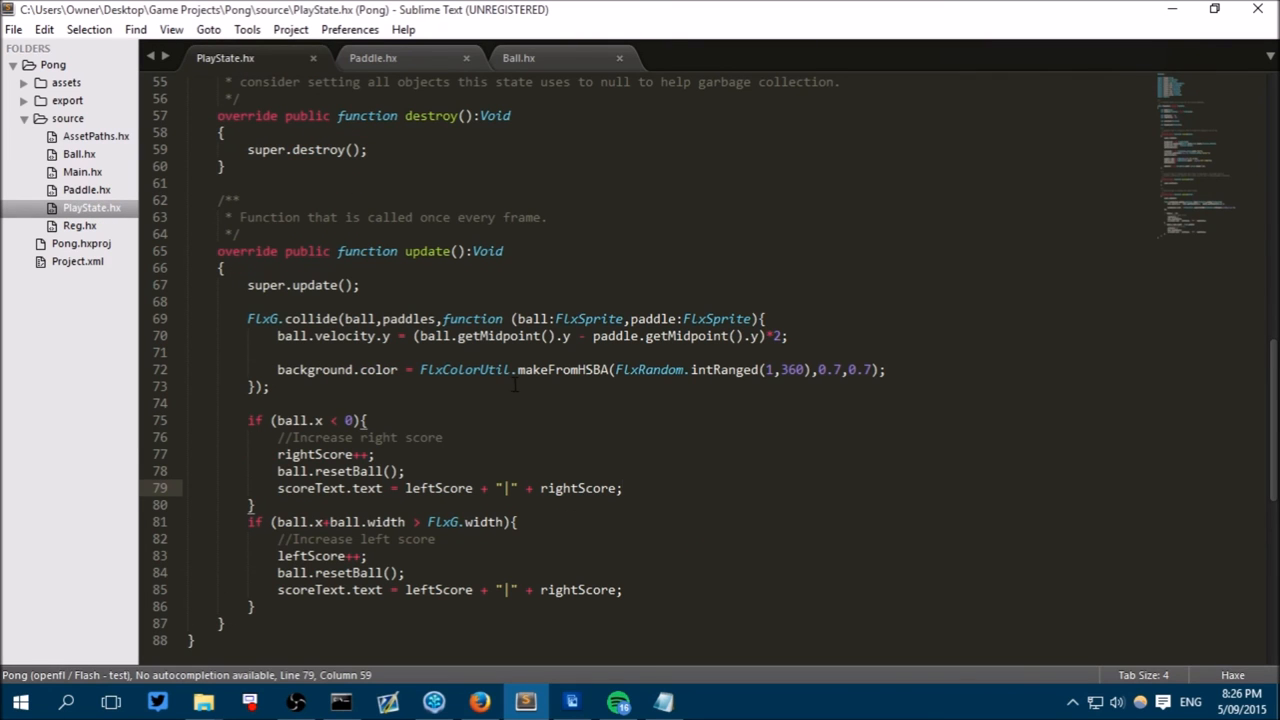
mouse_move(586, 414)
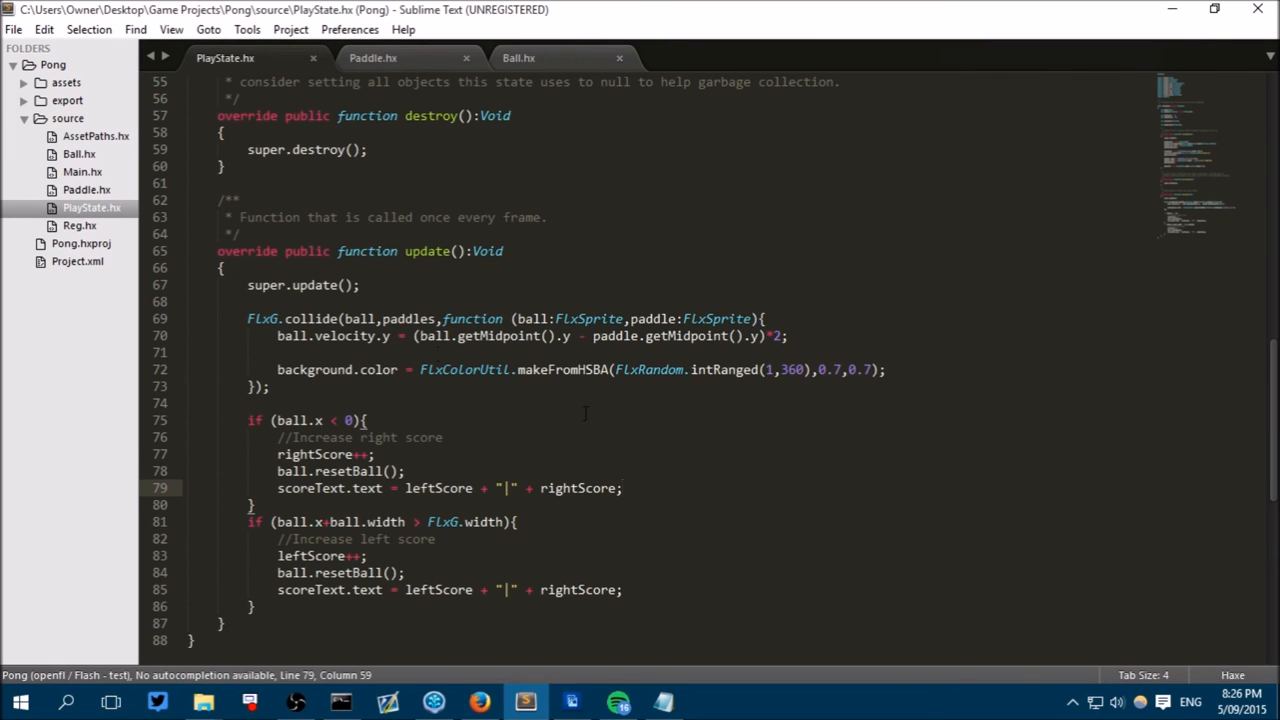
click(788, 336)
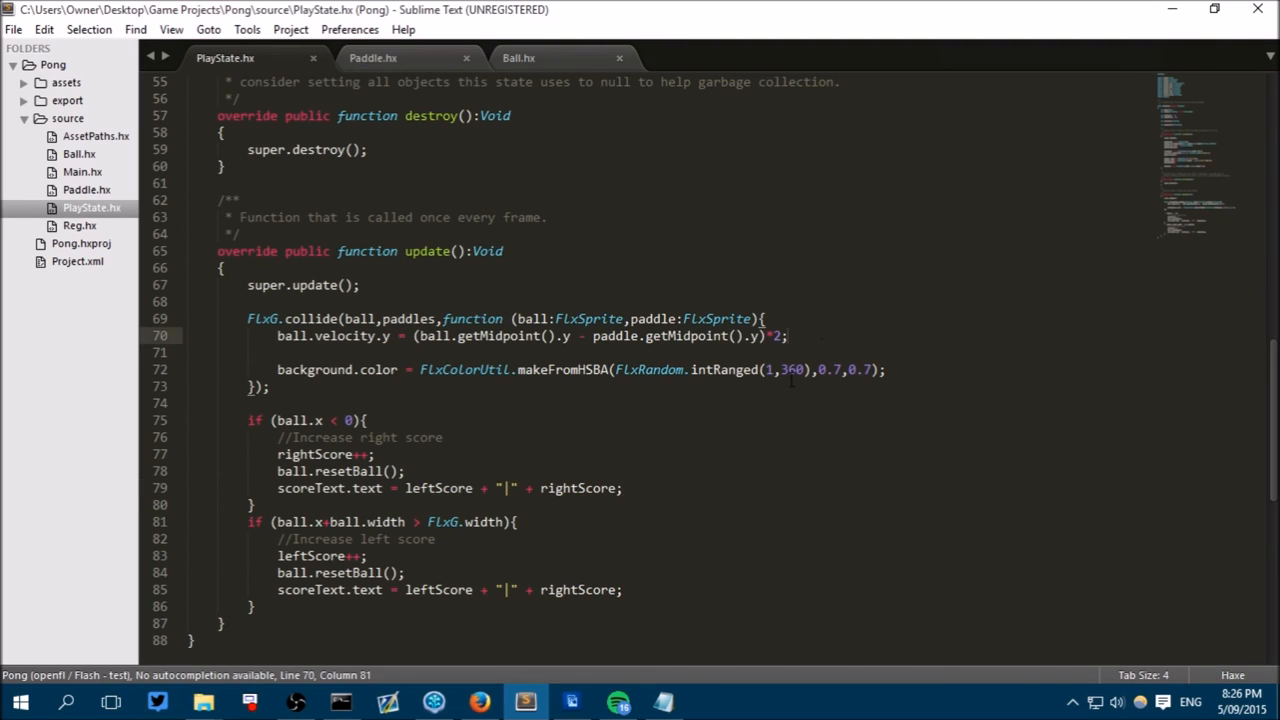
key(enter)
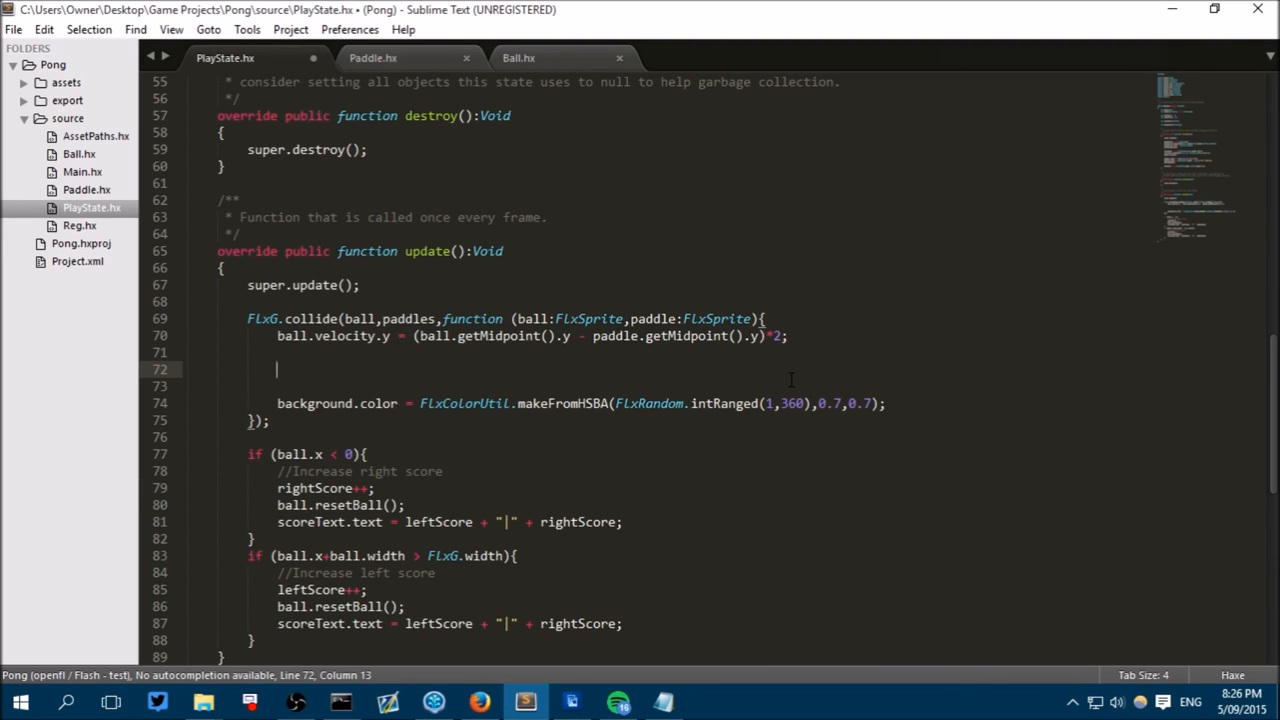
text(FLxG.)
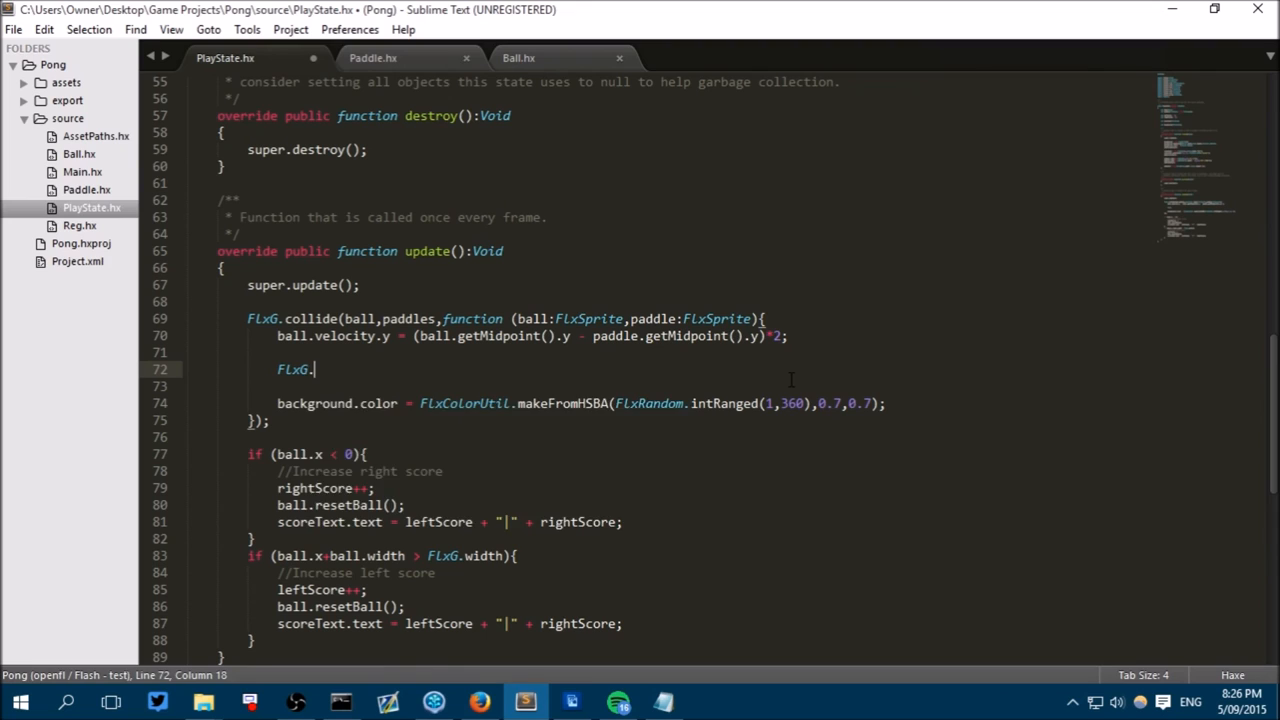
text(sound.)
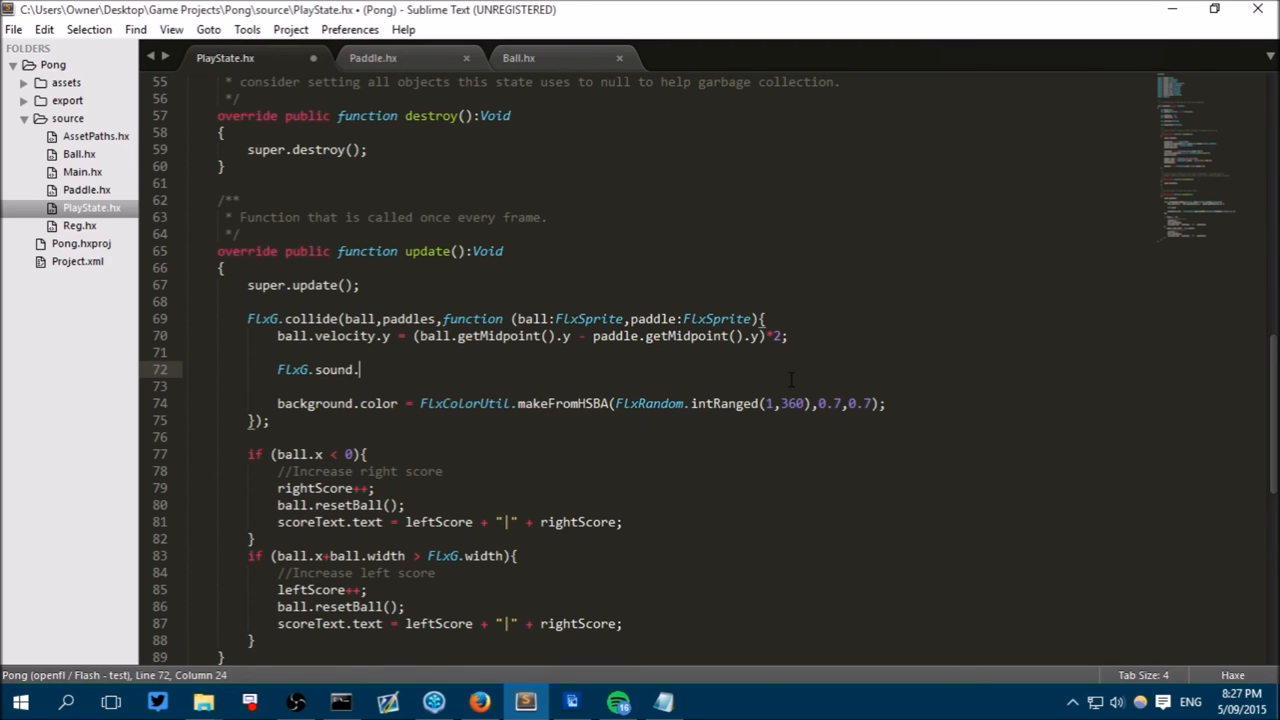
text(play()
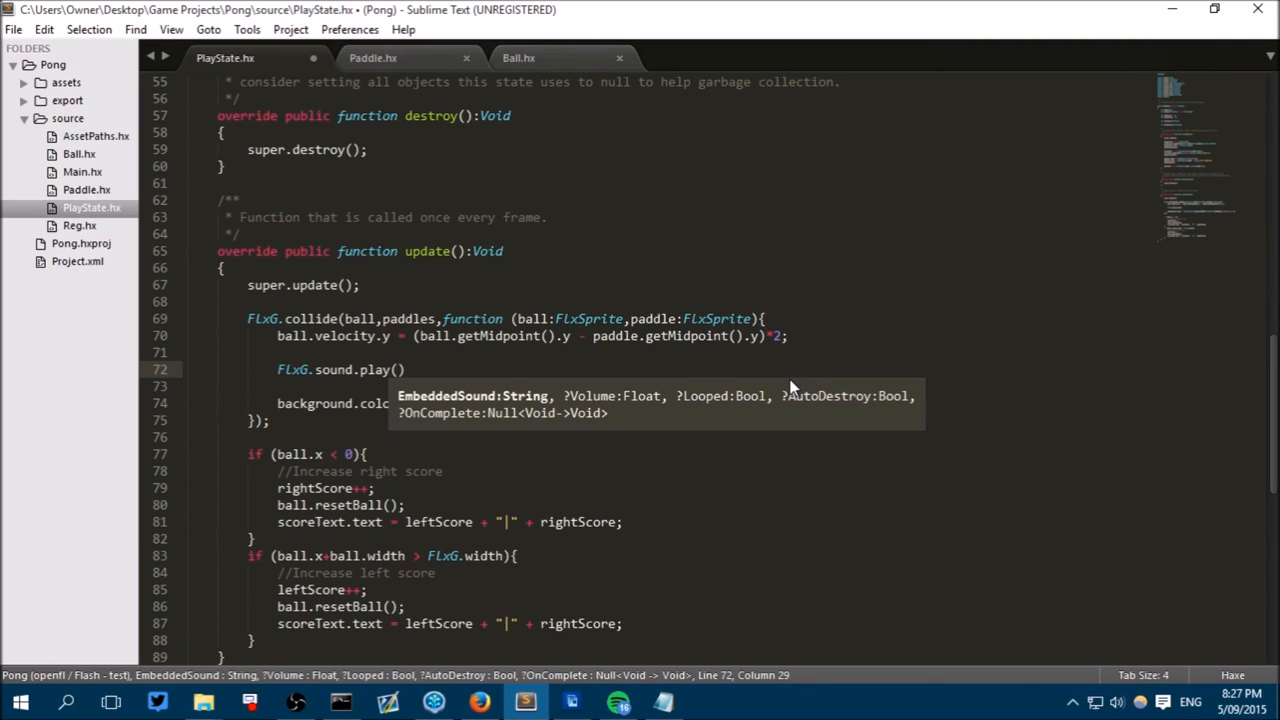
Pass "assets/sounds/pop.wav" to the play call and save PlayState.hx.
text("")
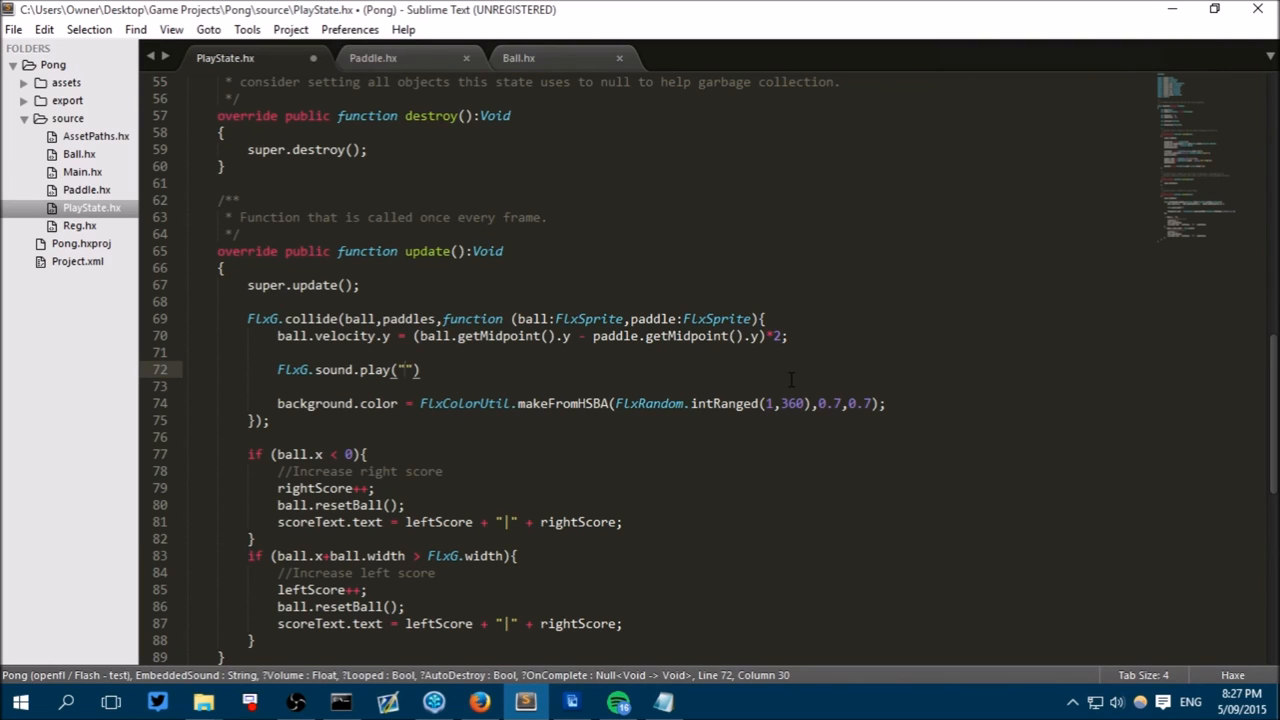
text(assets/)
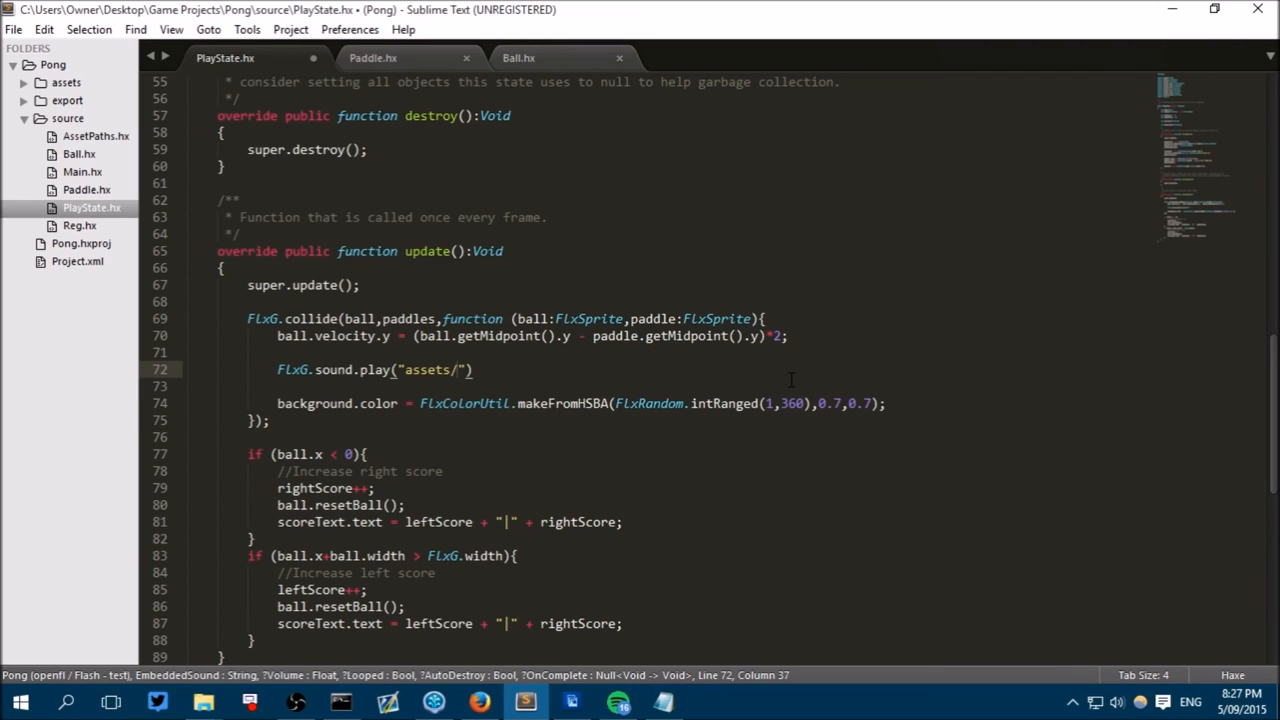
text(sounds)
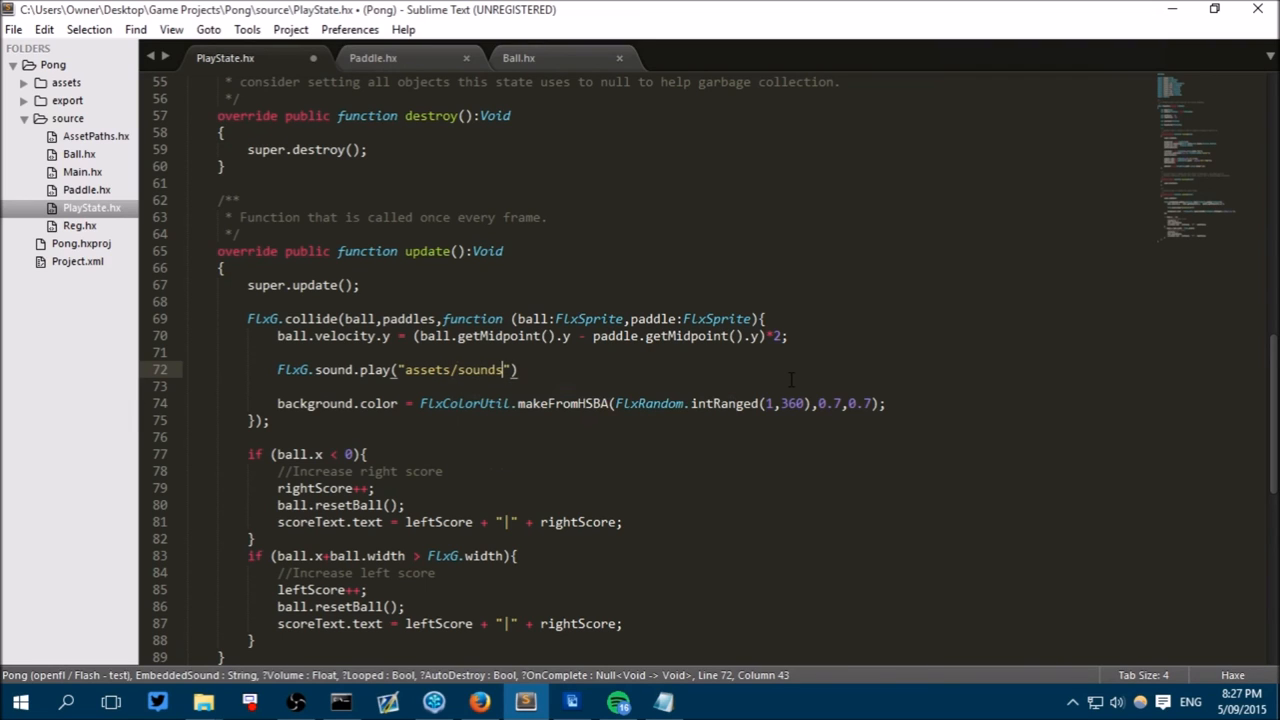
text(/pop)
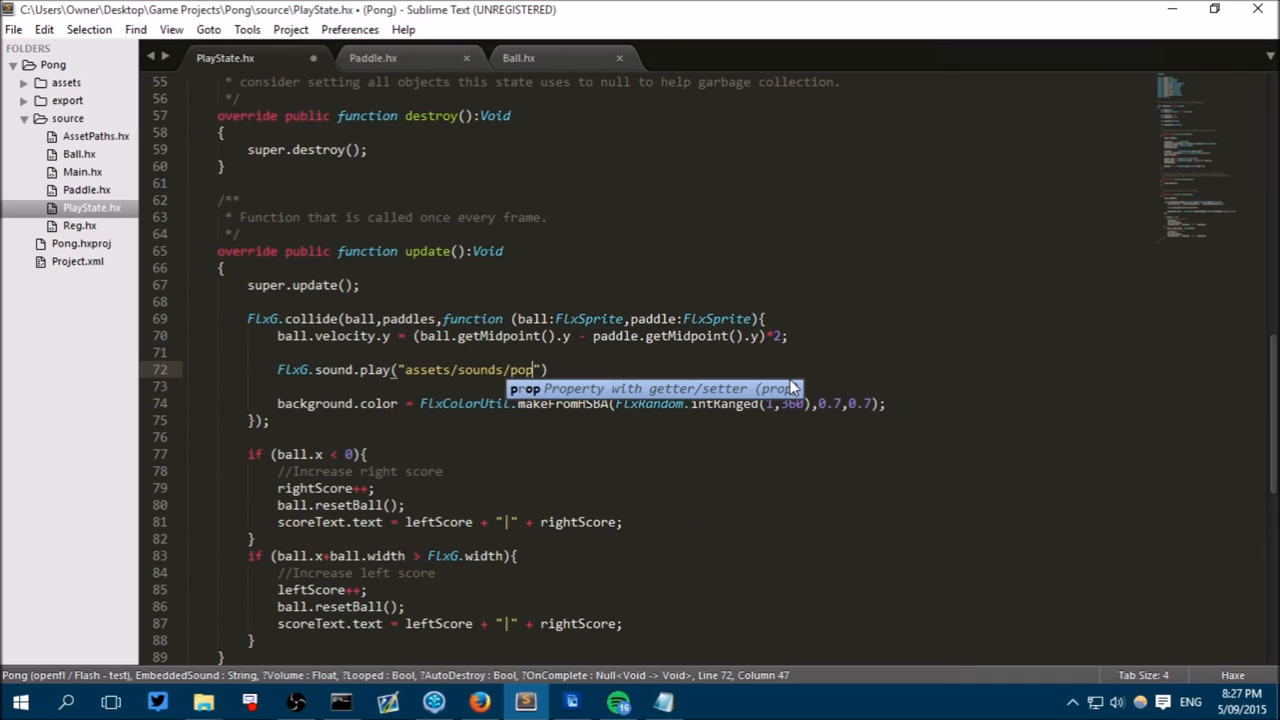
text(.wav)
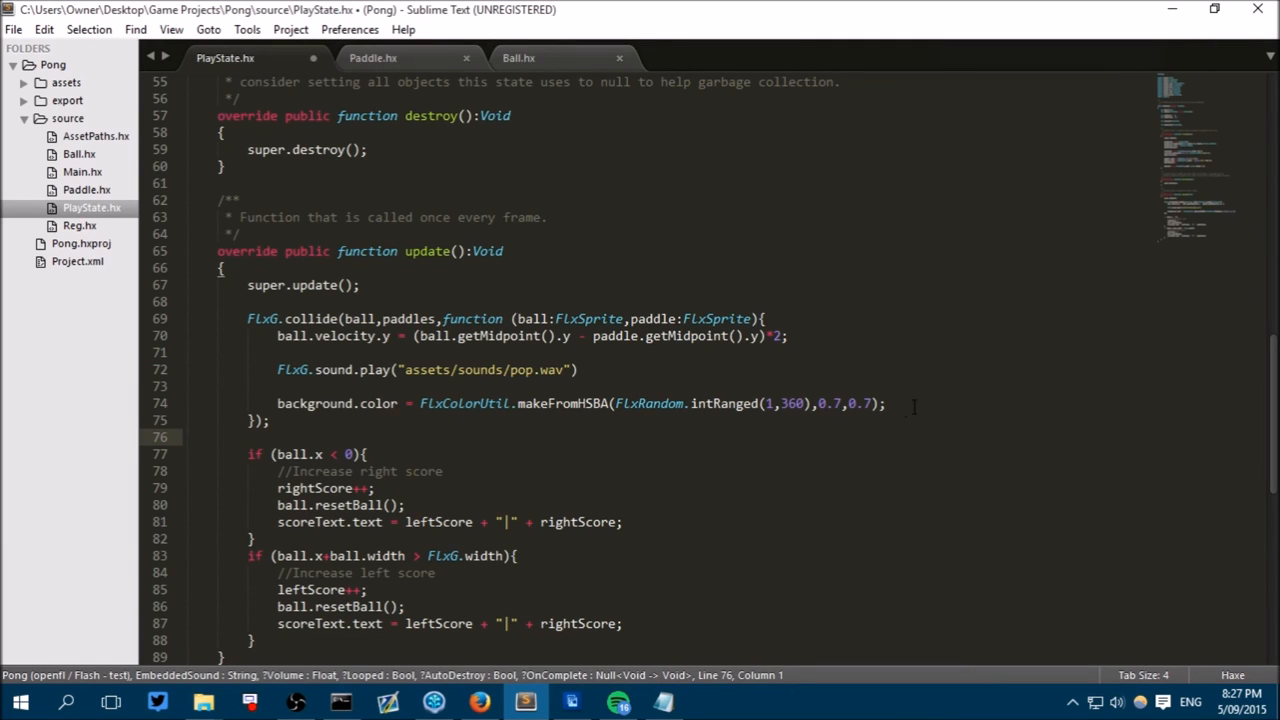
key(ctrl+s)
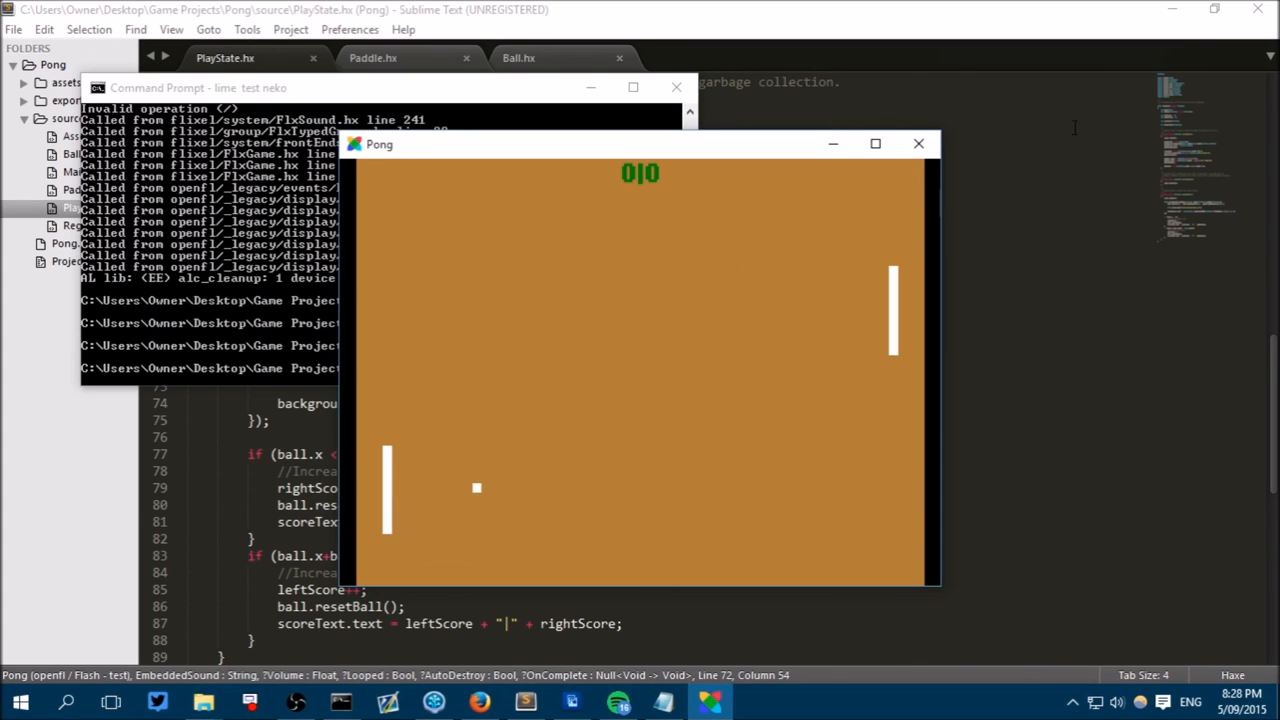
Close the Pong test run with the pop sound and return to Paddle.hx.
click(918, 144)
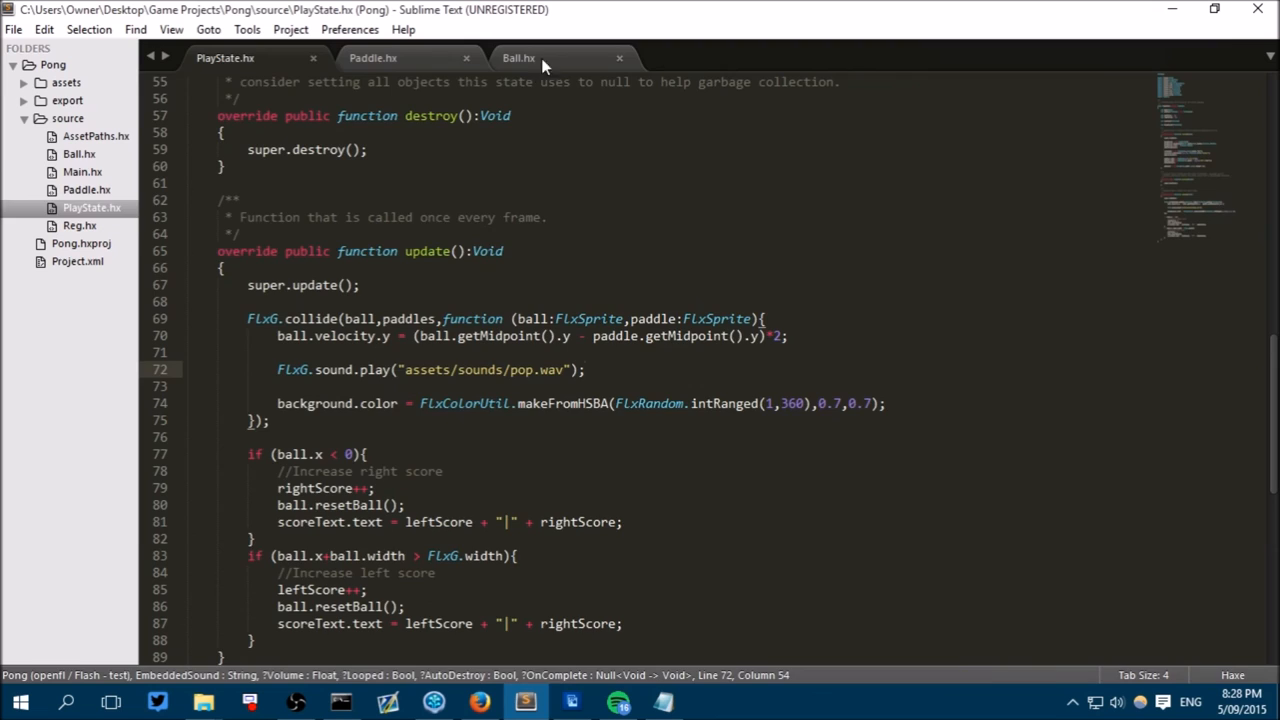
click(372, 56)
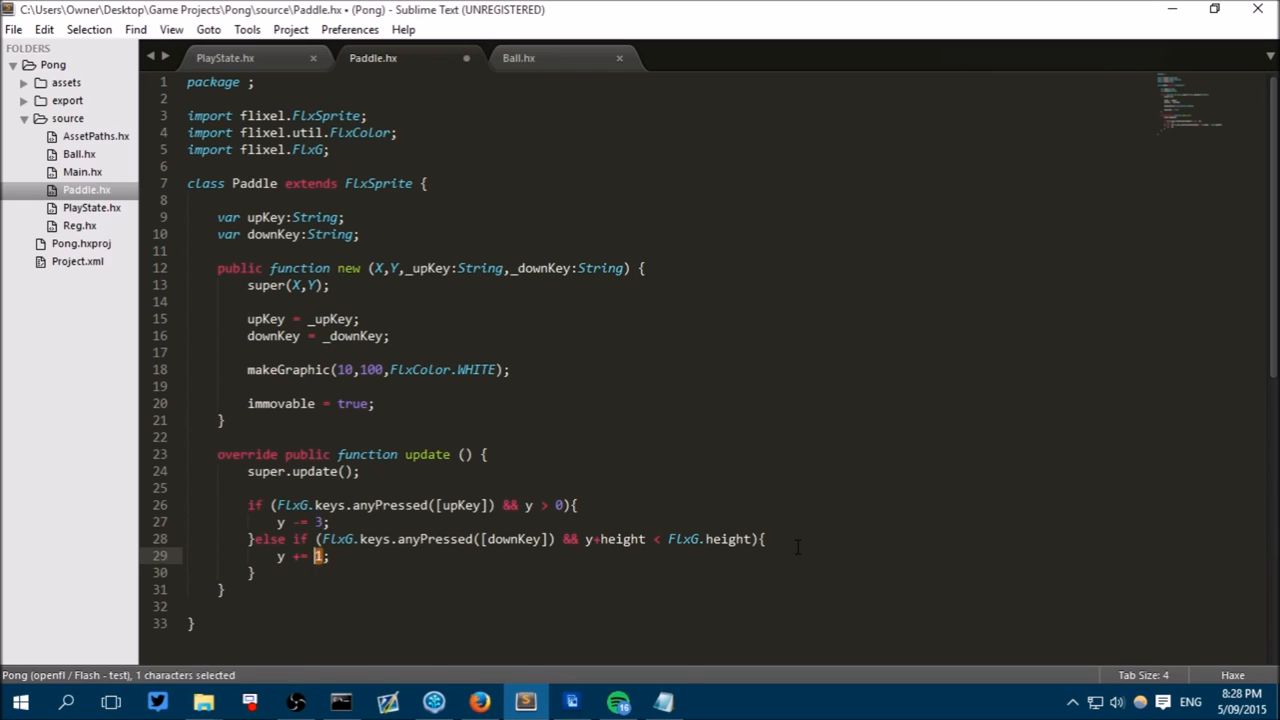
Set the paddle movement step to 3 pixels per frame and save Paddle.hx.
text(3)
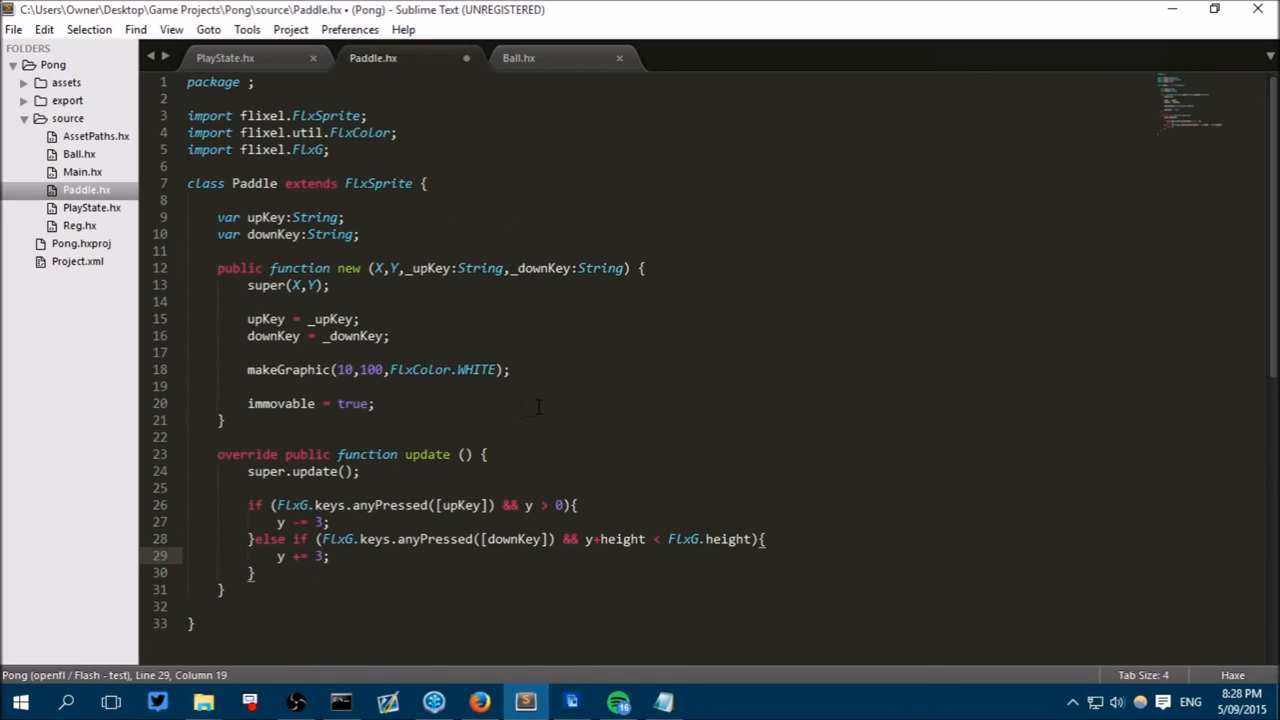
key(ctrl+s)
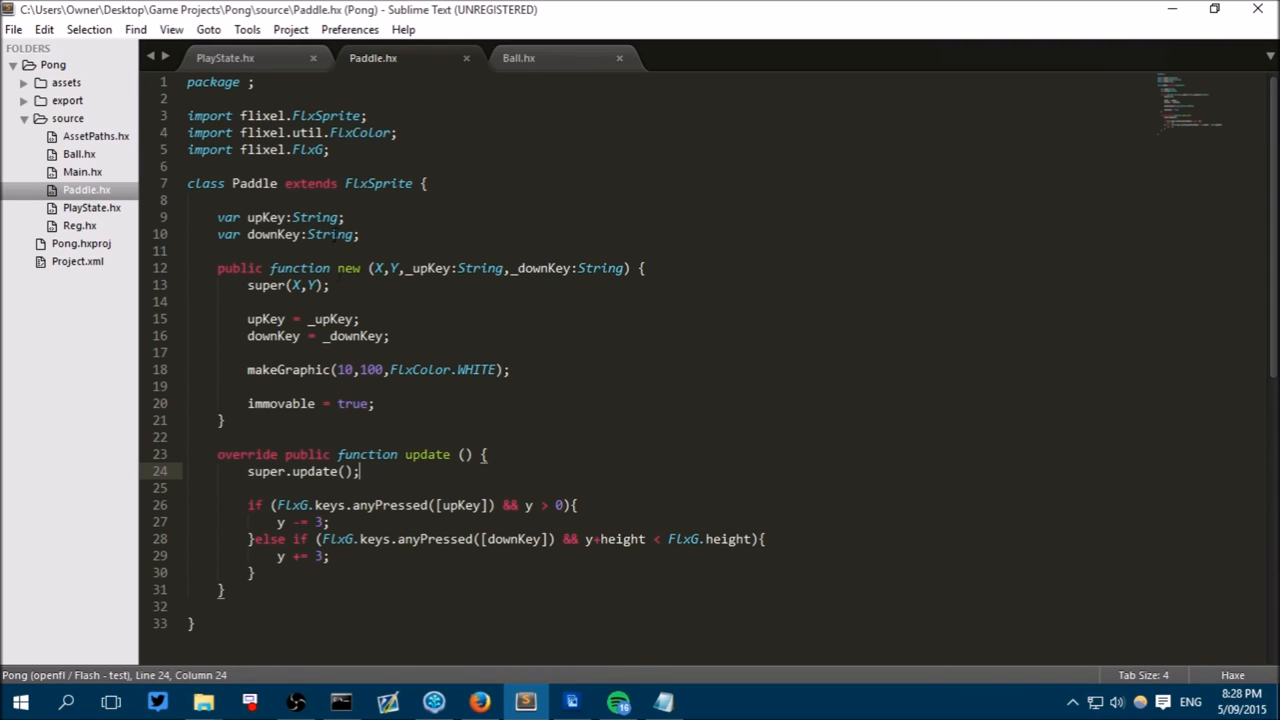
Locate the pop sound line in PlayState.hx's collision callback and place the caret after it.
click(224, 56)
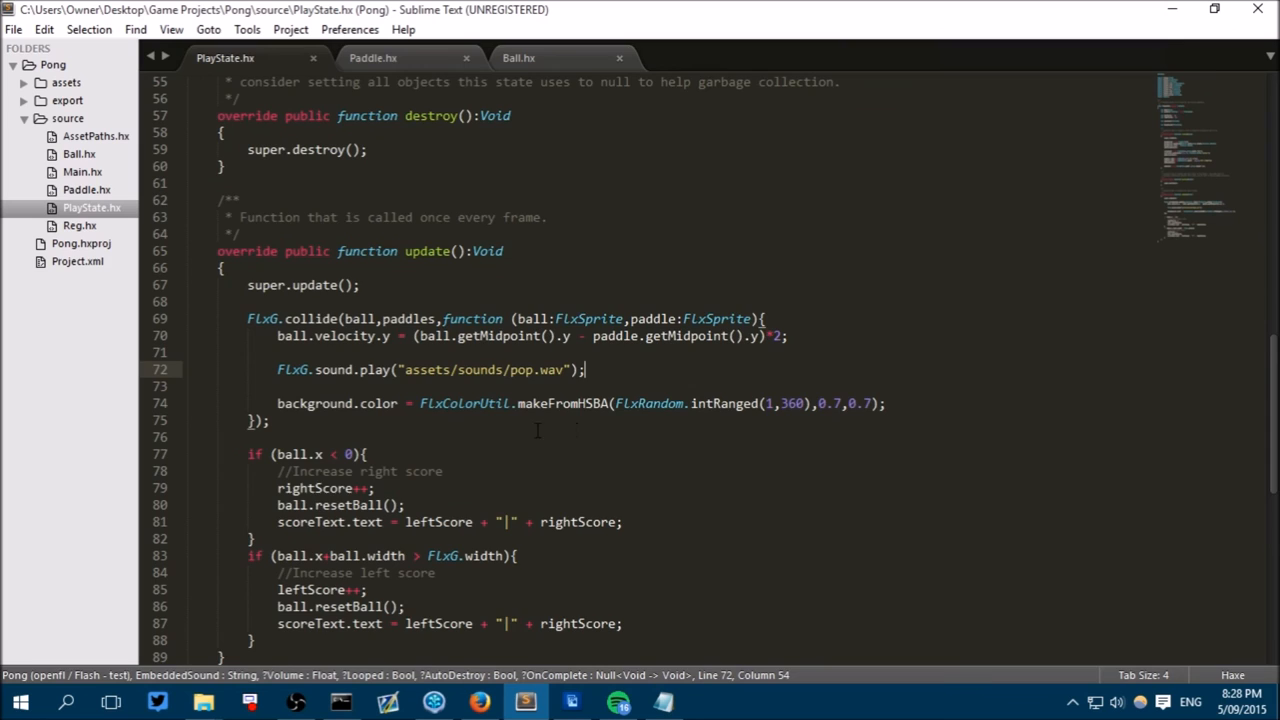
scroll(down, 3)
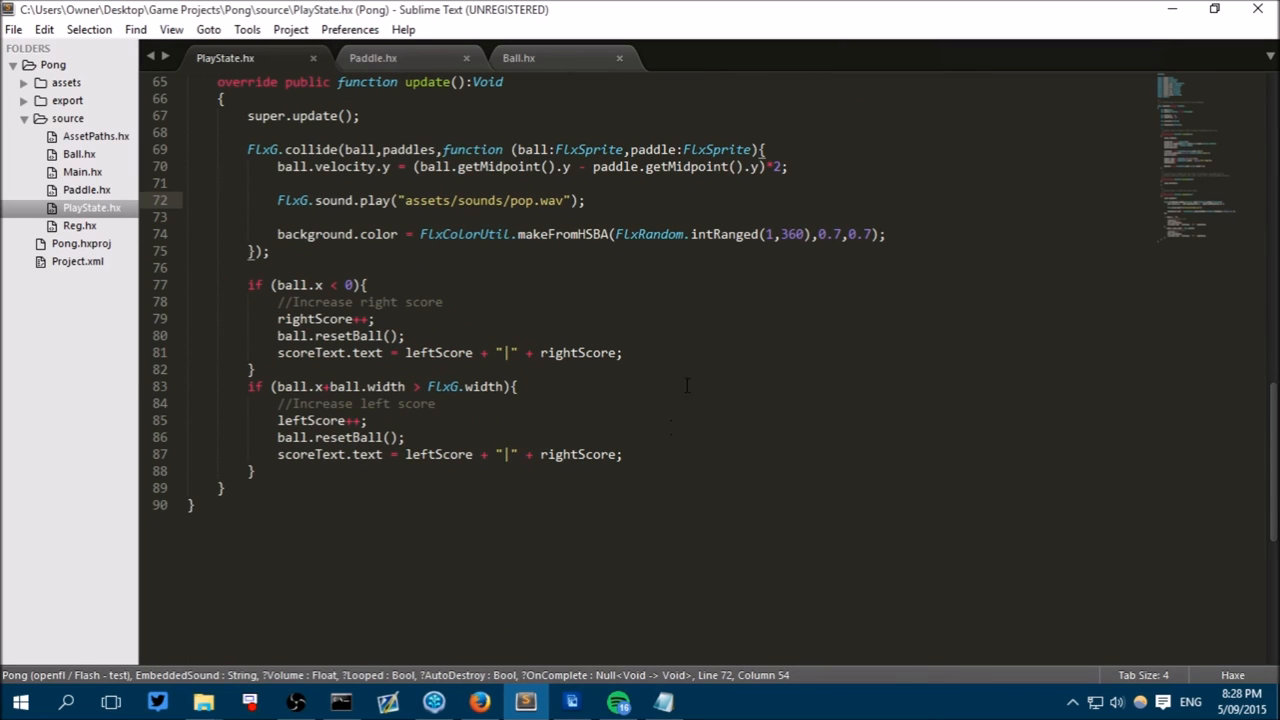
scroll(up, 3)
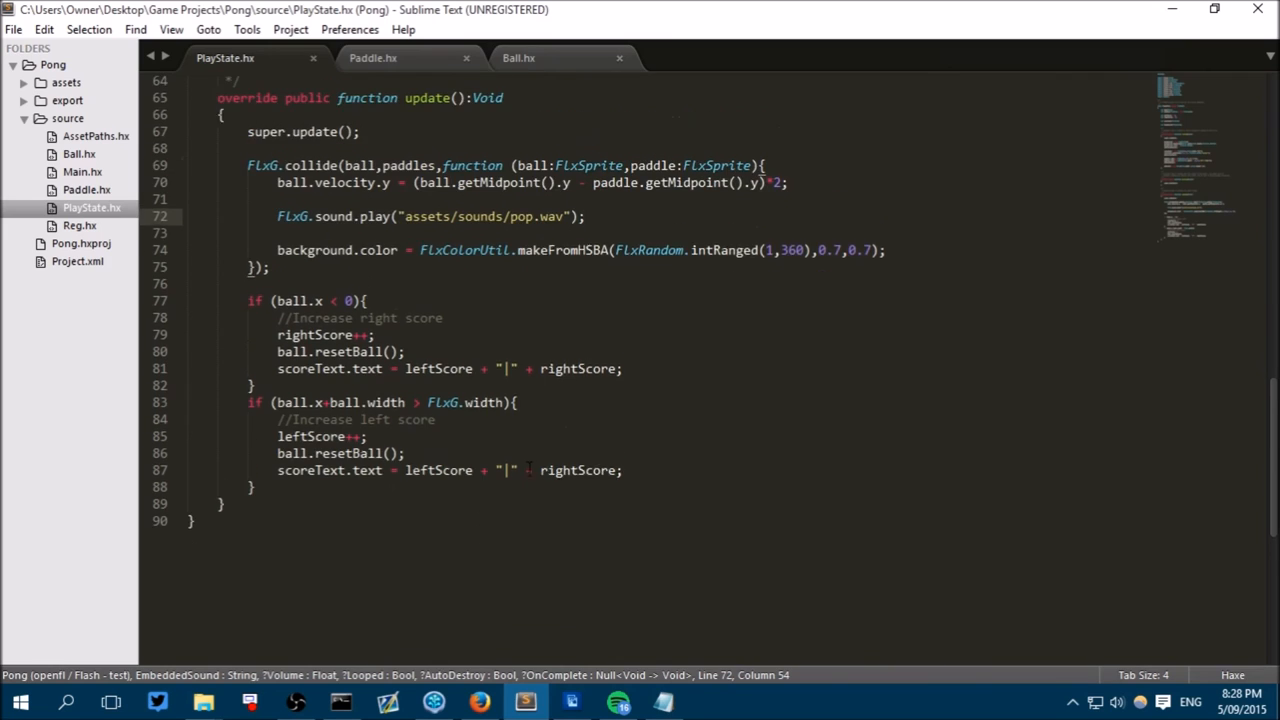
scroll(up, 3)
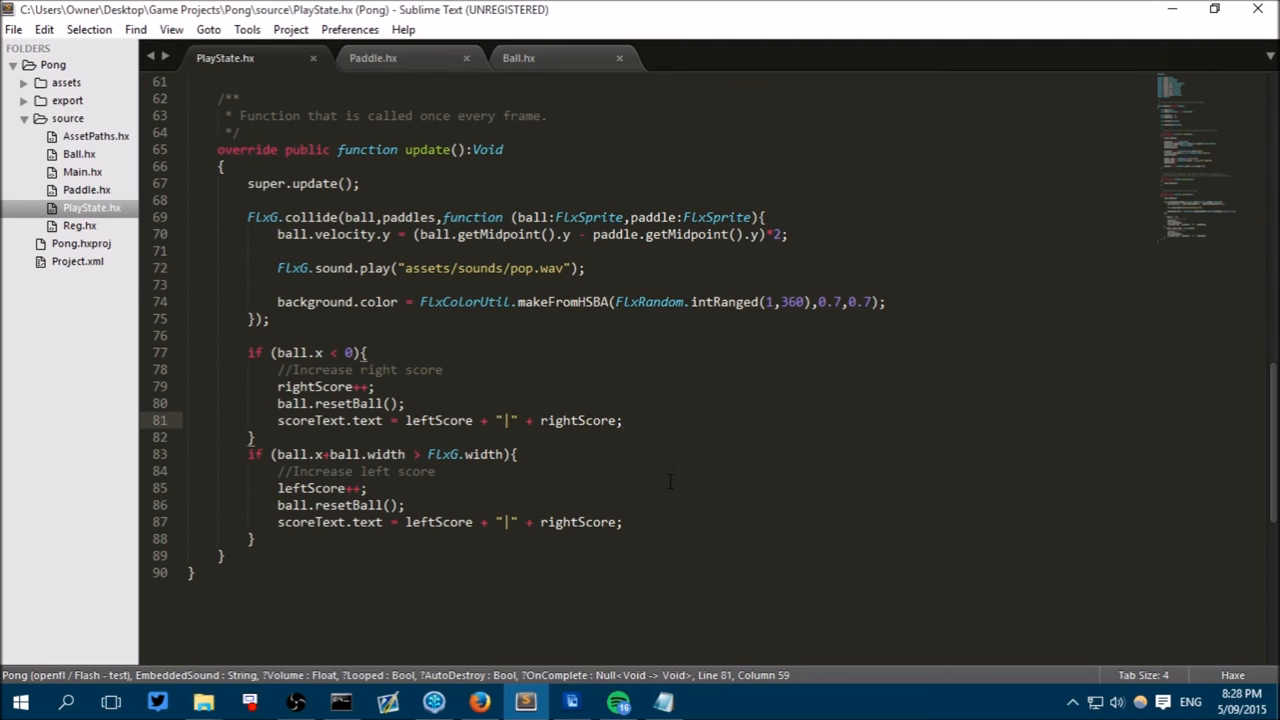
mouse_move(628, 276)
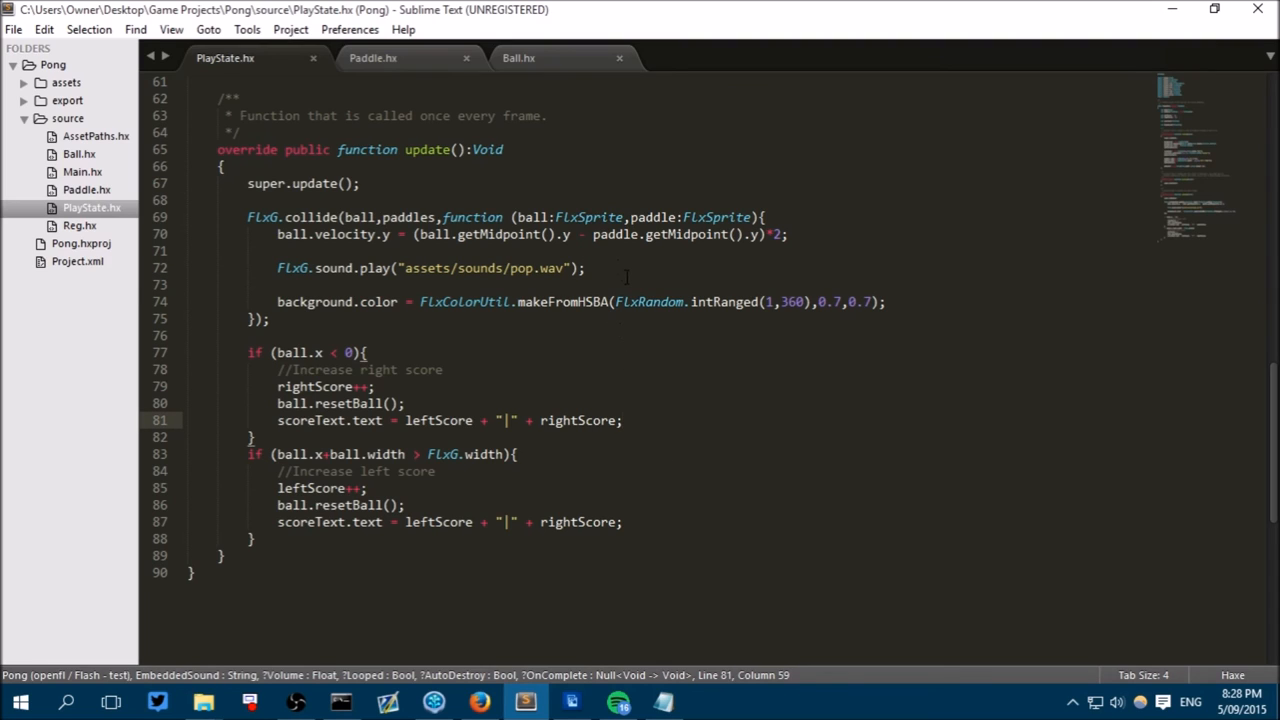
click(586, 268)
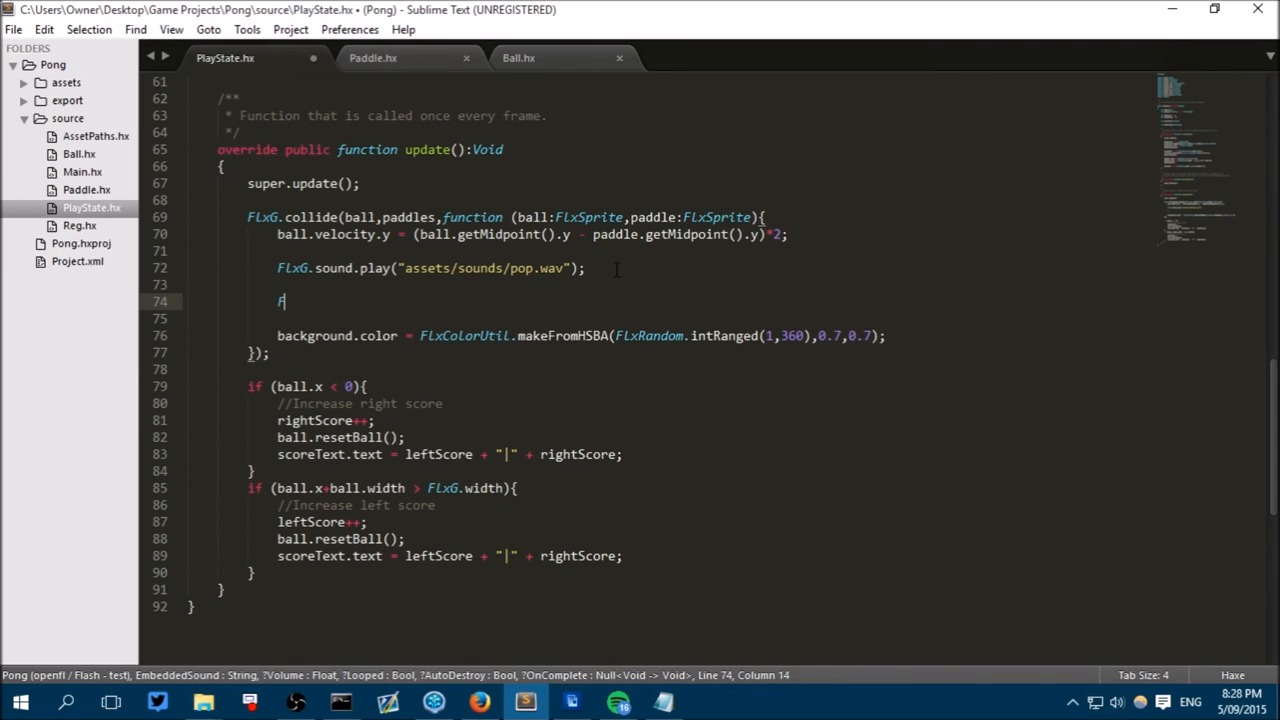
Add FlxG.camera.shake(0.01,0.1) right after the pop sound call.
text(FlxG.camera.shake)
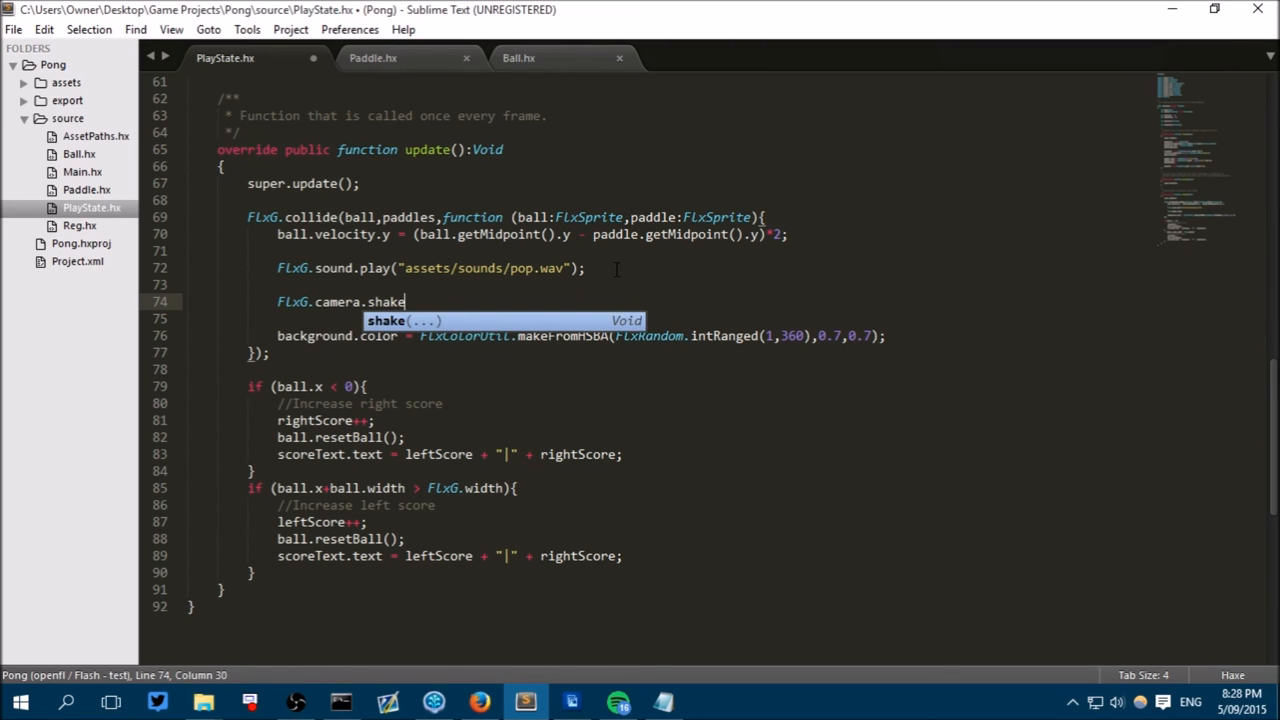
text(()
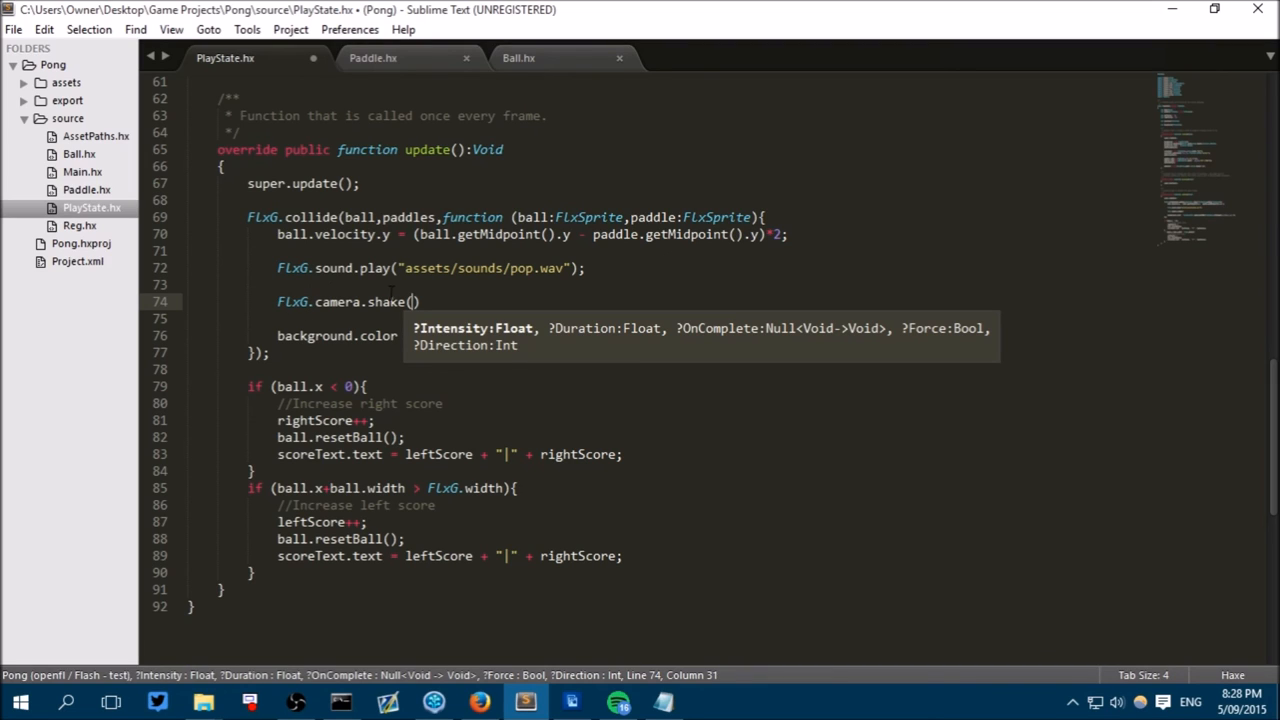
mouse_move(478, 352)
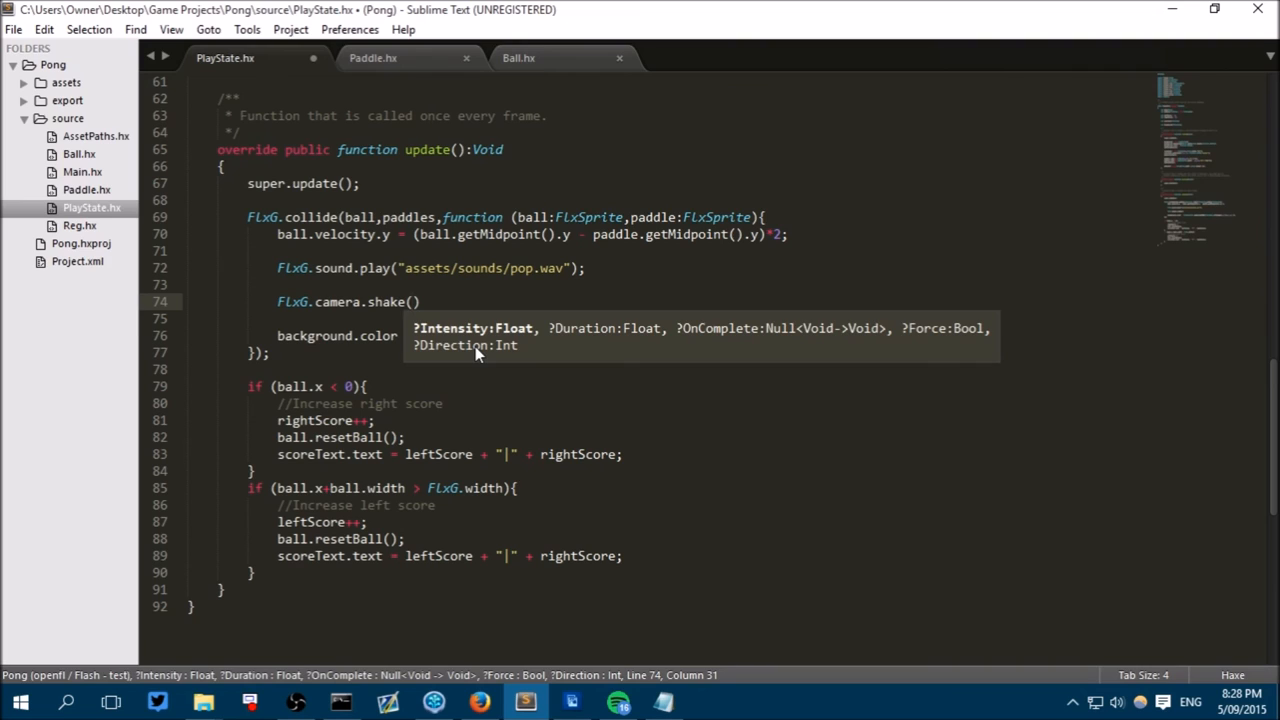
text(0.)
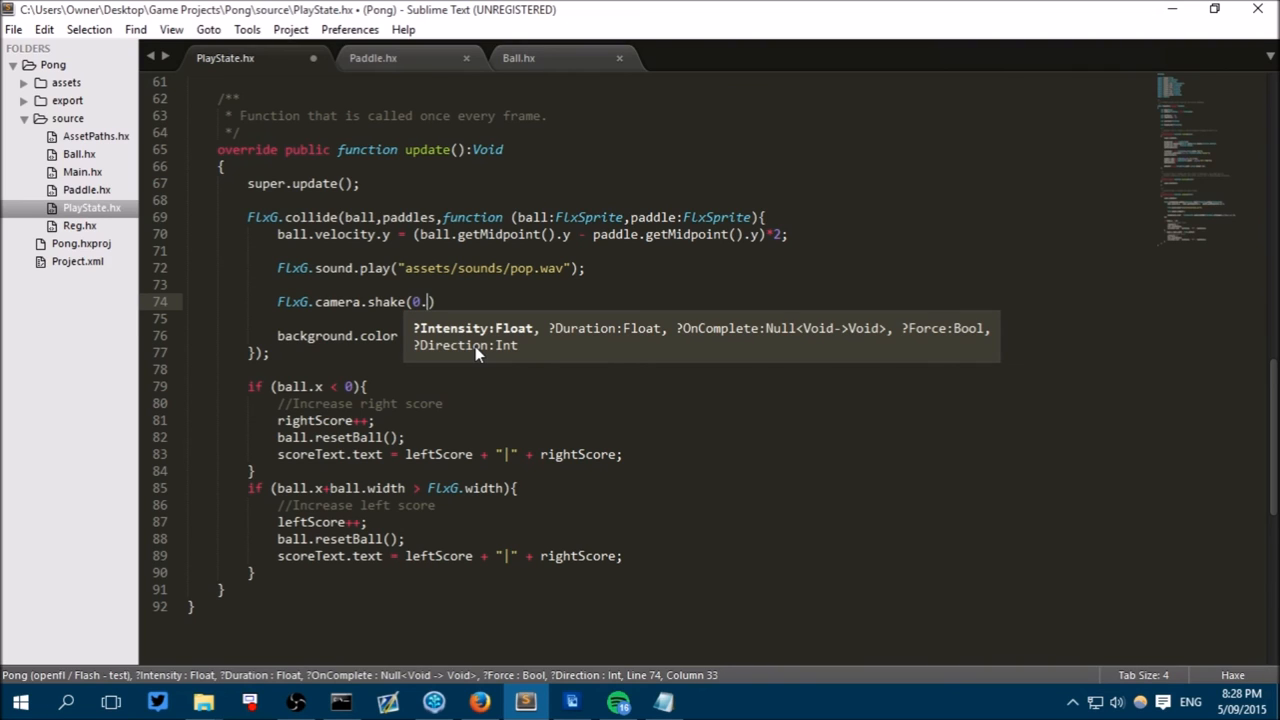
text(01)
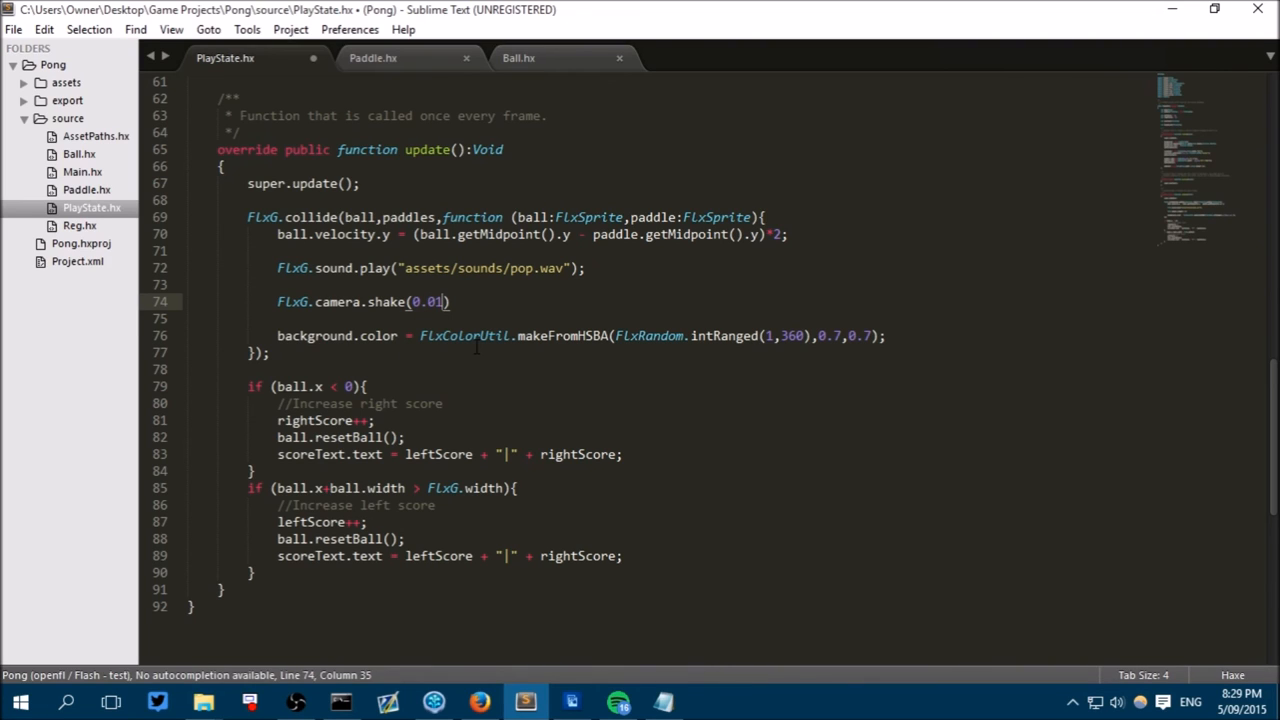
text(,0.1)
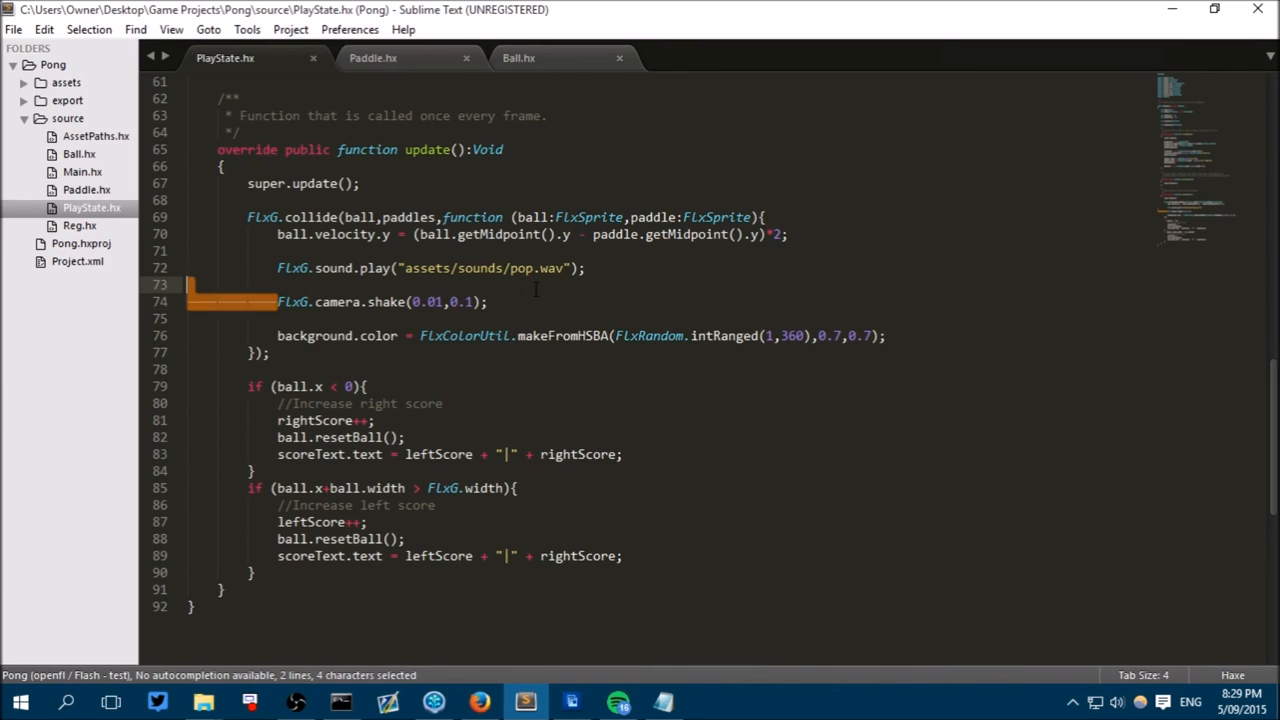
Paste FlxG.camera.shake(0.01,0.1); into Ball.hx's wall-bounce blocks.
click(520, 56)
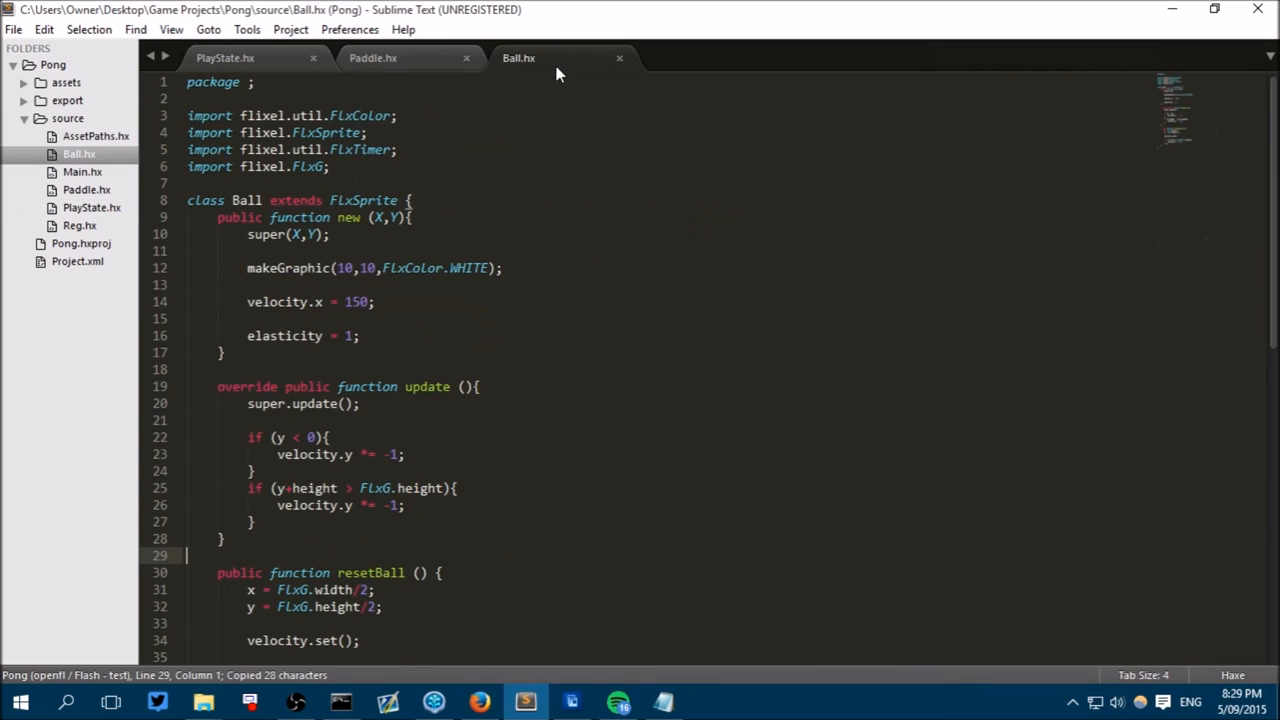
scroll(down, 3)
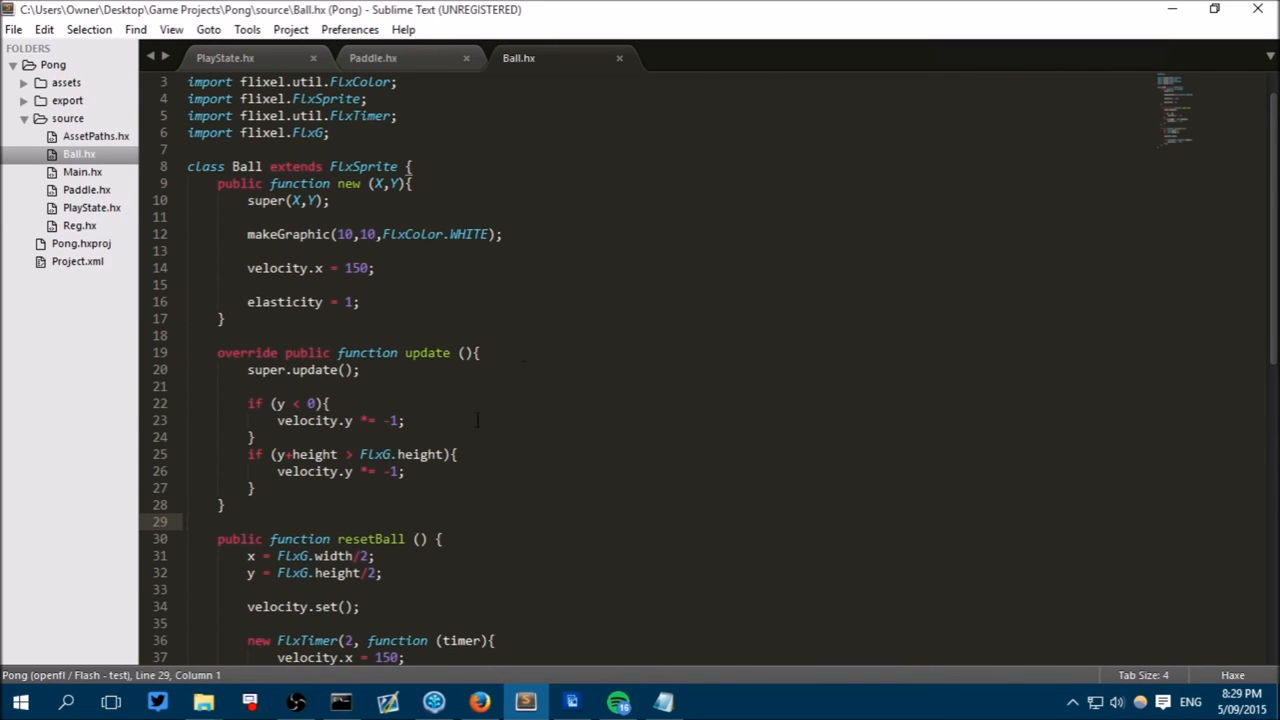
text(FlxG.camera.shake(0.01,0.1);)
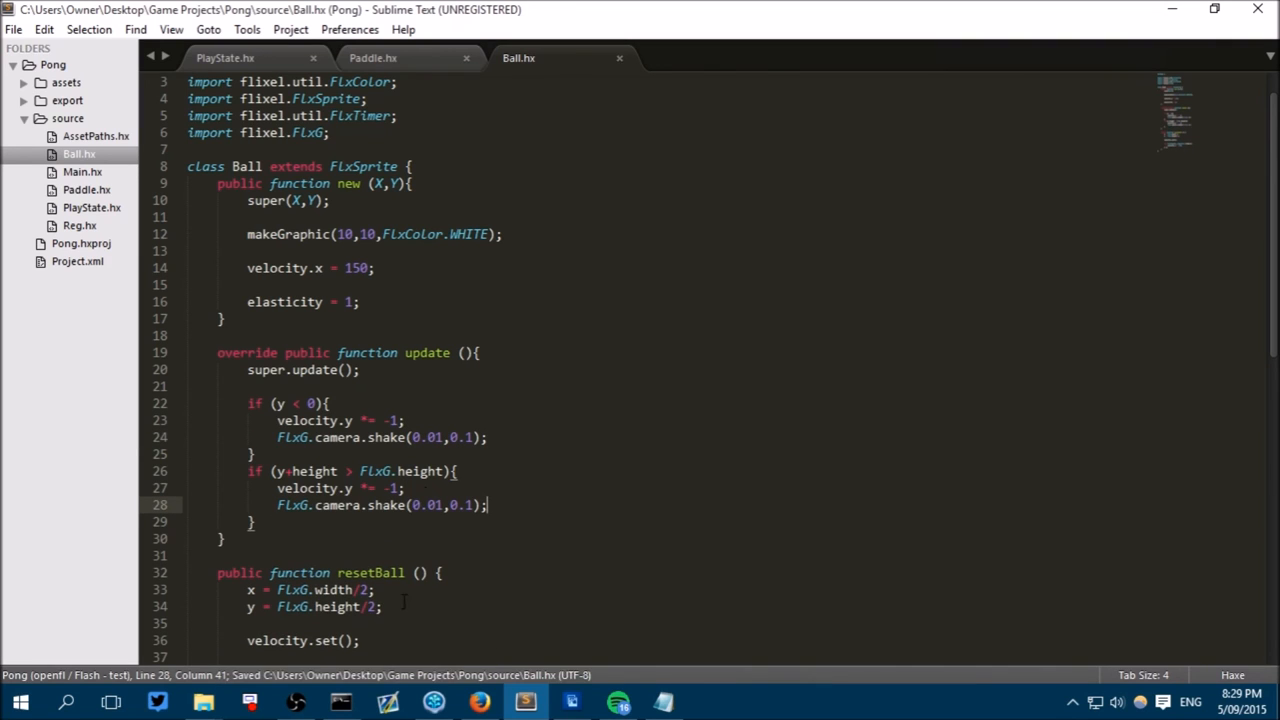
Fetch the sound play line from PlayState.hx and bring it back to Ball.hx.
click(372, 56)
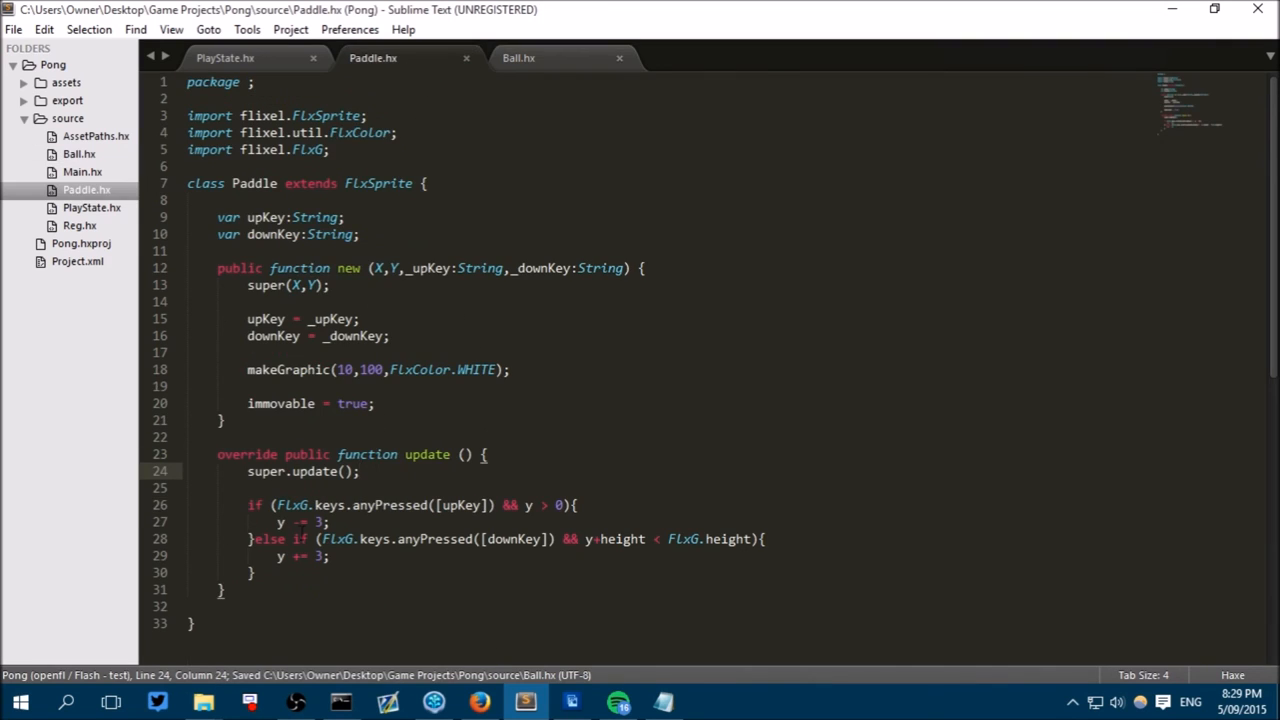
click(224, 56)
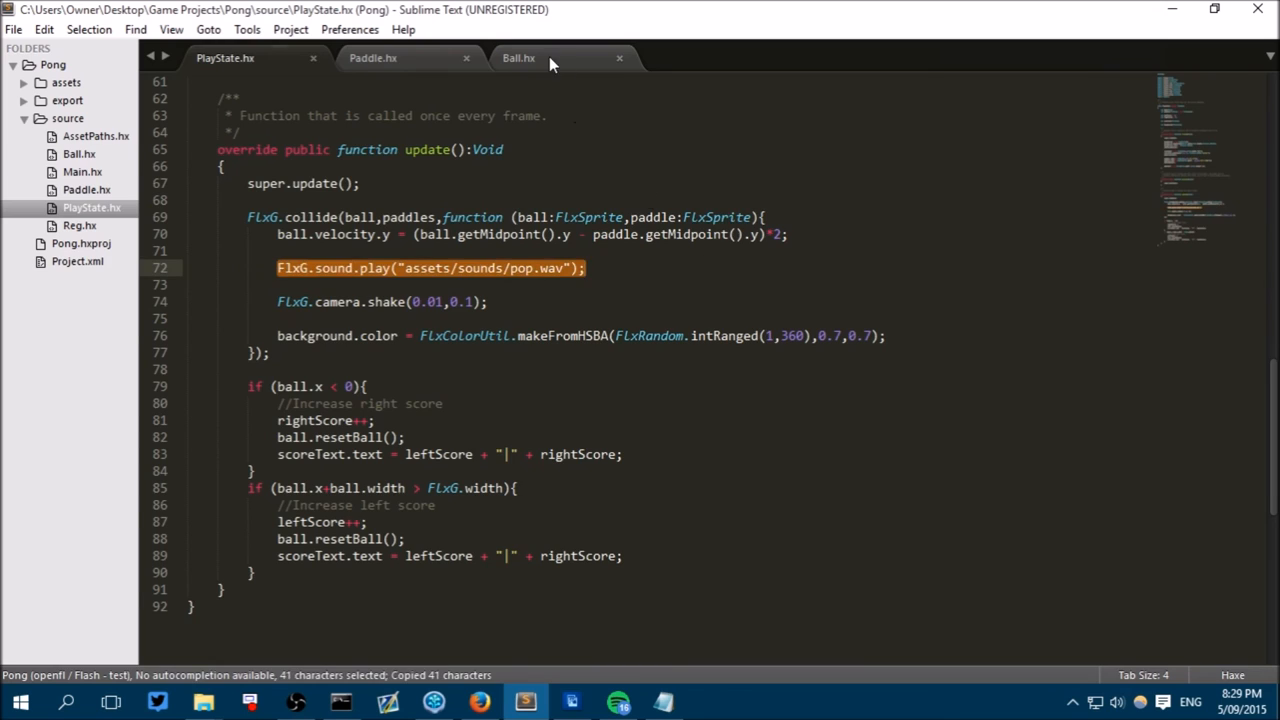
click(518, 56)
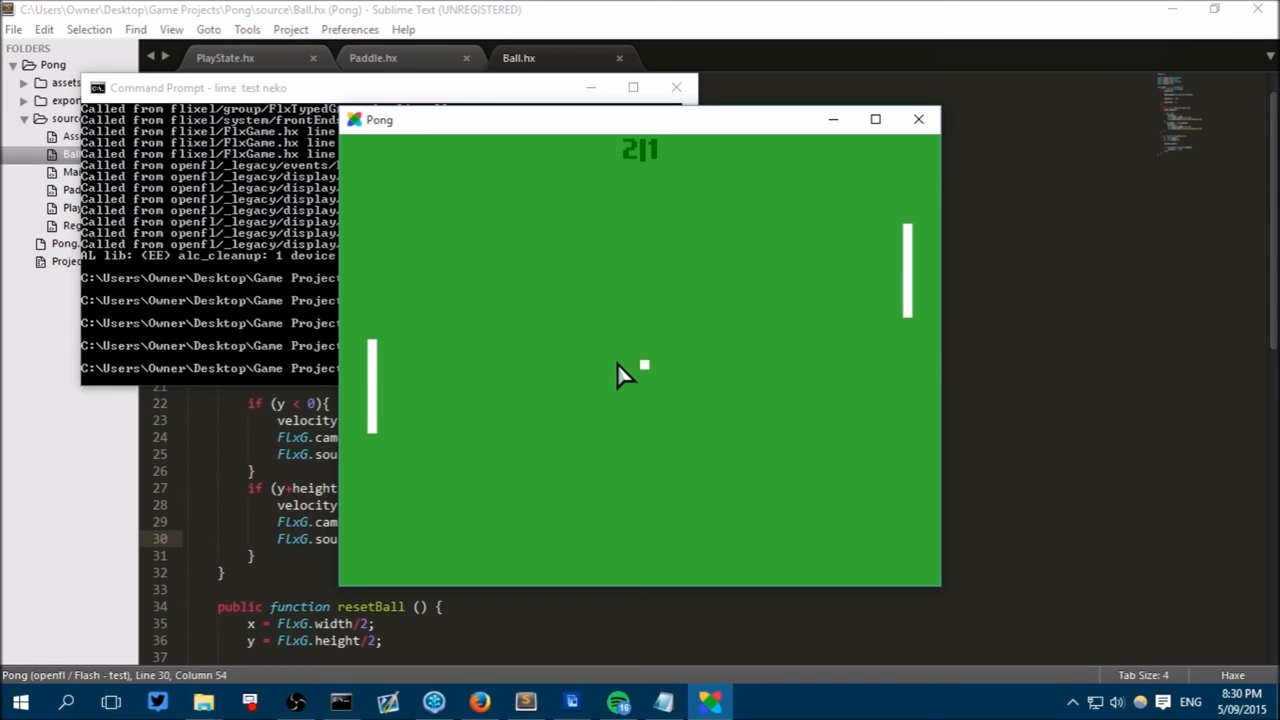
mouse_move(484, 318)
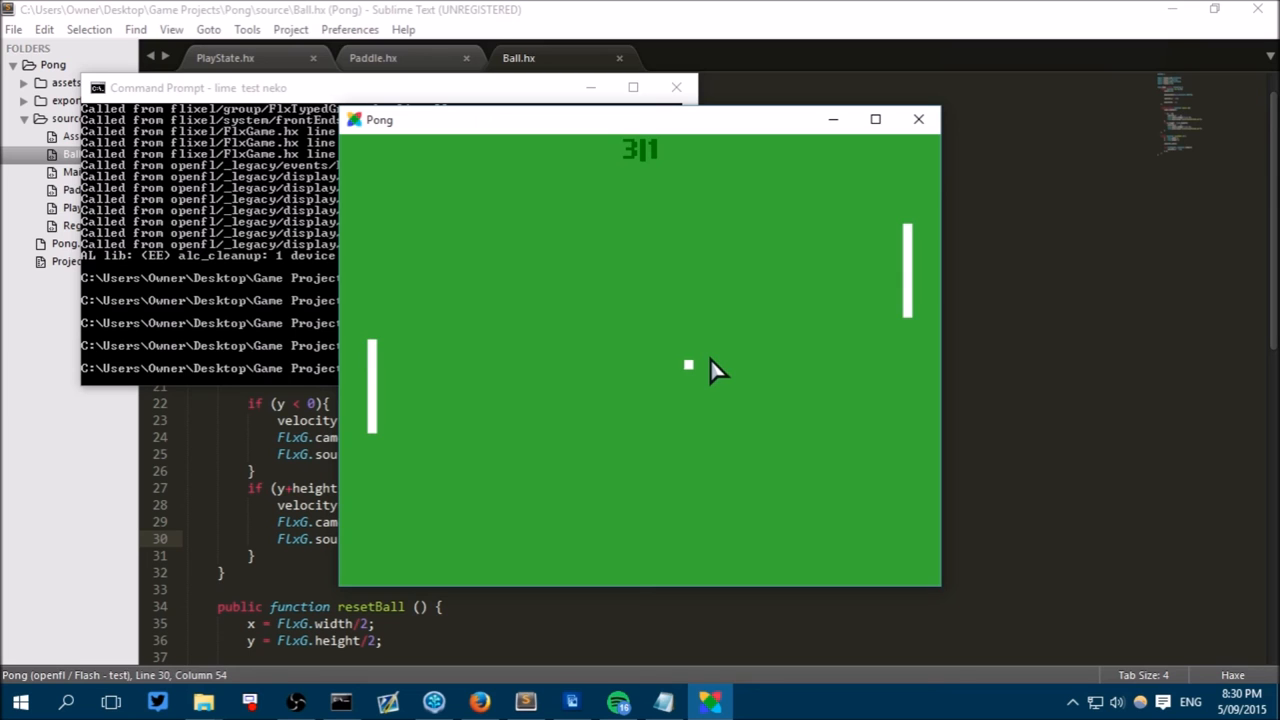
Return to PlayState.hx's create() section and start a new line below the scoreText declaration.
click(916, 120)
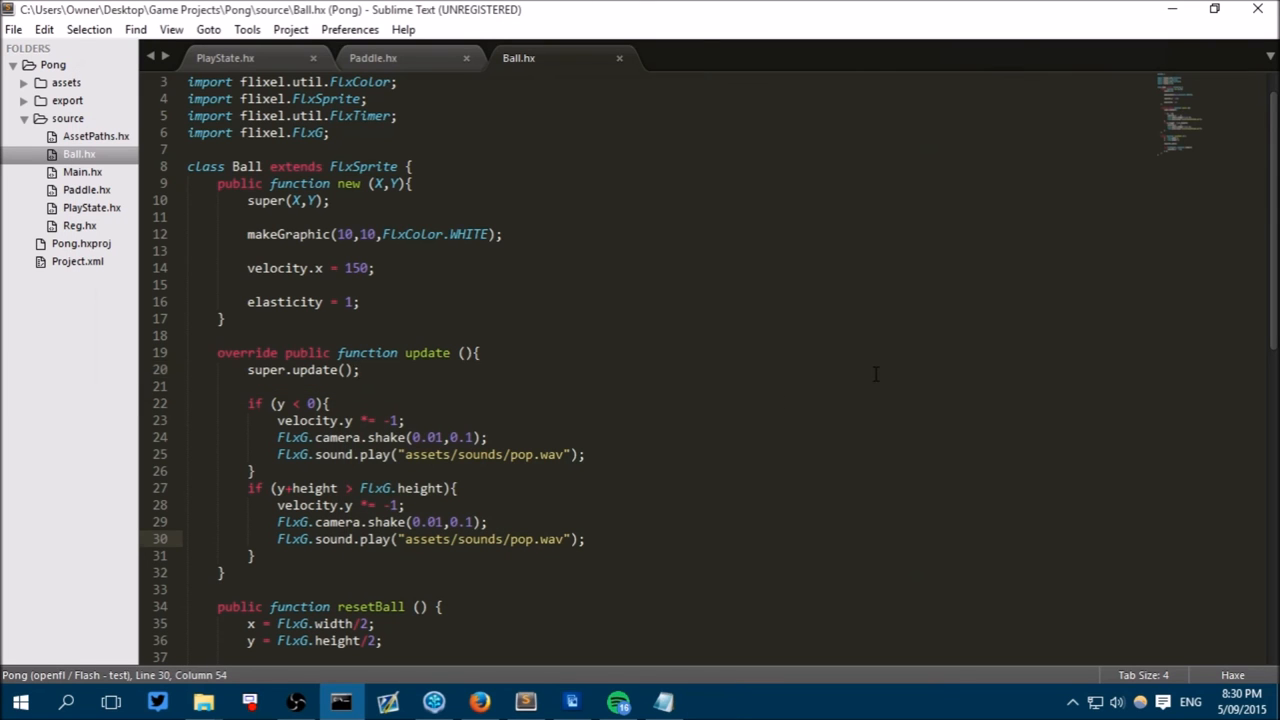
scroll(up, 3)
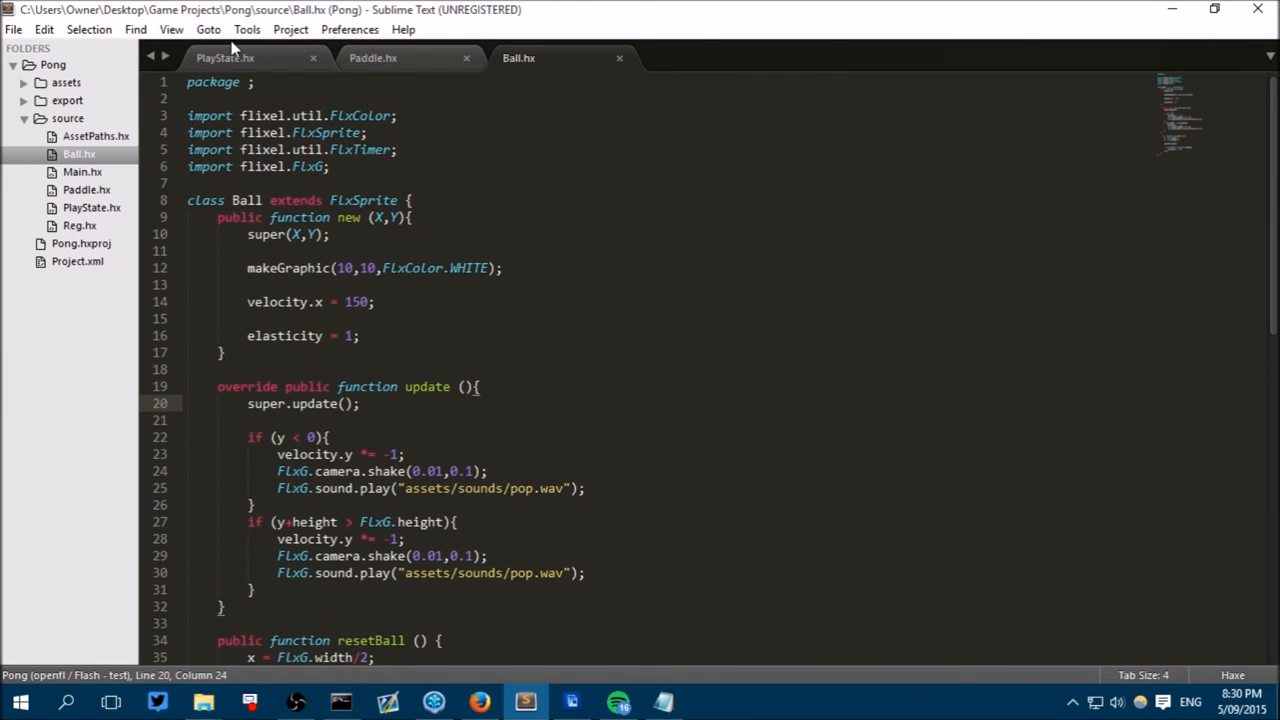
click(224, 56)
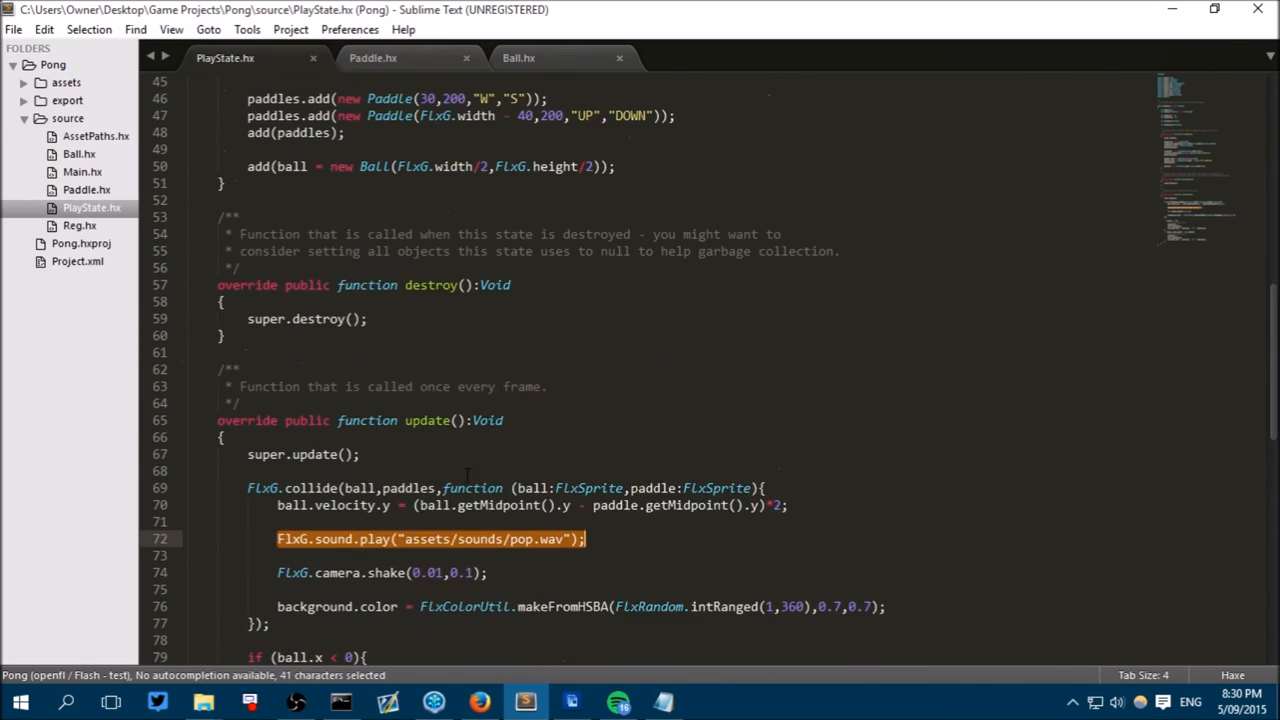
scroll(up, 3)
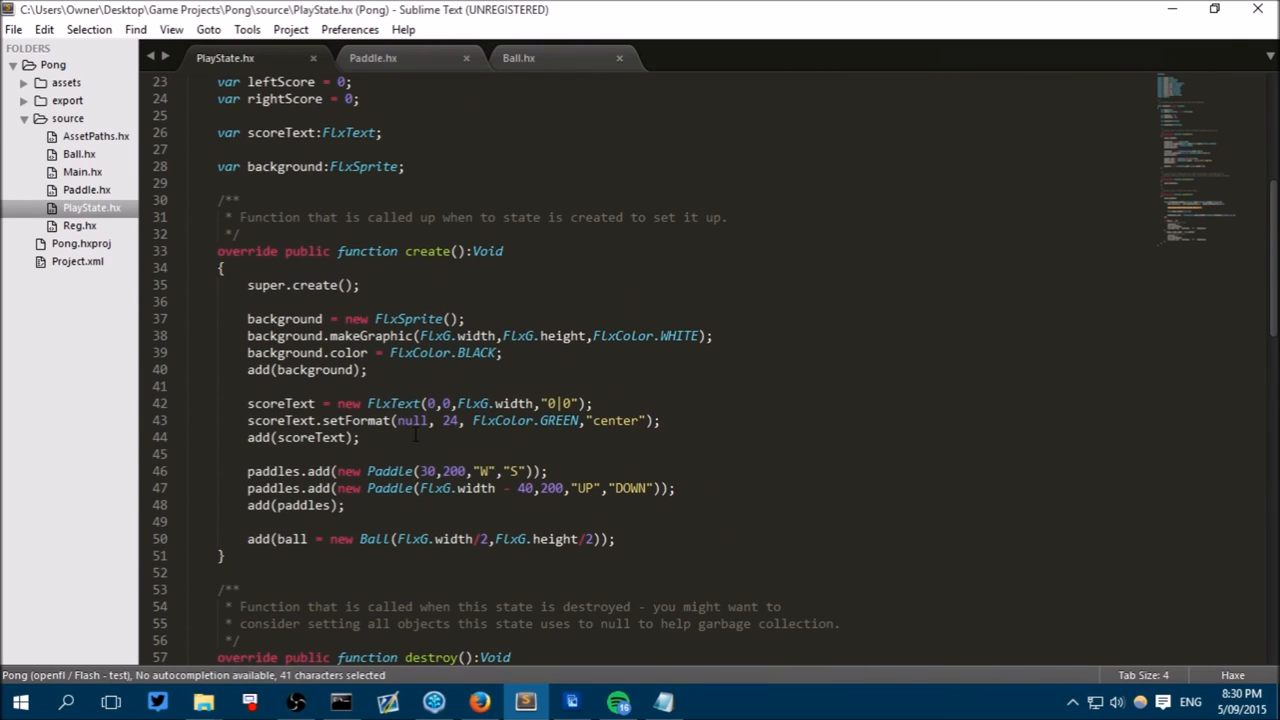
click(224, 268)
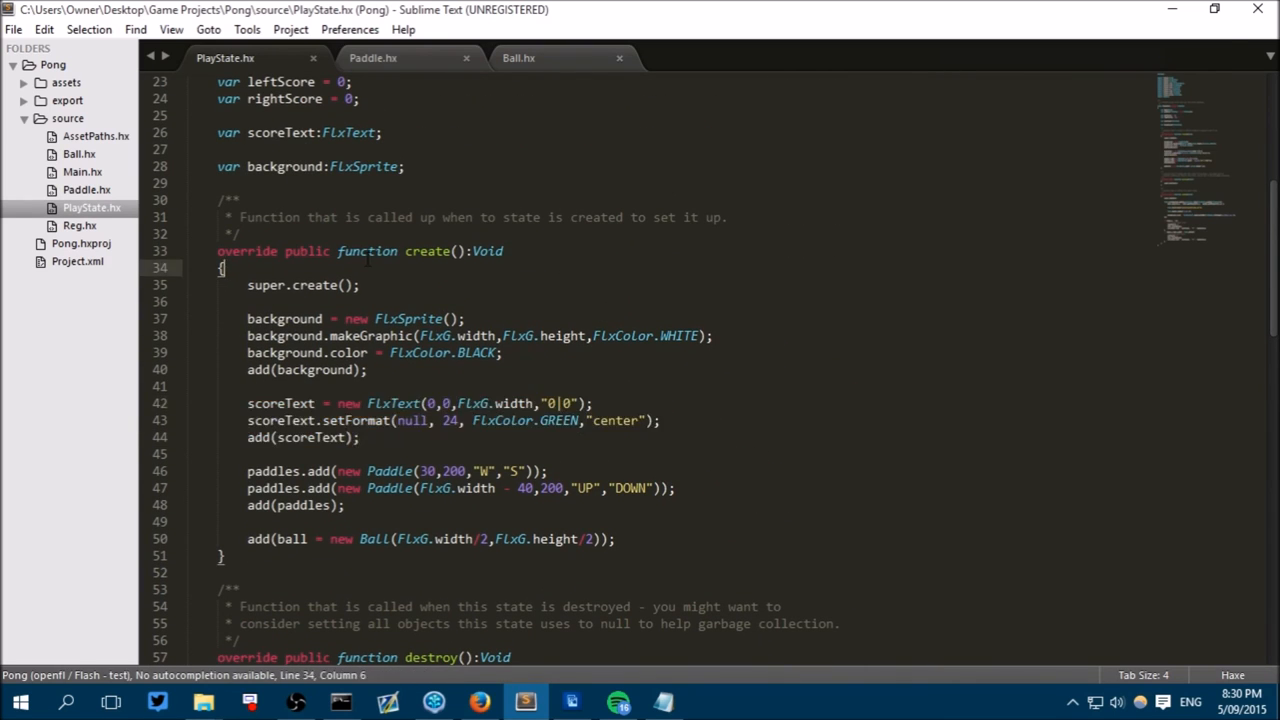
key(enter)
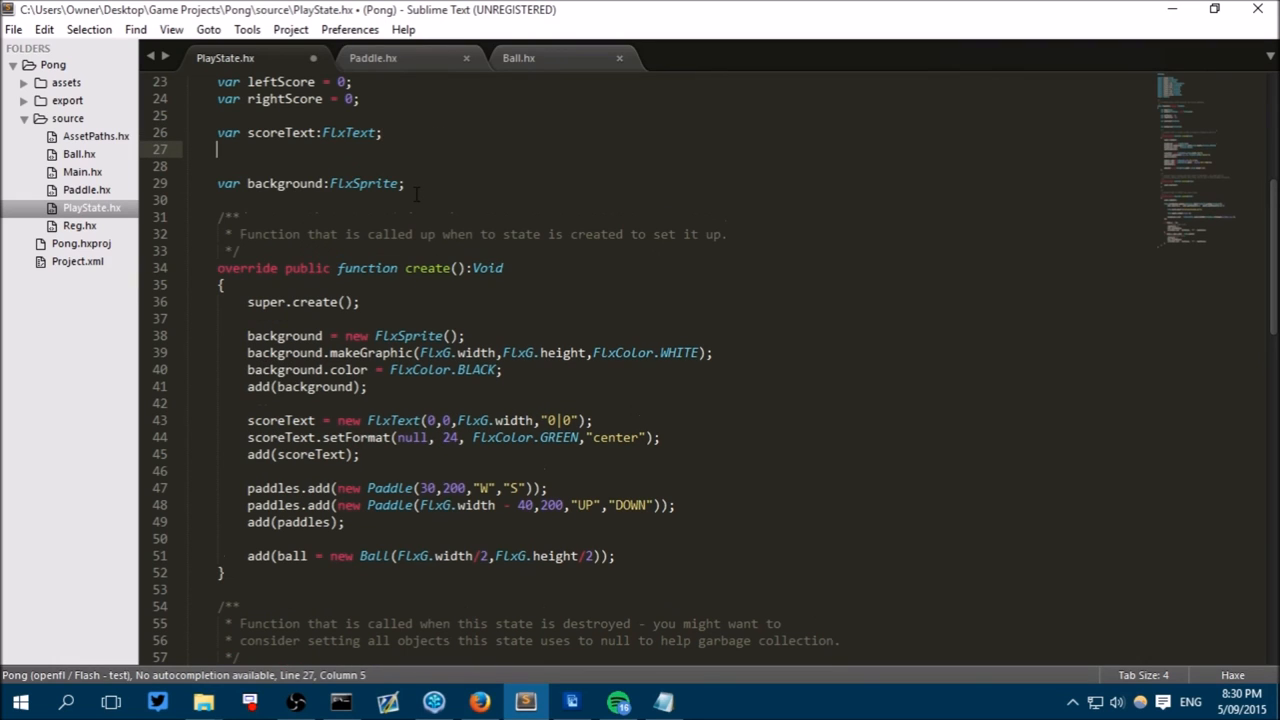
Declare var winText:FlxText; and save PlayState.hx.
text(var w)
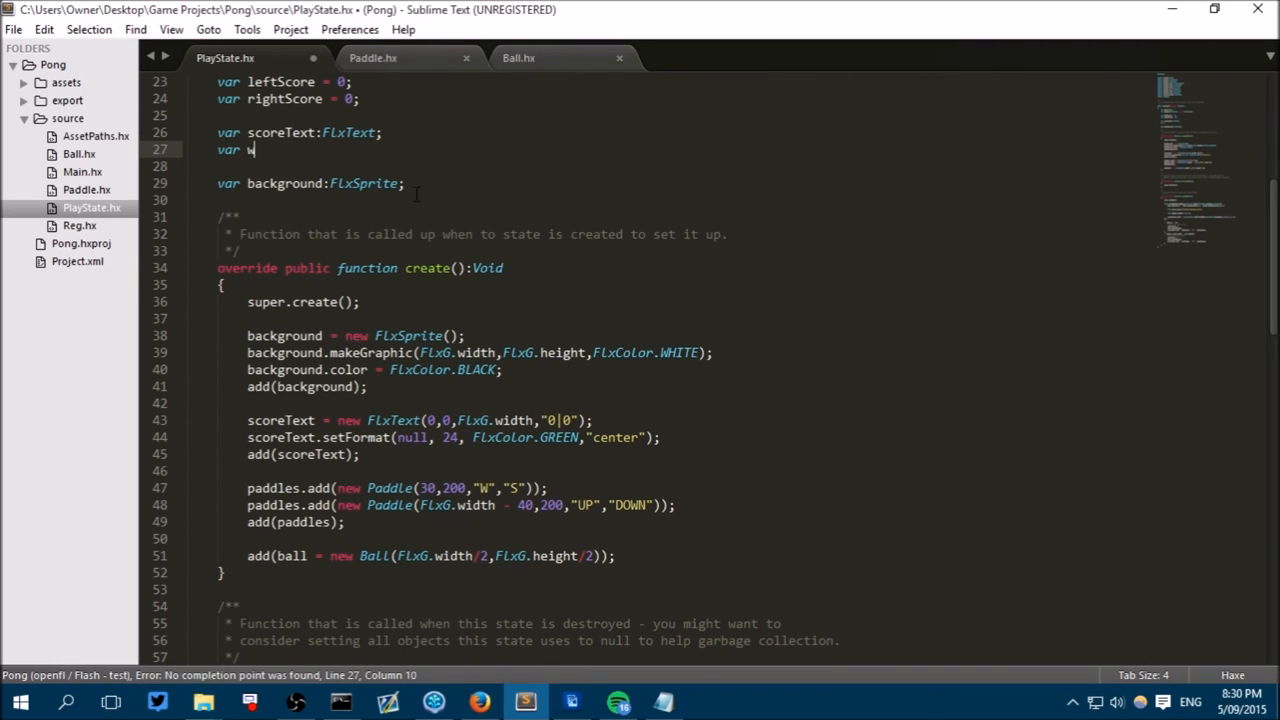
text(inText)
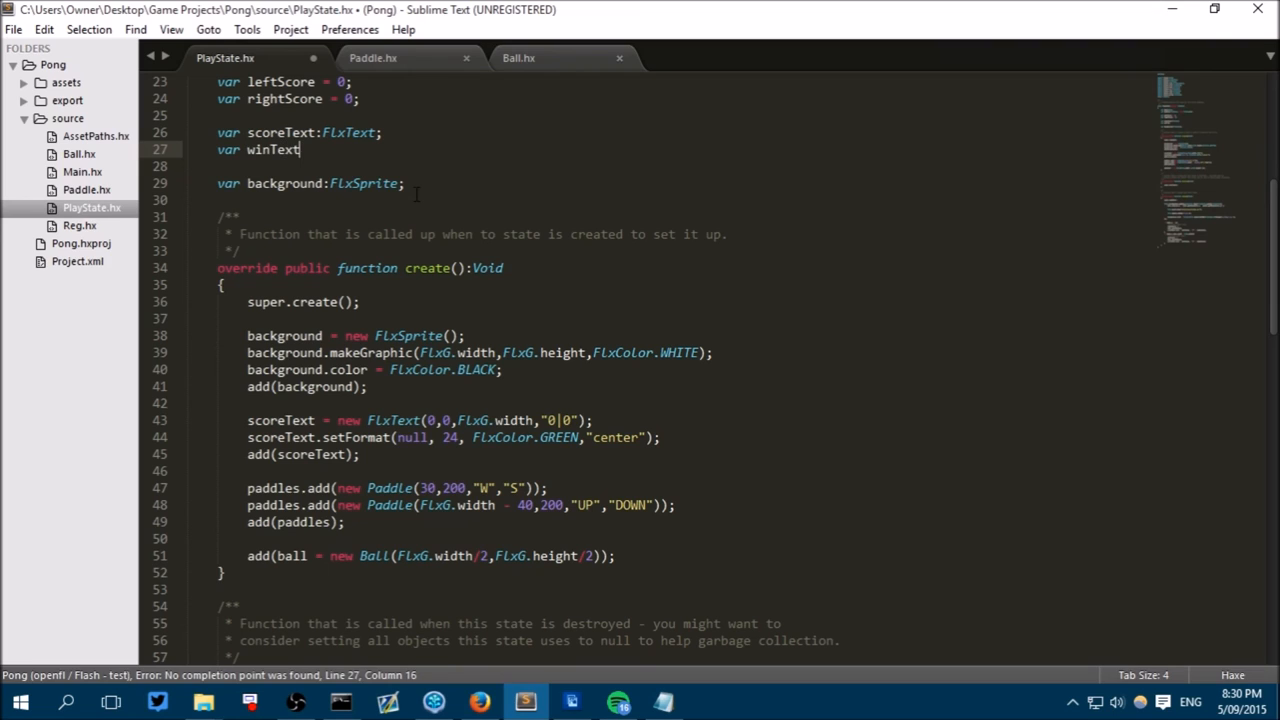
text(:F)
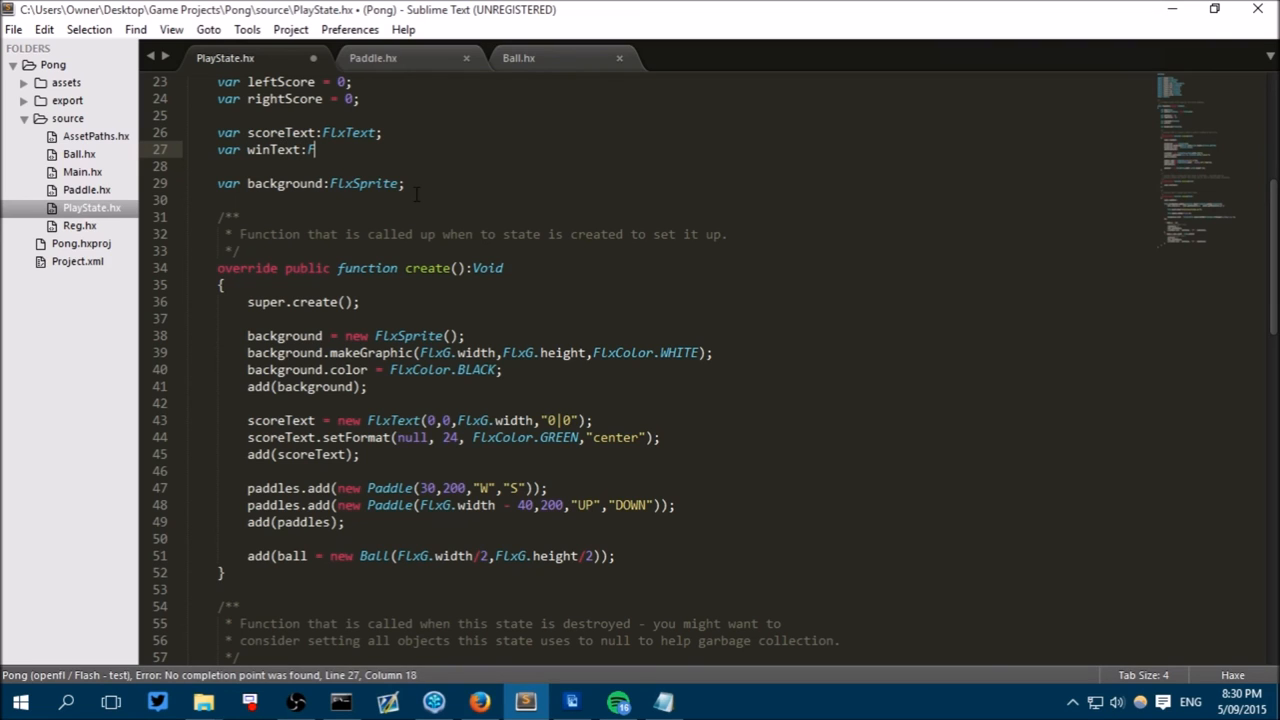
text(lxText;)
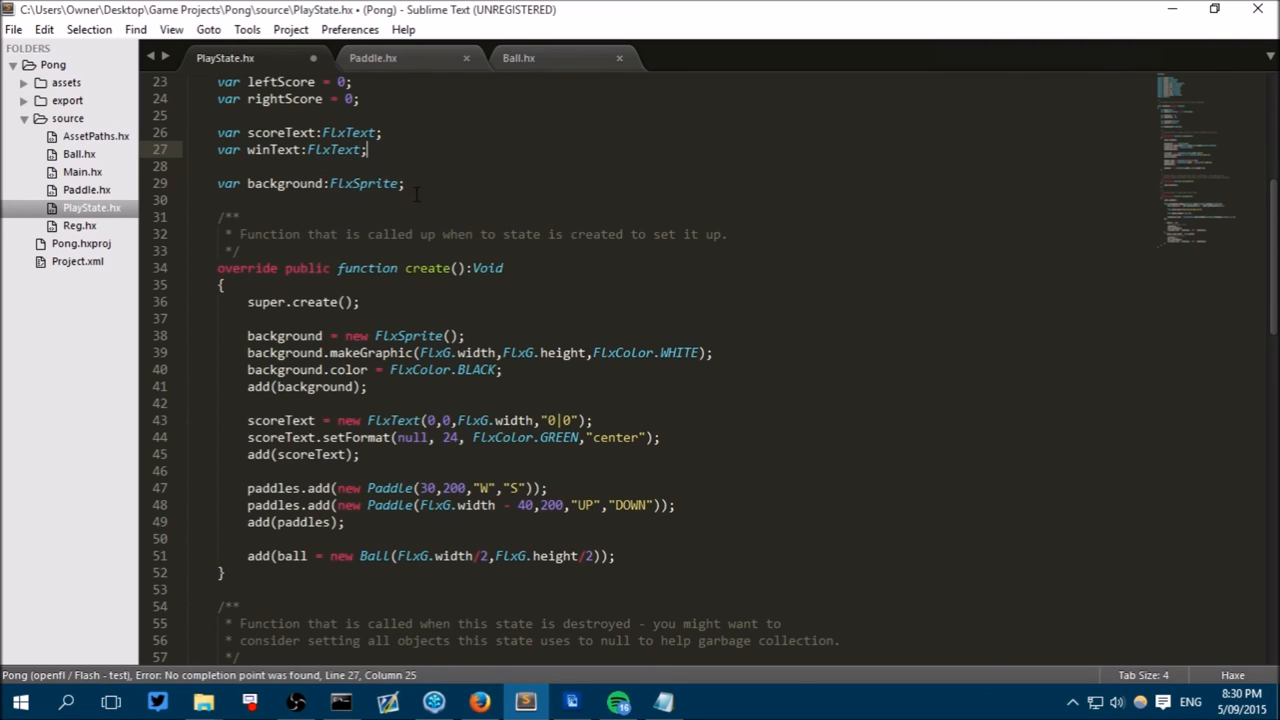
key(ctrl+s)
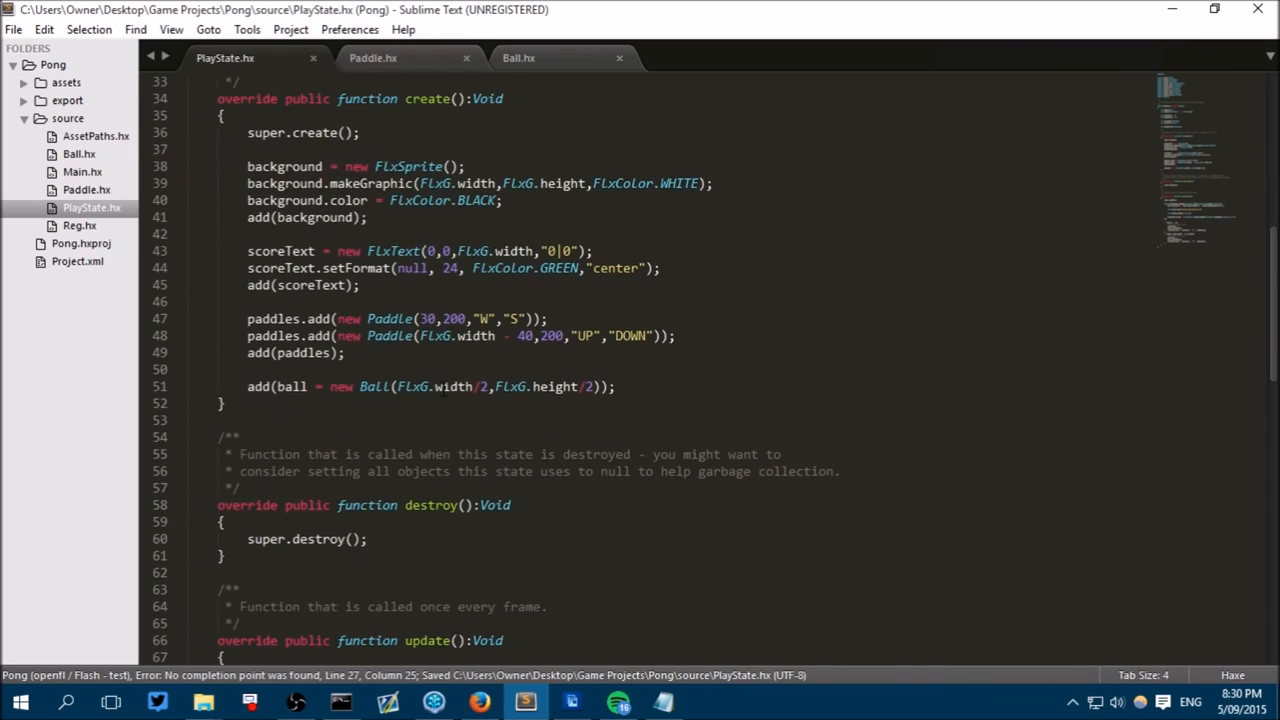
Paste a copy of the scoreText setup as winText positioned at FlxG.height/2.
scroll(down, 3)
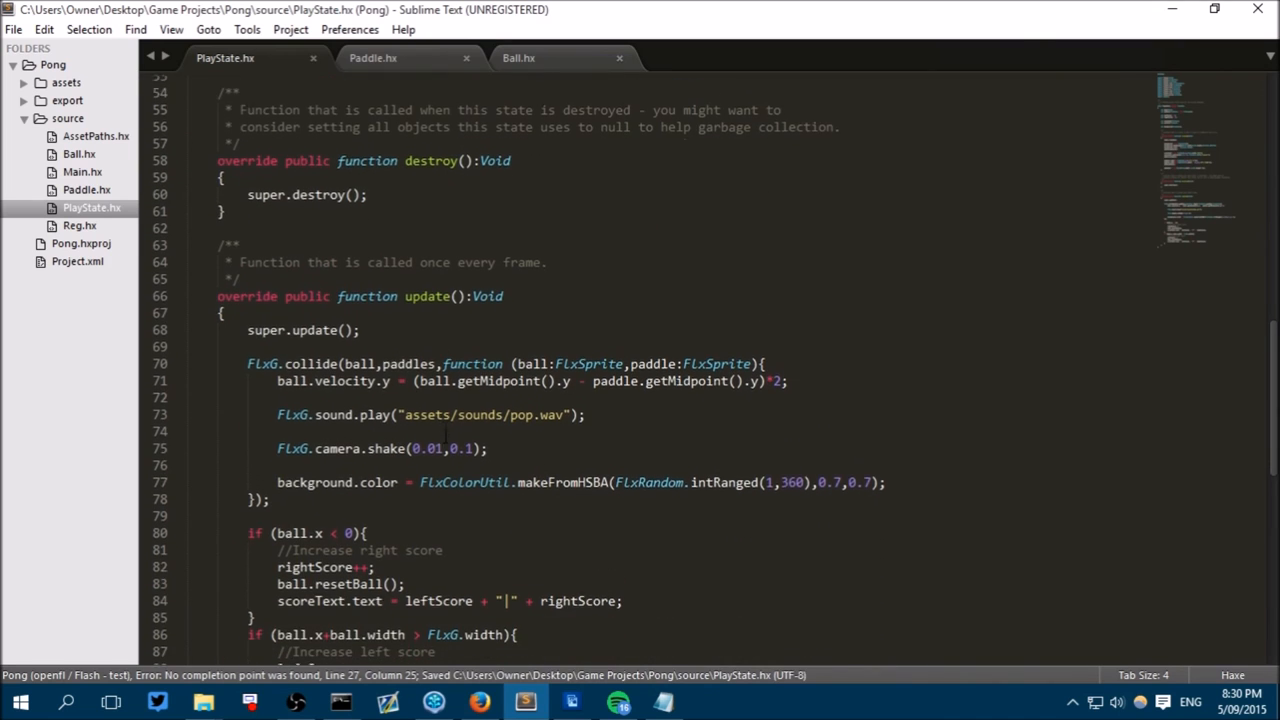
scroll(up, 3)
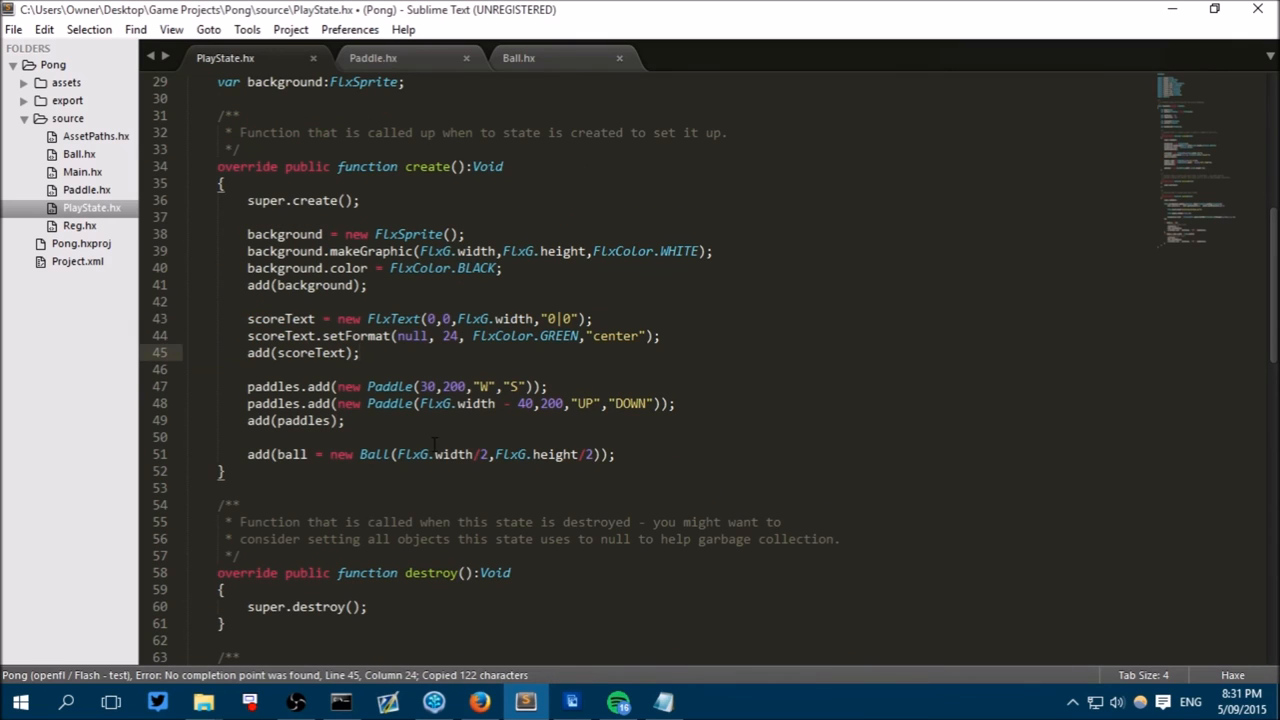
key(ctrl+v)
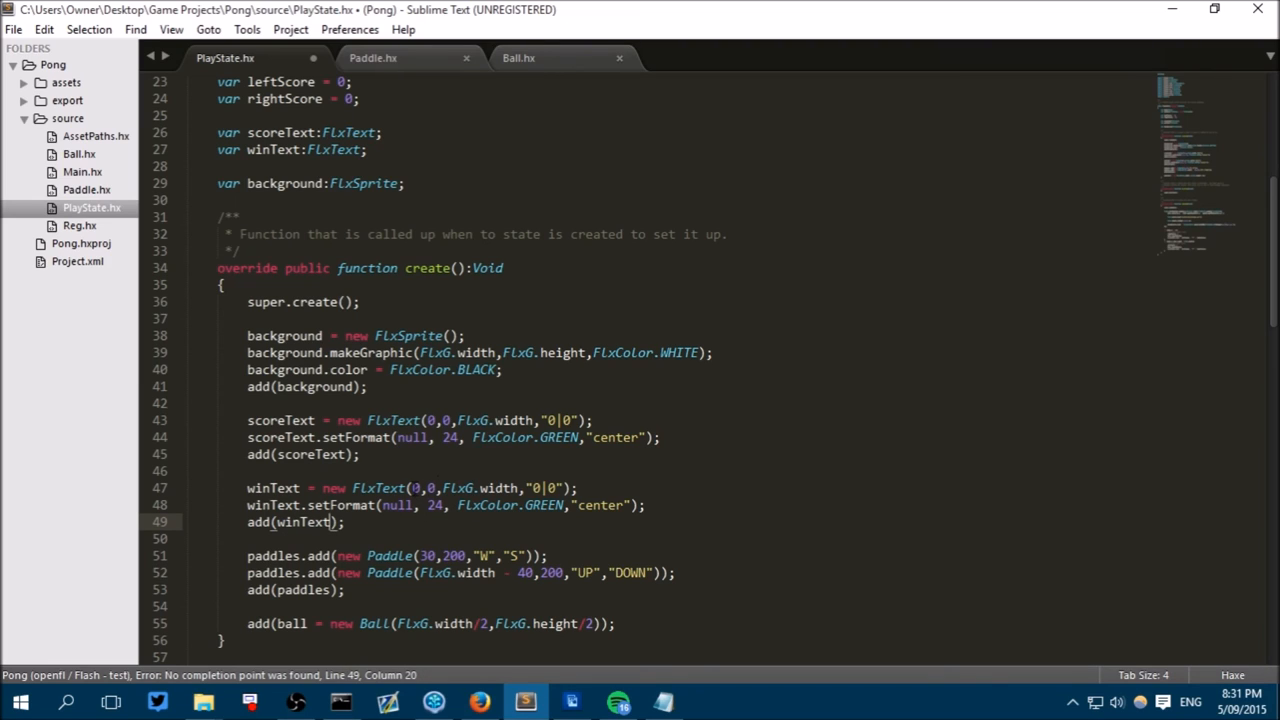
mouse_move(548, 466)
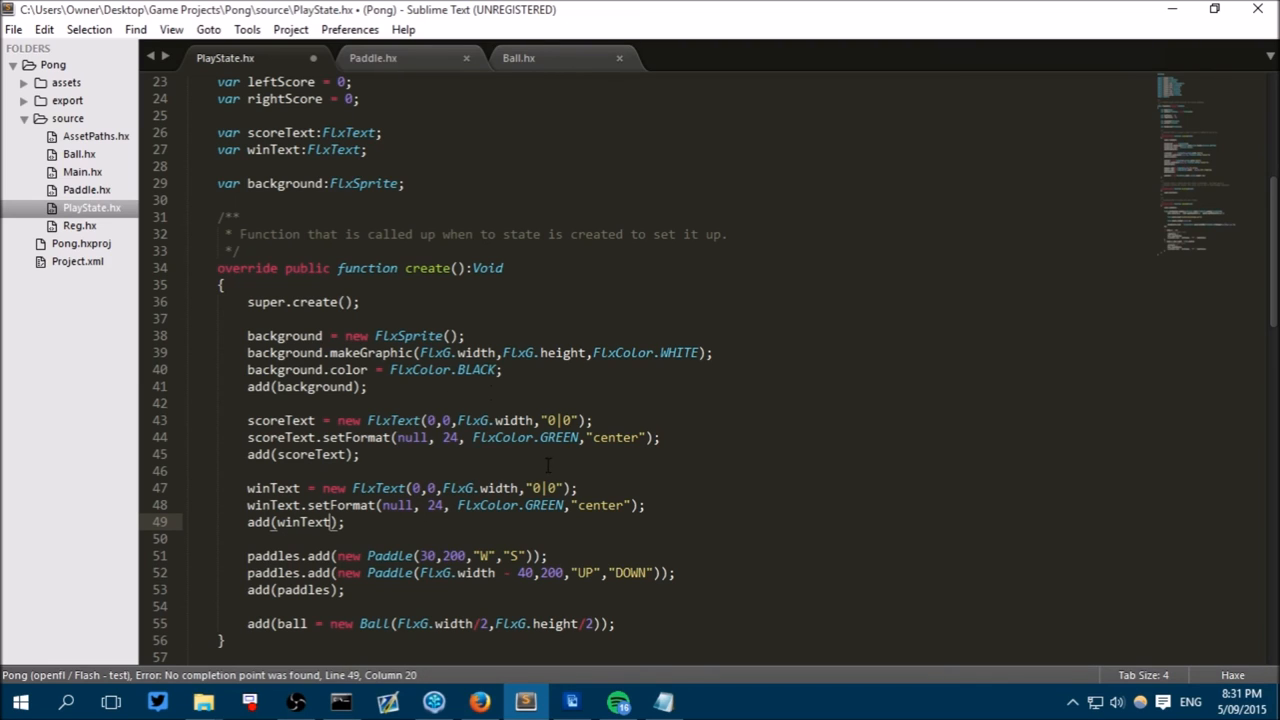
click(418, 488)
text(F)
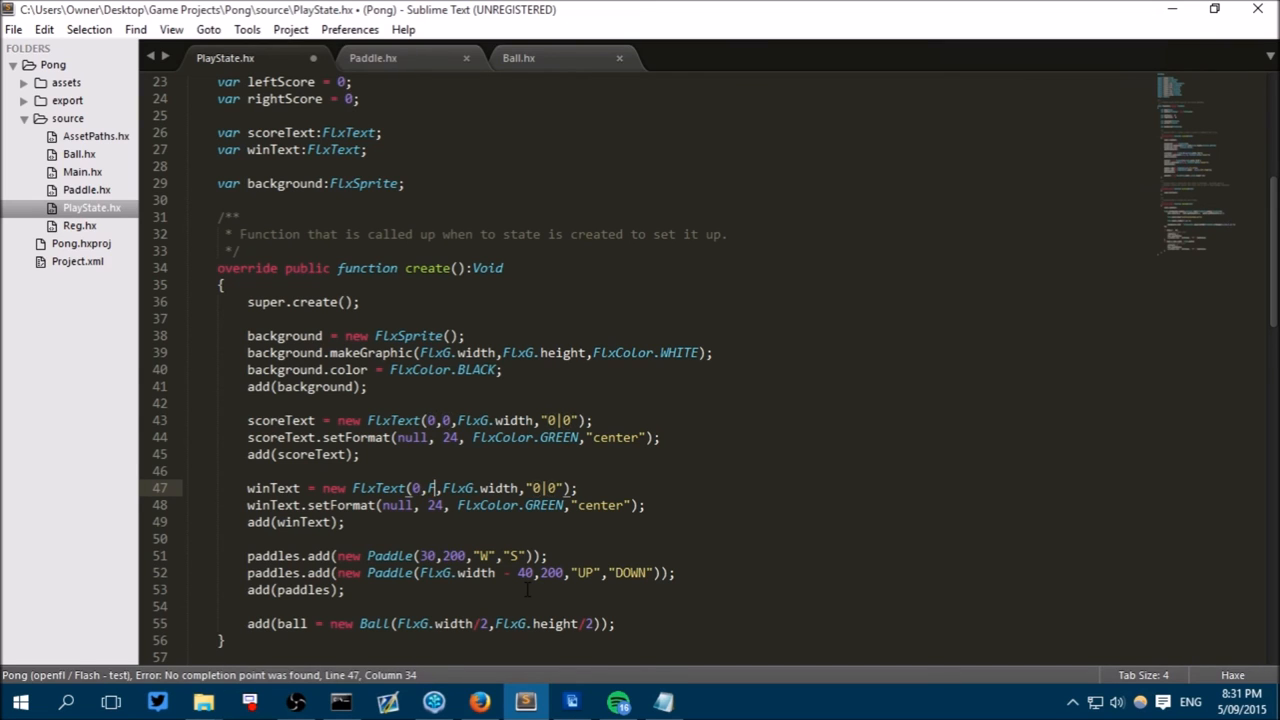
text(lxG.height/2)
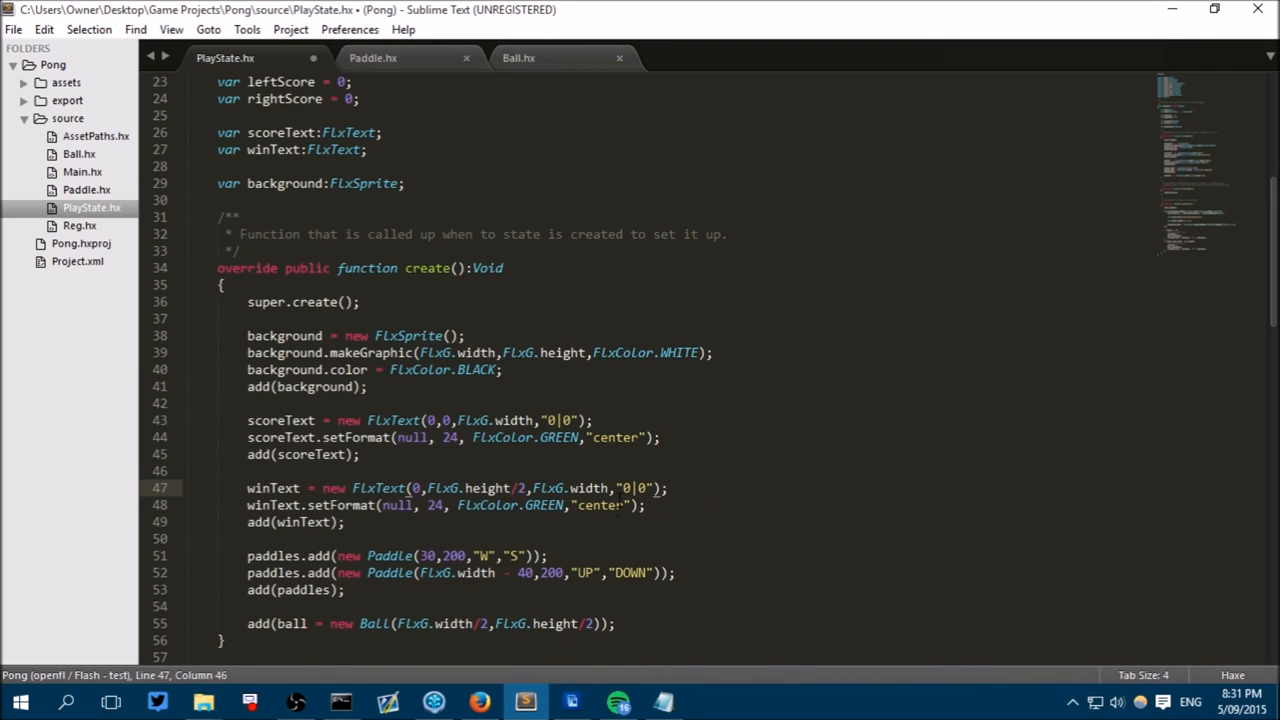
Make winText read "Player Won", set winText.visible = false, and save PlayState.hx.
double_click(632, 488)
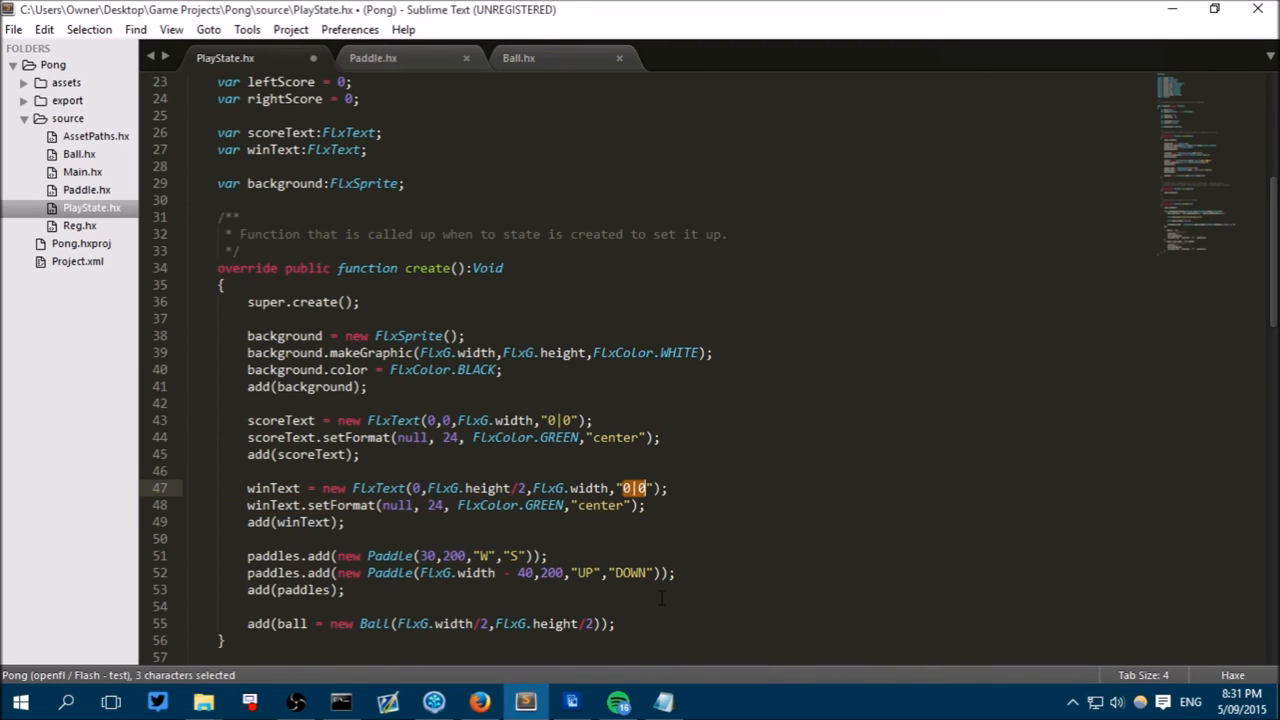
click(684, 504)
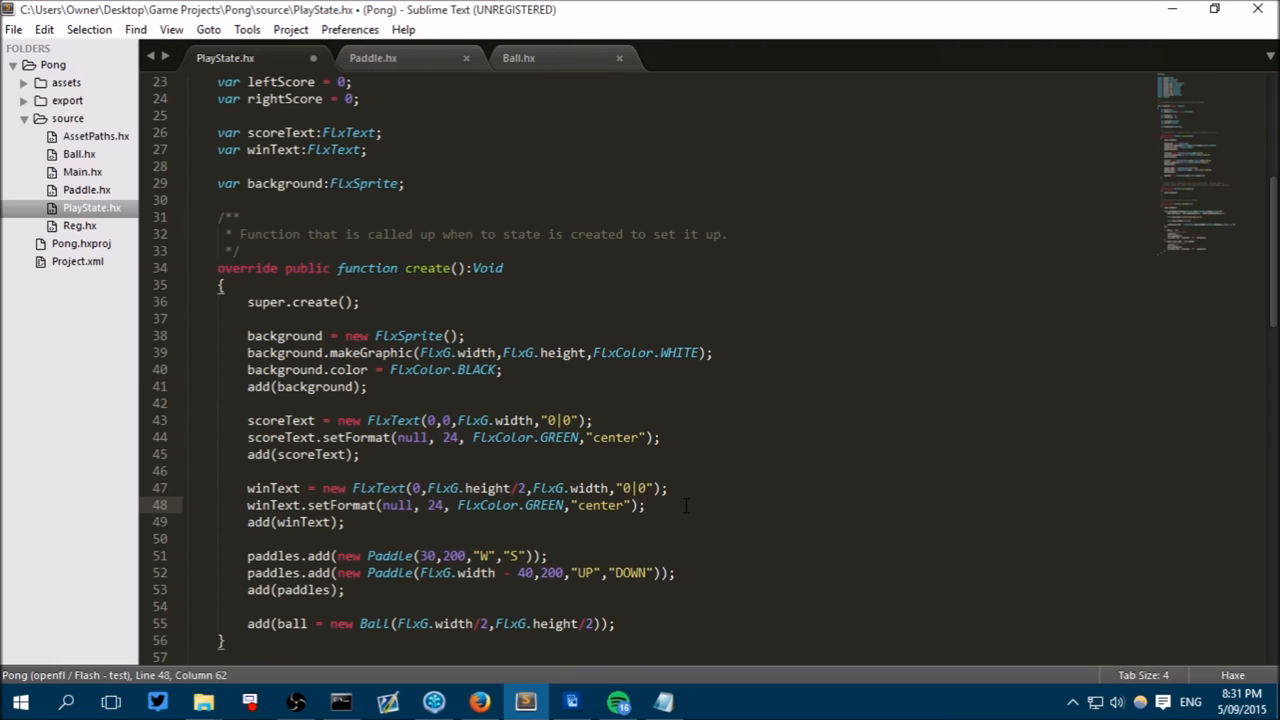
double_click(632, 488)
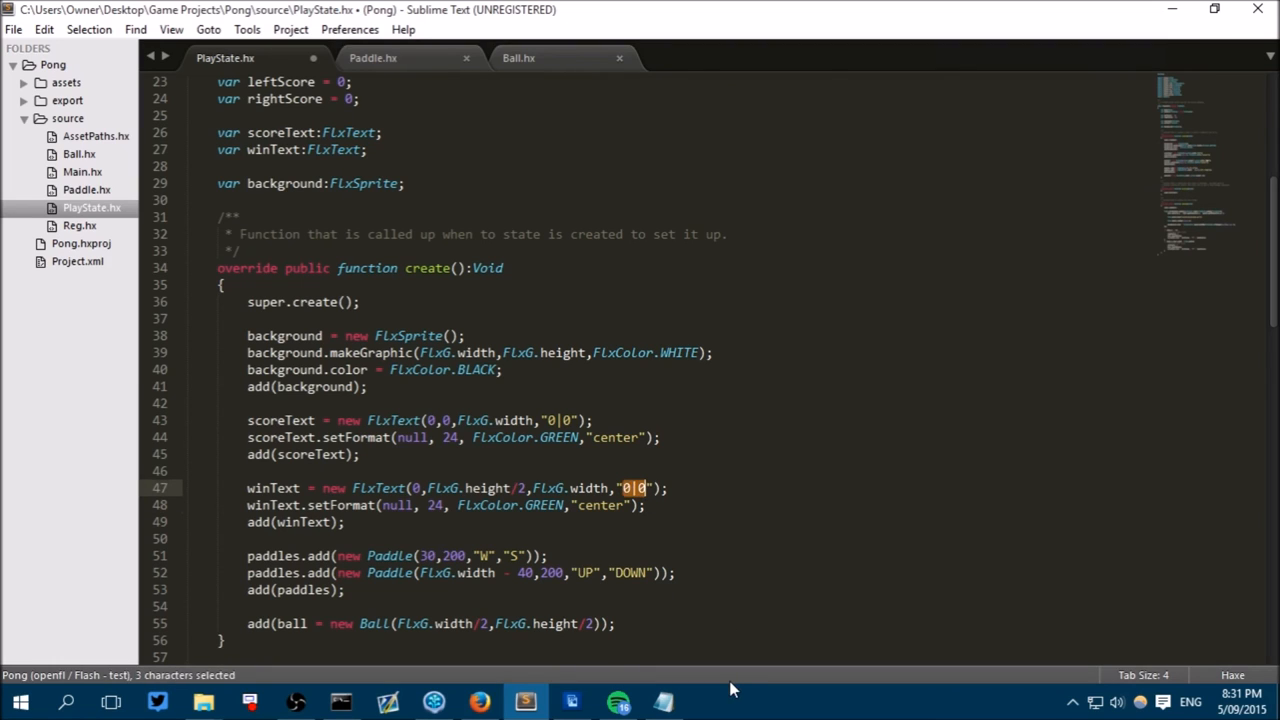
text(Player Wo)
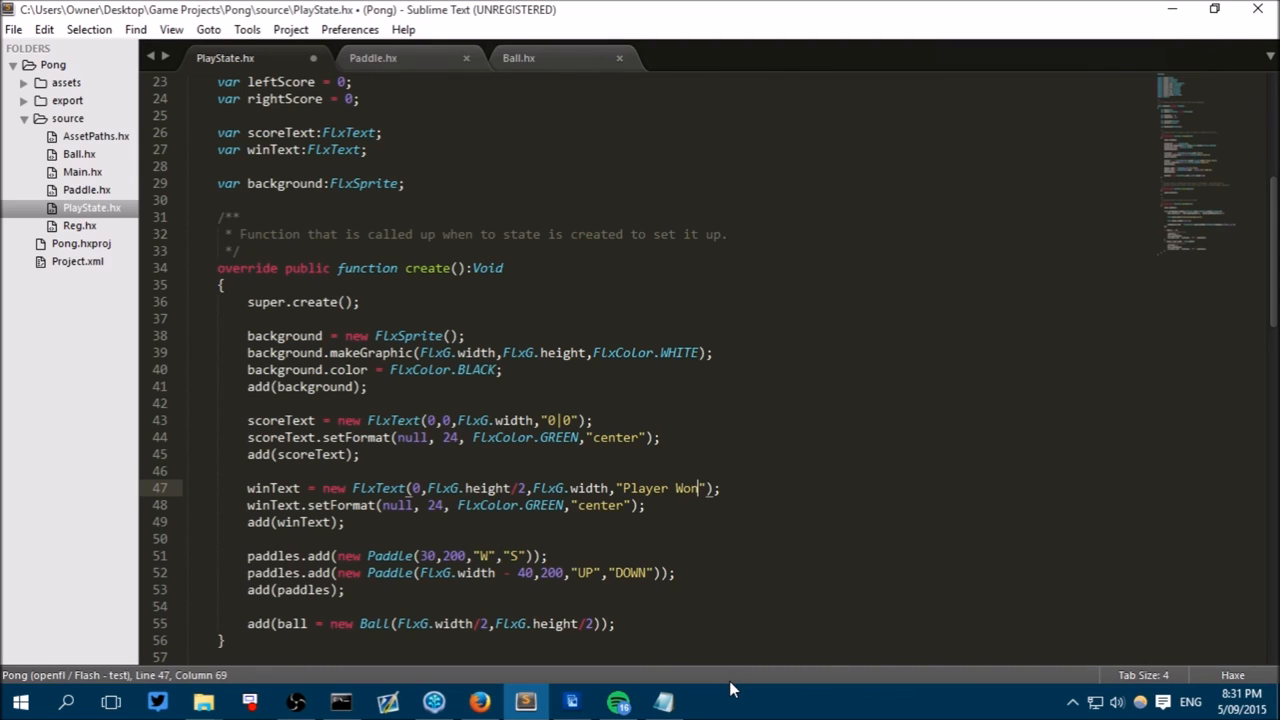
text(n)
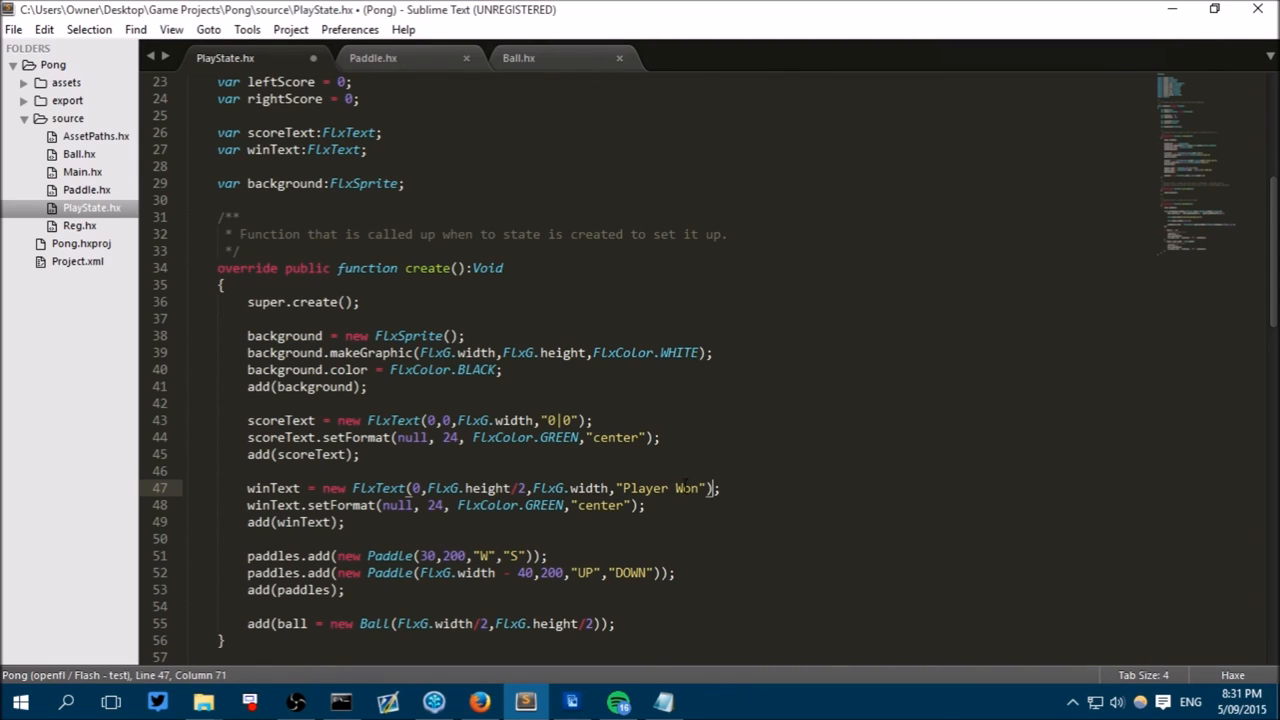
key(enter)
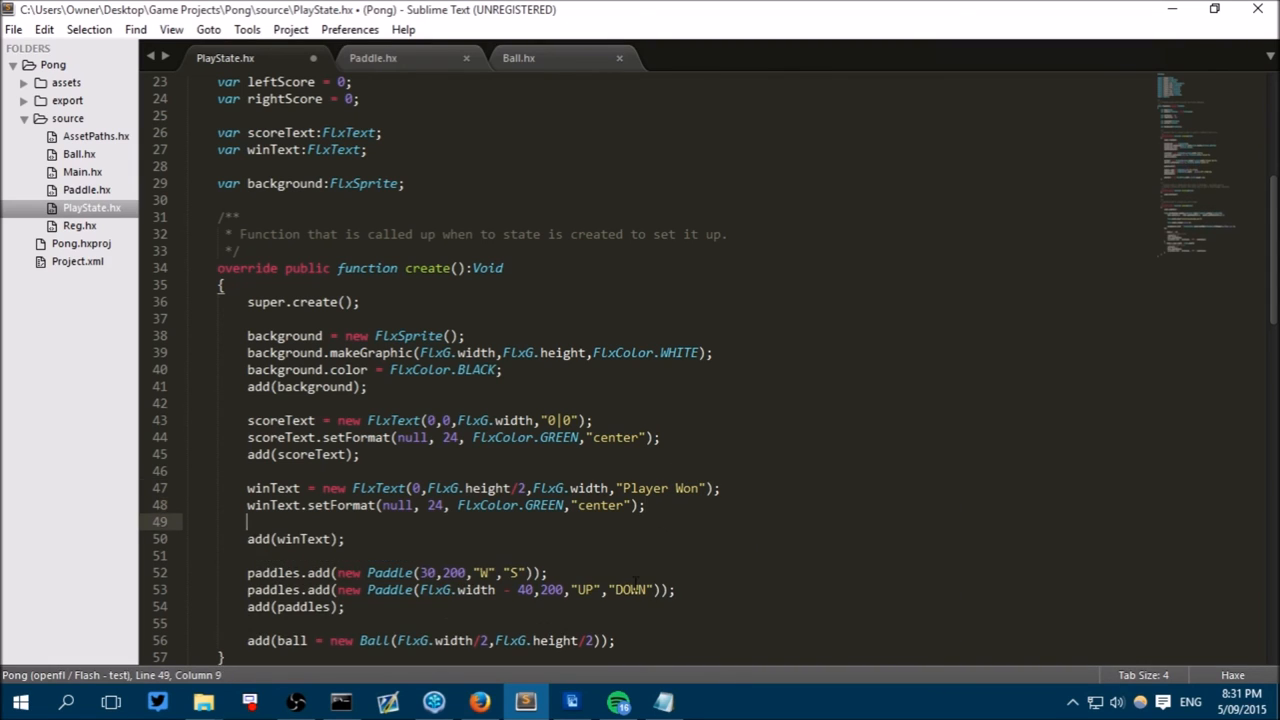
text(winText)
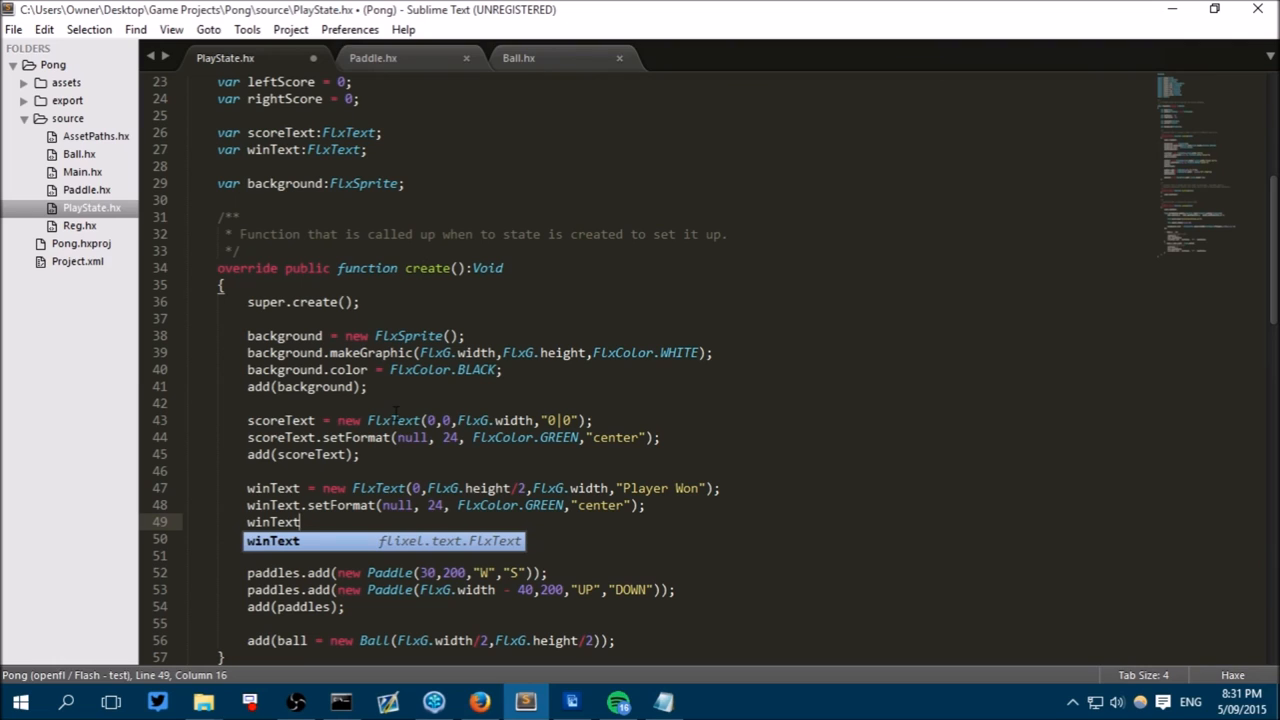
text(.visible = false;)
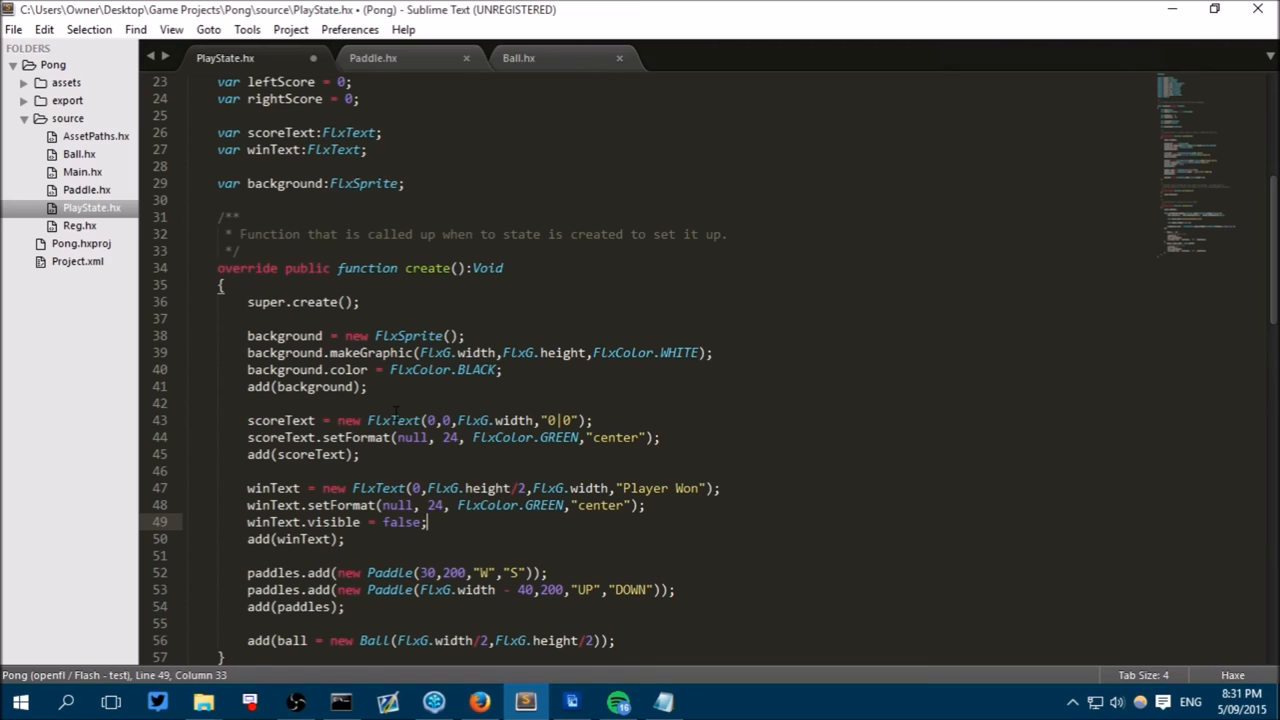
key(ctrl+s)
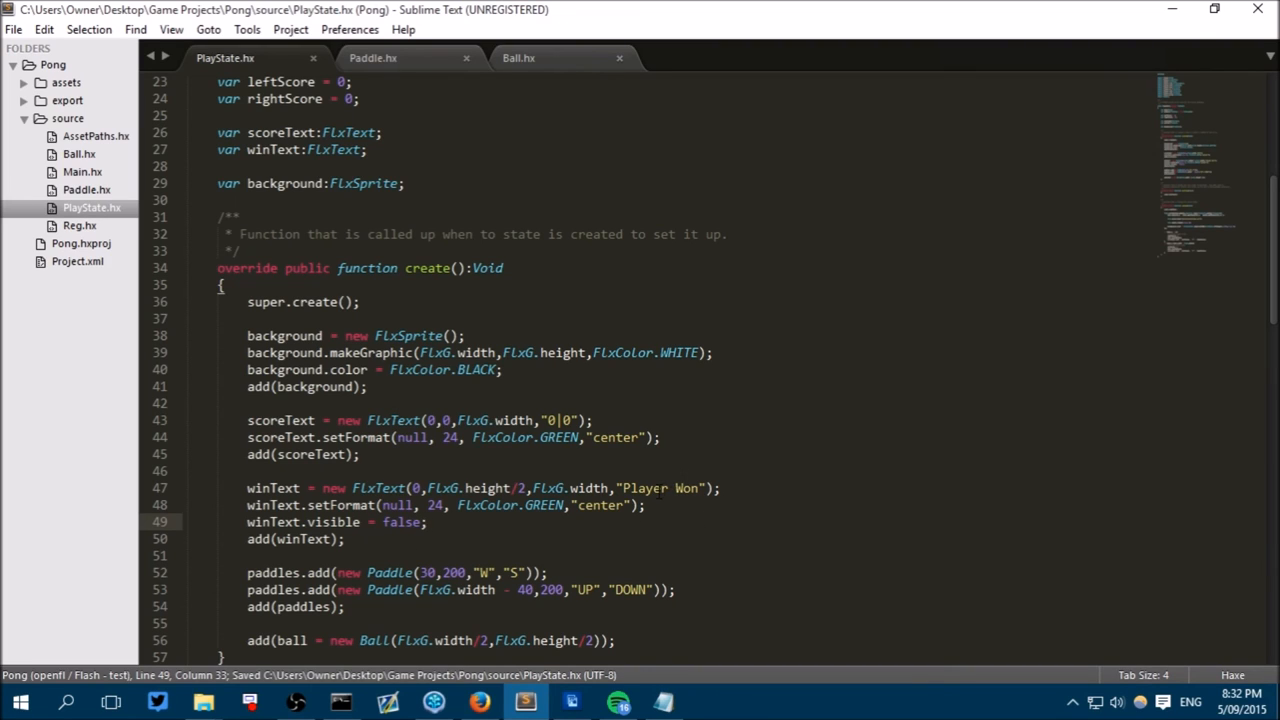
Start an if (rightScore condition below the right-score text update in update().
scroll(down, 3)
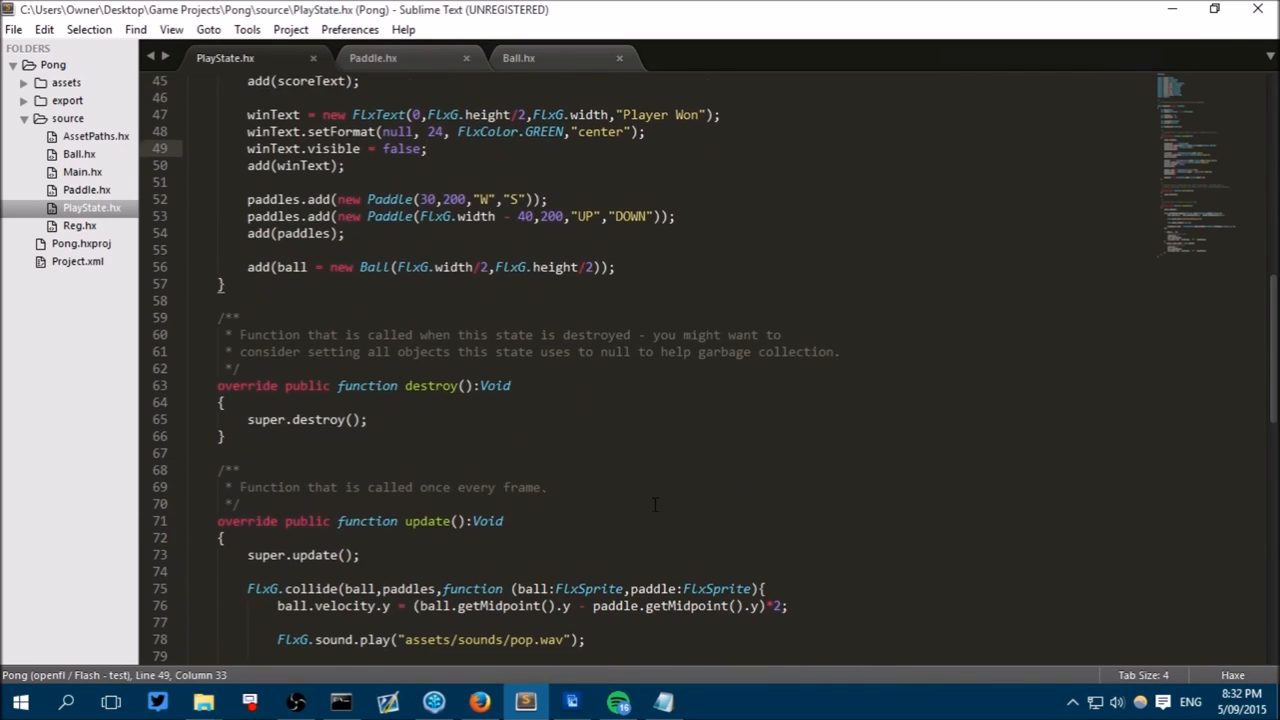
scroll(down, 3)
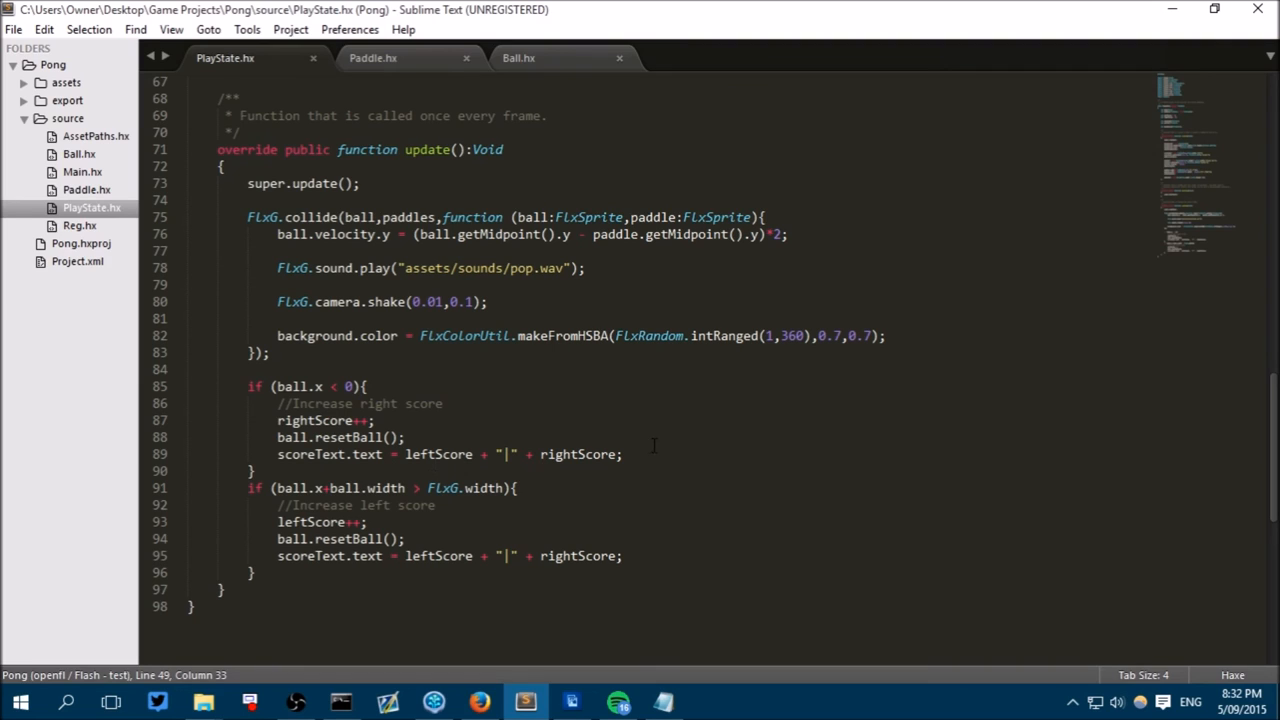
click(790, 454)
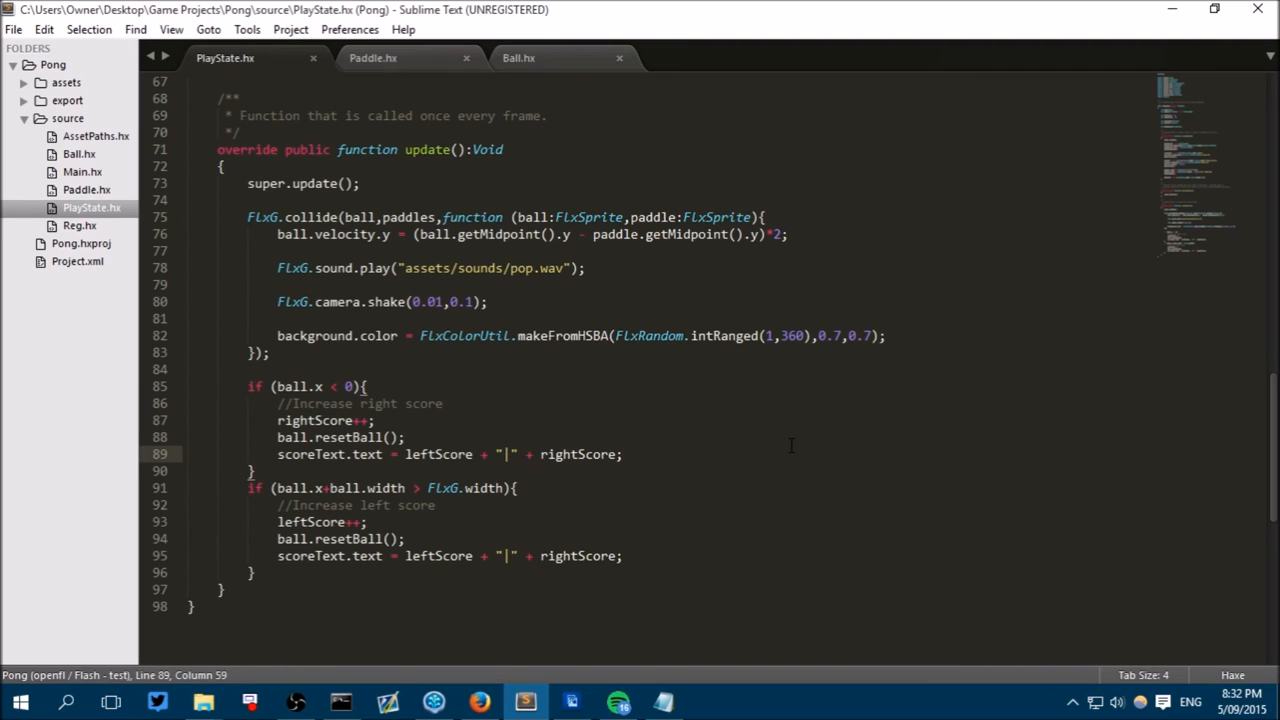
text(if)
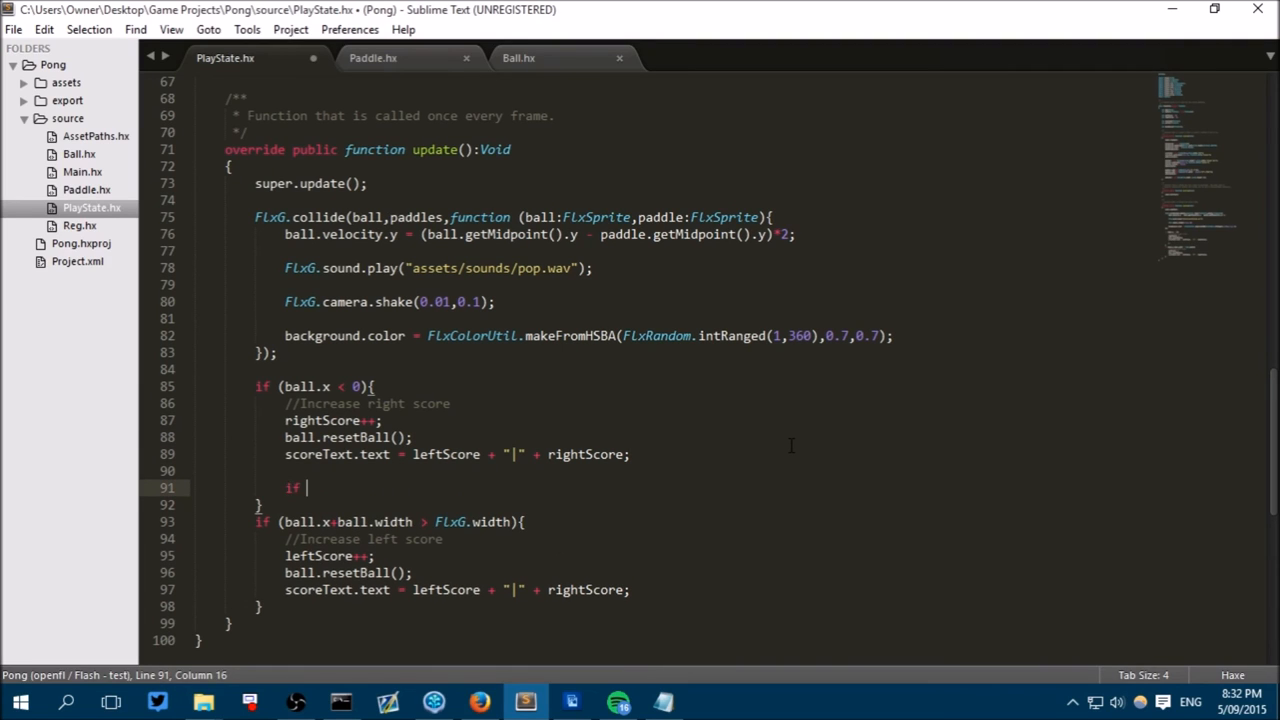
text(())
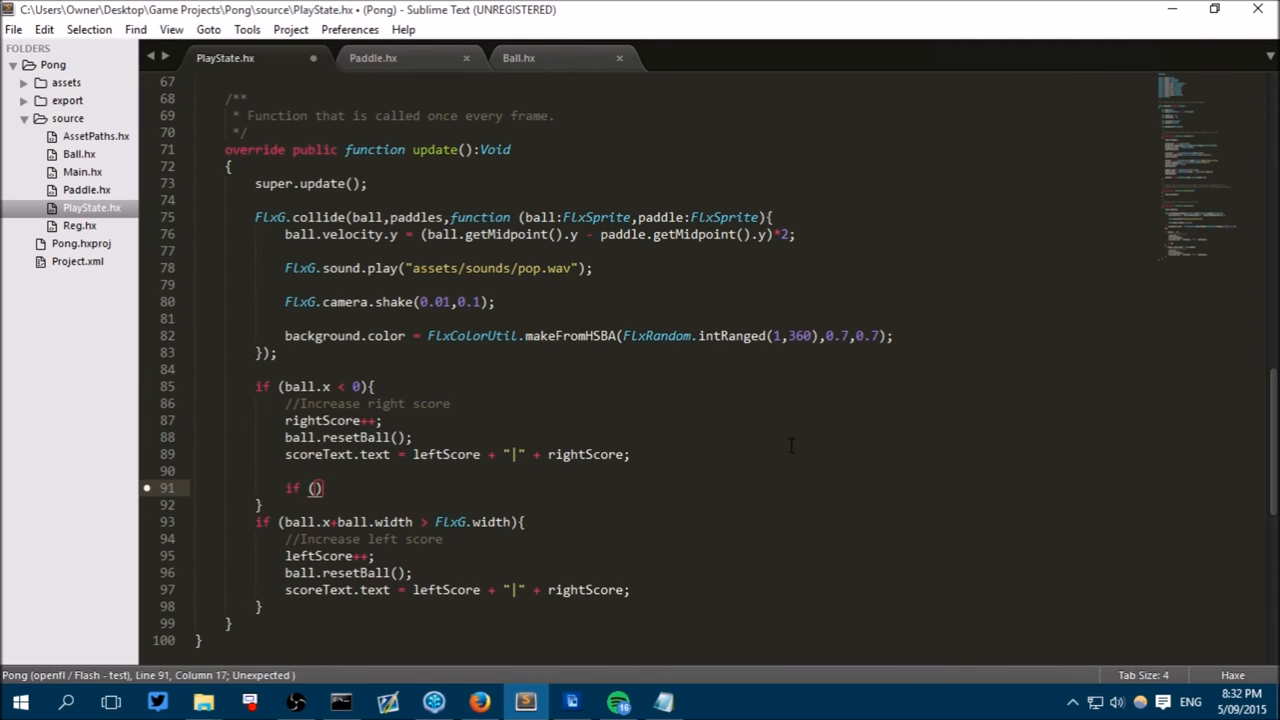
text(rightSc)
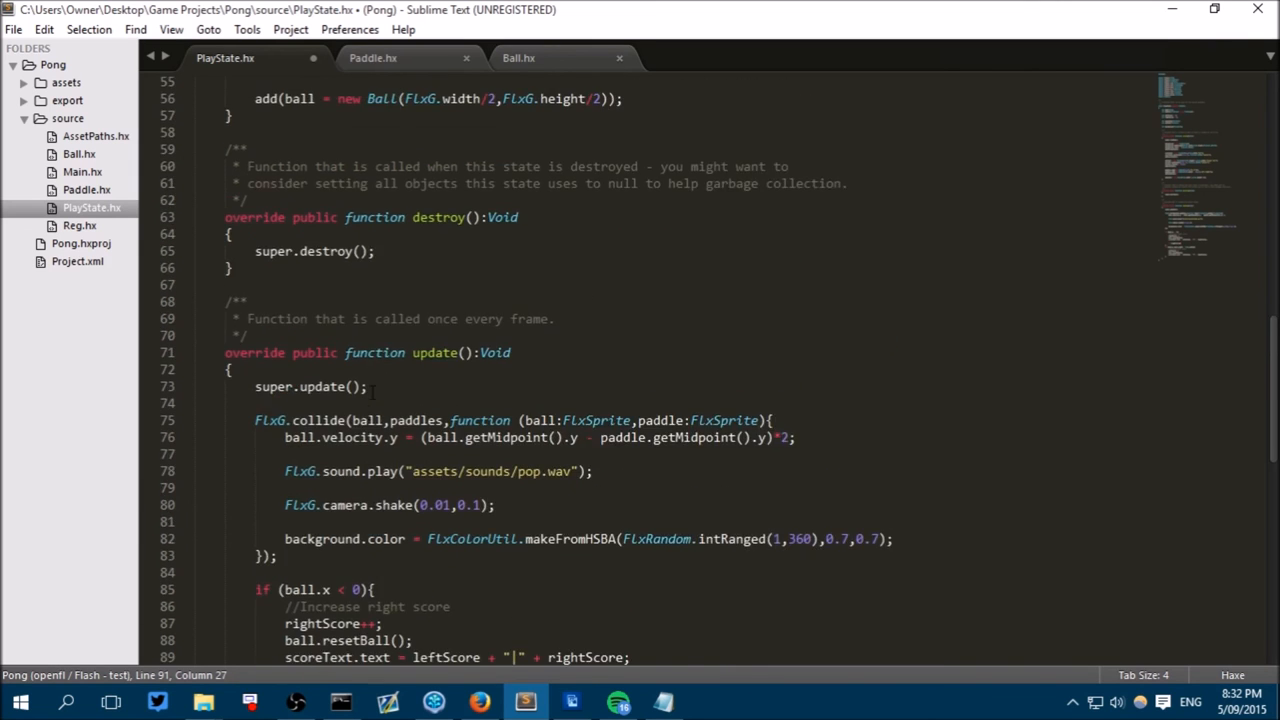
Declare var maxScore:Int = 5 among the class fields.
scroll(up, 3)
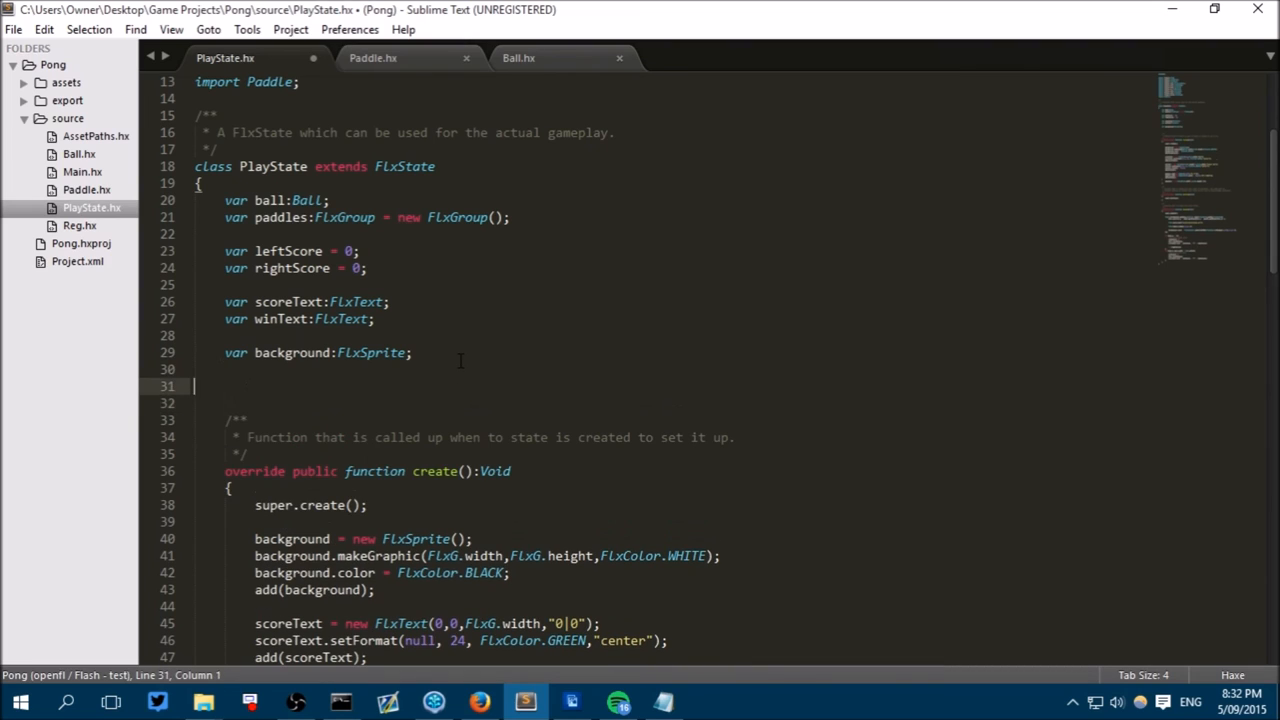
text(var m)
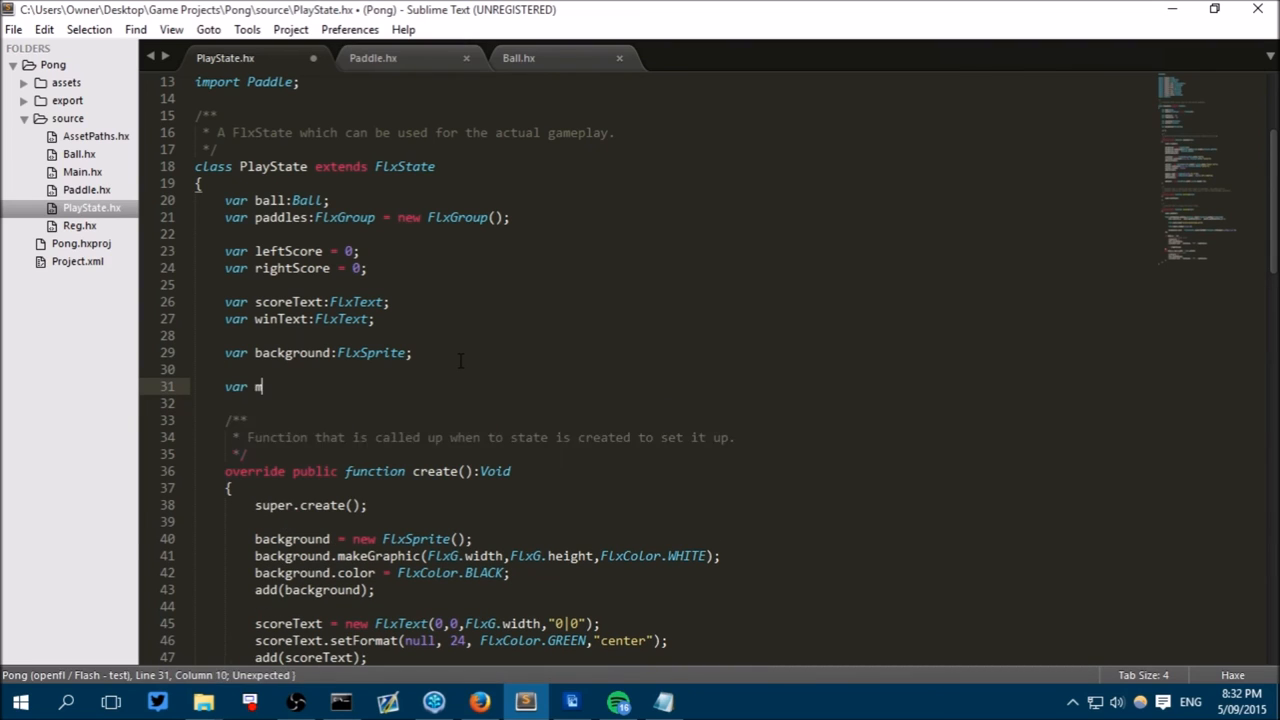
text(axScore:)
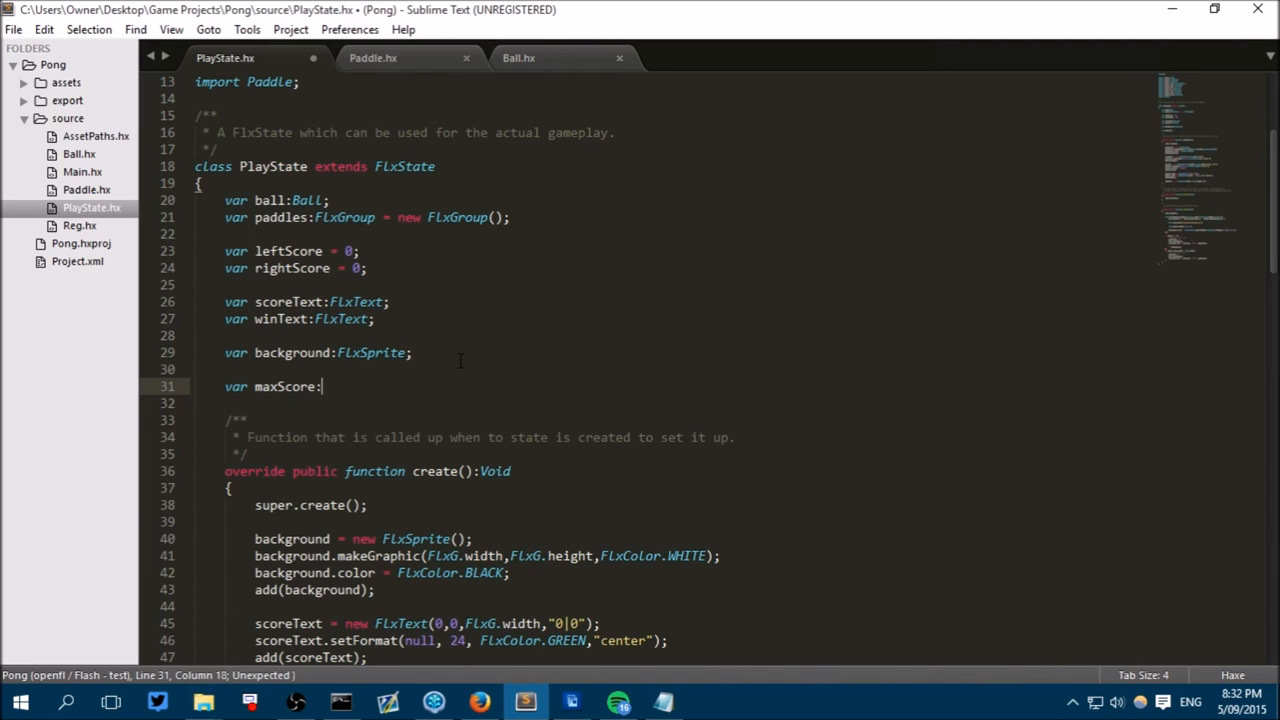
text(Int = 5;)
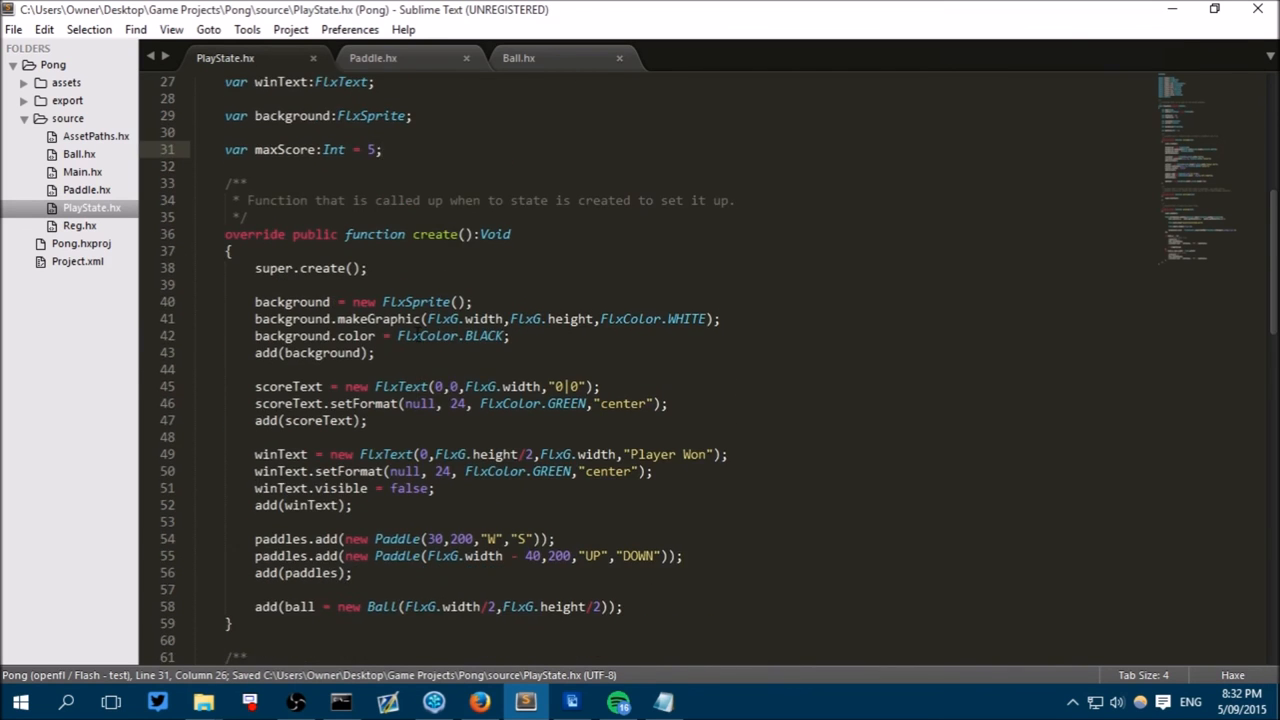
Complete the condition as rightScore > maxScore and copy the scoreText name.
scroll(down, 3)
text(if (rightScore > )
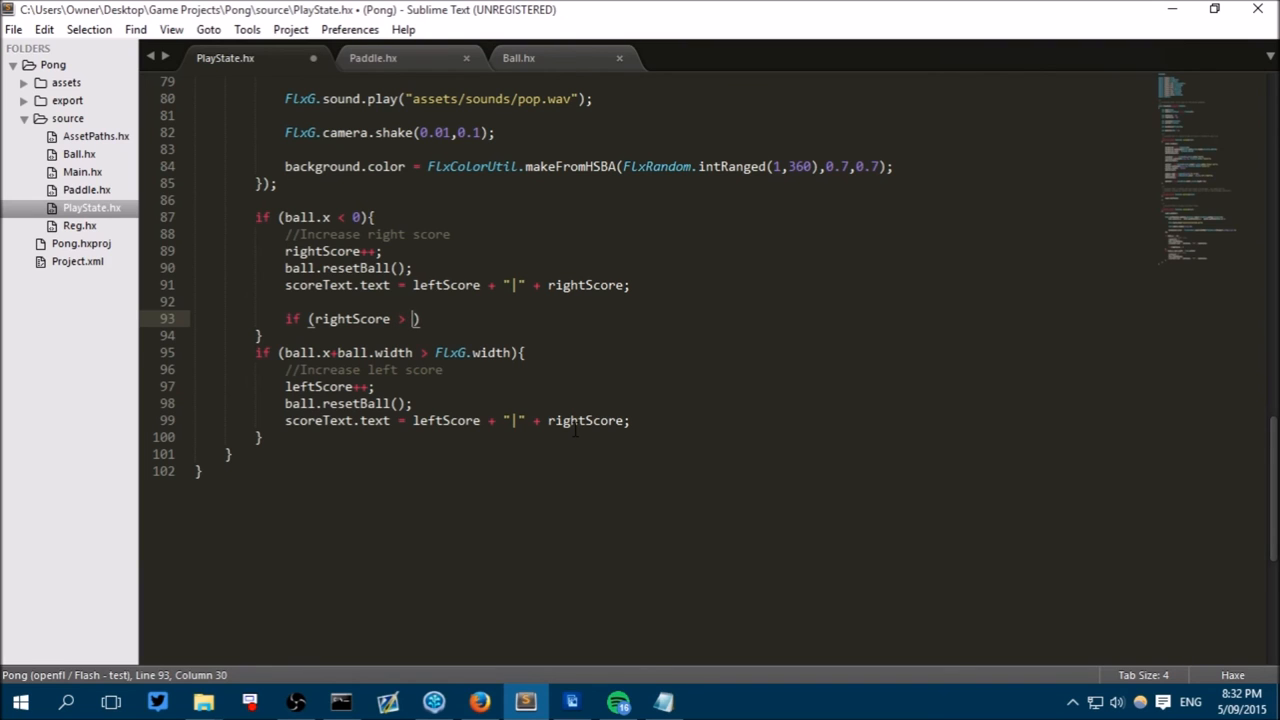
text(w)
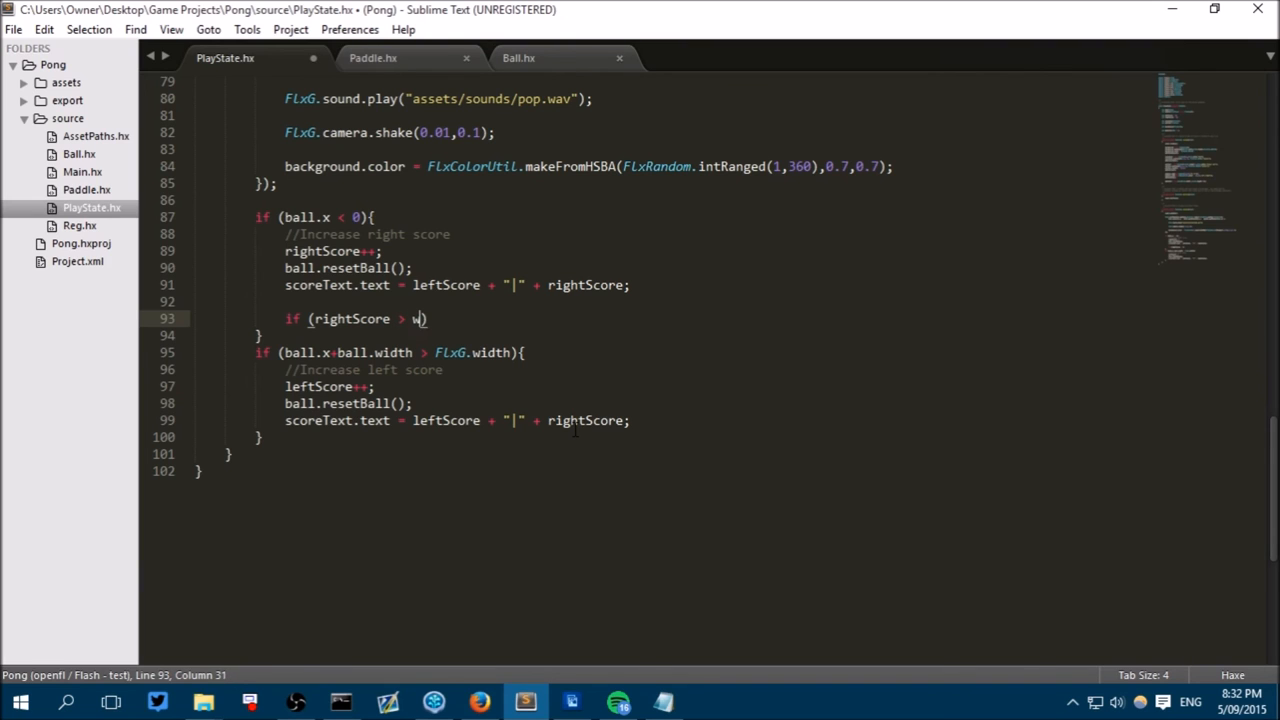
scroll(up, 3)
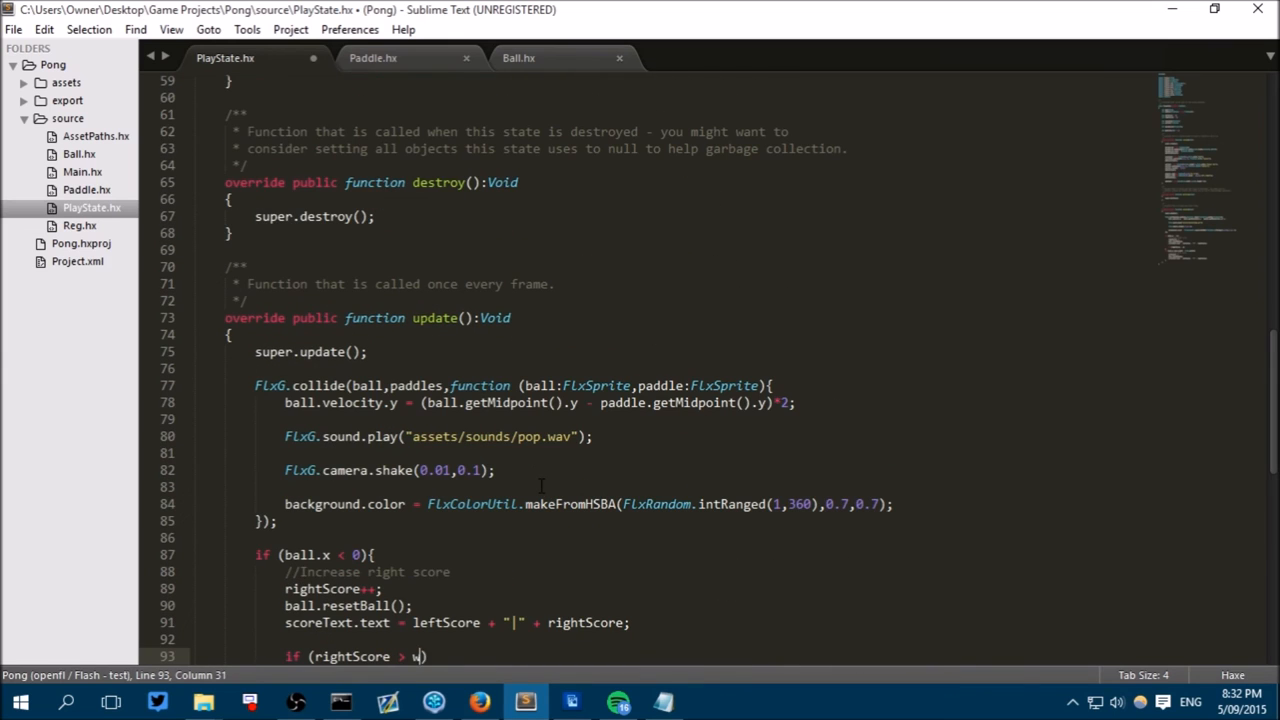
text(axScore)
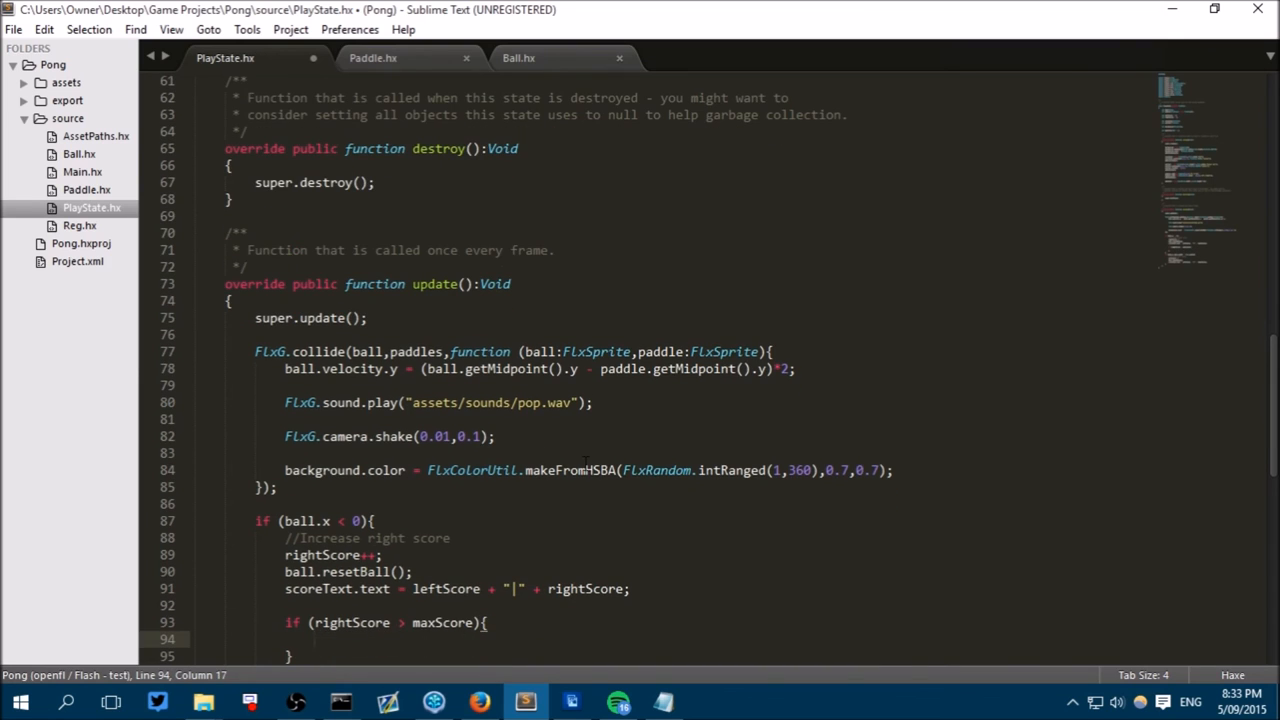
scroll(down, 3)
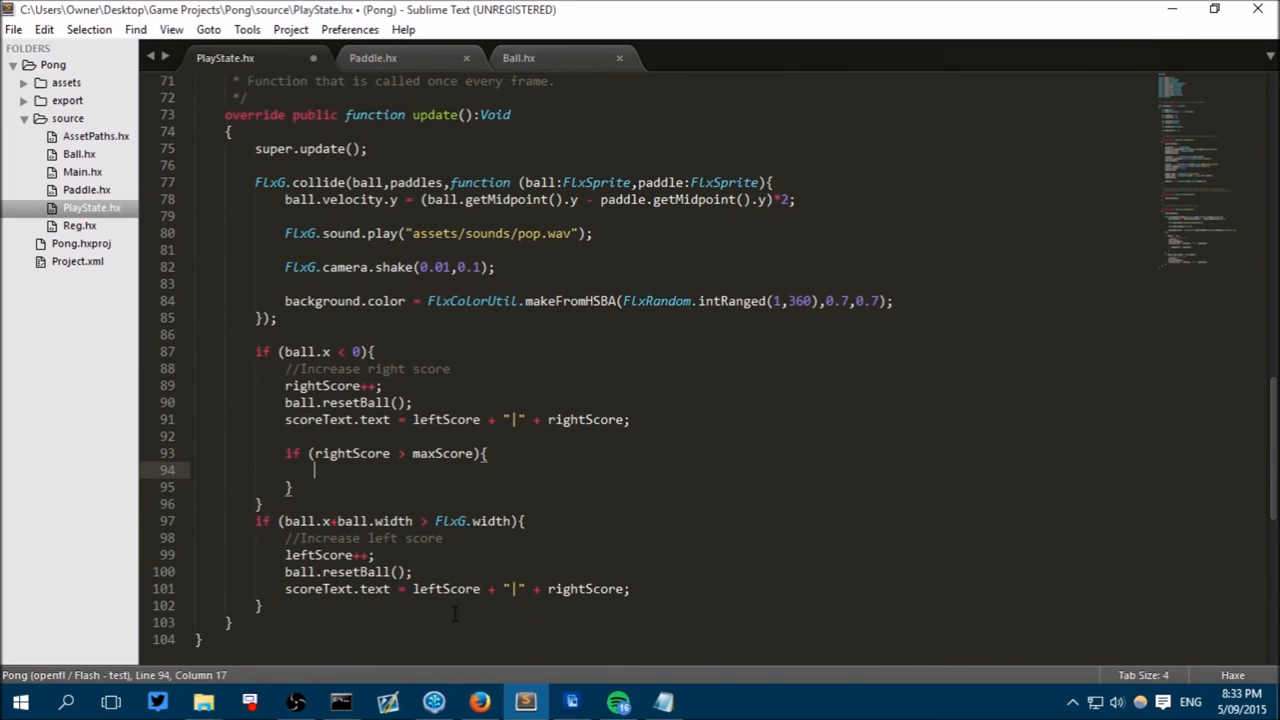
scroll(up, 3)
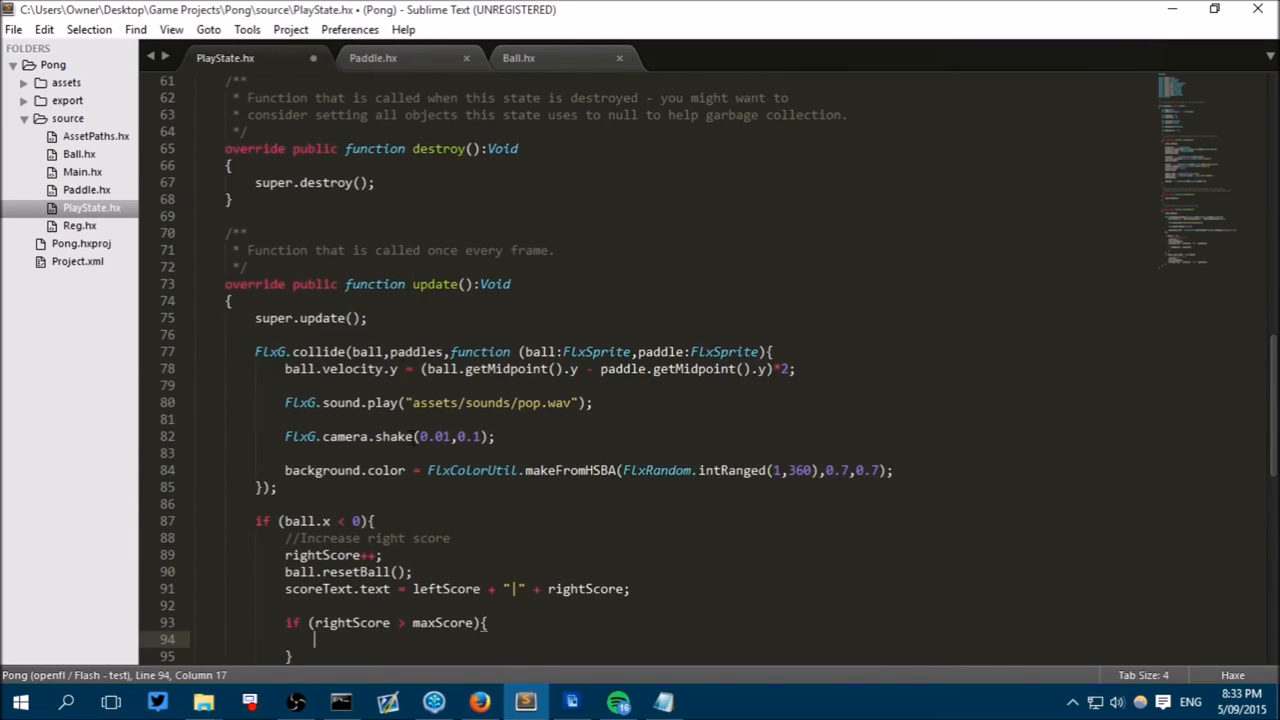
scroll(up, 3)
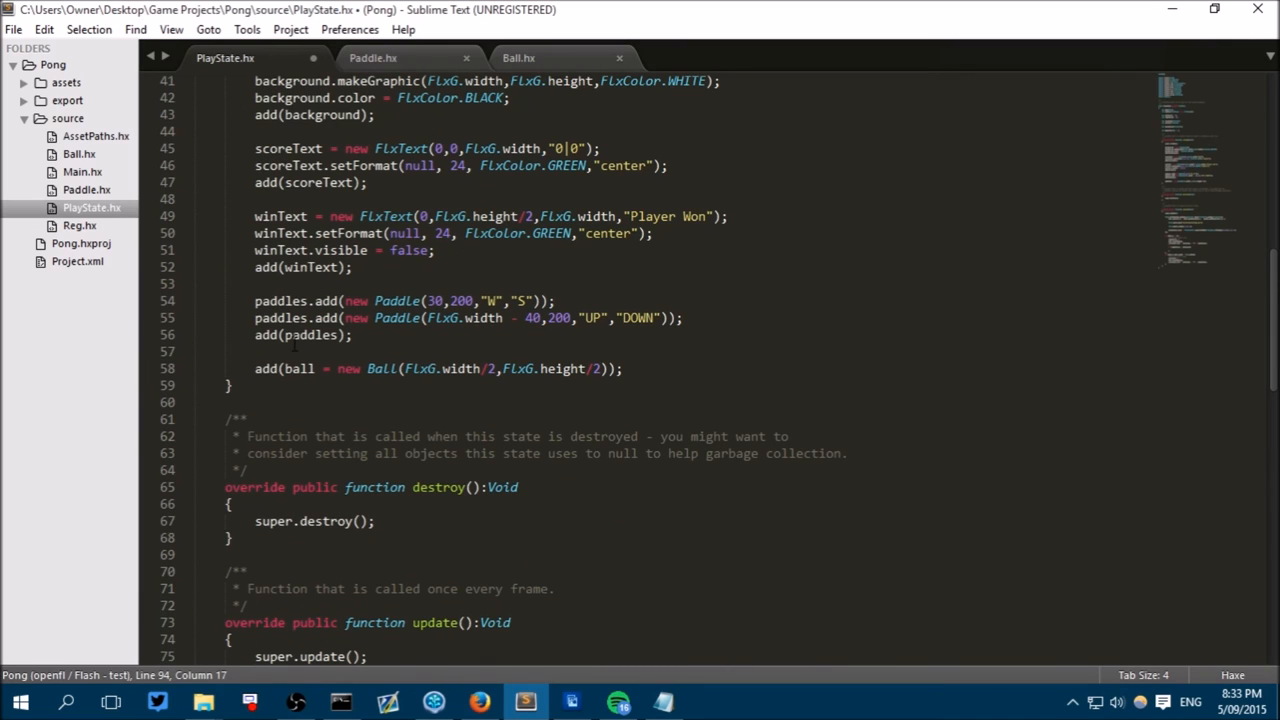
scroll(up, 3)
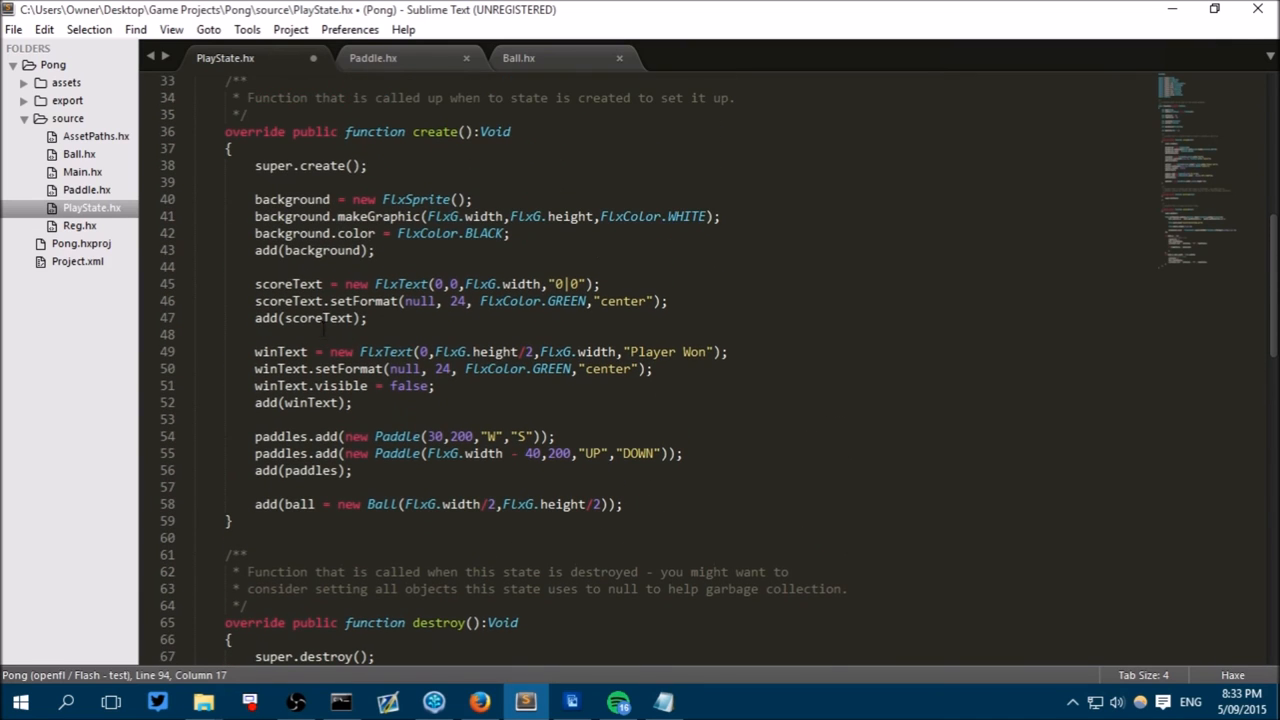
double_click(288, 300)
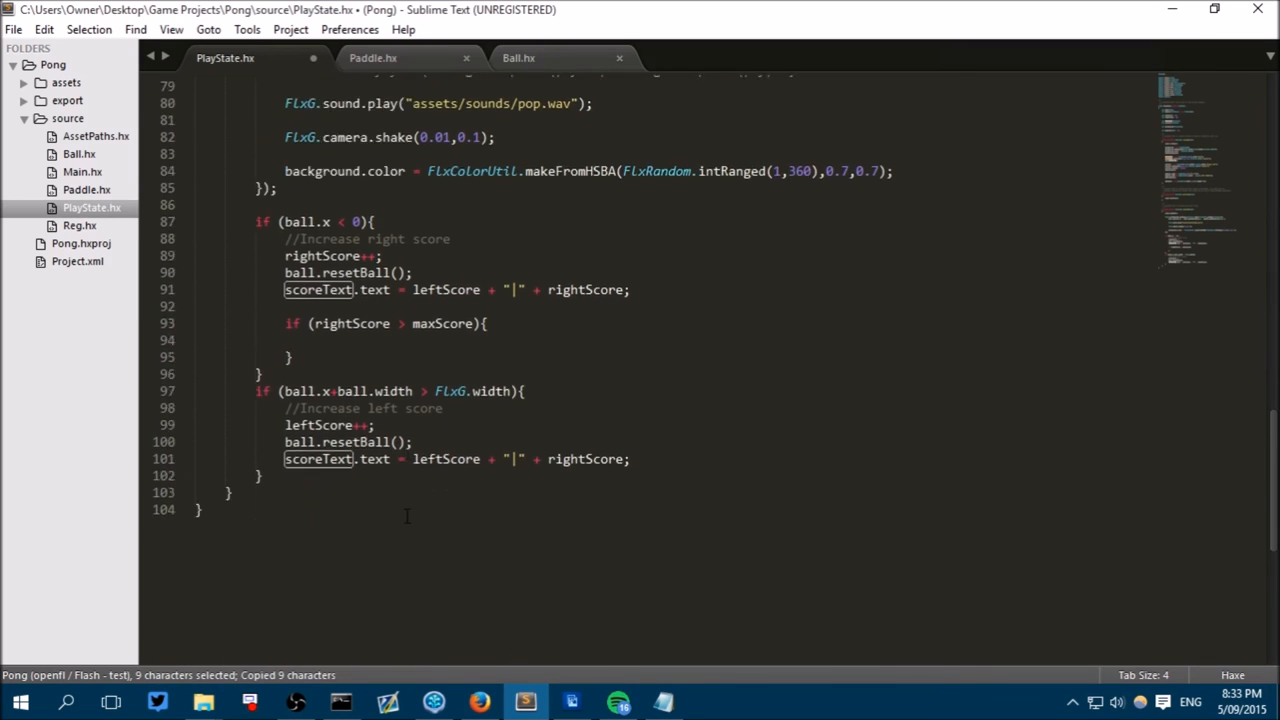
Inside the block set scoreText.visible = true and scoreText = "Right Player won!", then save.
text(scoreText)
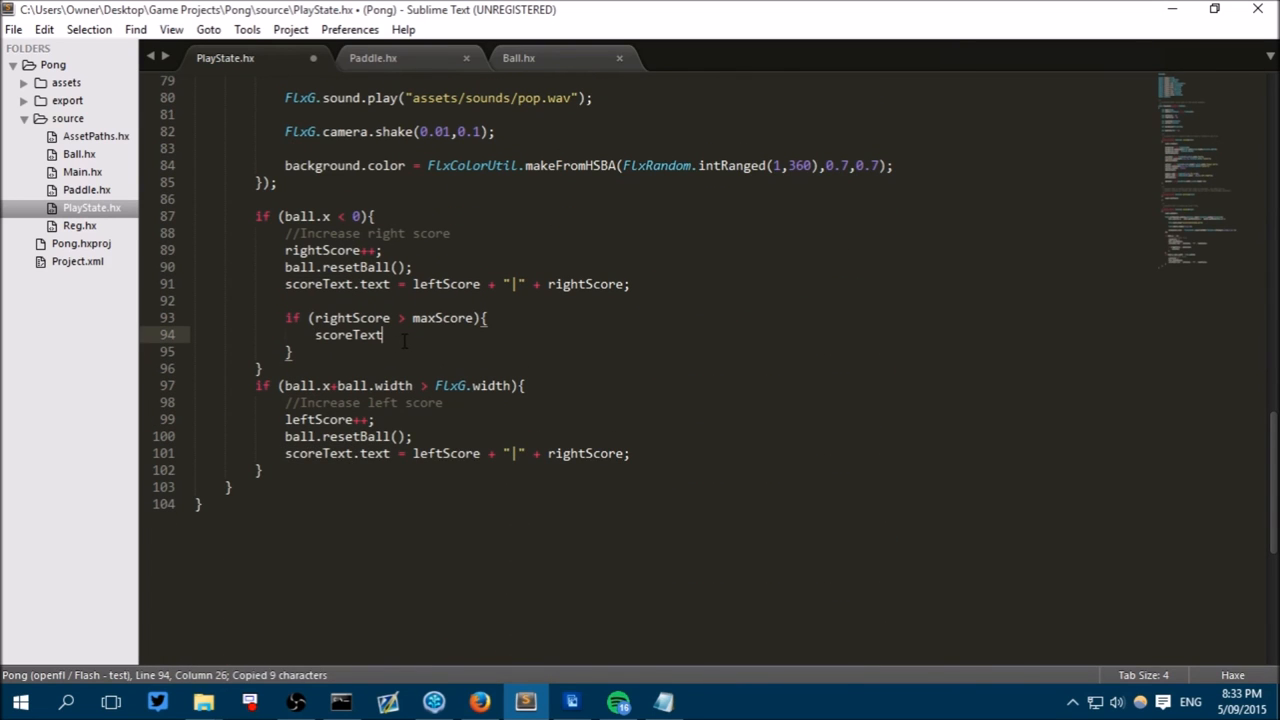
text(.visible)
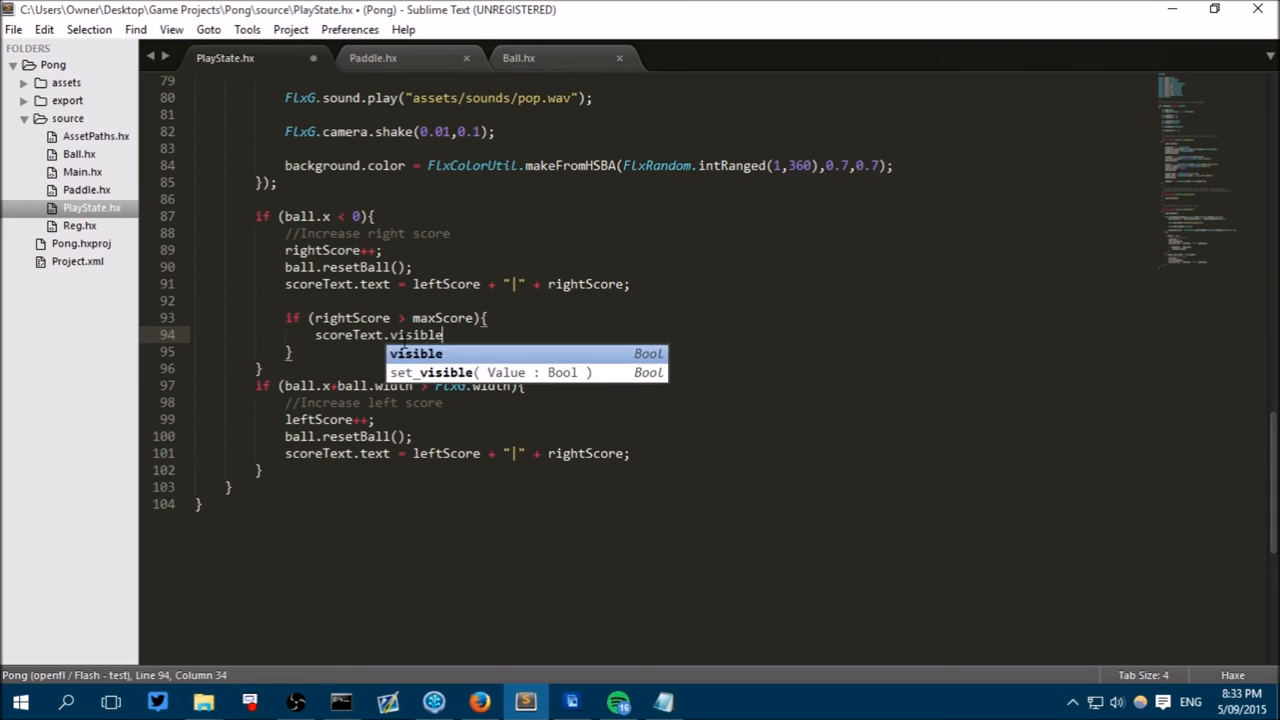
text(= true;)
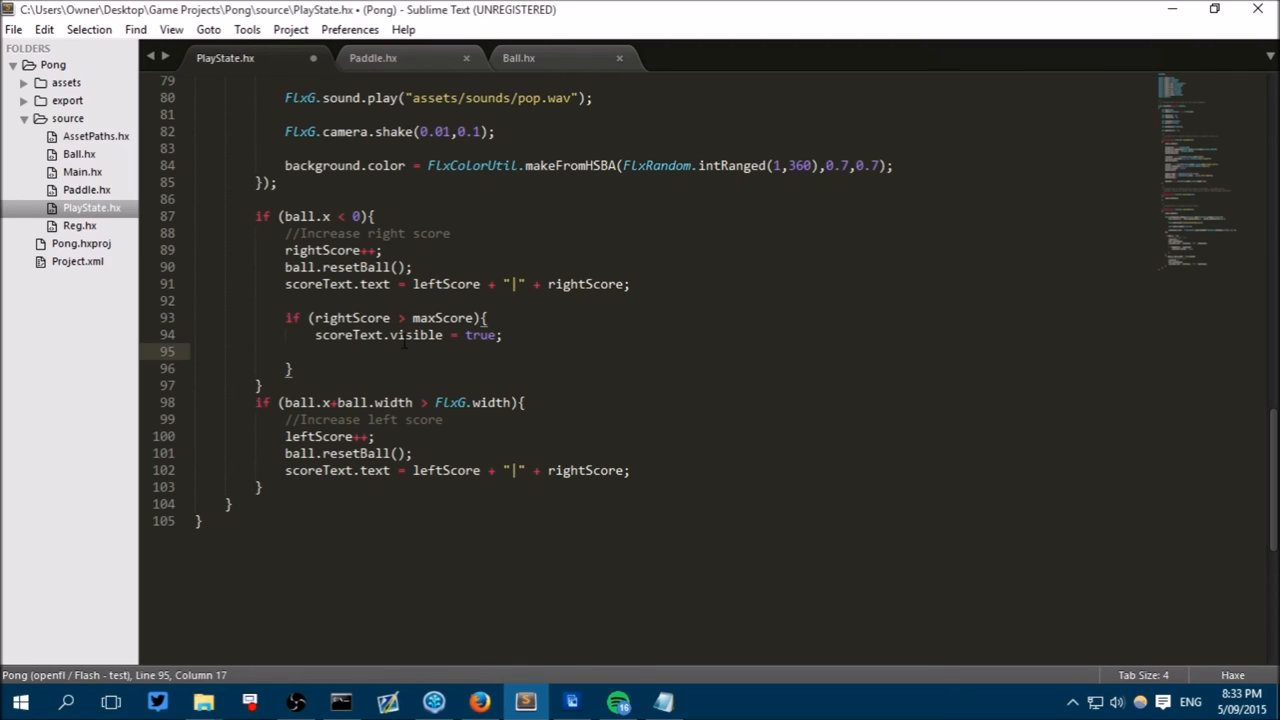
text(scoreText = ")
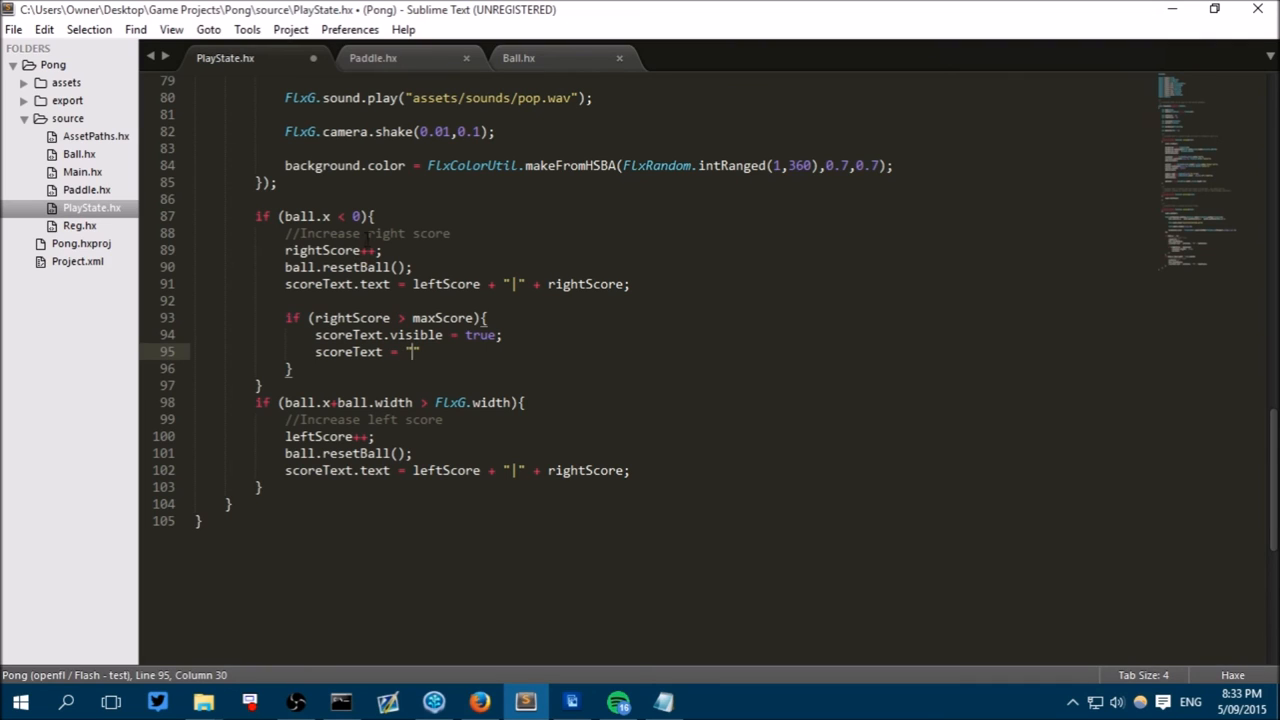
mouse_move(464, 272)
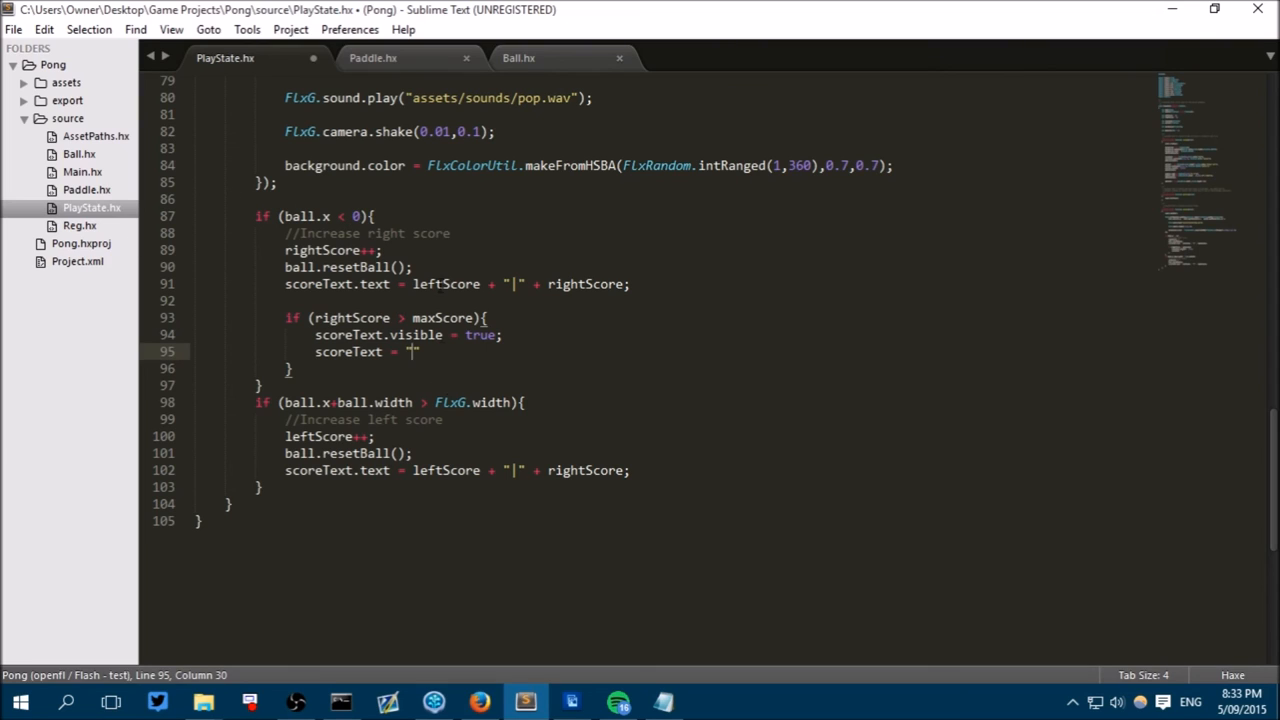
text(")
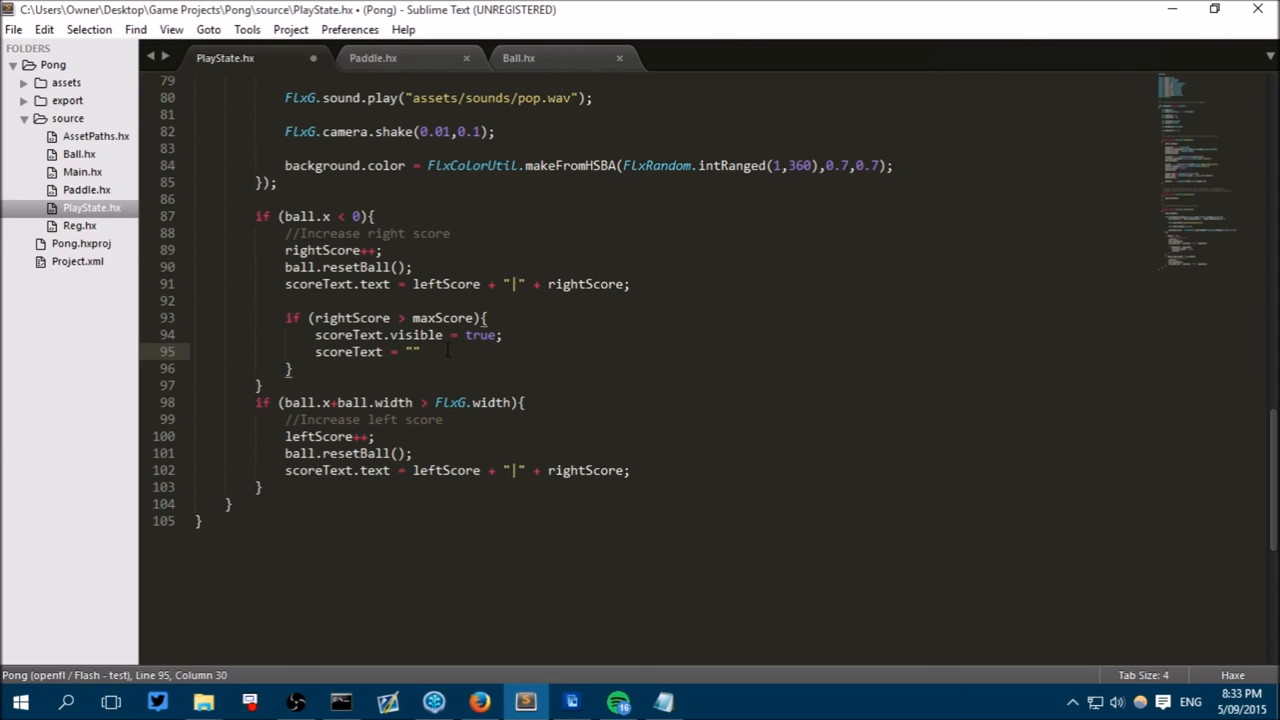
text(Right Player)
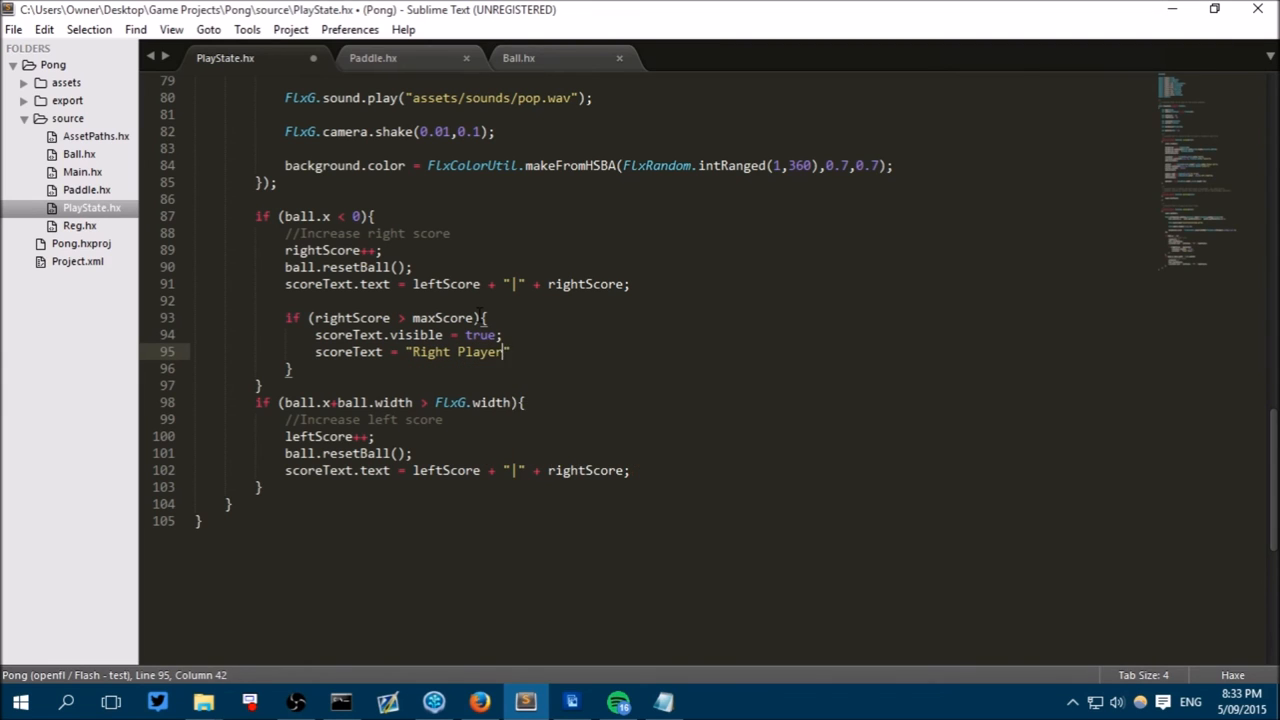
text(won!")
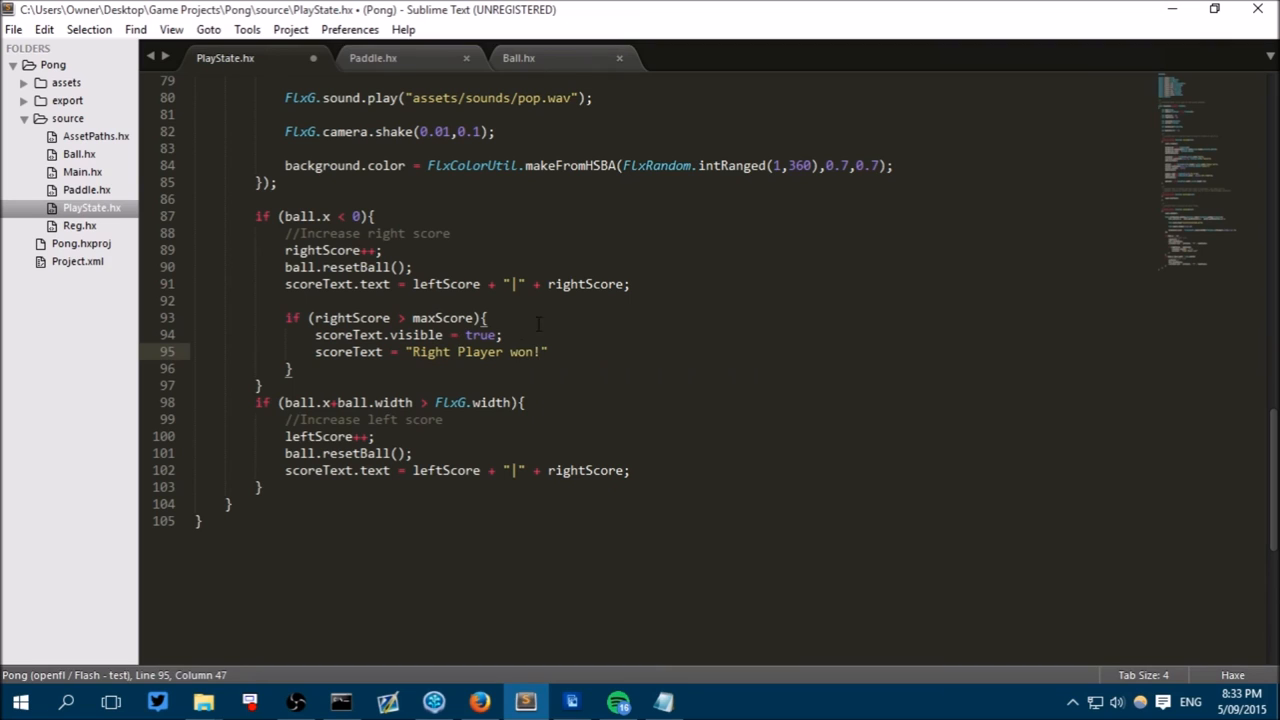
key(ctrl+s)
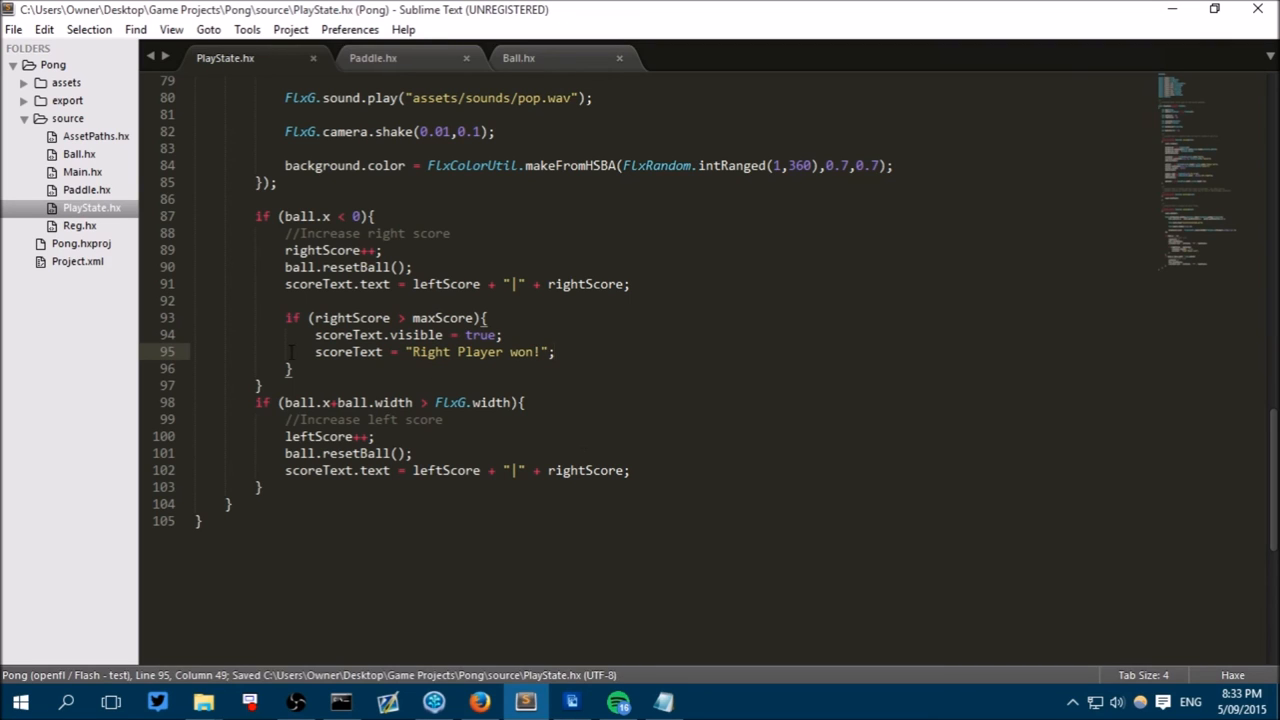
Duplicate the win check into the left-score branch as leftScore > maxScore with "Left Player won!".
triple_click(434, 352)
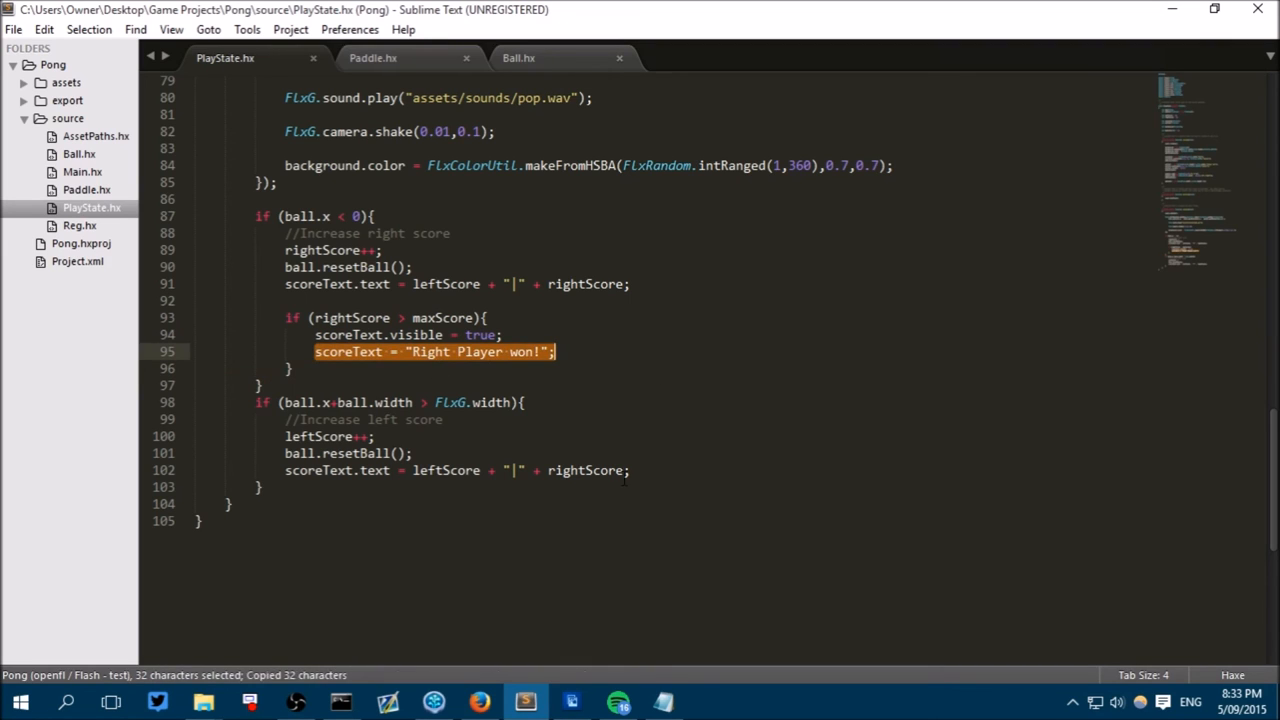
click(628, 470)
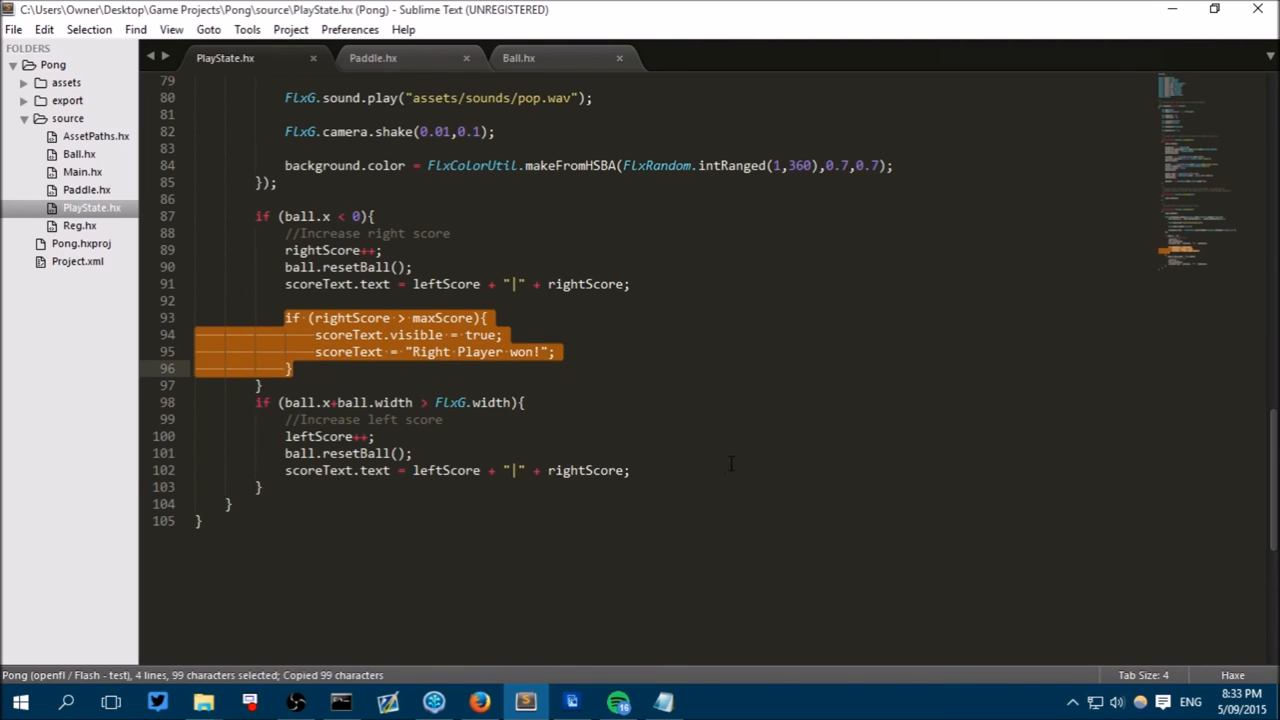
key(ctrl+v)
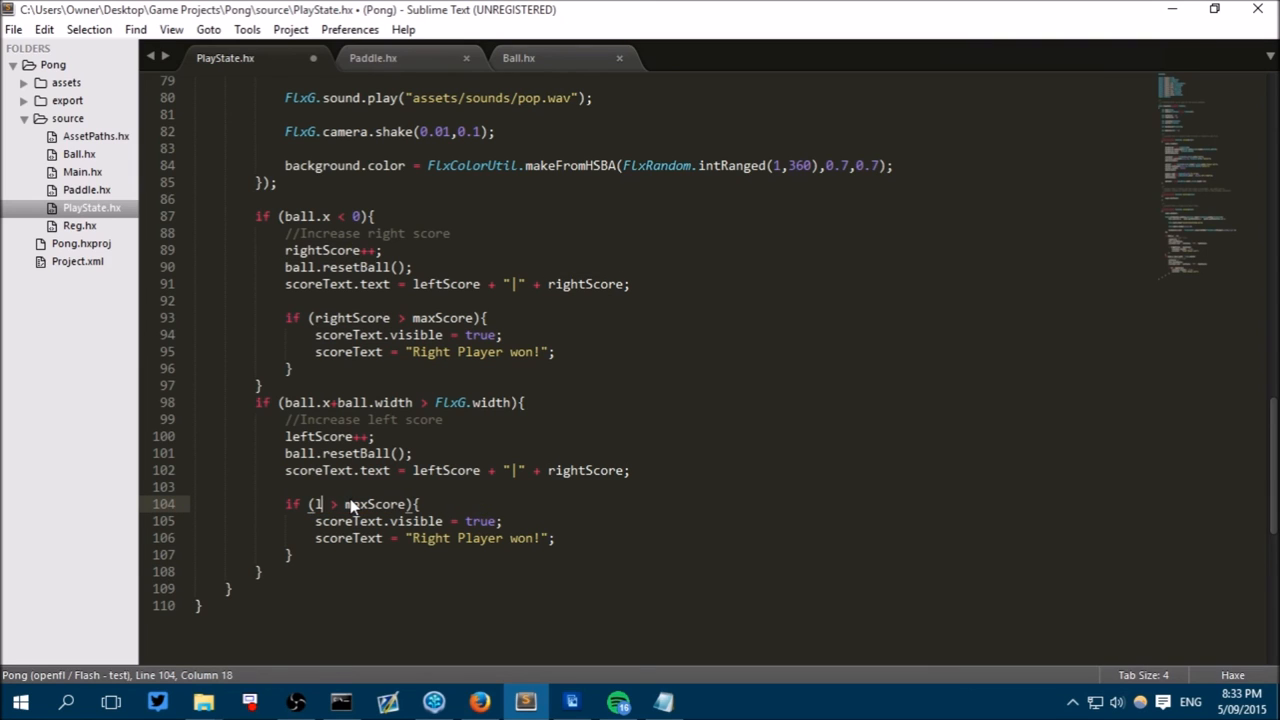
text(eftScore)
click(434, 538)
text(Lef)
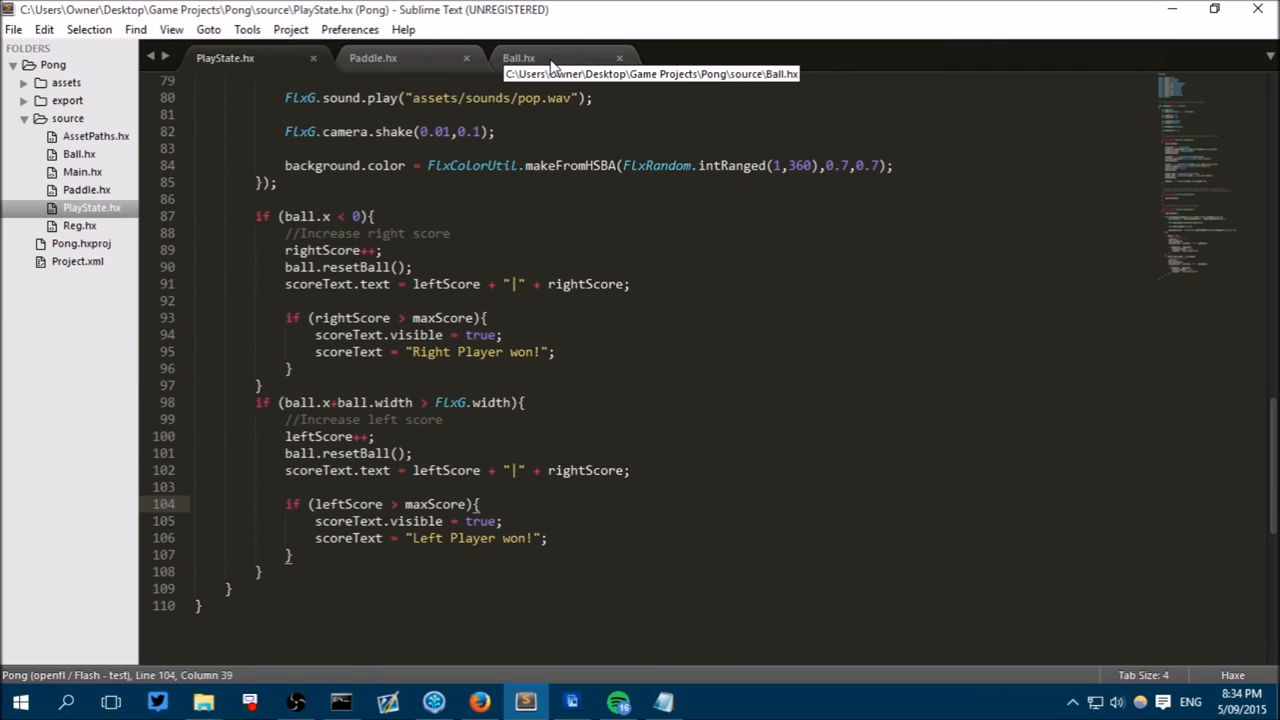
Copy the FlxTimer snippet from Ball.hx and add the flixel.util.FlxTimer import to PlayState.hx.
click(518, 56)
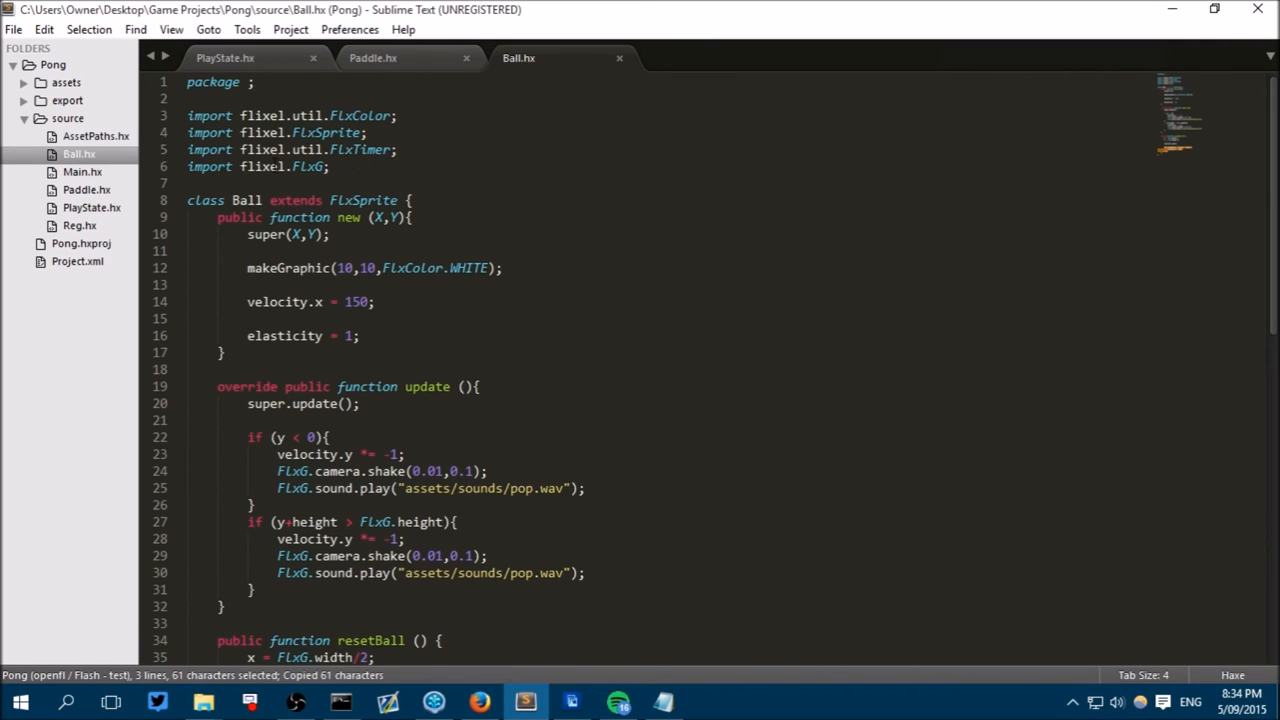
click(224, 56)
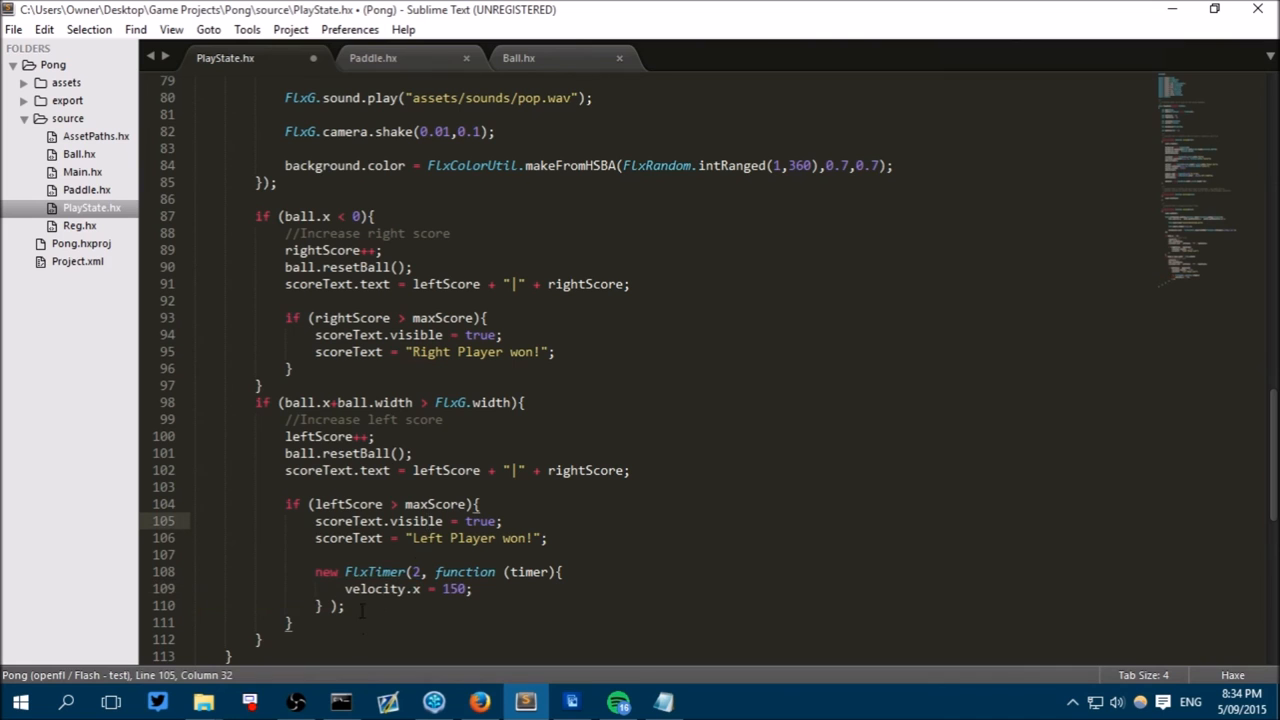
scroll(up, 3)
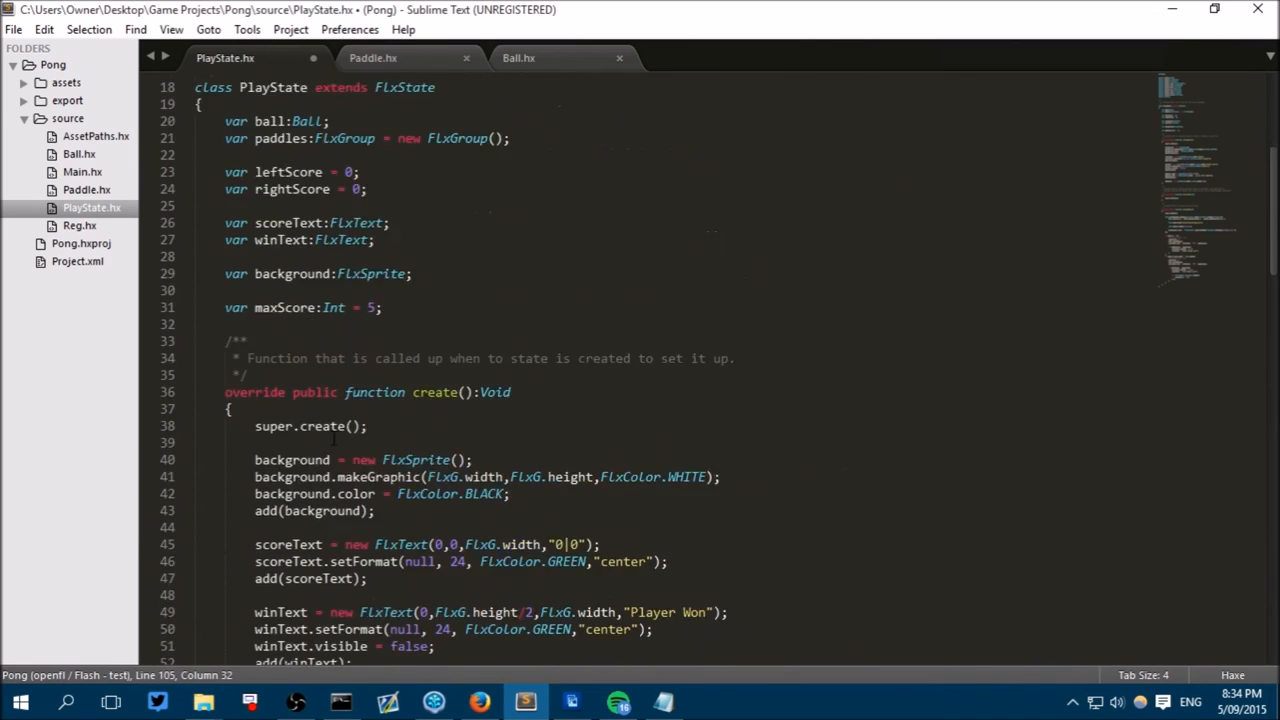
scroll(up, 3)
text(import flixel)
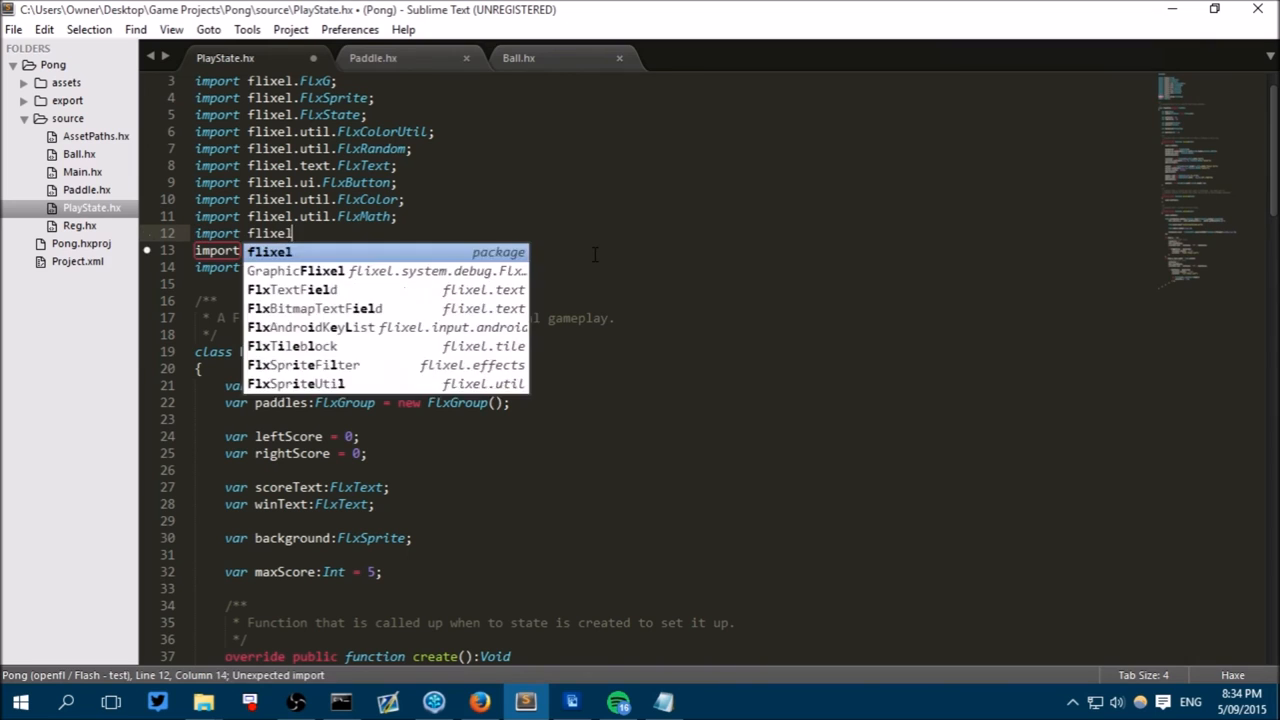
text(.util.)
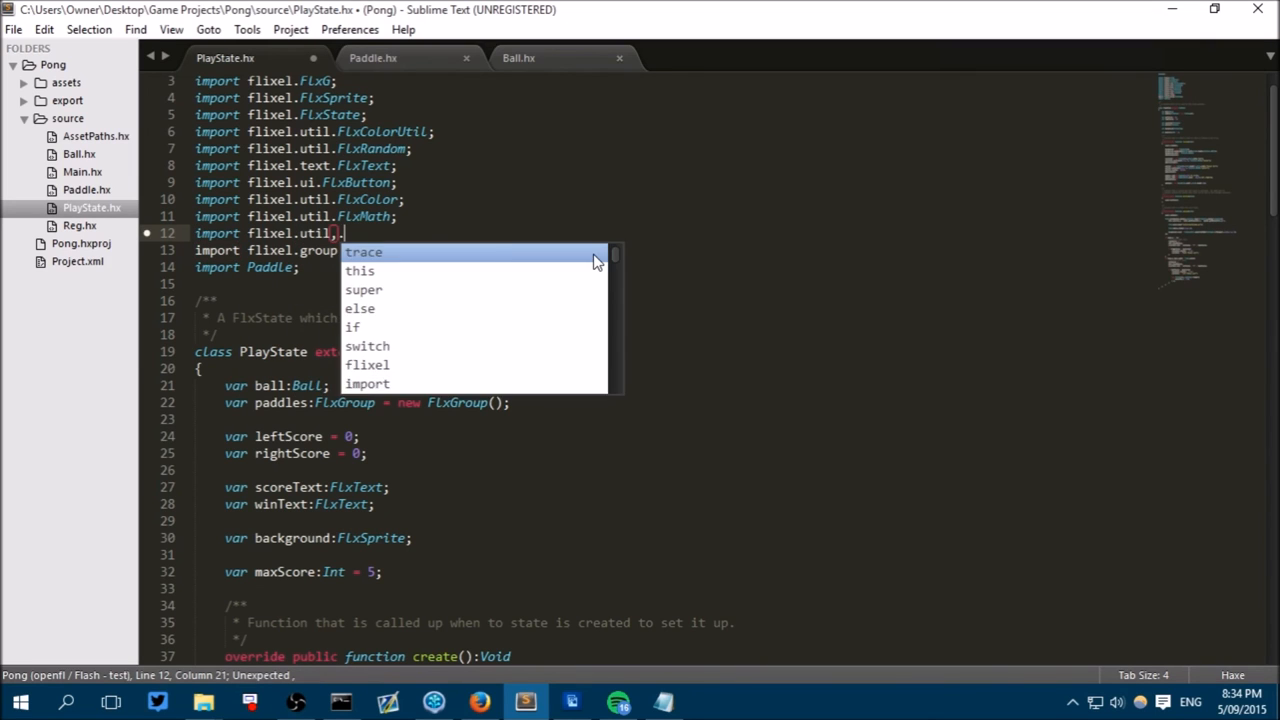
text(Flx)
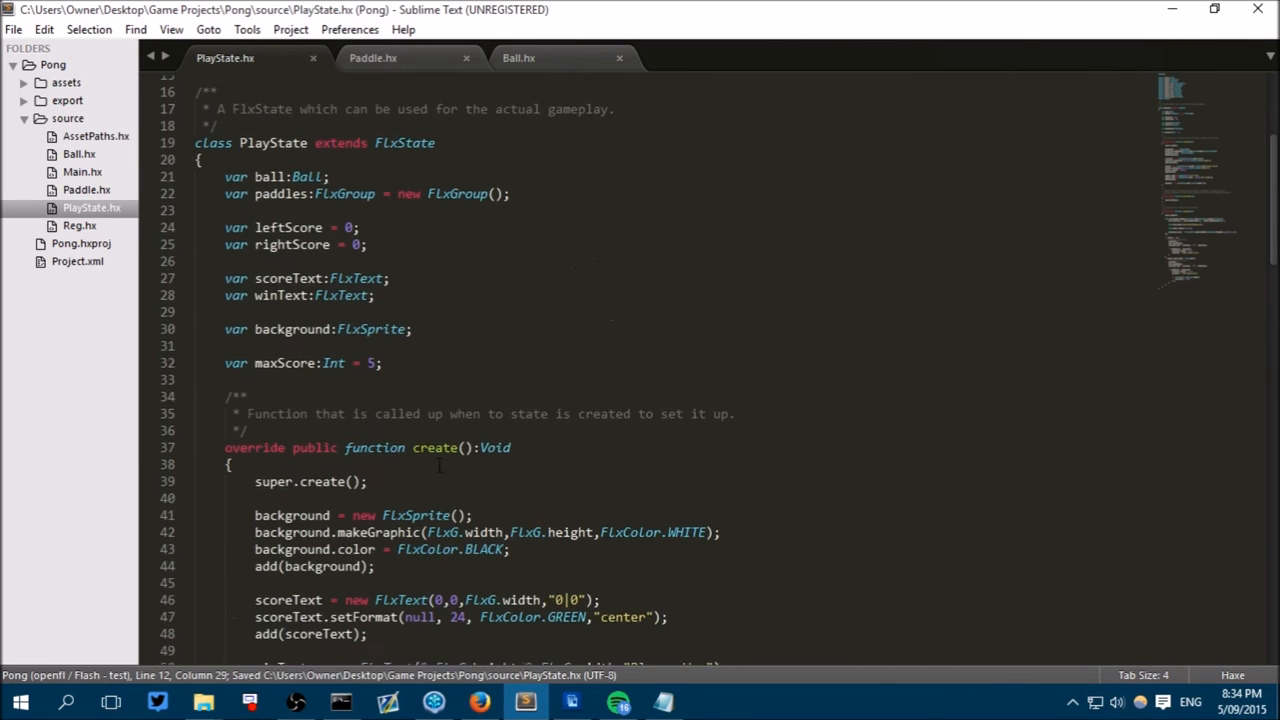
scroll(down, 3)
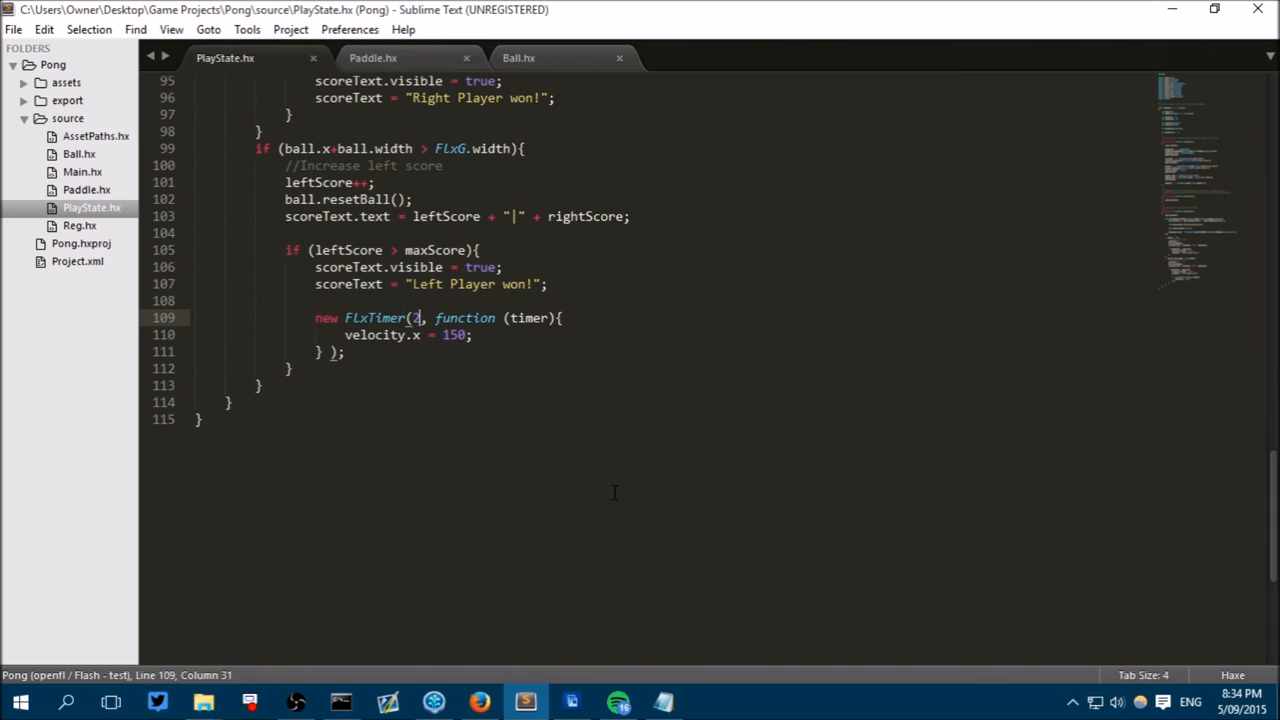
Give both win checks a 4-second FlxTimer calling FlxG.resetGame(), and save.
double_click(414, 318)
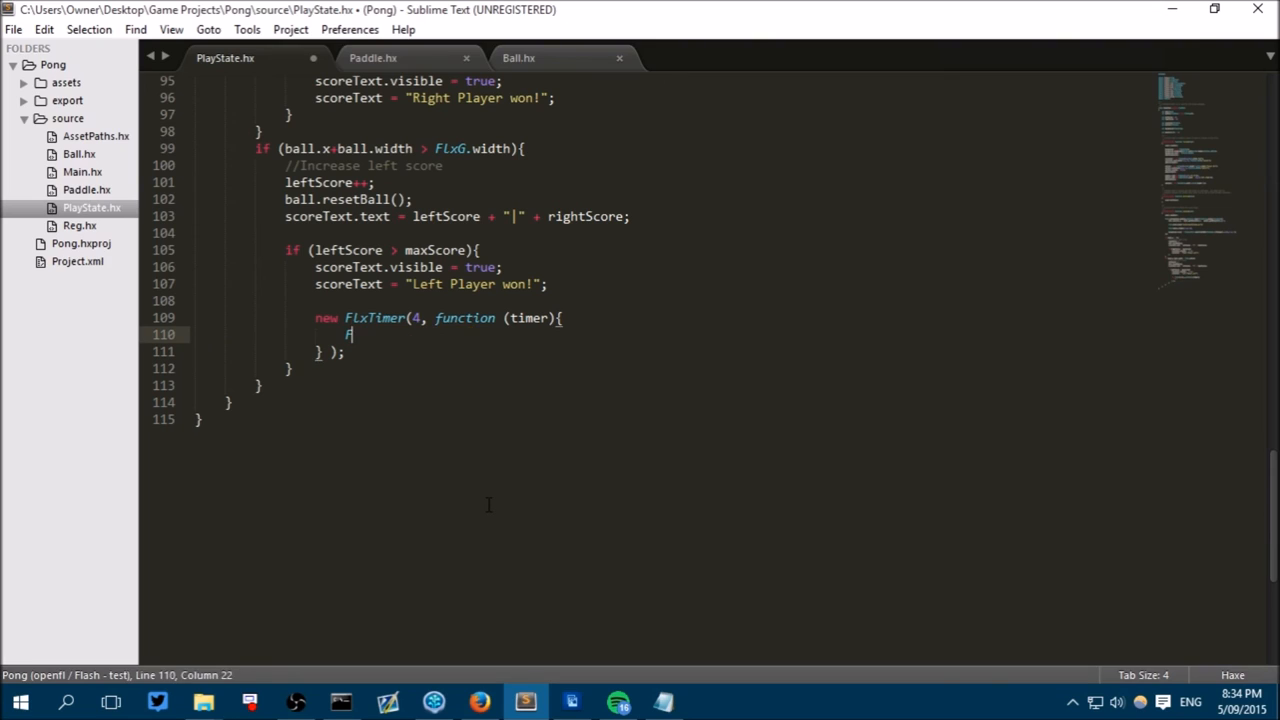
text(FlxG.)
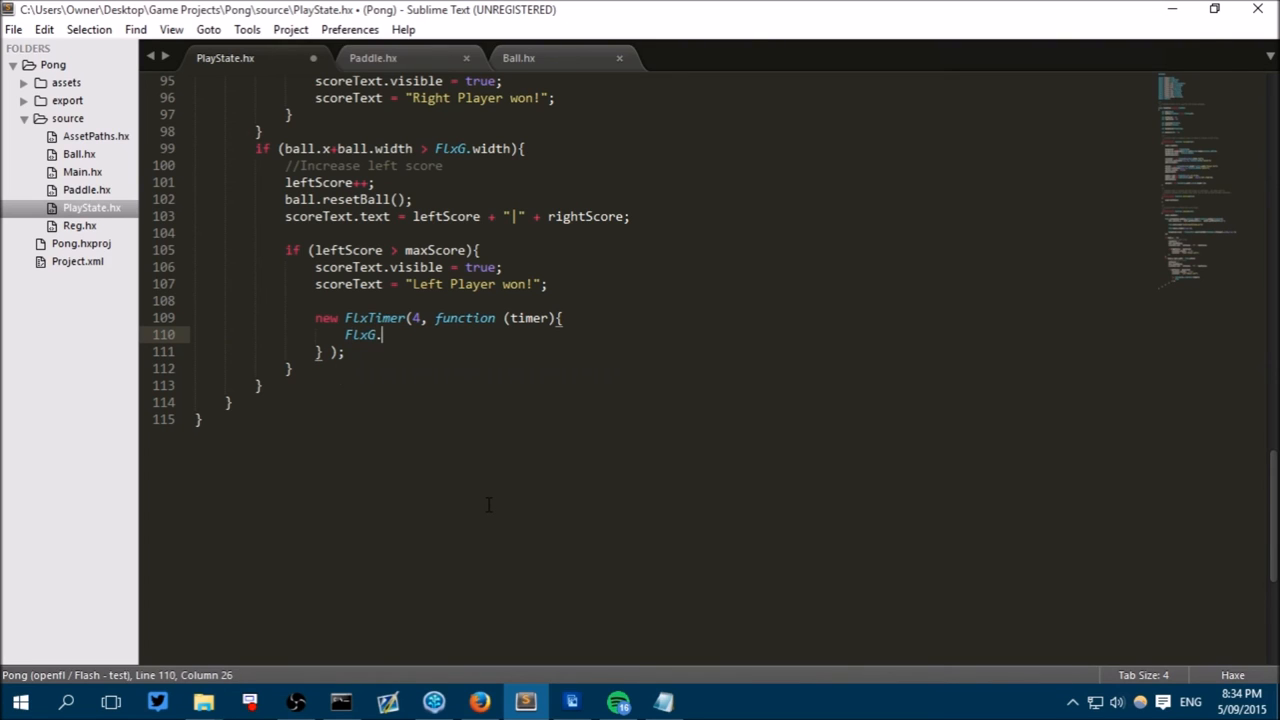
text(resetGame)
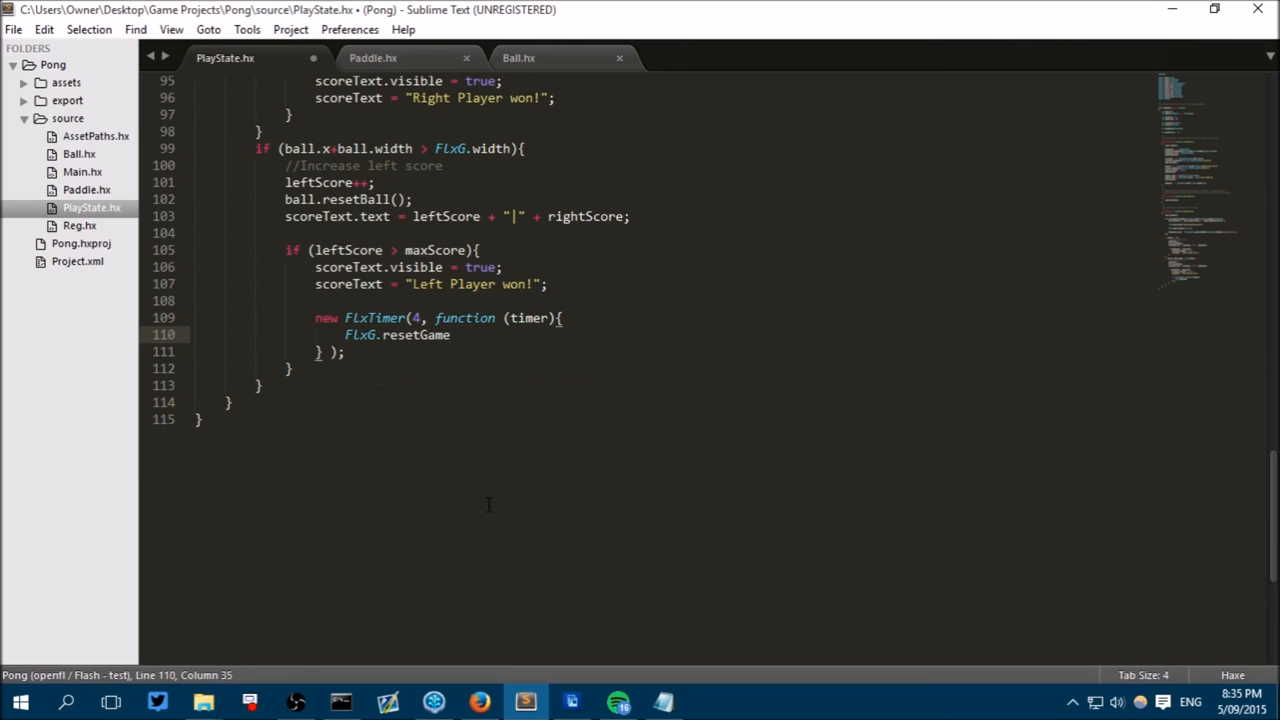
click(450, 336)
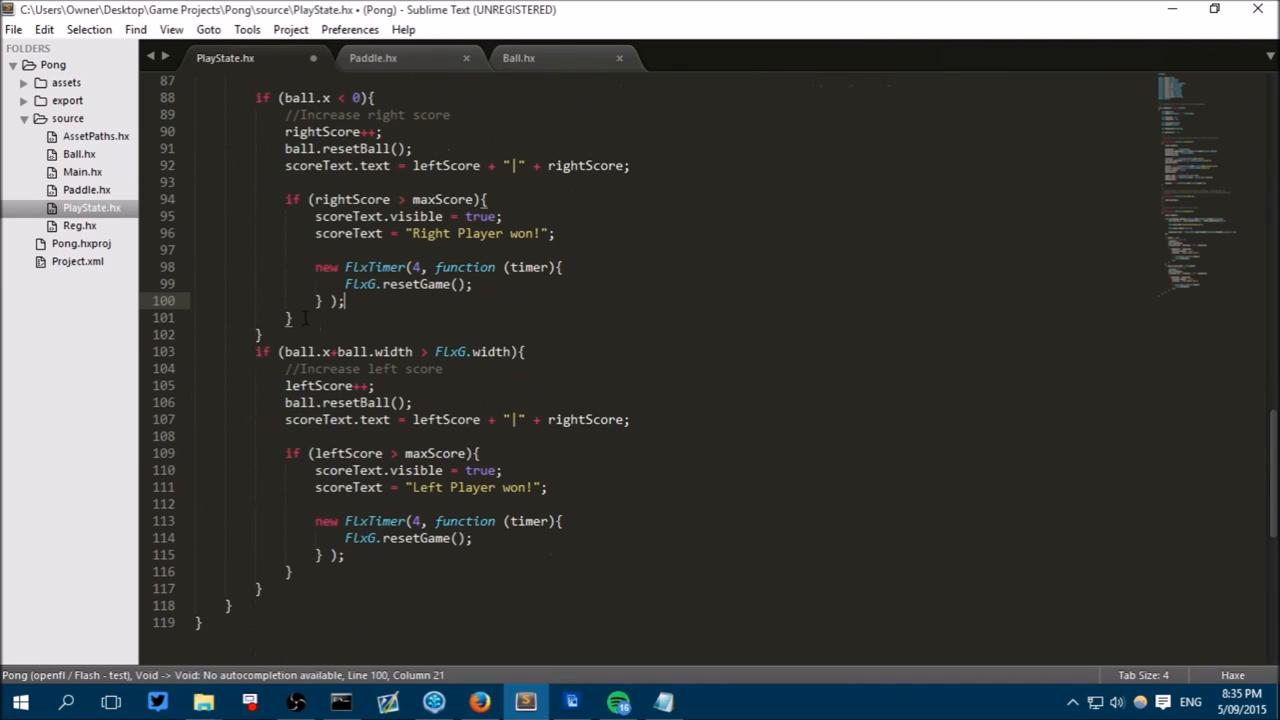
scroll(up, 3)
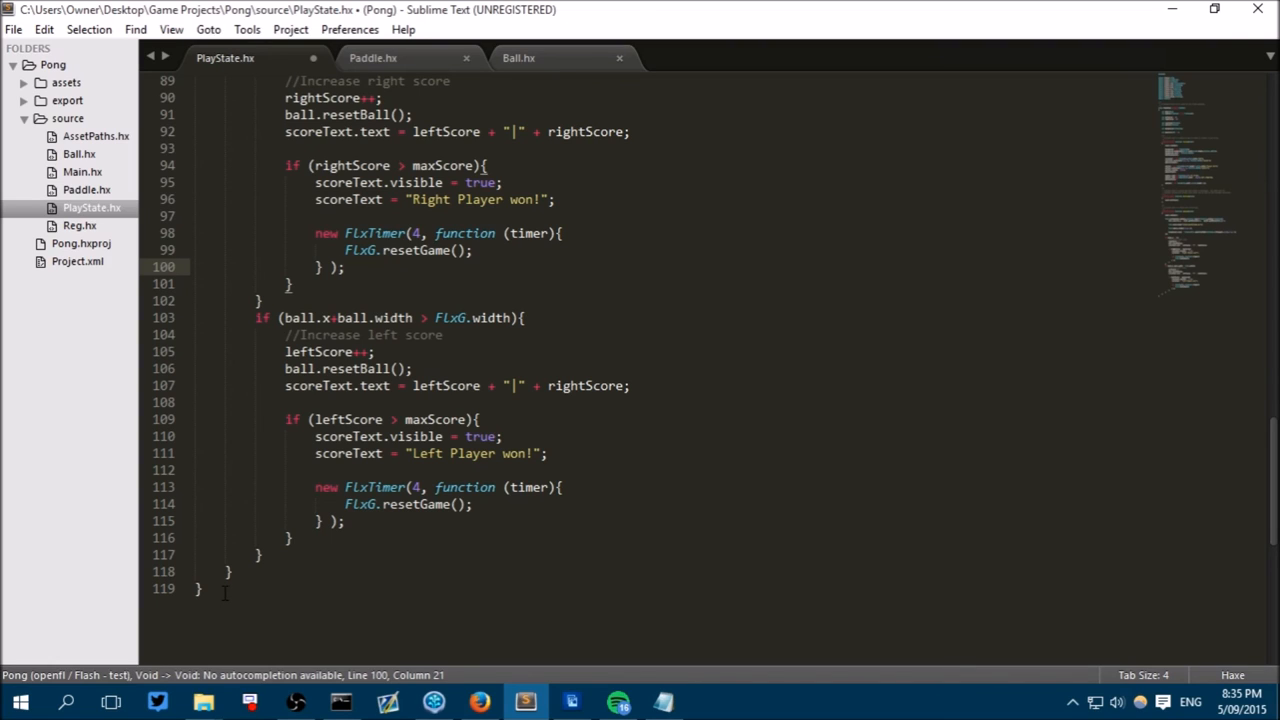
key(ctrl+s)
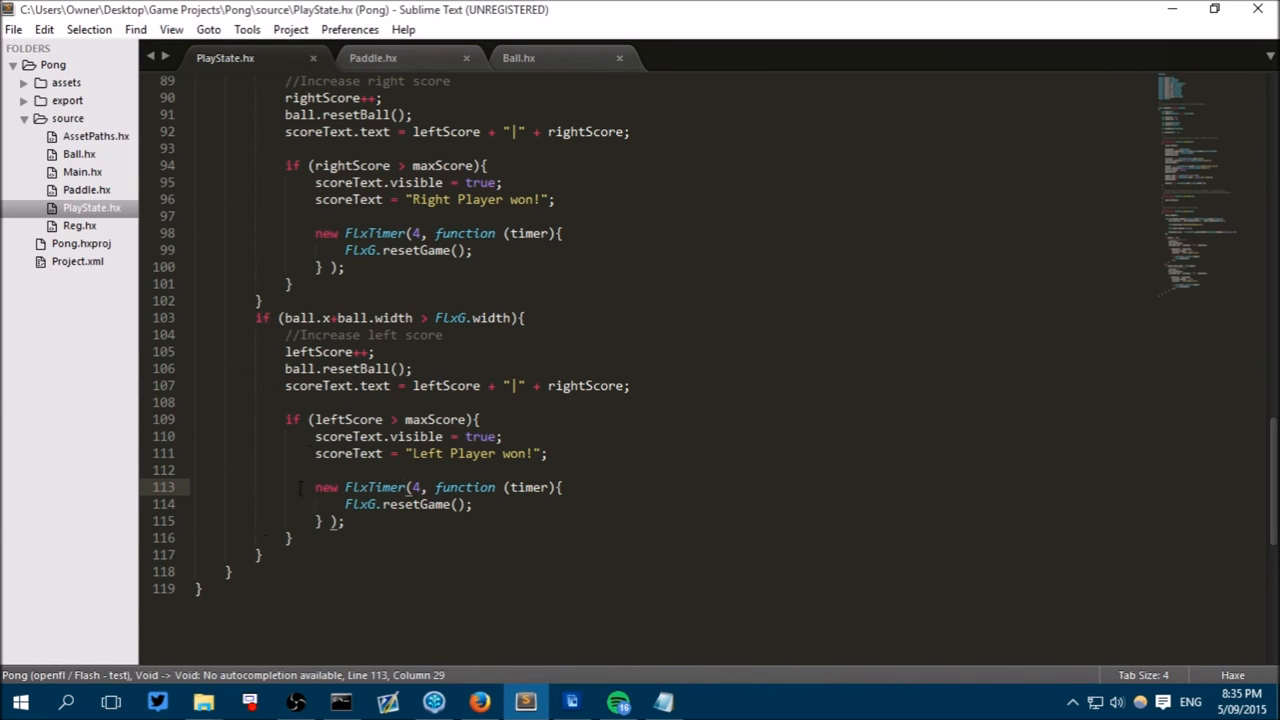
mouse_move(340, 700)
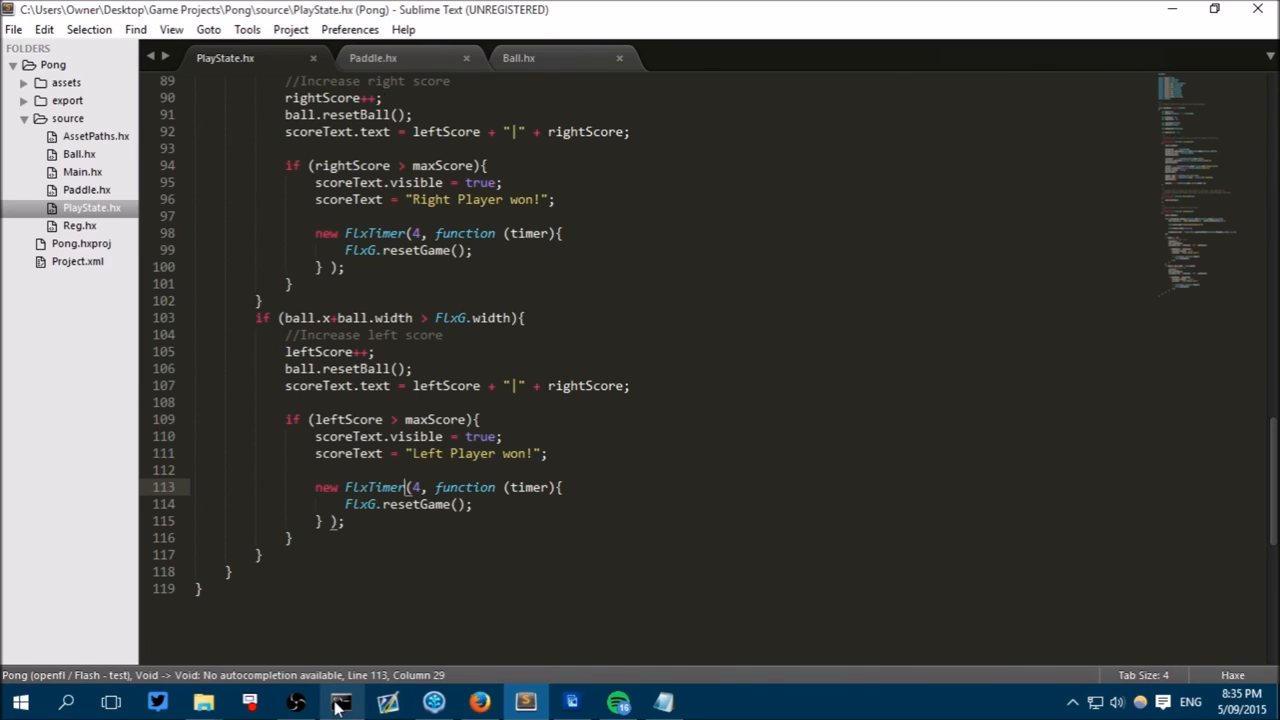
Assign the Left Player won! message to scoreText.text instead of scoreText.
click(340, 700)
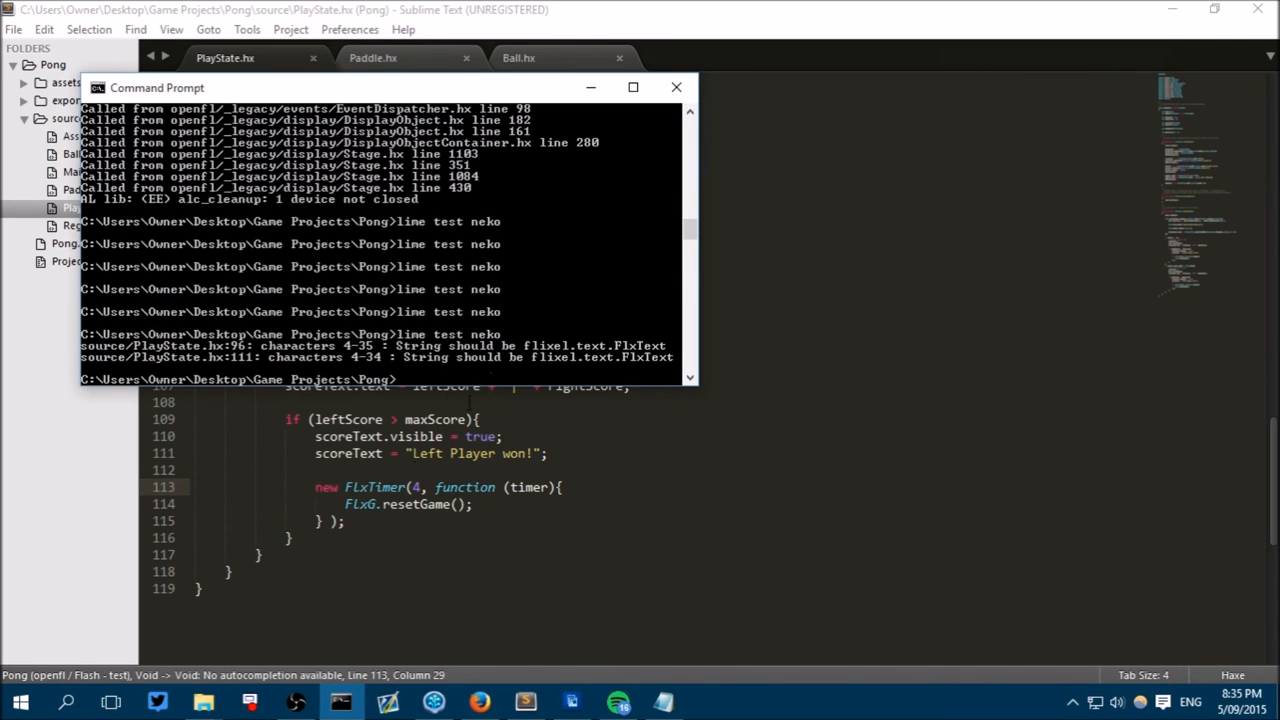
mouse_move(568, 356)
text(.)
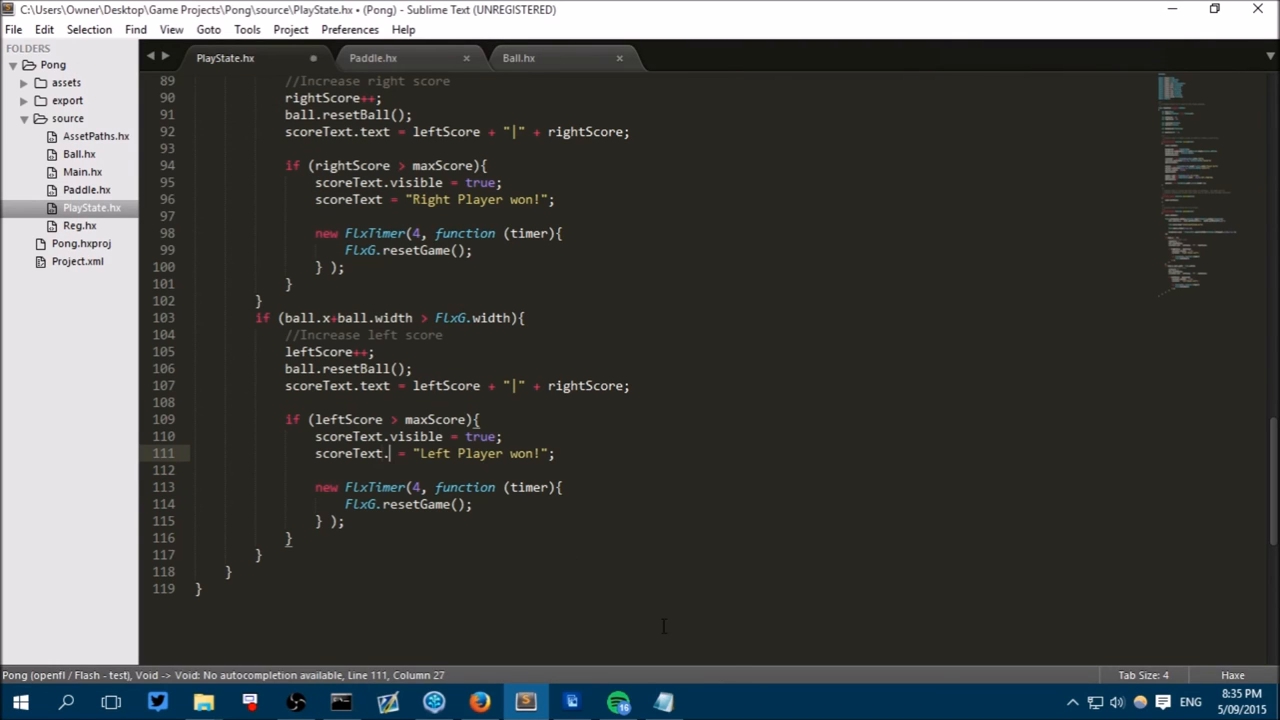
text(text)
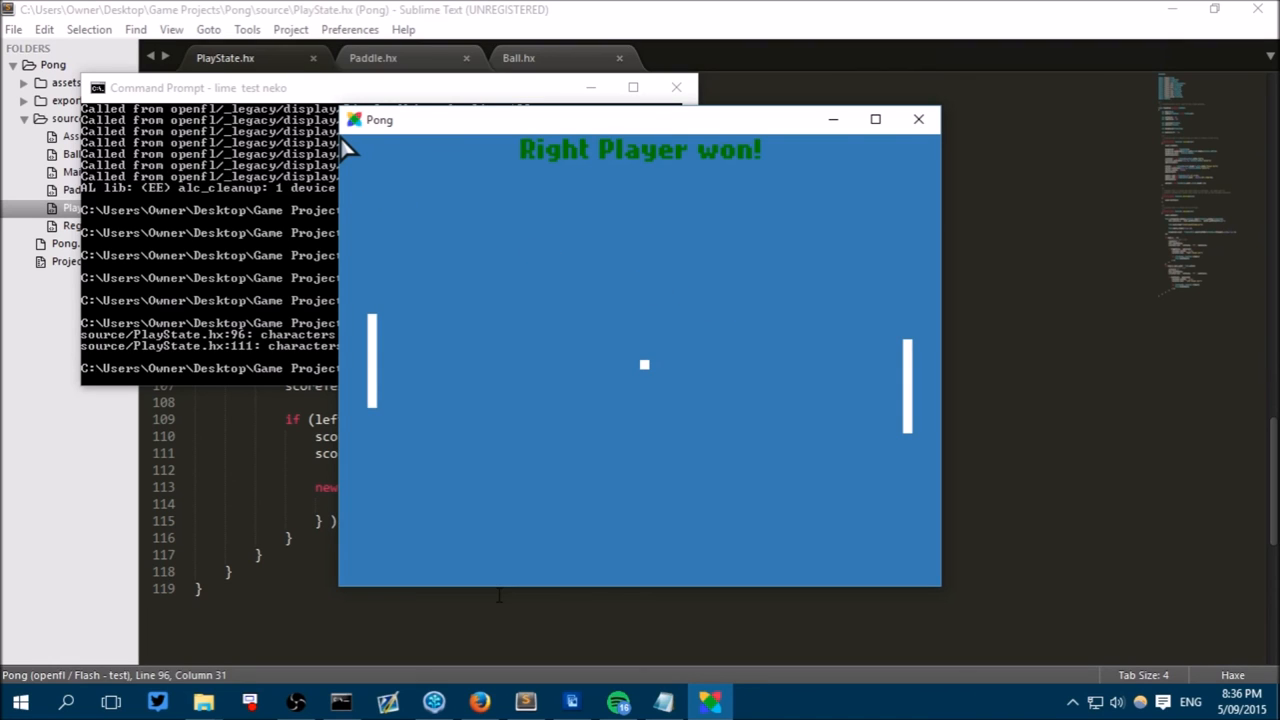
mouse_move(584, 182)
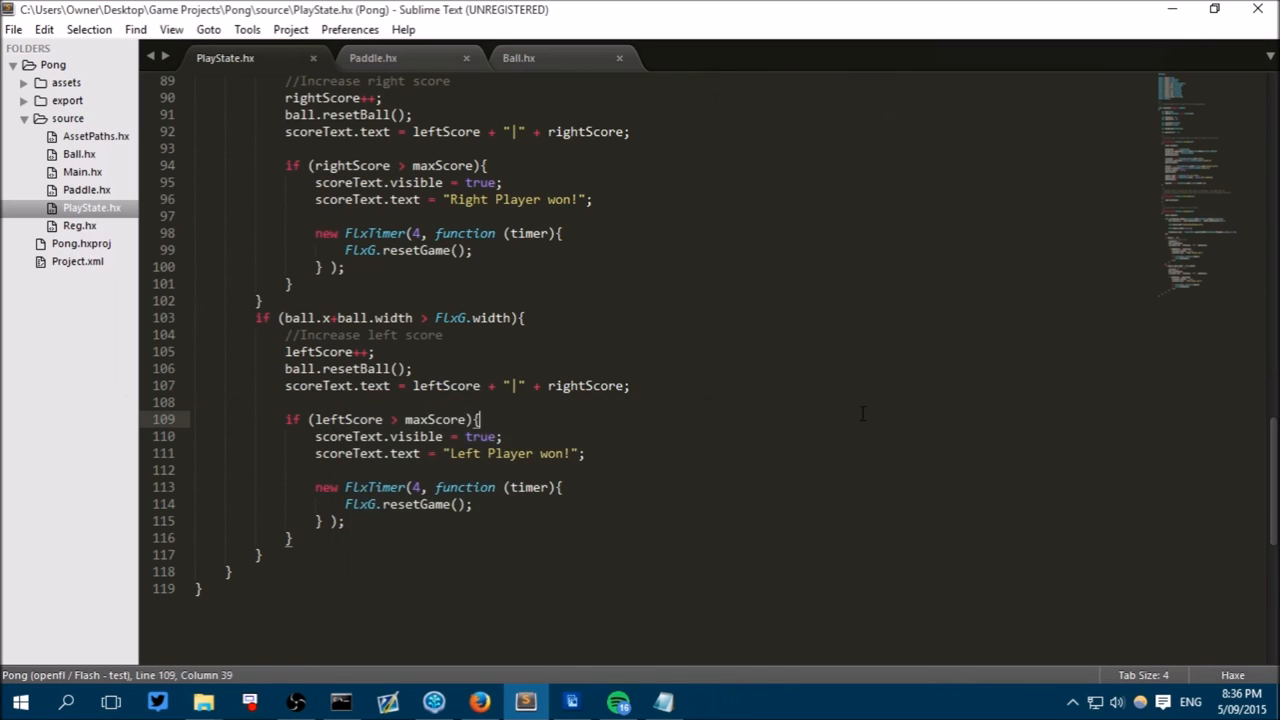
Change winText's setFormat colour from GREEN to WHITE.
scroll(up, 3)
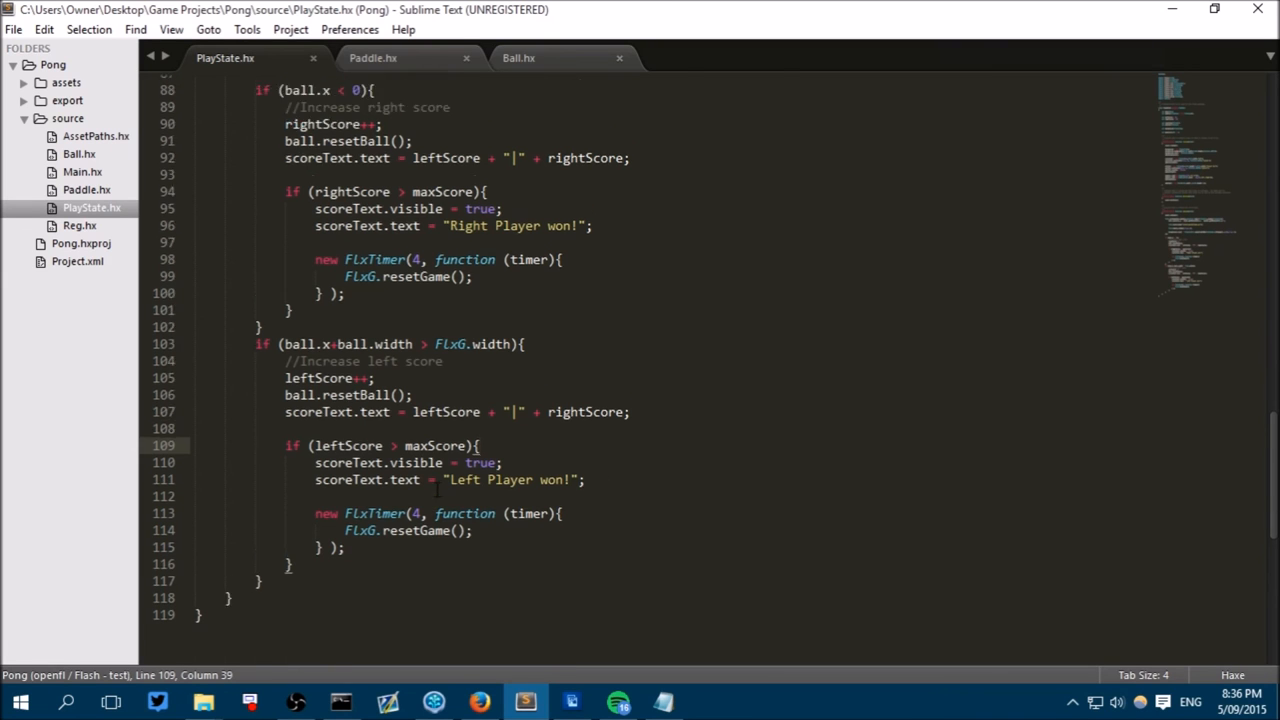
scroll(up, 3)
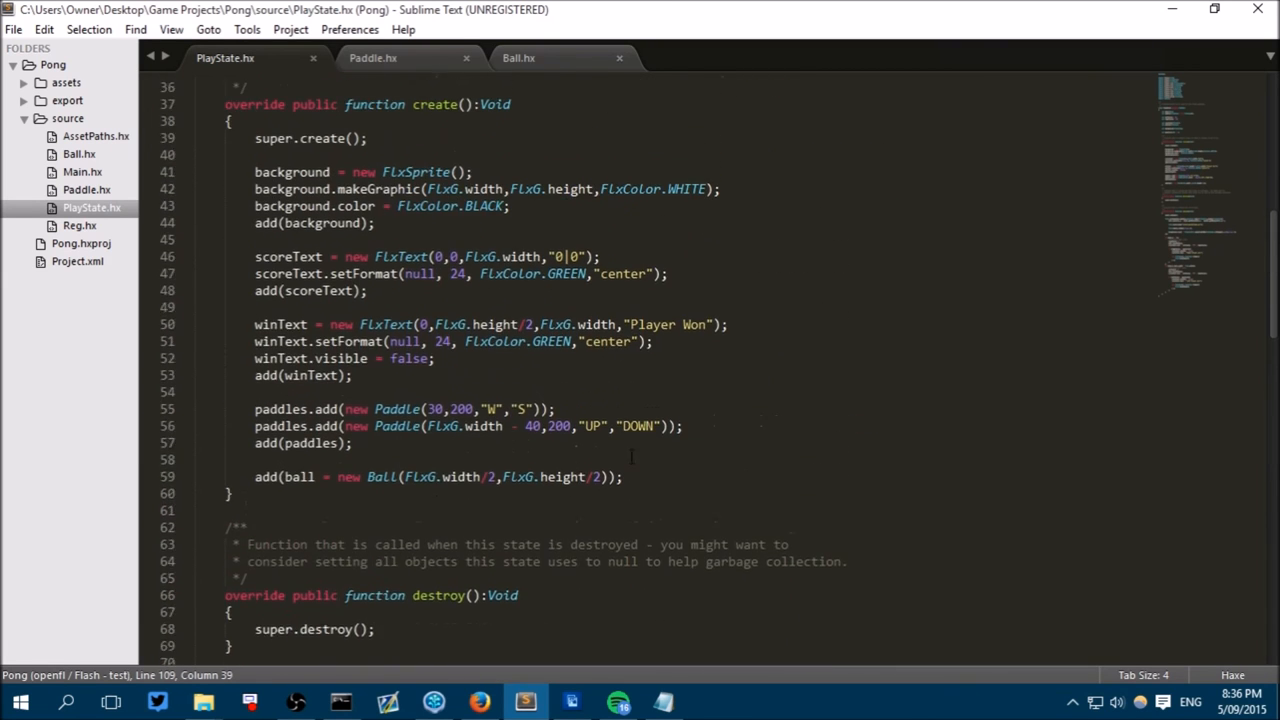
scroll(up, 3)
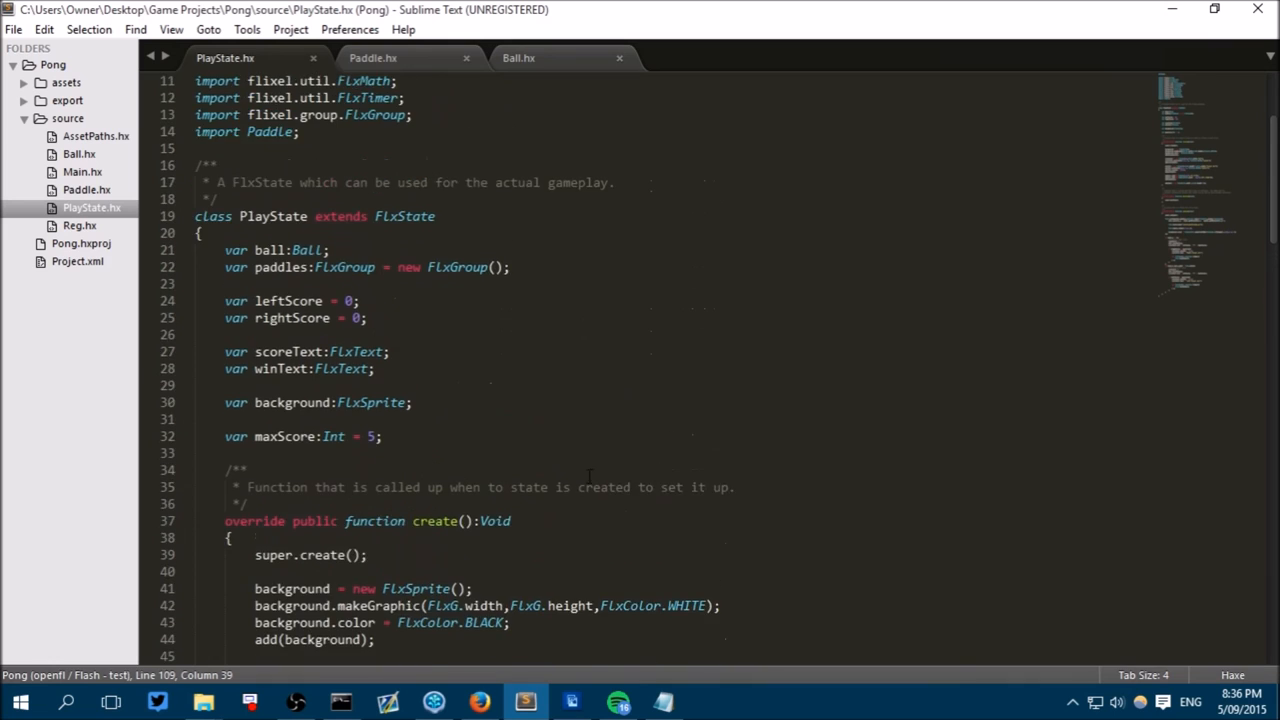
scroll(down, 3)
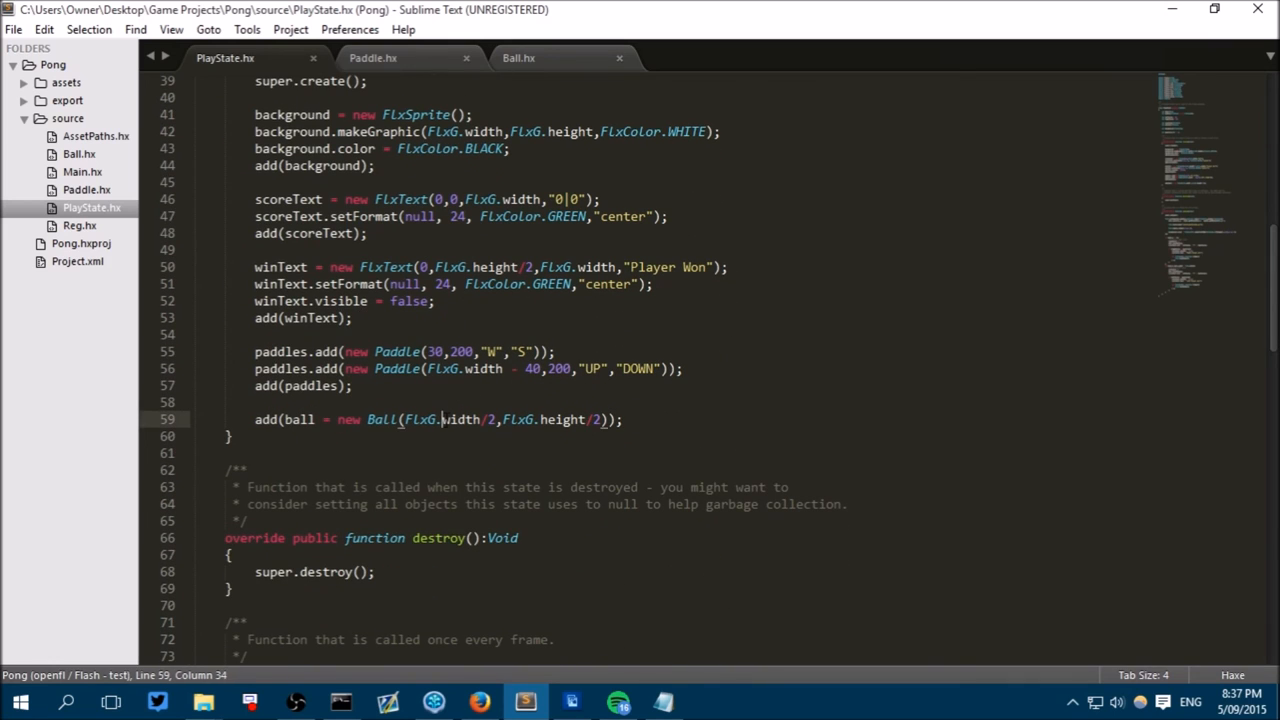
double_click(564, 284)
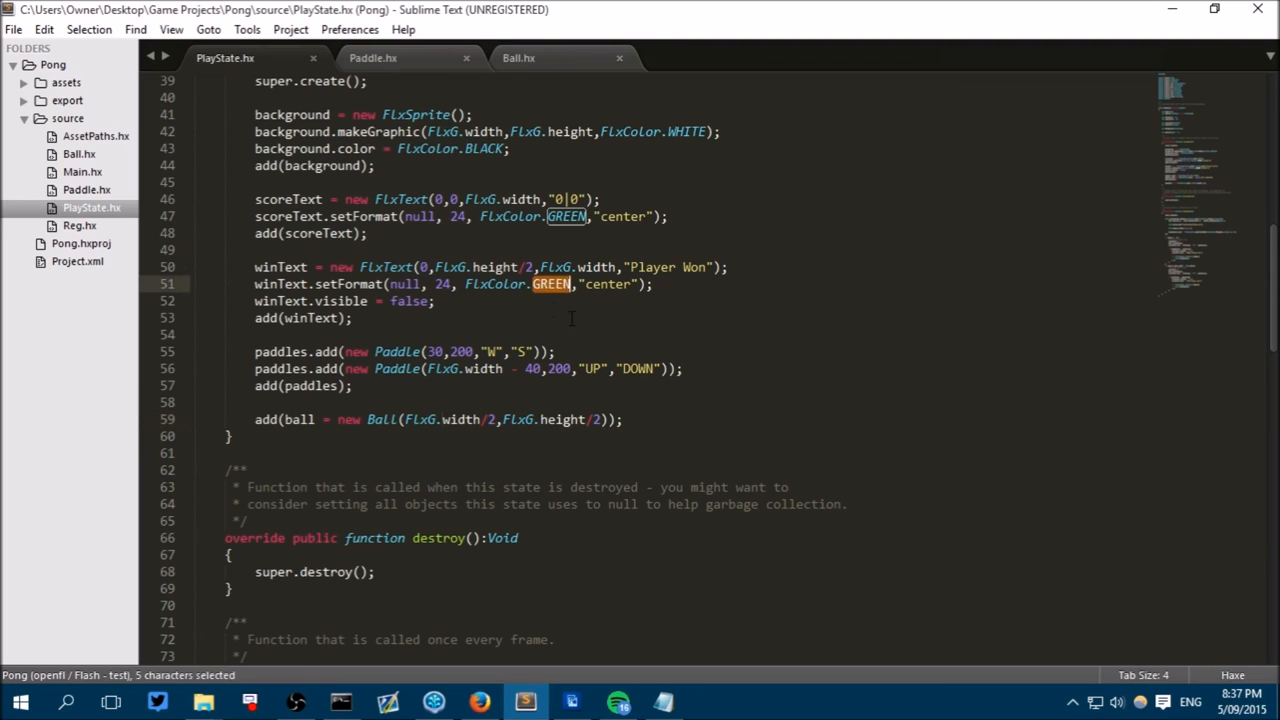
text(WHITE)
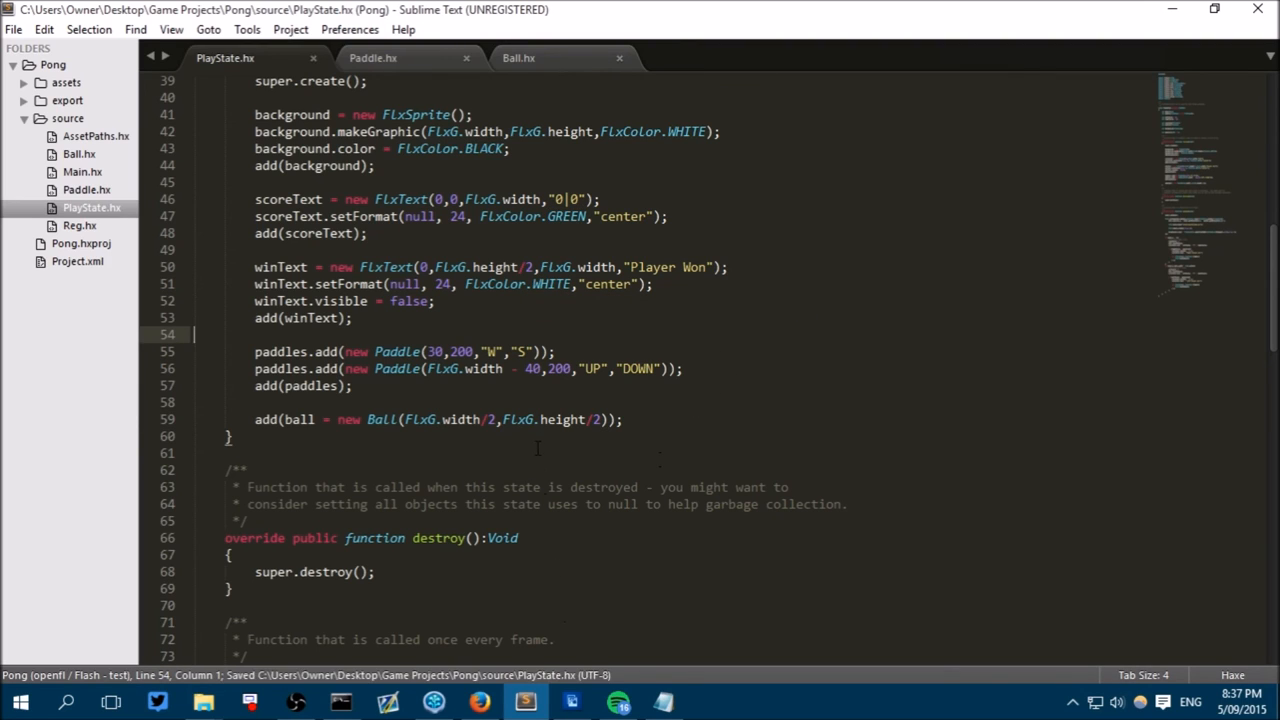
Position winText at y 300 instead of FlxG.height/2.
scroll(down, 3)
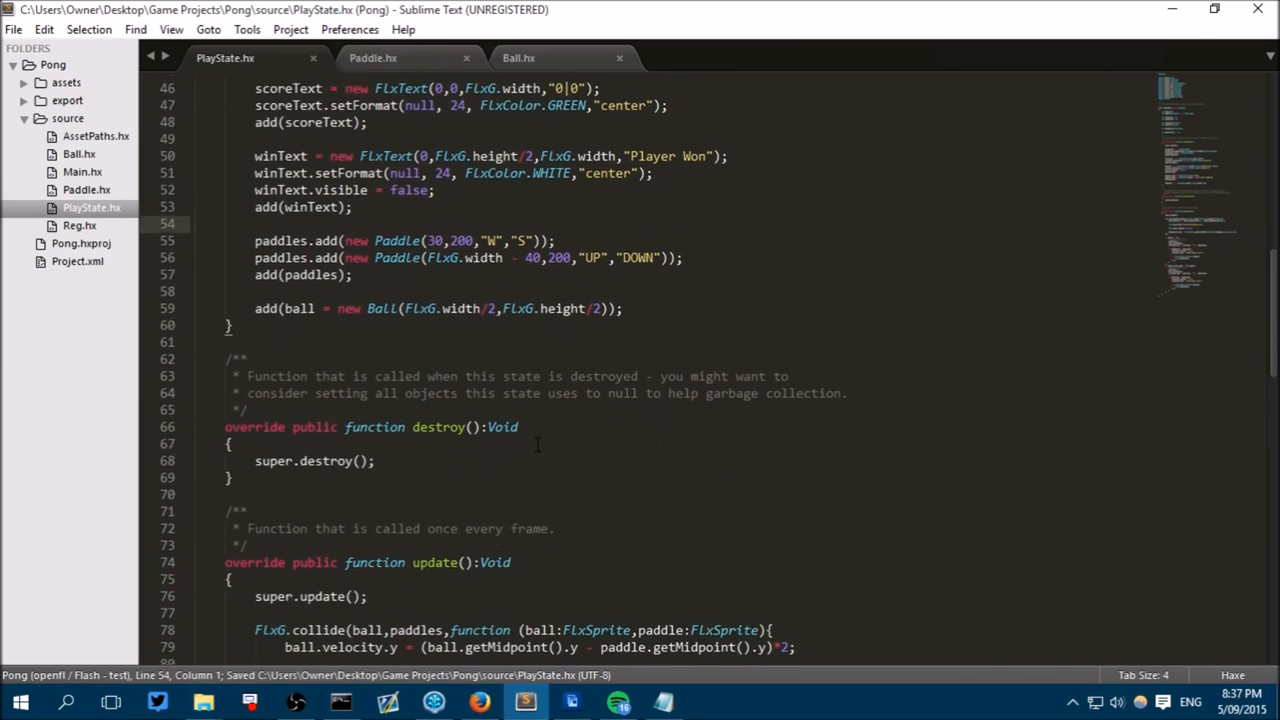
scroll(down, 3)
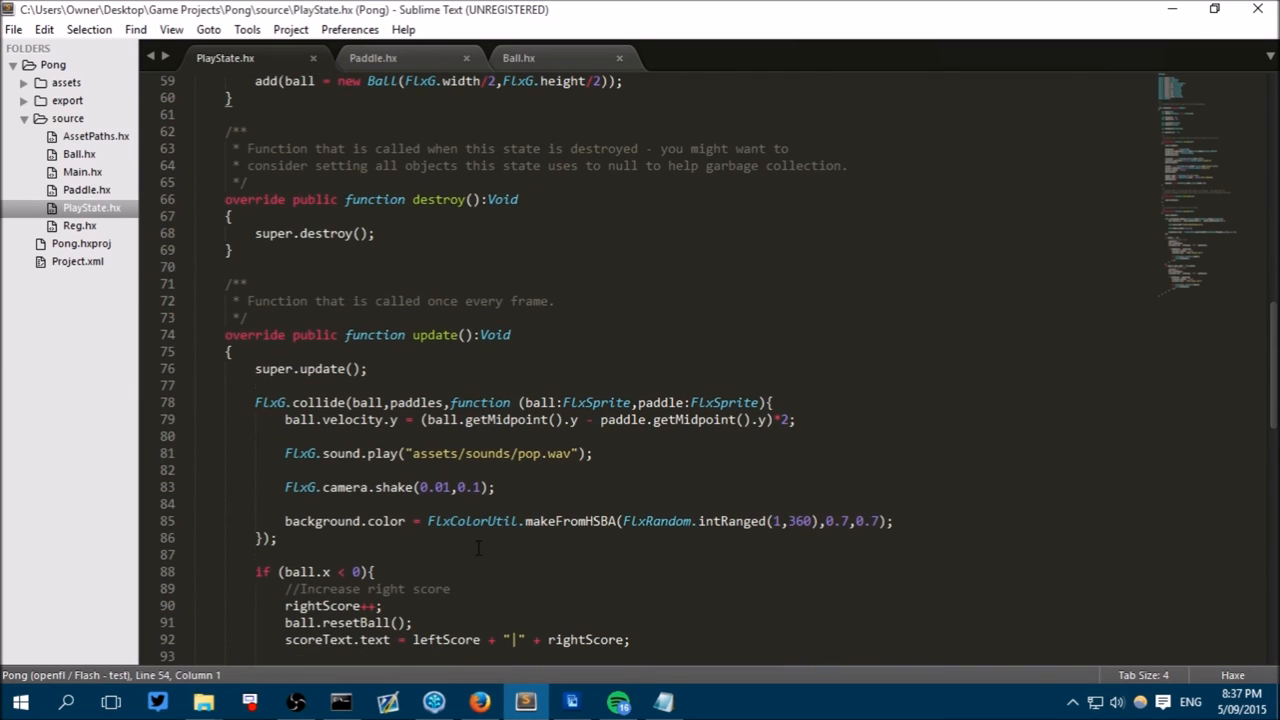
scroll(down, 3)
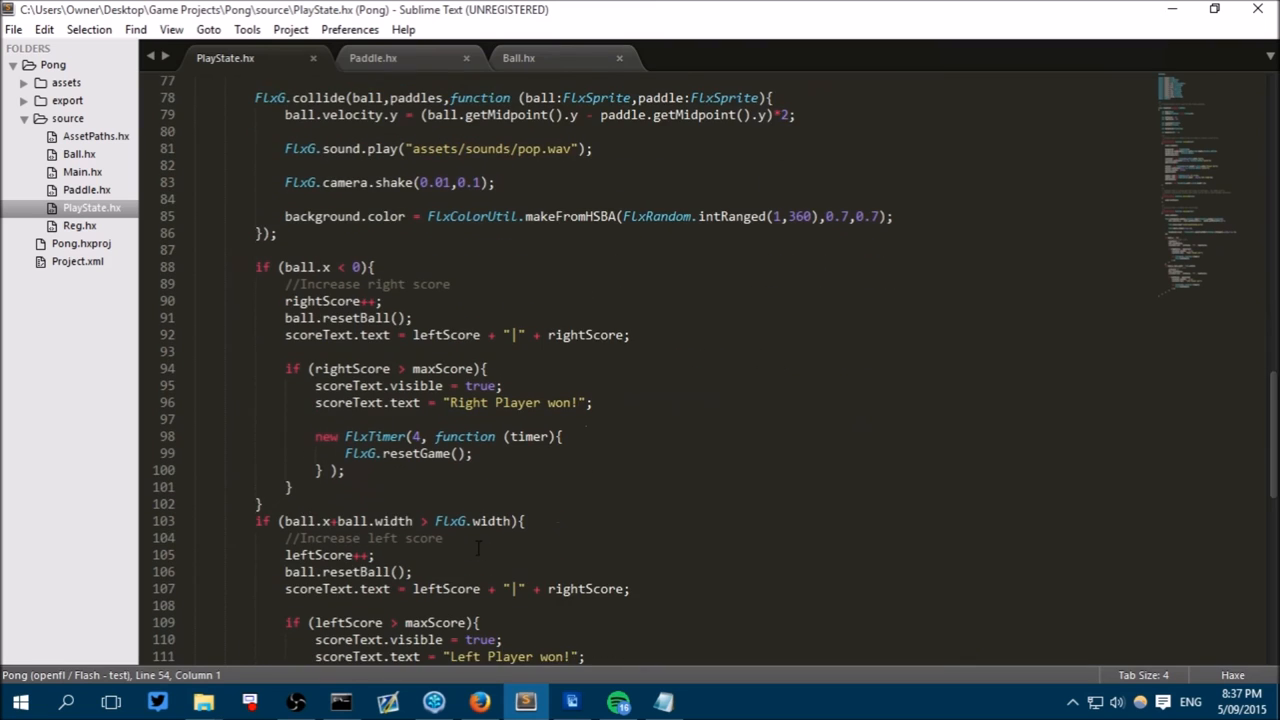
scroll(up, 3)
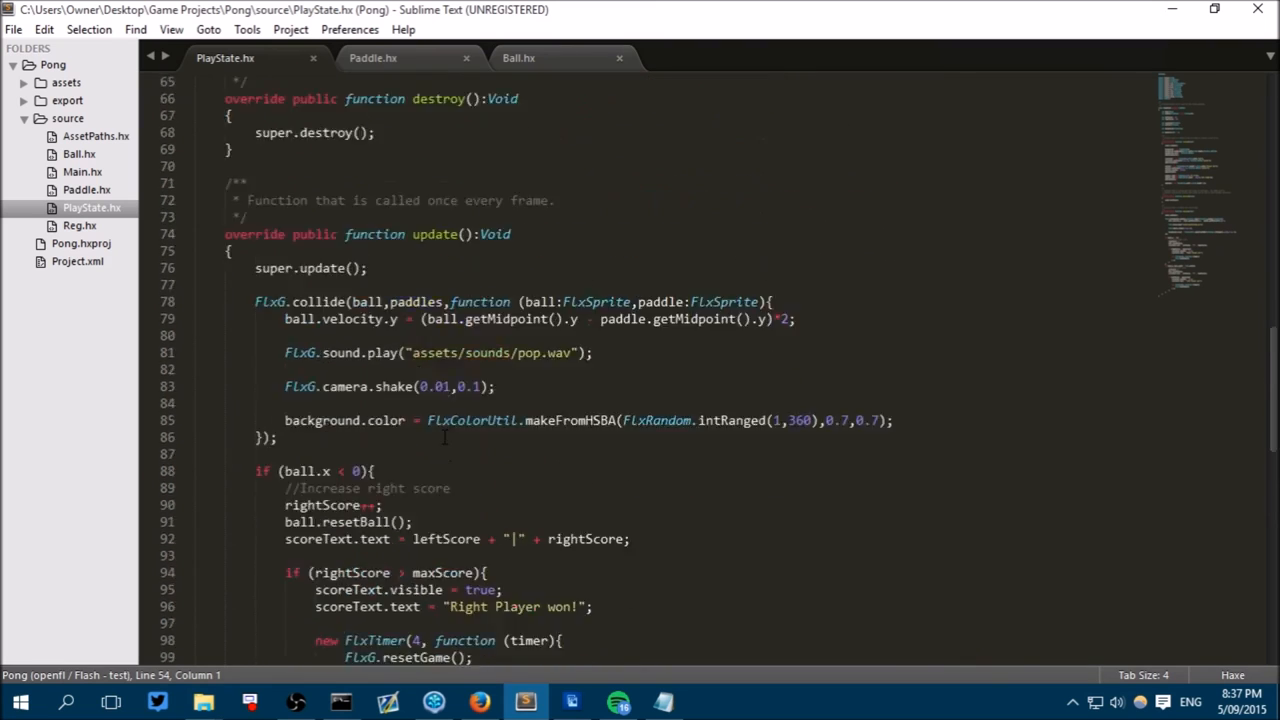
scroll(up, 3)
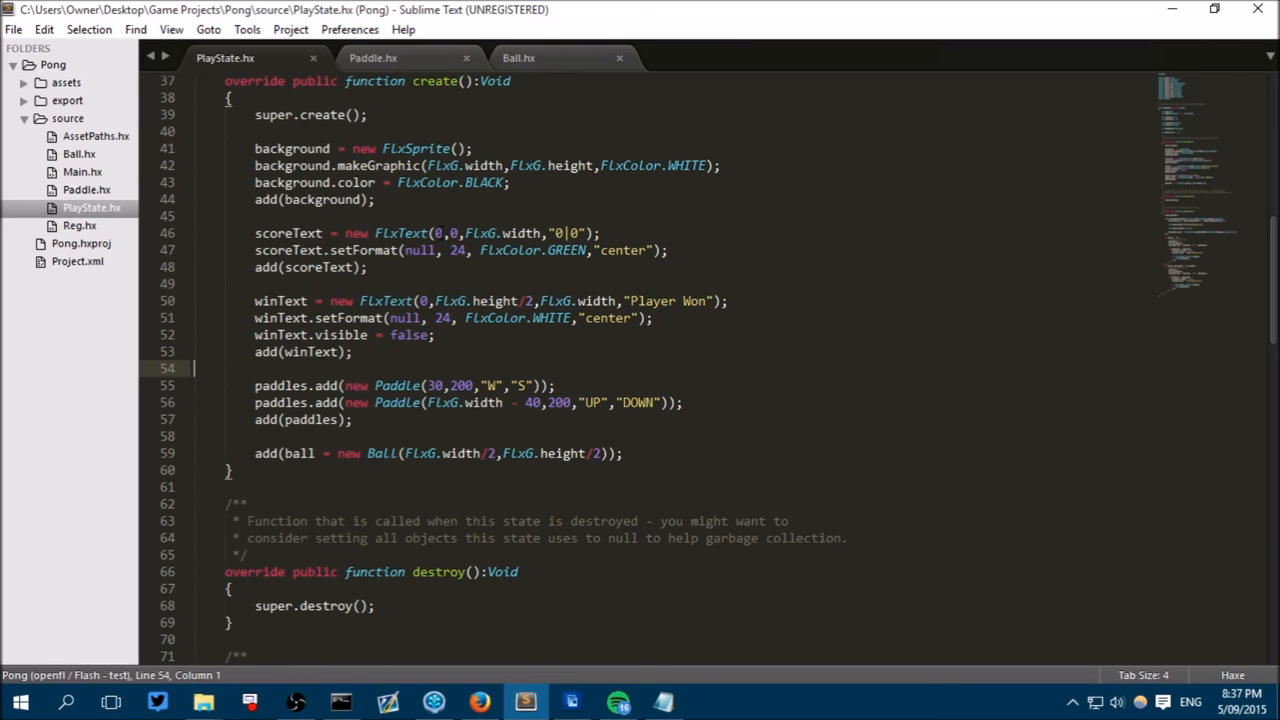
click(532, 300)
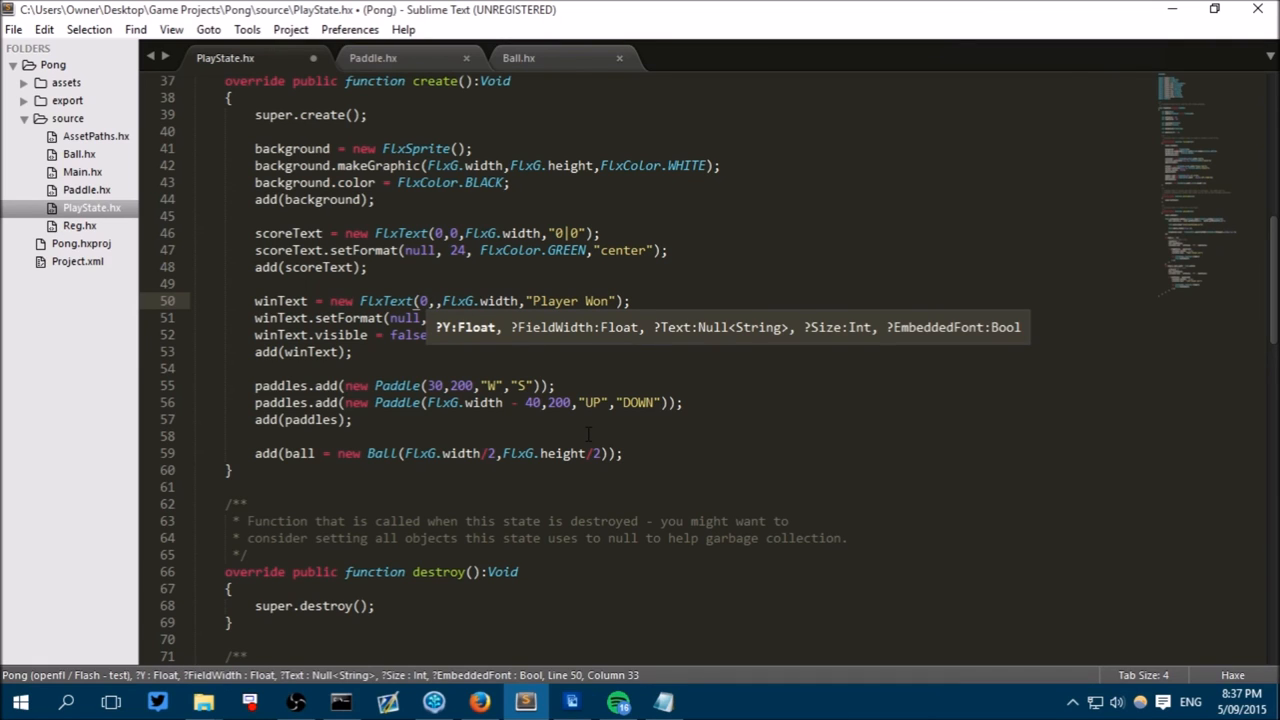
text(300)
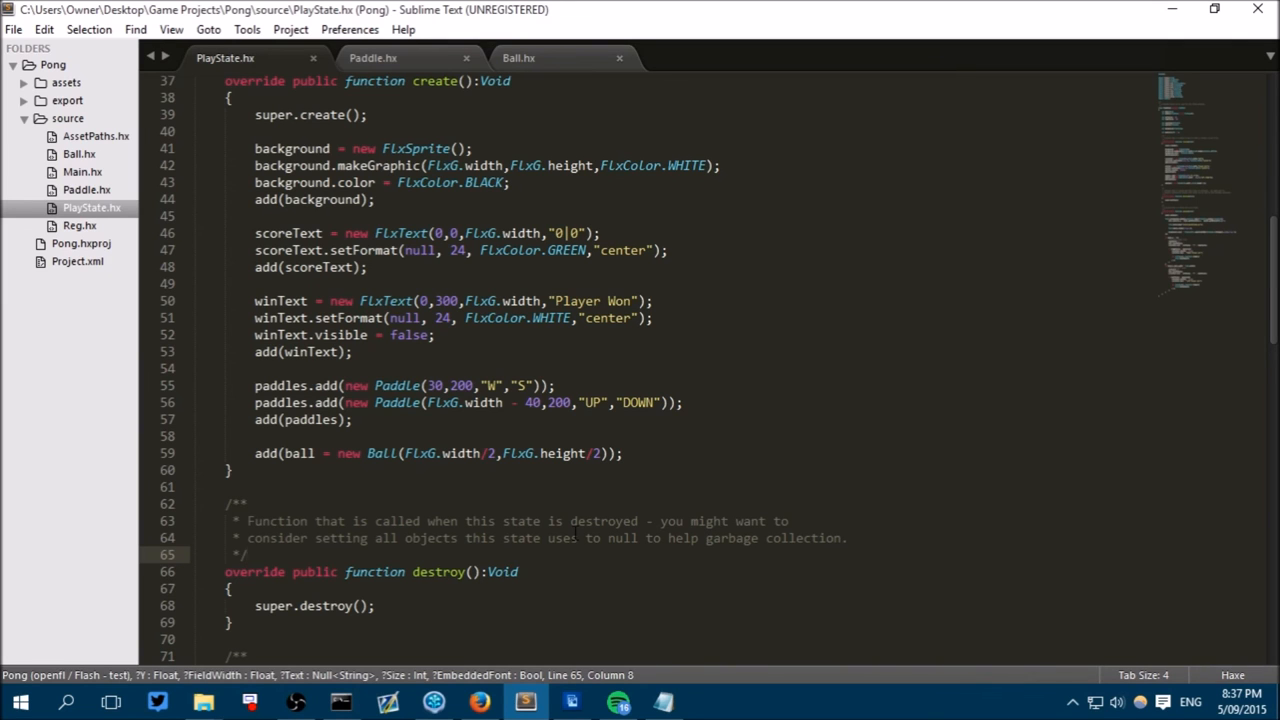
scroll(up, 3)
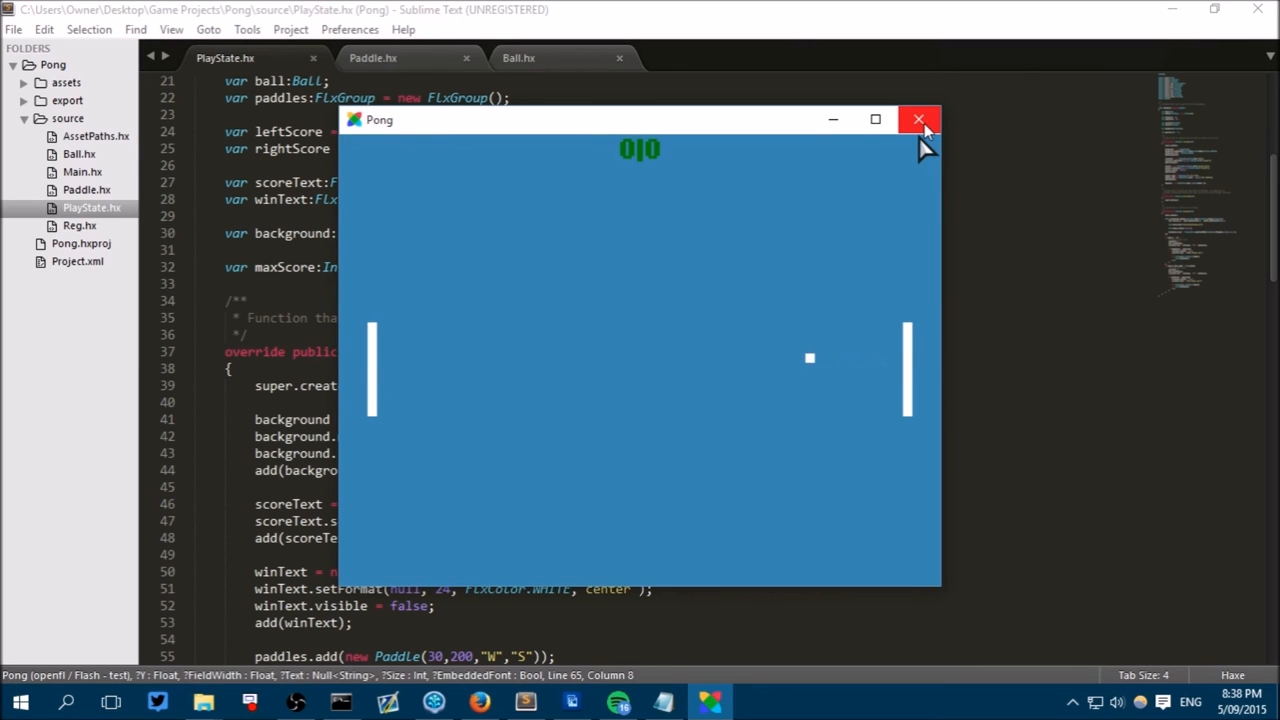
click(918, 120)
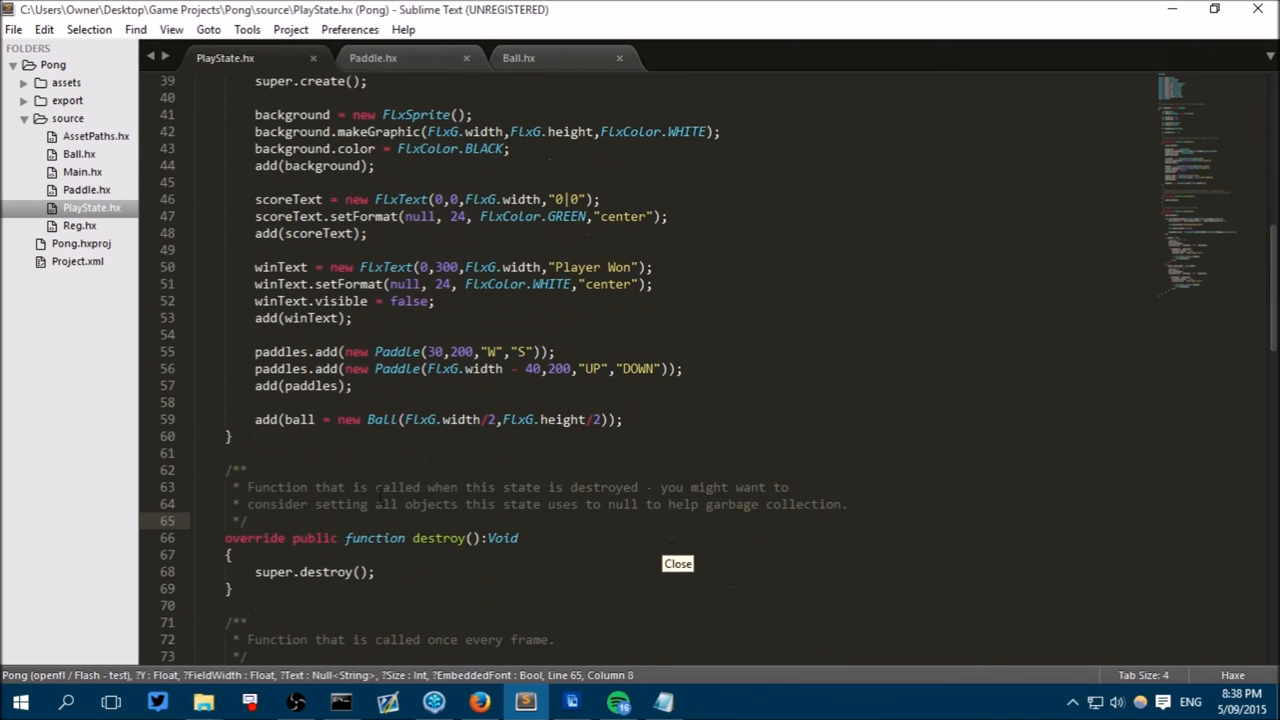
Add ball.velocity.set() after the "Left Player won!" line to freeze the ball, and save.
scroll(down, 3)
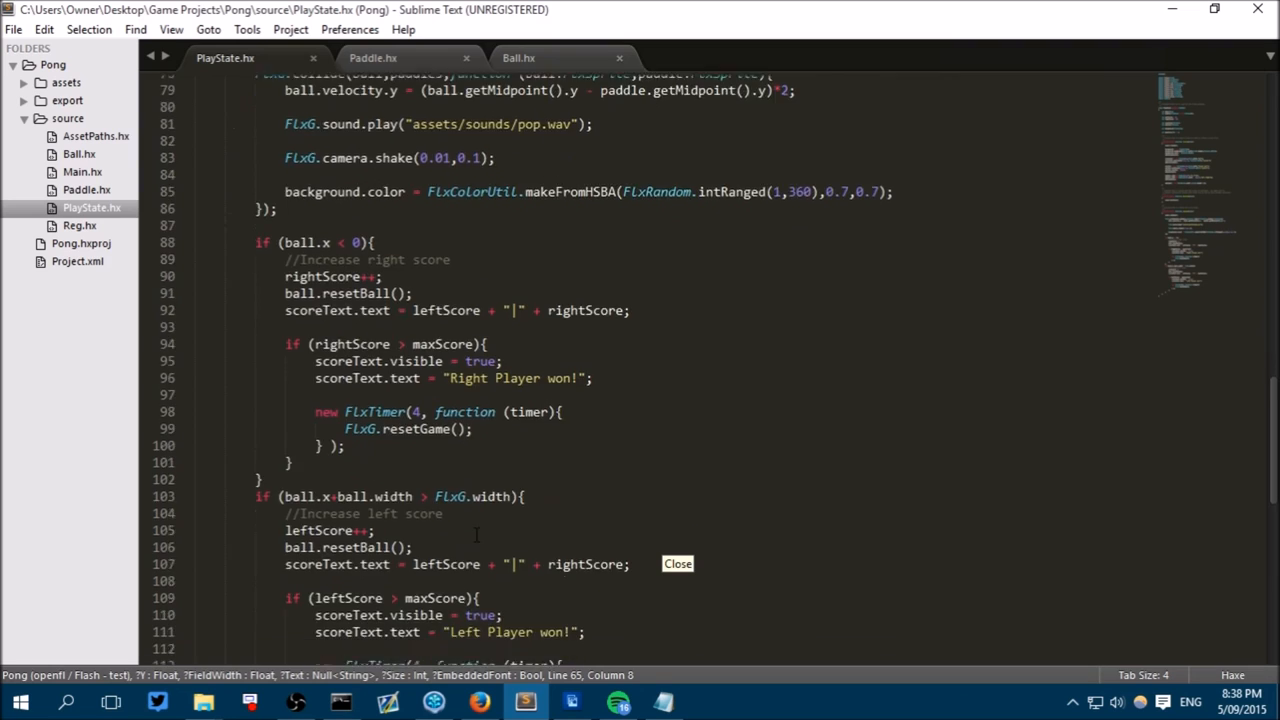
scroll(down, 3)
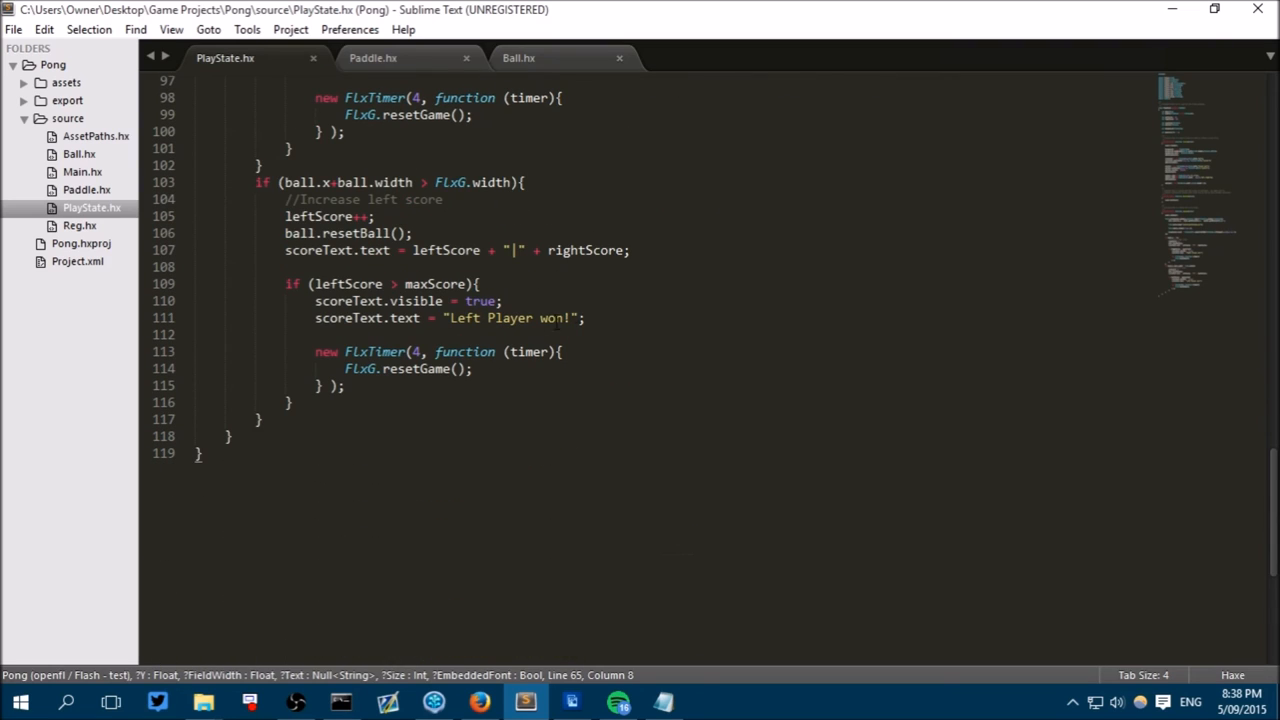
mouse_move(638, 312)
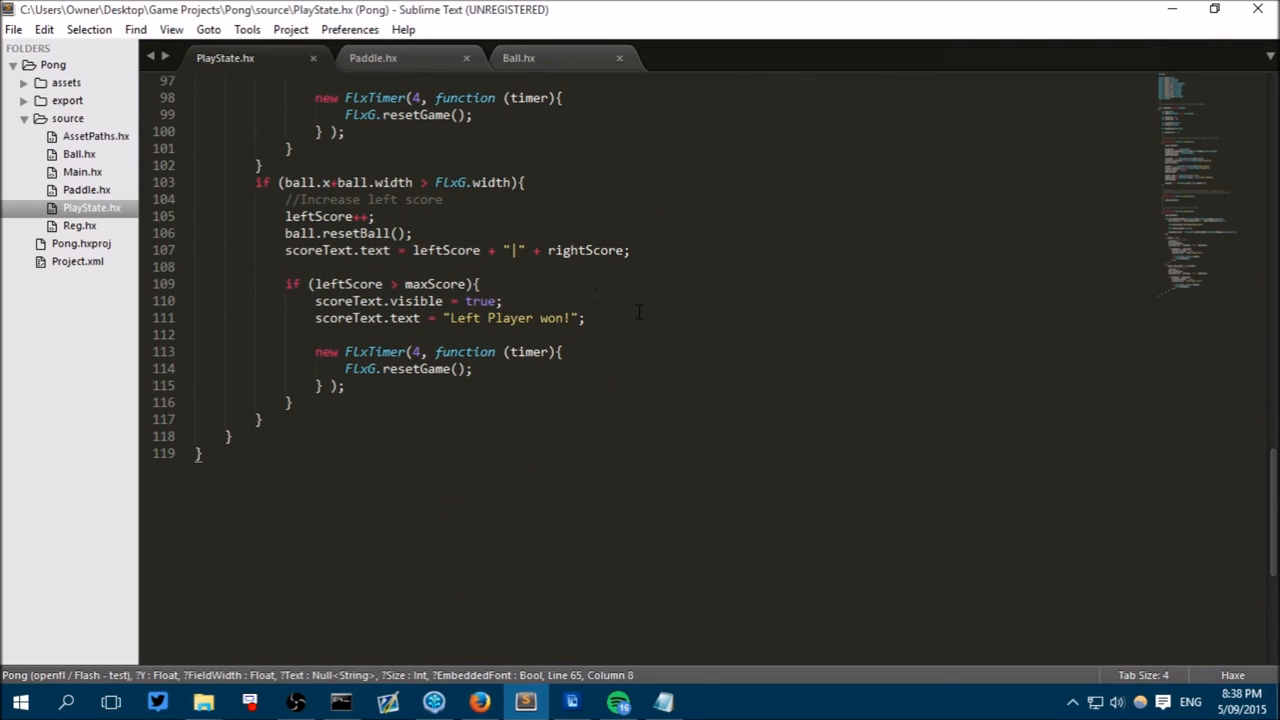
key(enter)
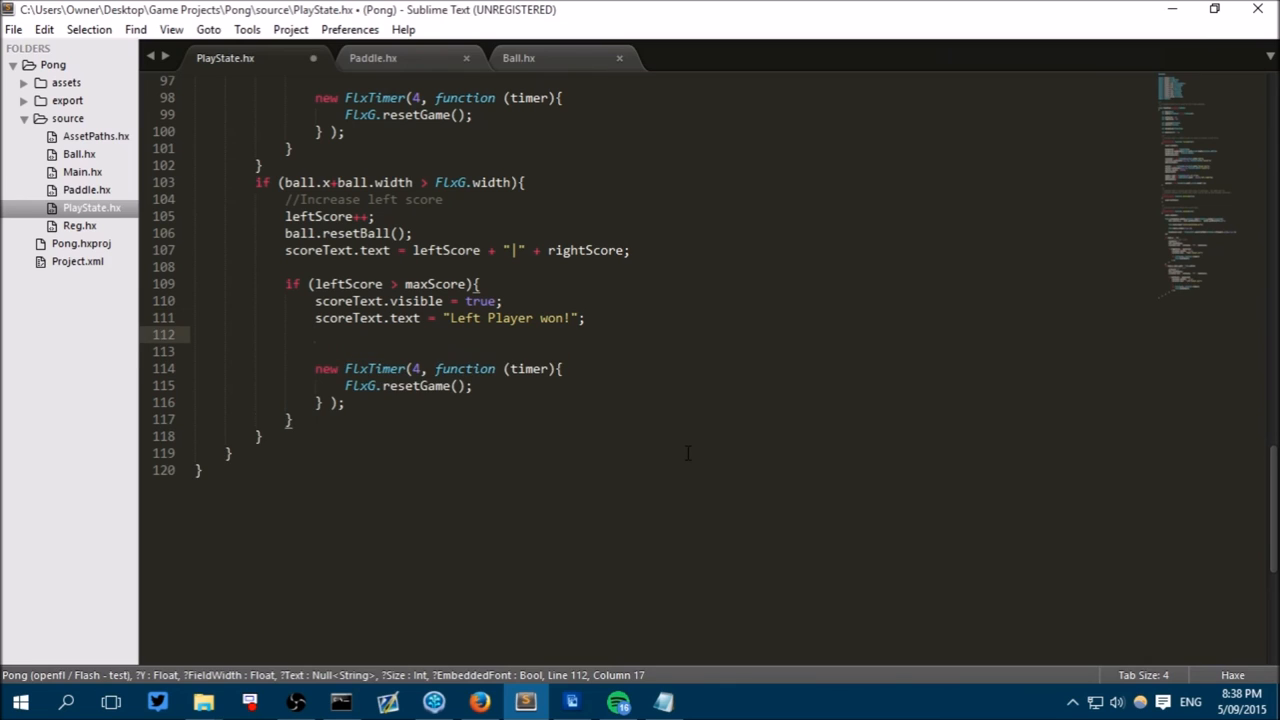
text(b)
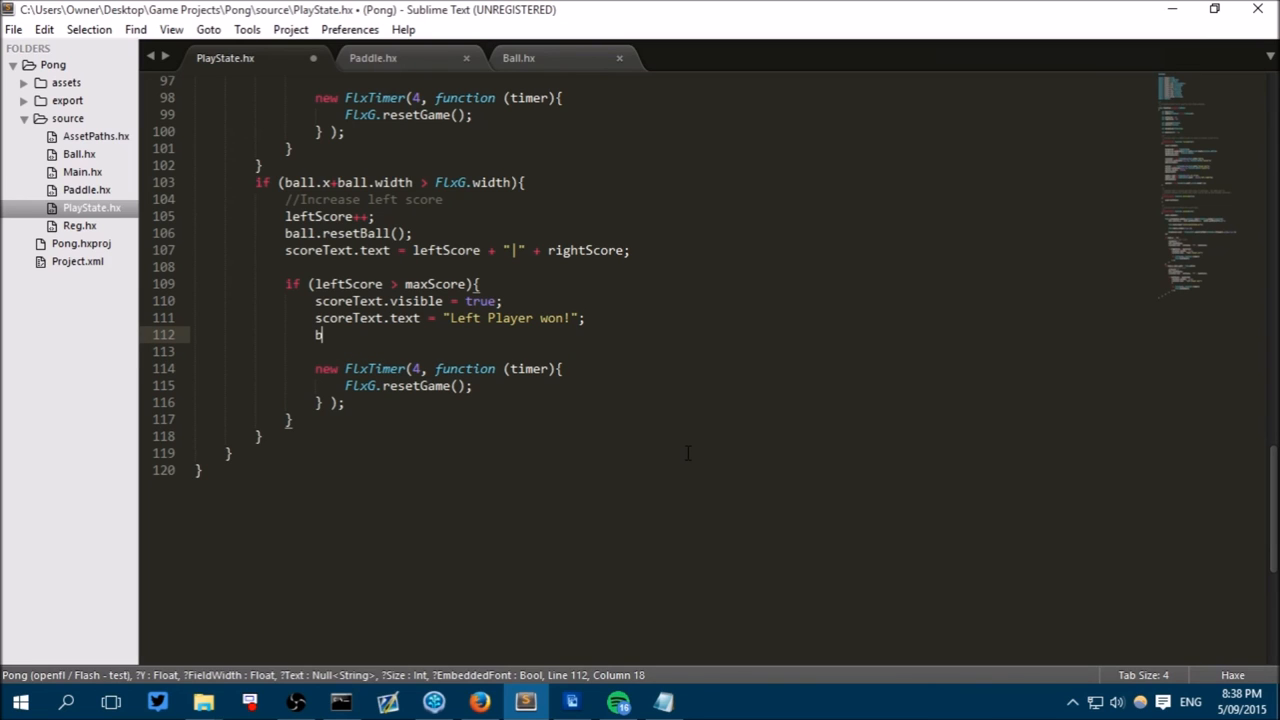
text(all.velocity.)
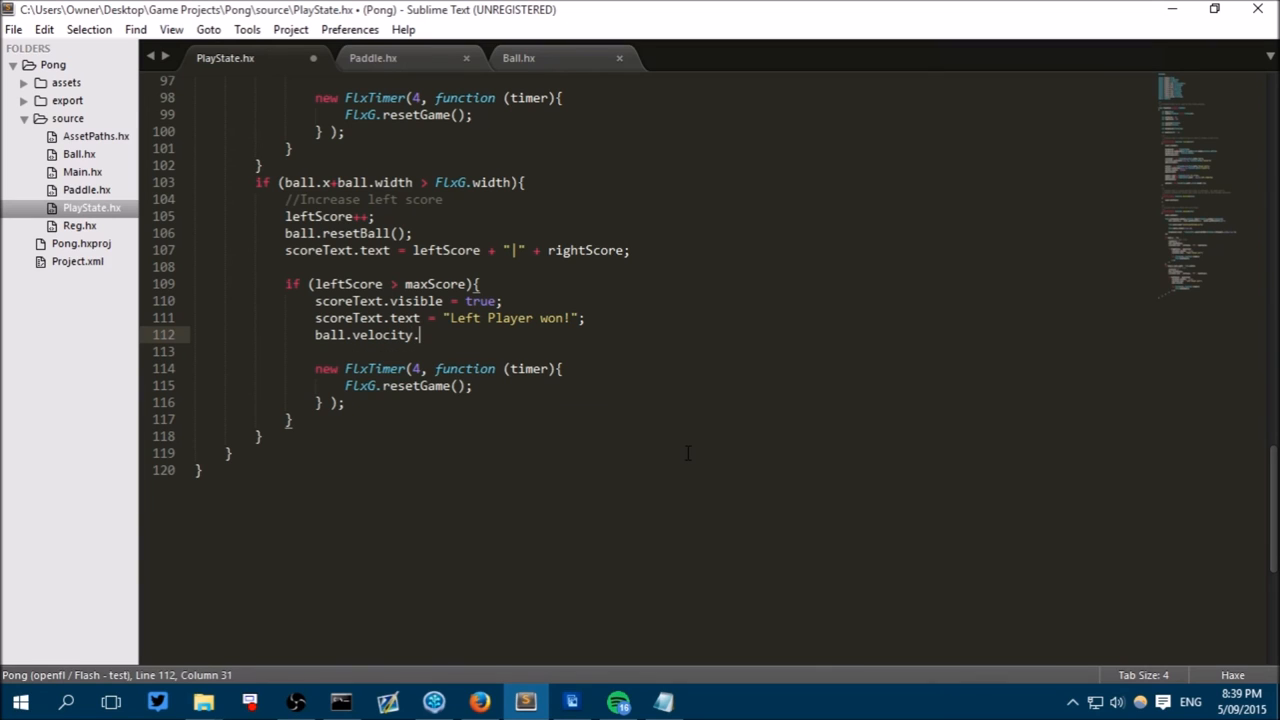
text(set())
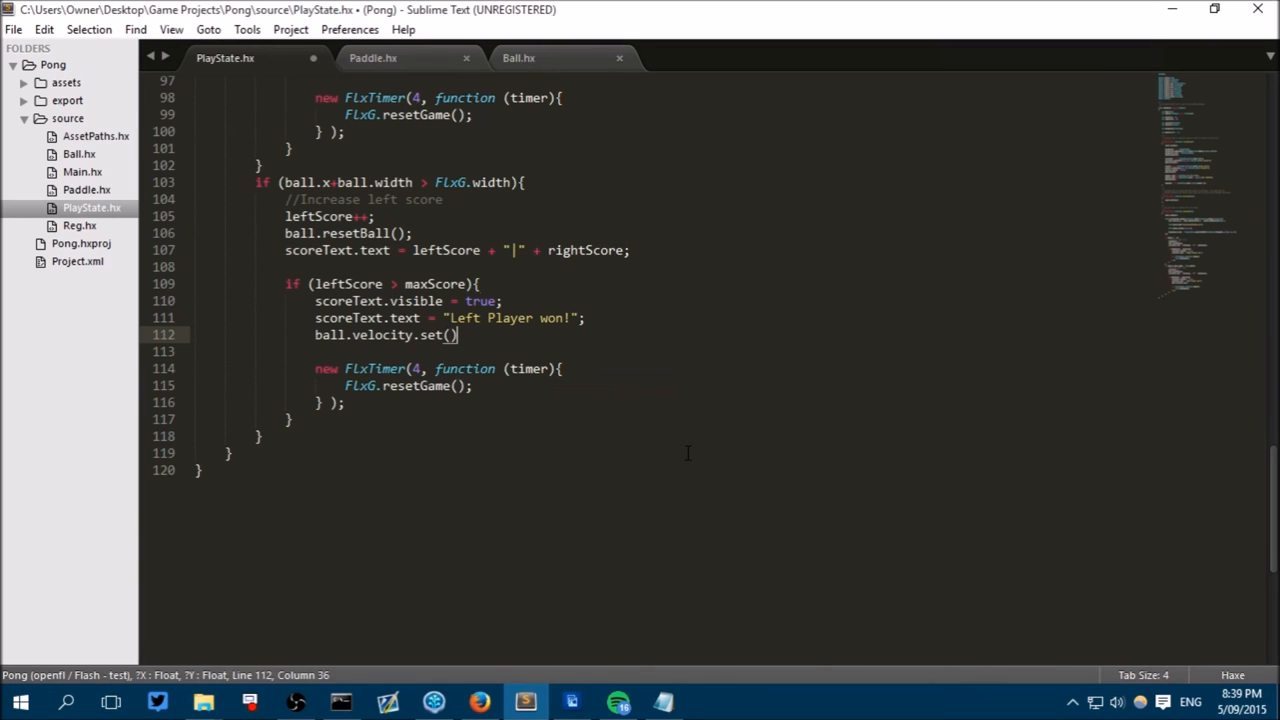
key(ctrl+s)
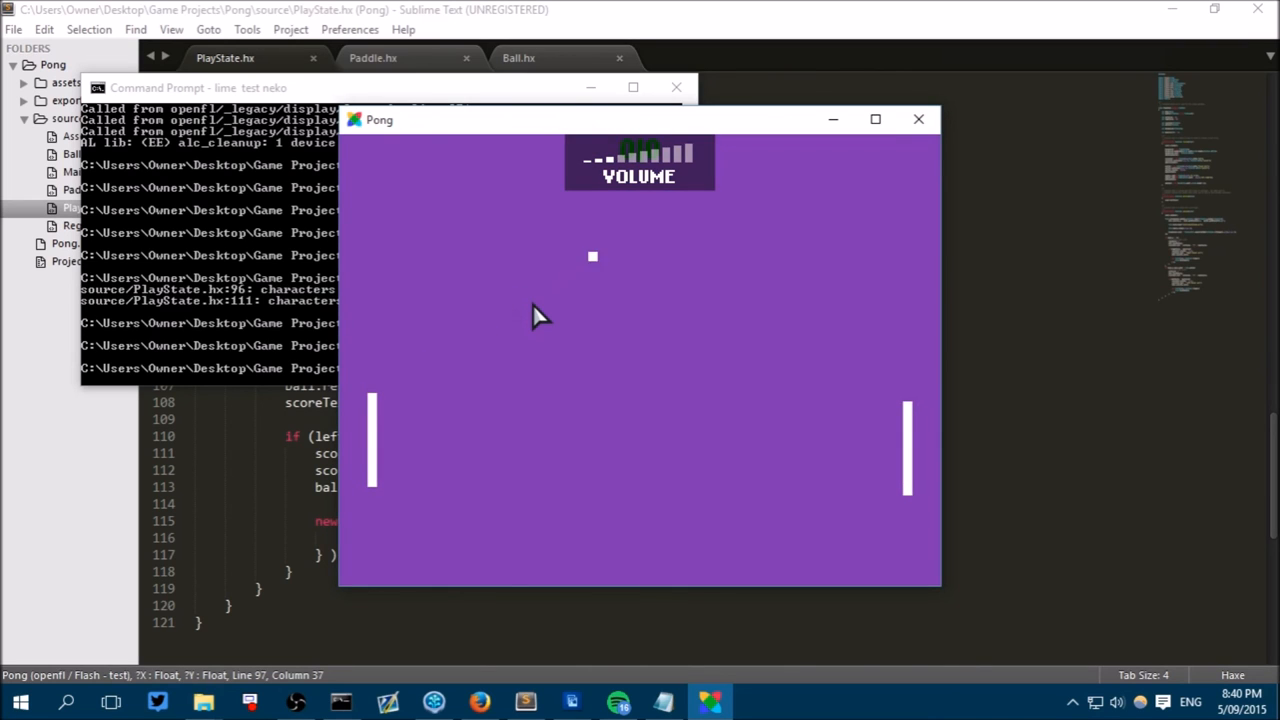
Close the running Pong test window.
click(918, 120)
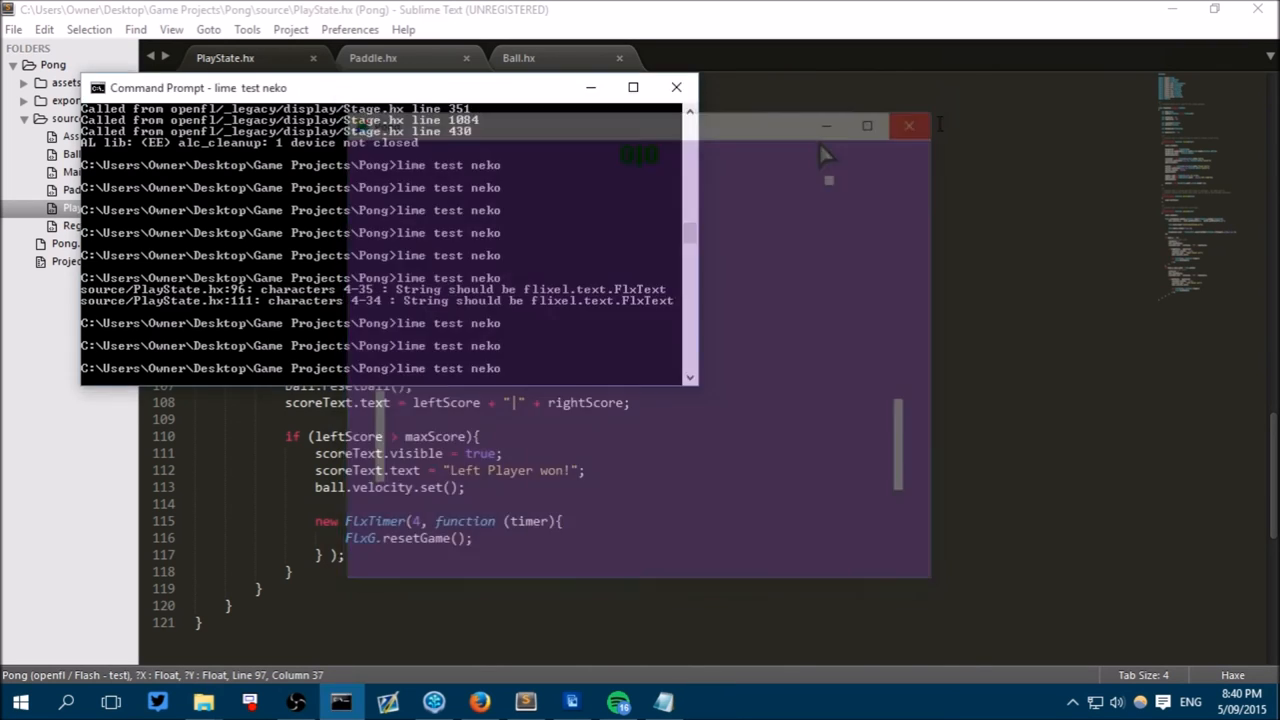